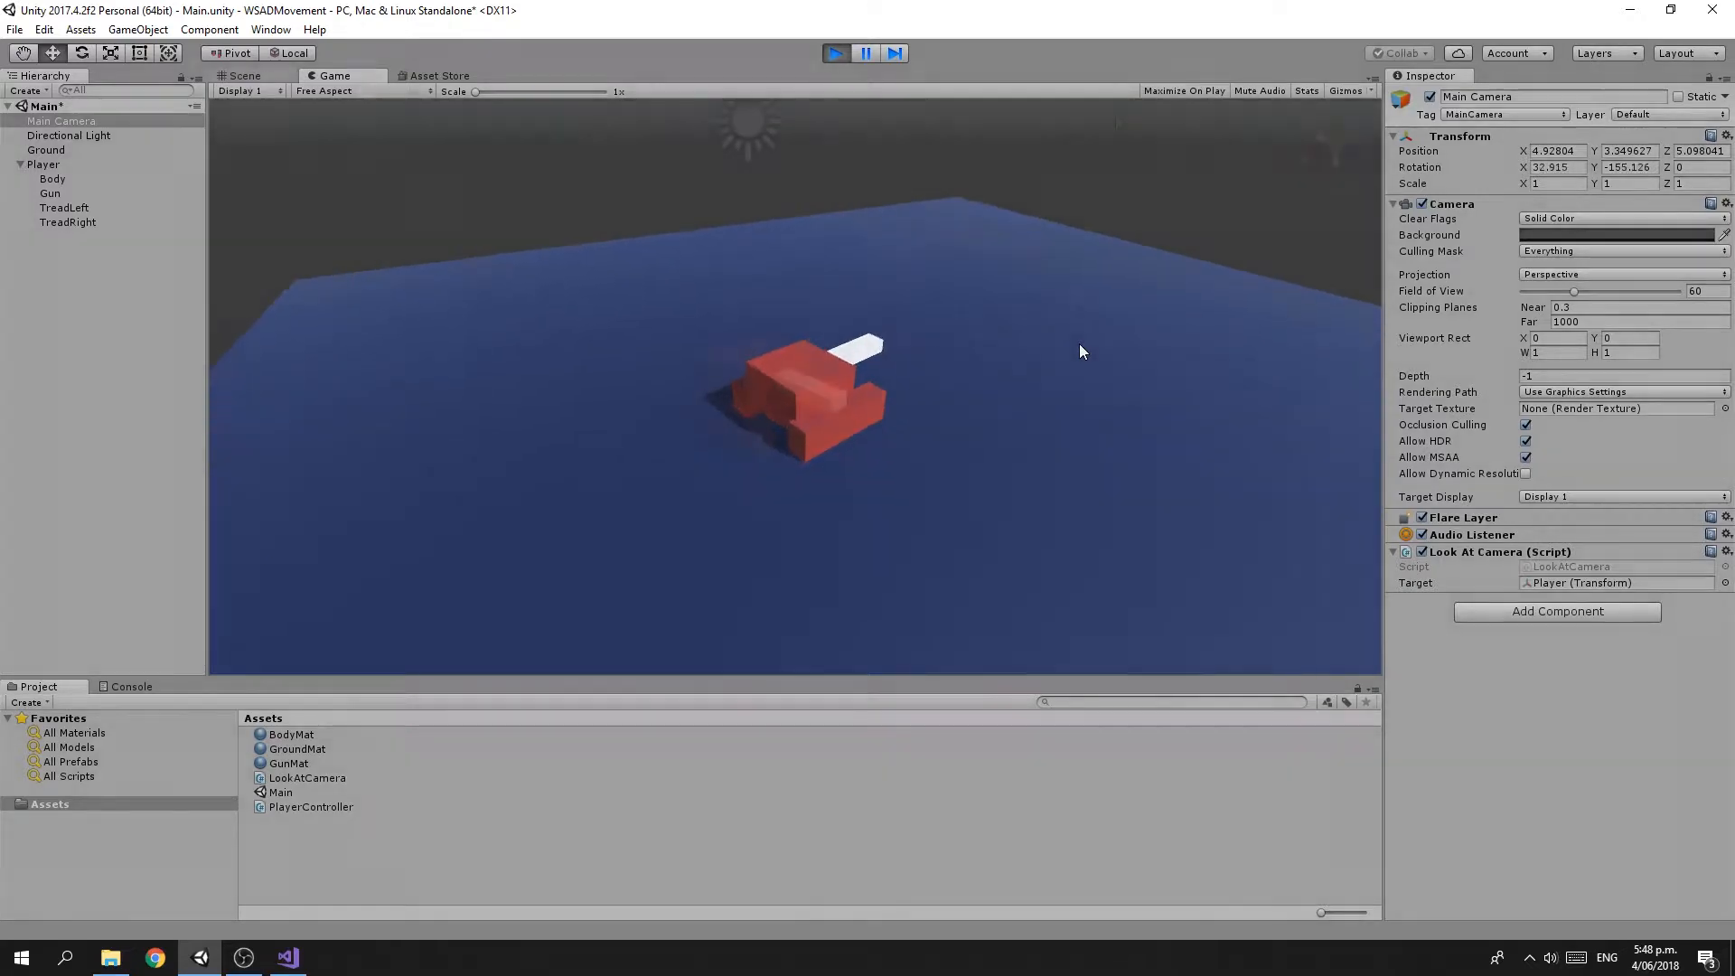
Inspect the Ground and the Player tank's Body, TreadLeft and TreadRight parts, then select the whole Player
{"action": "left_click", "coordinate": [835, 52]}
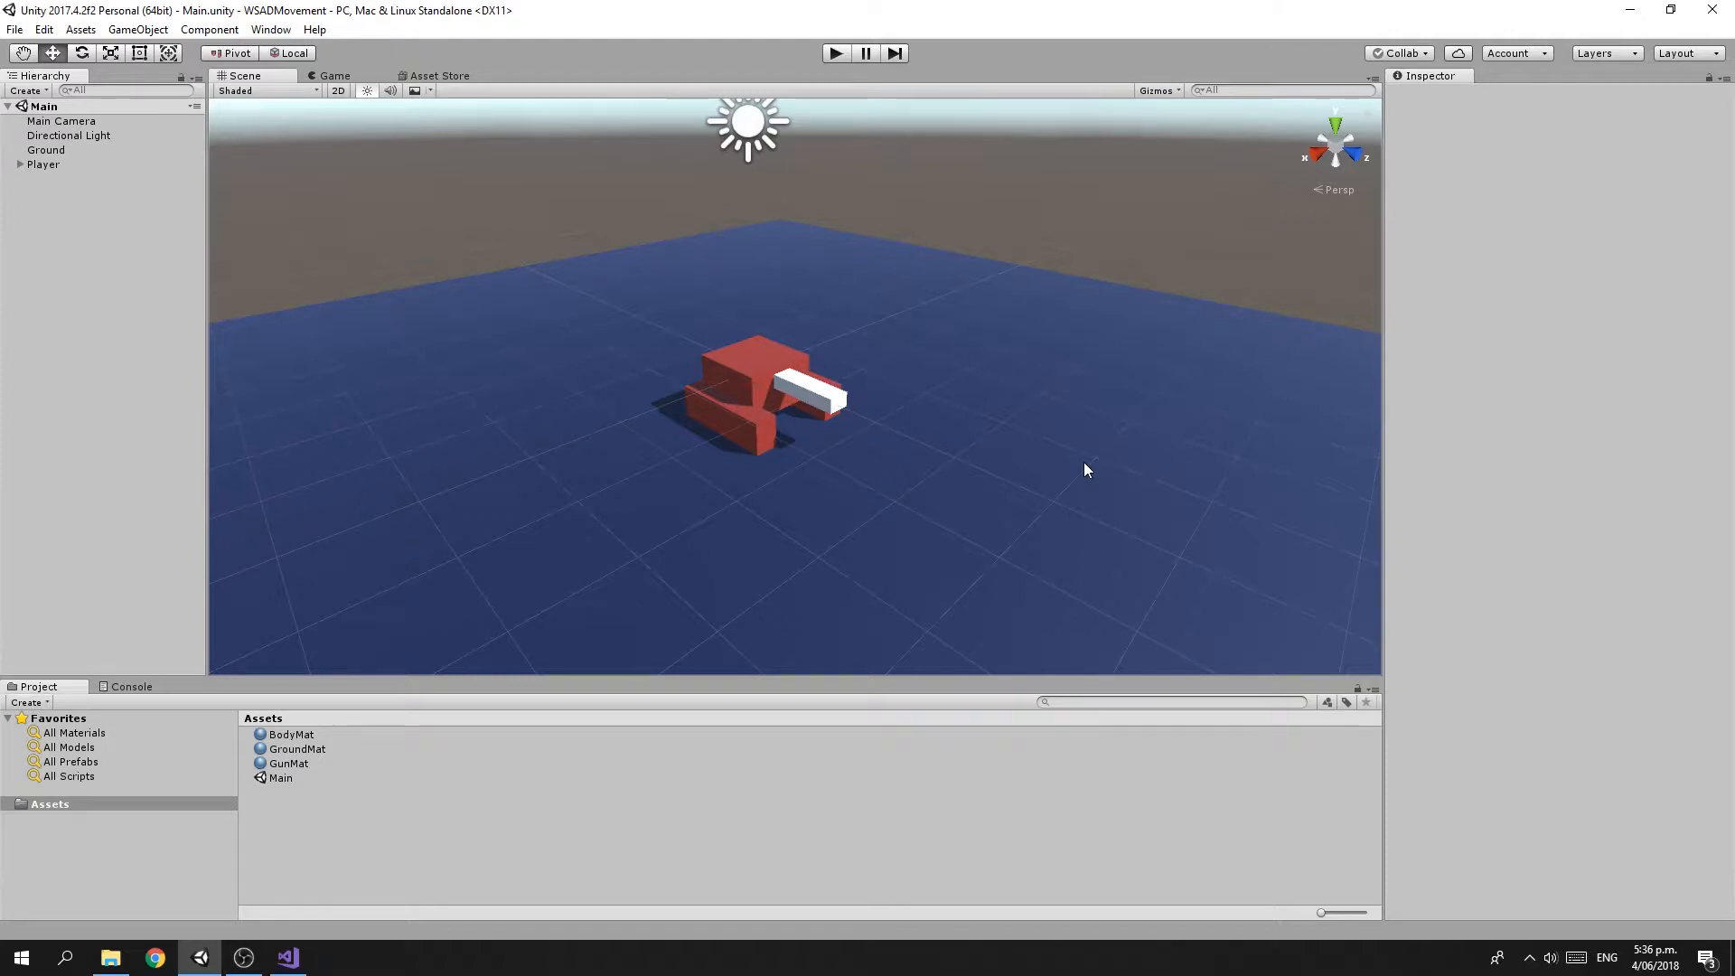
{"action": "left_click", "coordinate": [47, 150]}
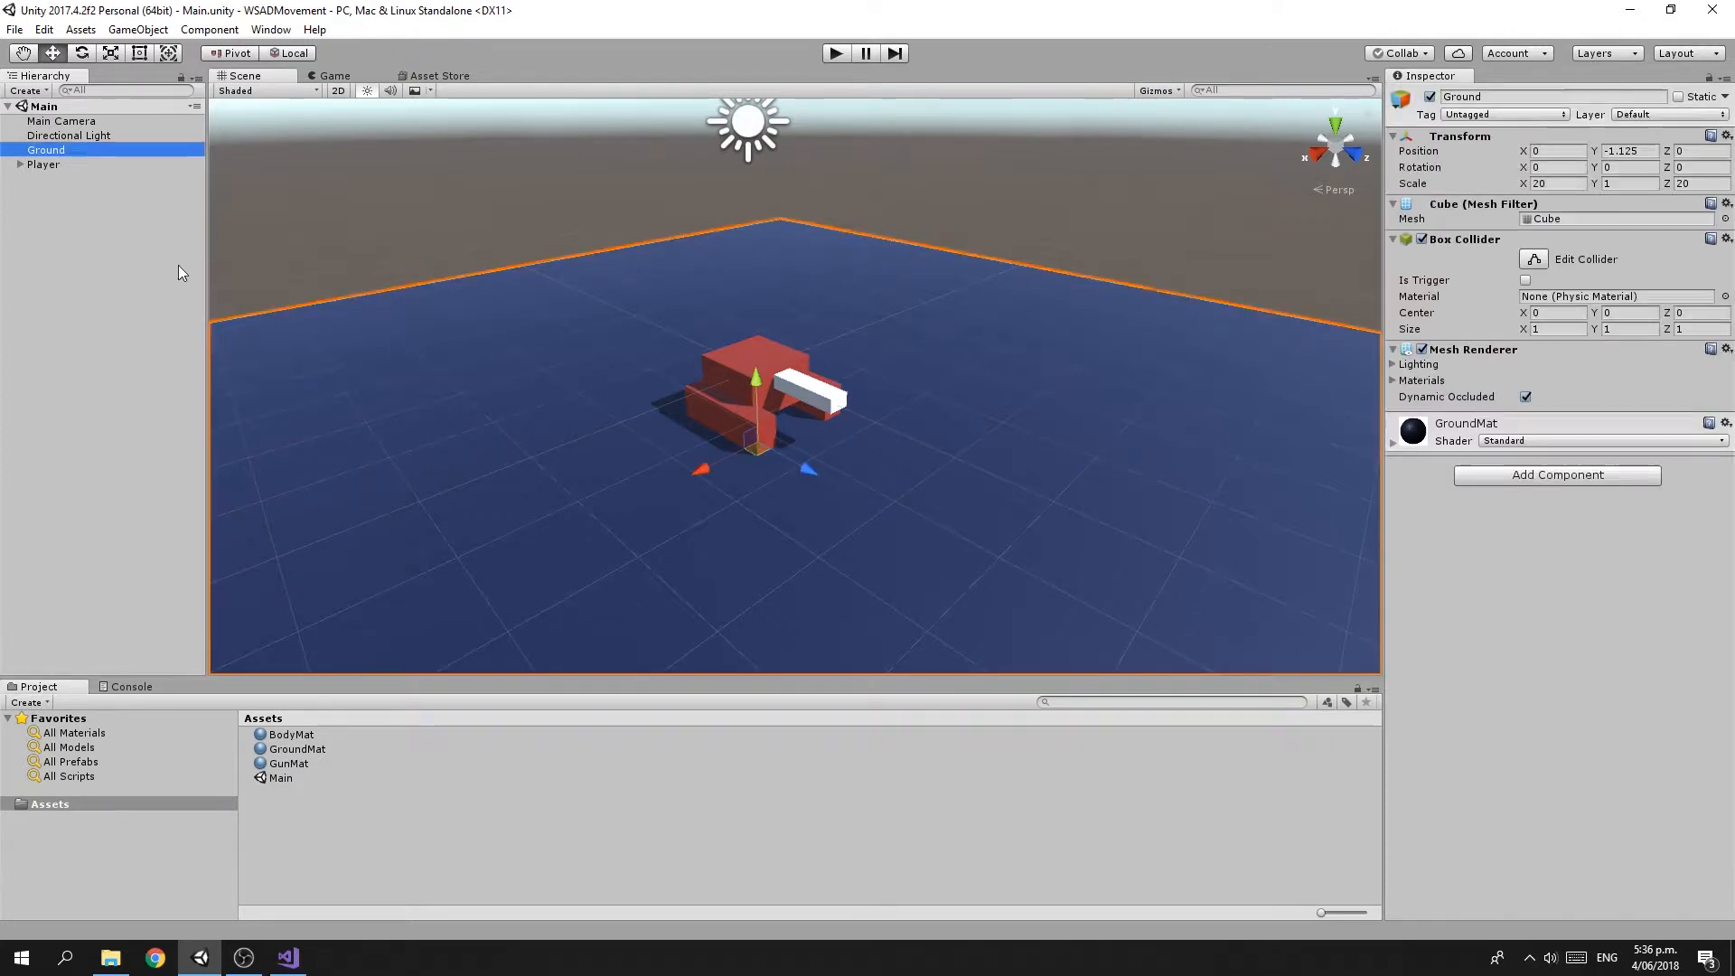
{"action": "mouse_move", "coordinate": [954, 521]}
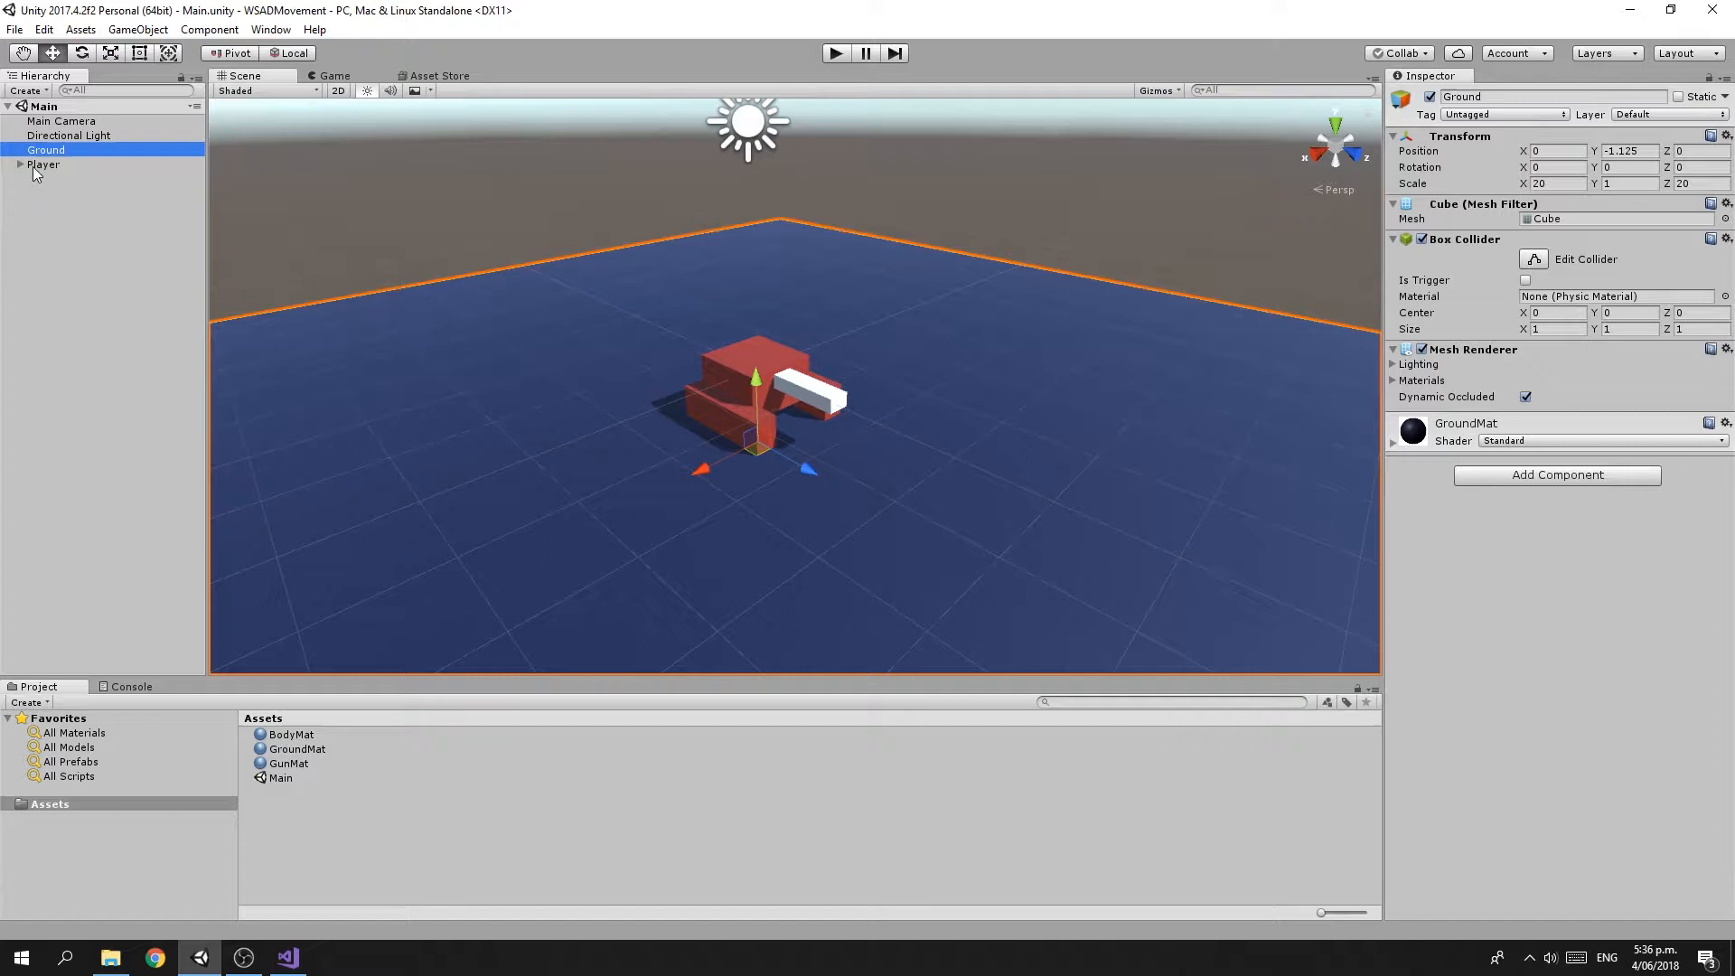
{"action": "left_click", "coordinate": [45, 165]}
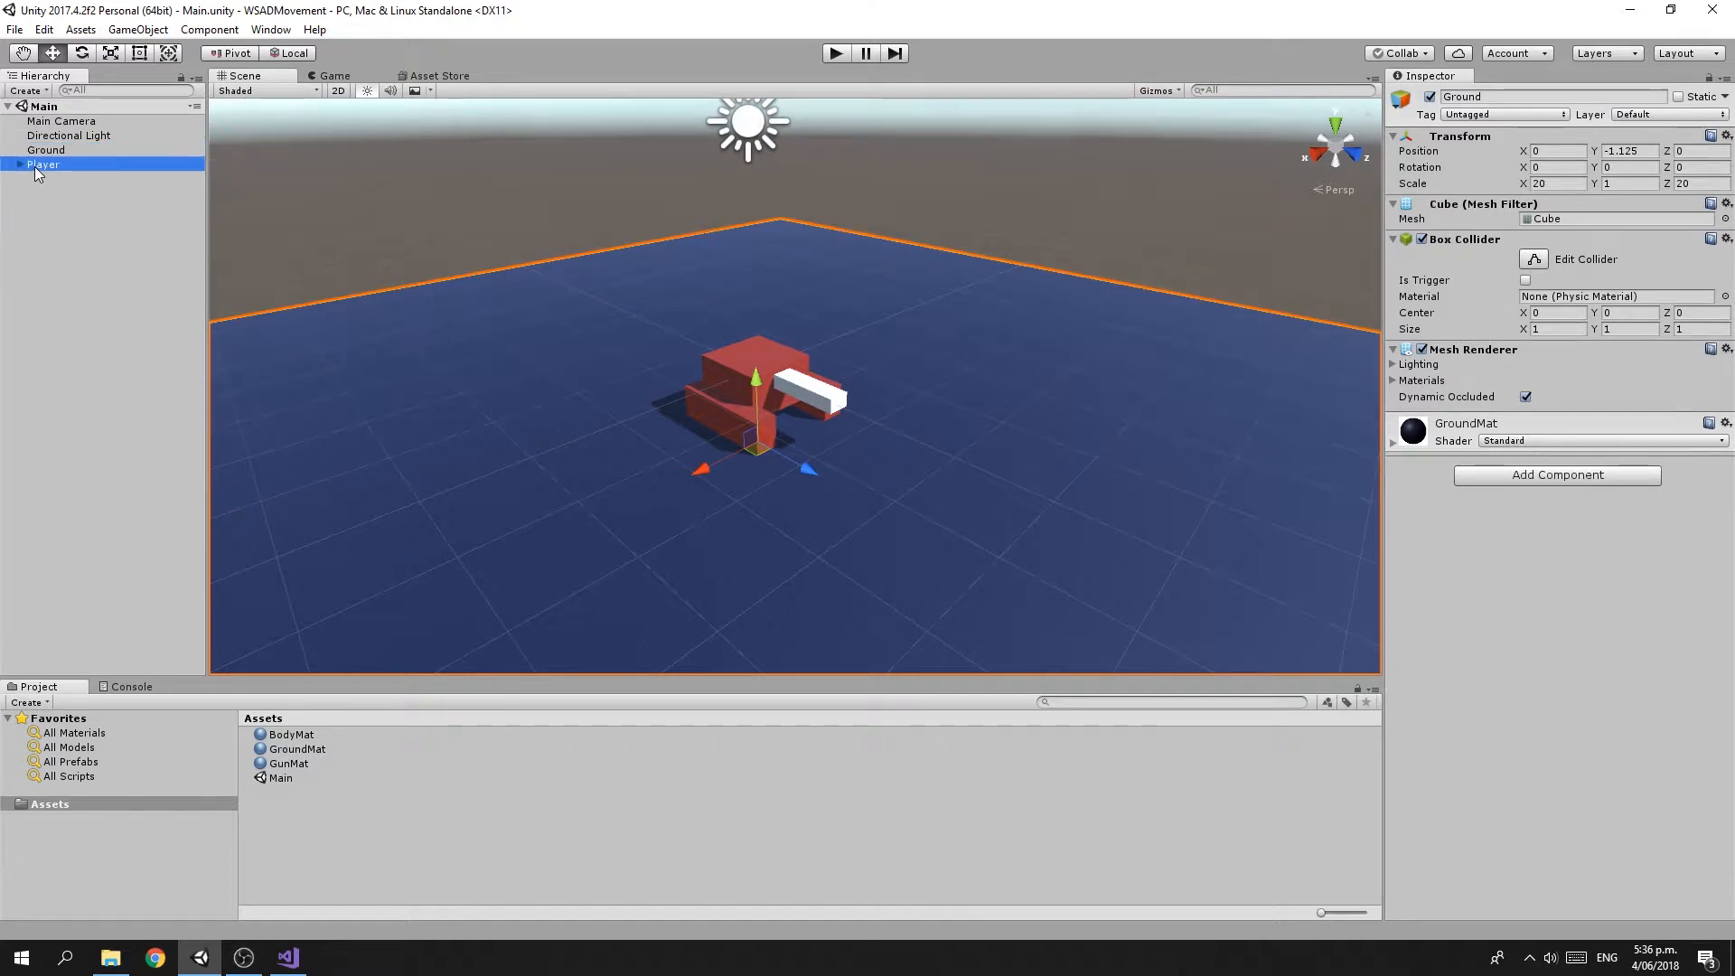
{"action": "left_click", "coordinate": [43, 165]}
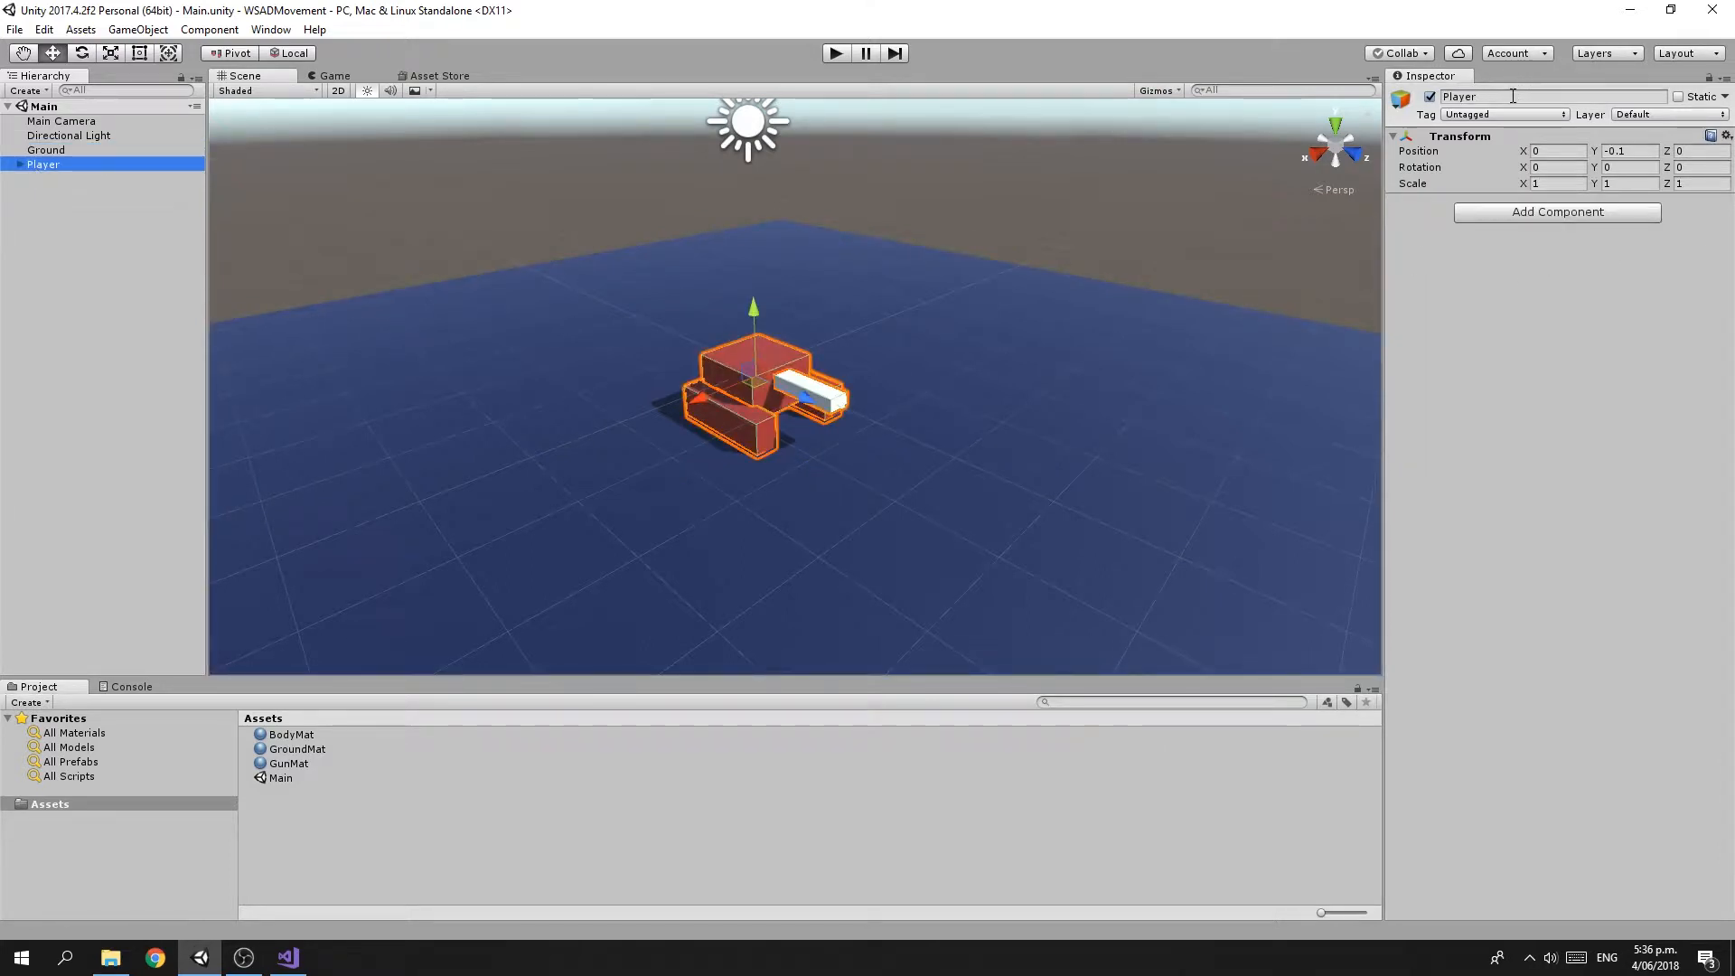
{"action": "left_click", "coordinate": [7, 164]}
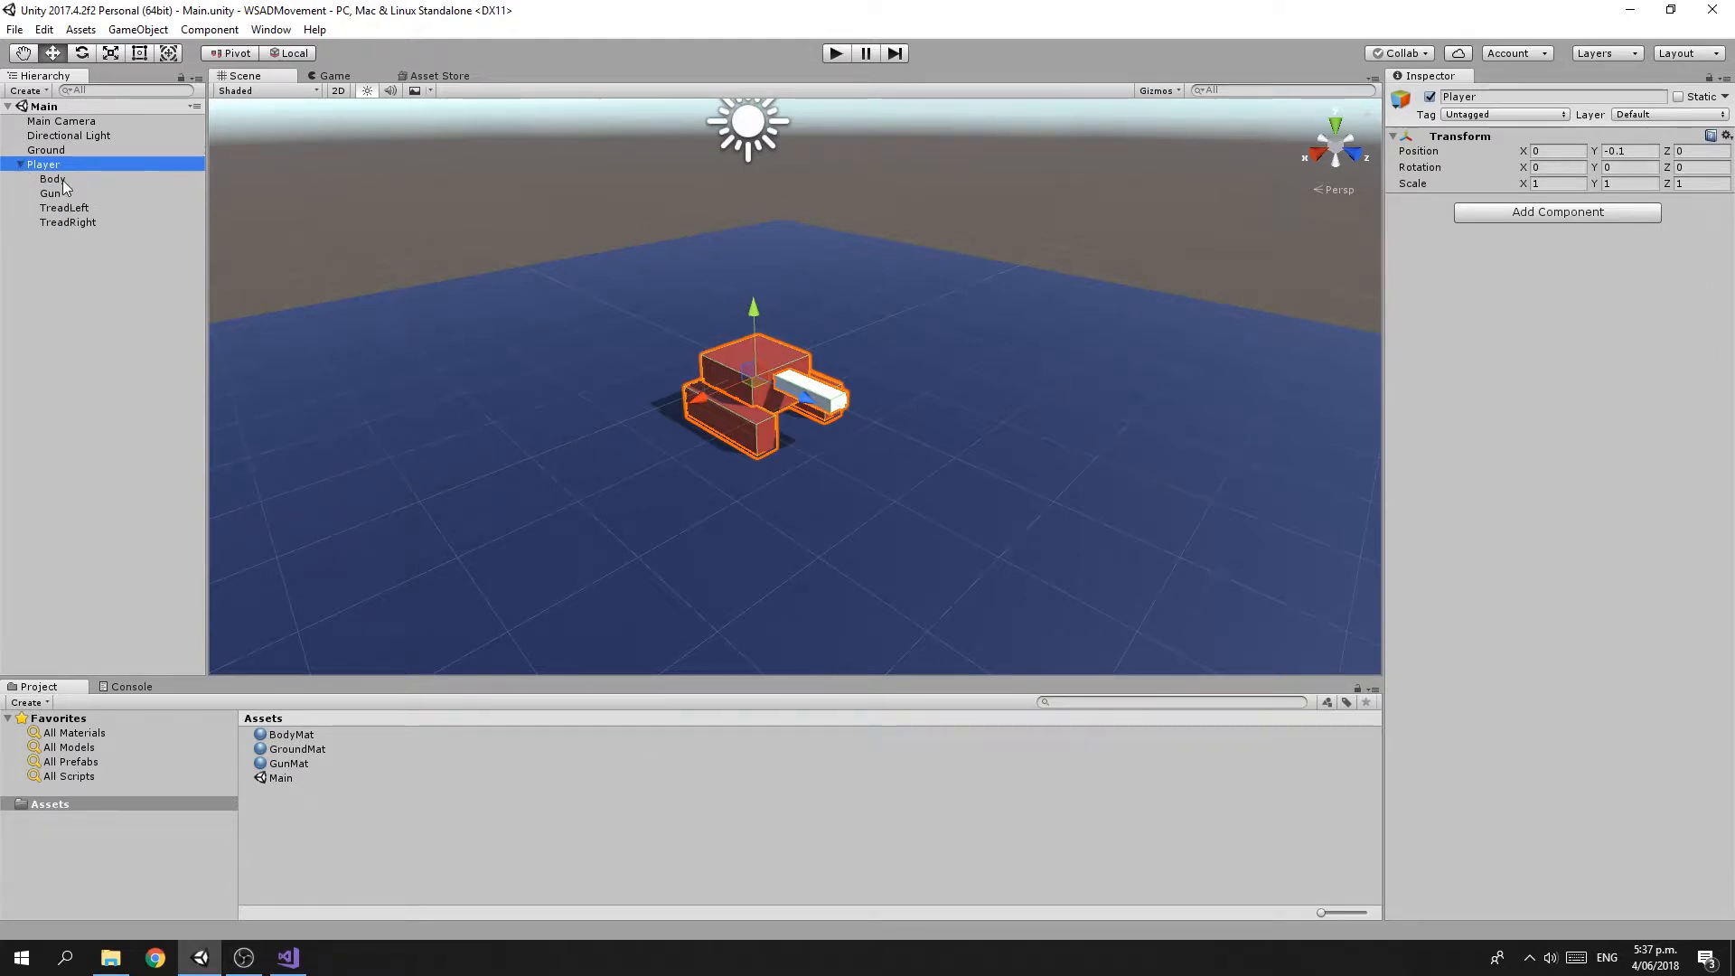
{"action": "left_click", "coordinate": [52, 179]}
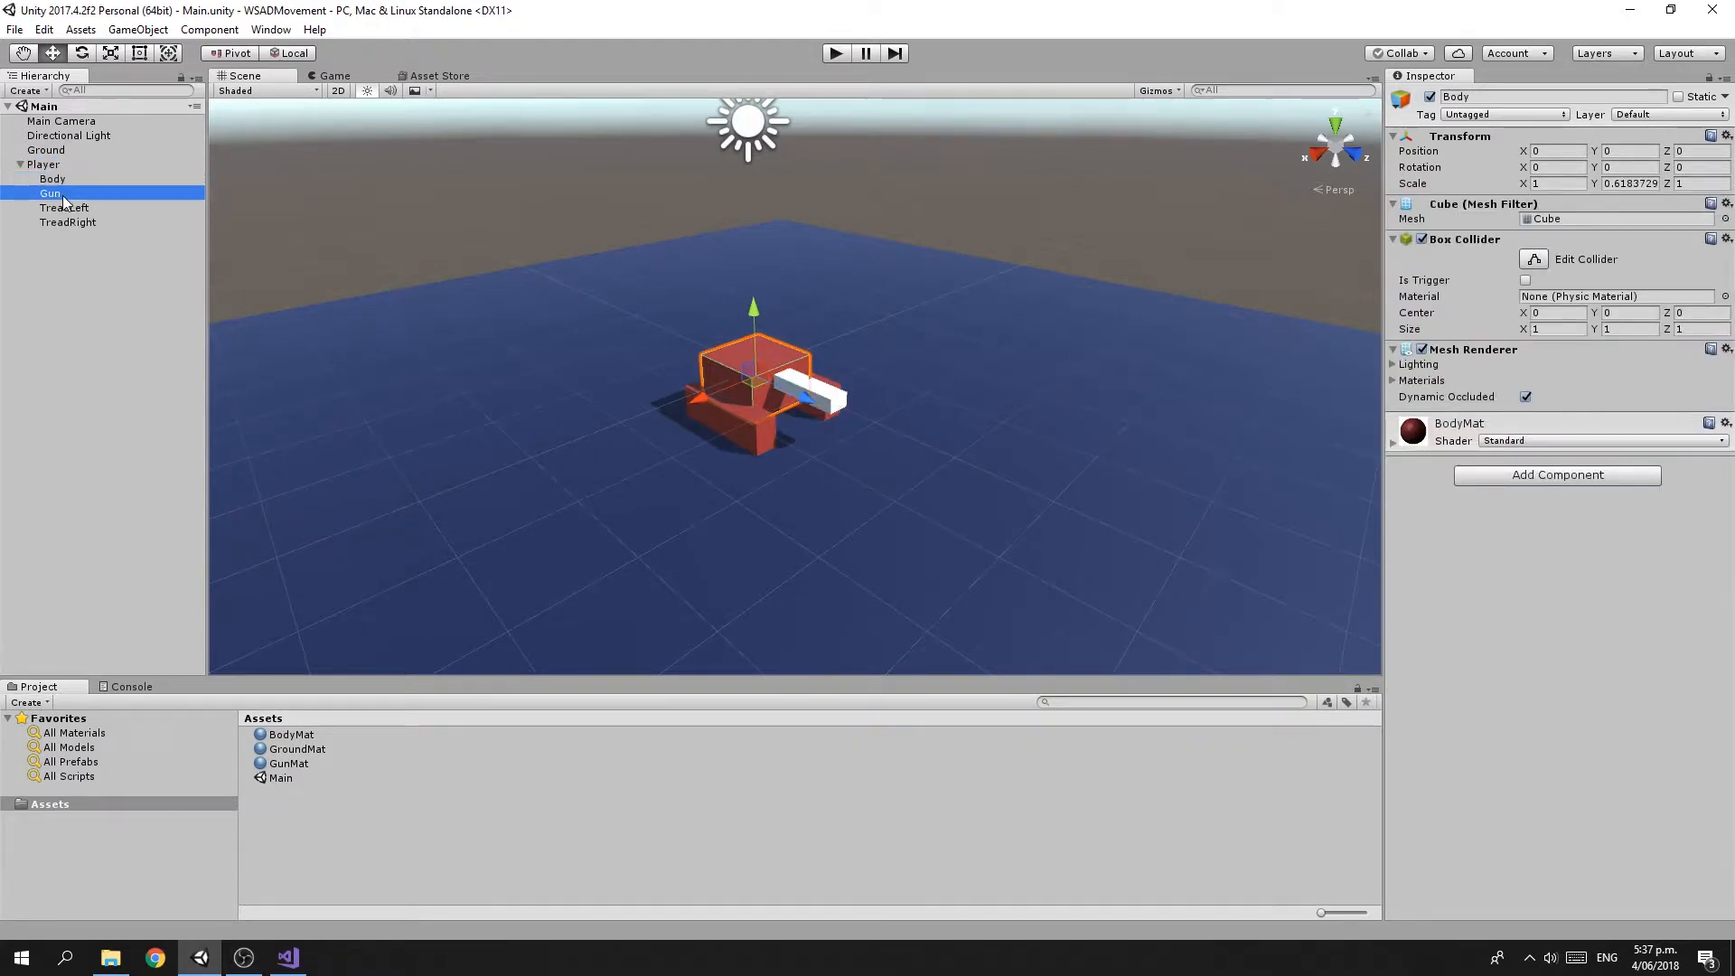
{"action": "left_click", "coordinate": [63, 206]}
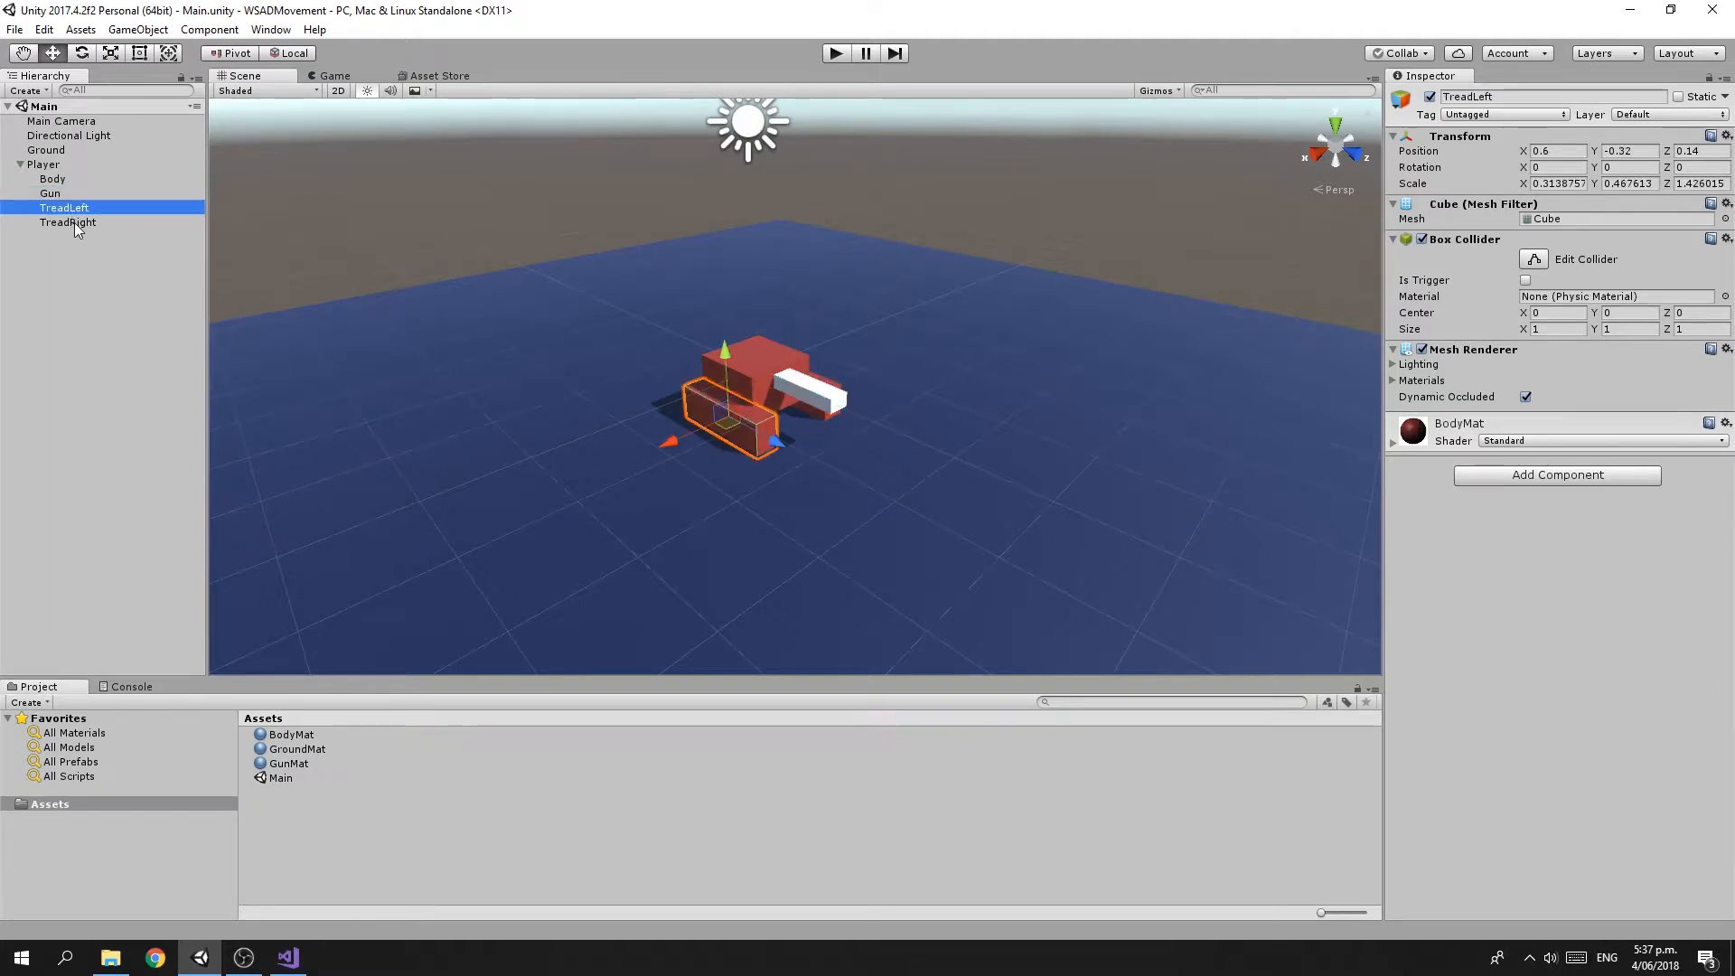
{"action": "left_click", "coordinate": [67, 222]}
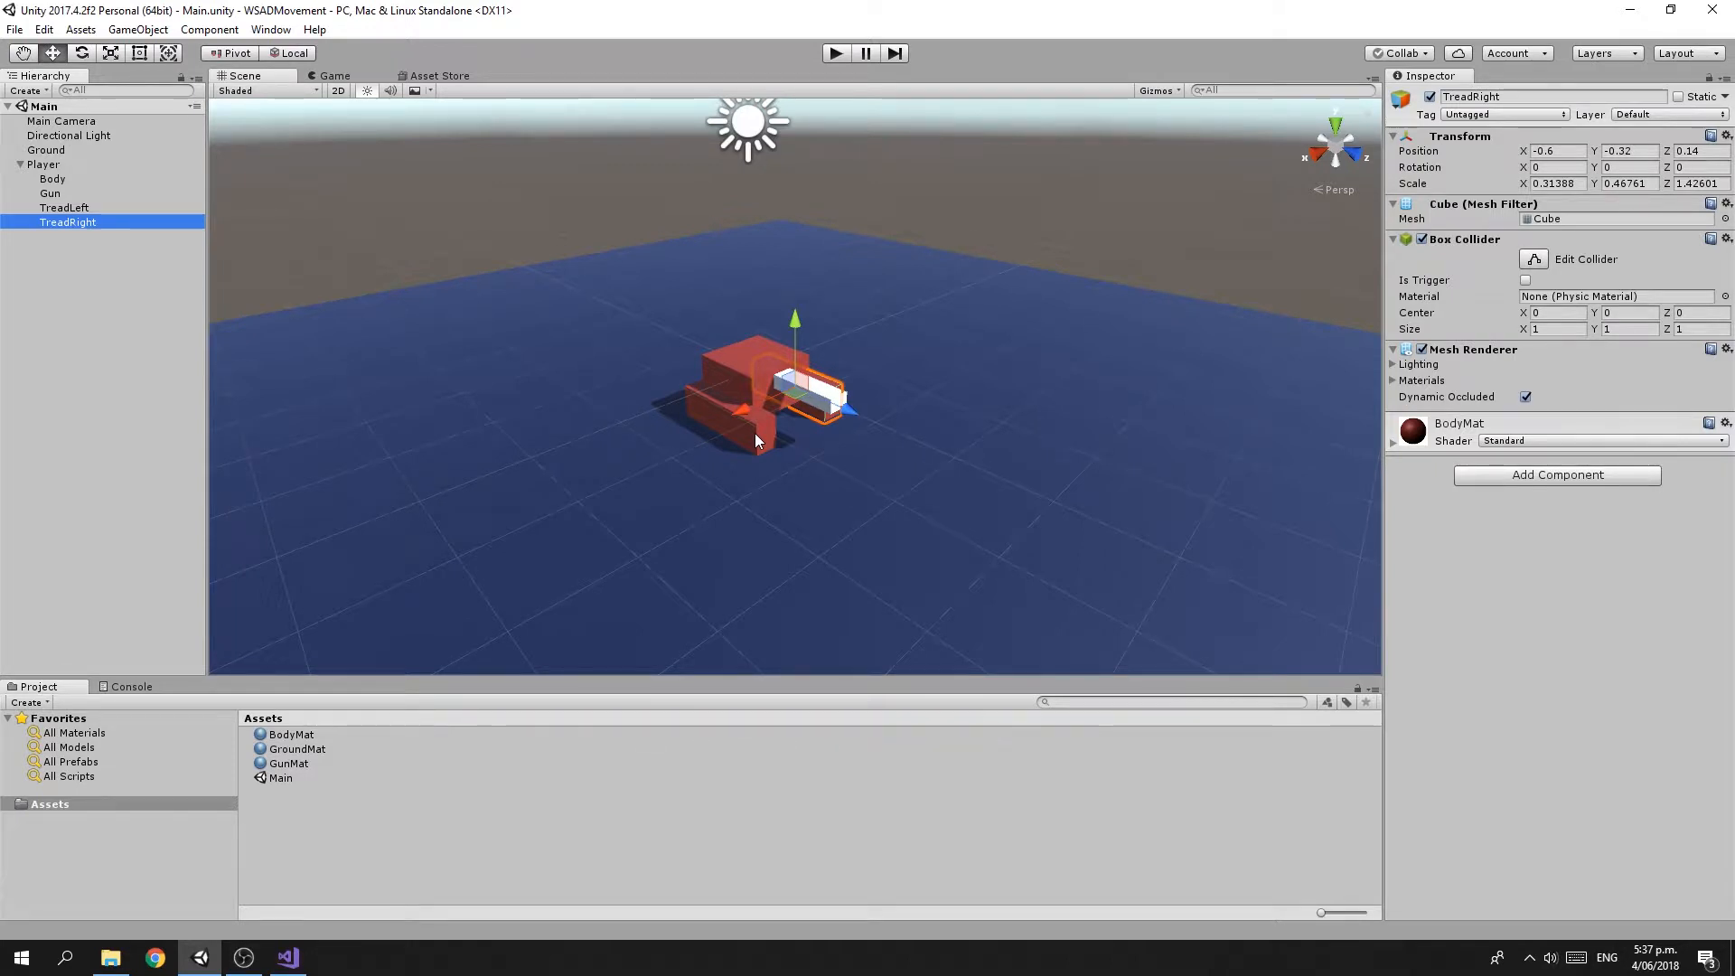
{"action": "mouse_move", "coordinate": [429, 333]}
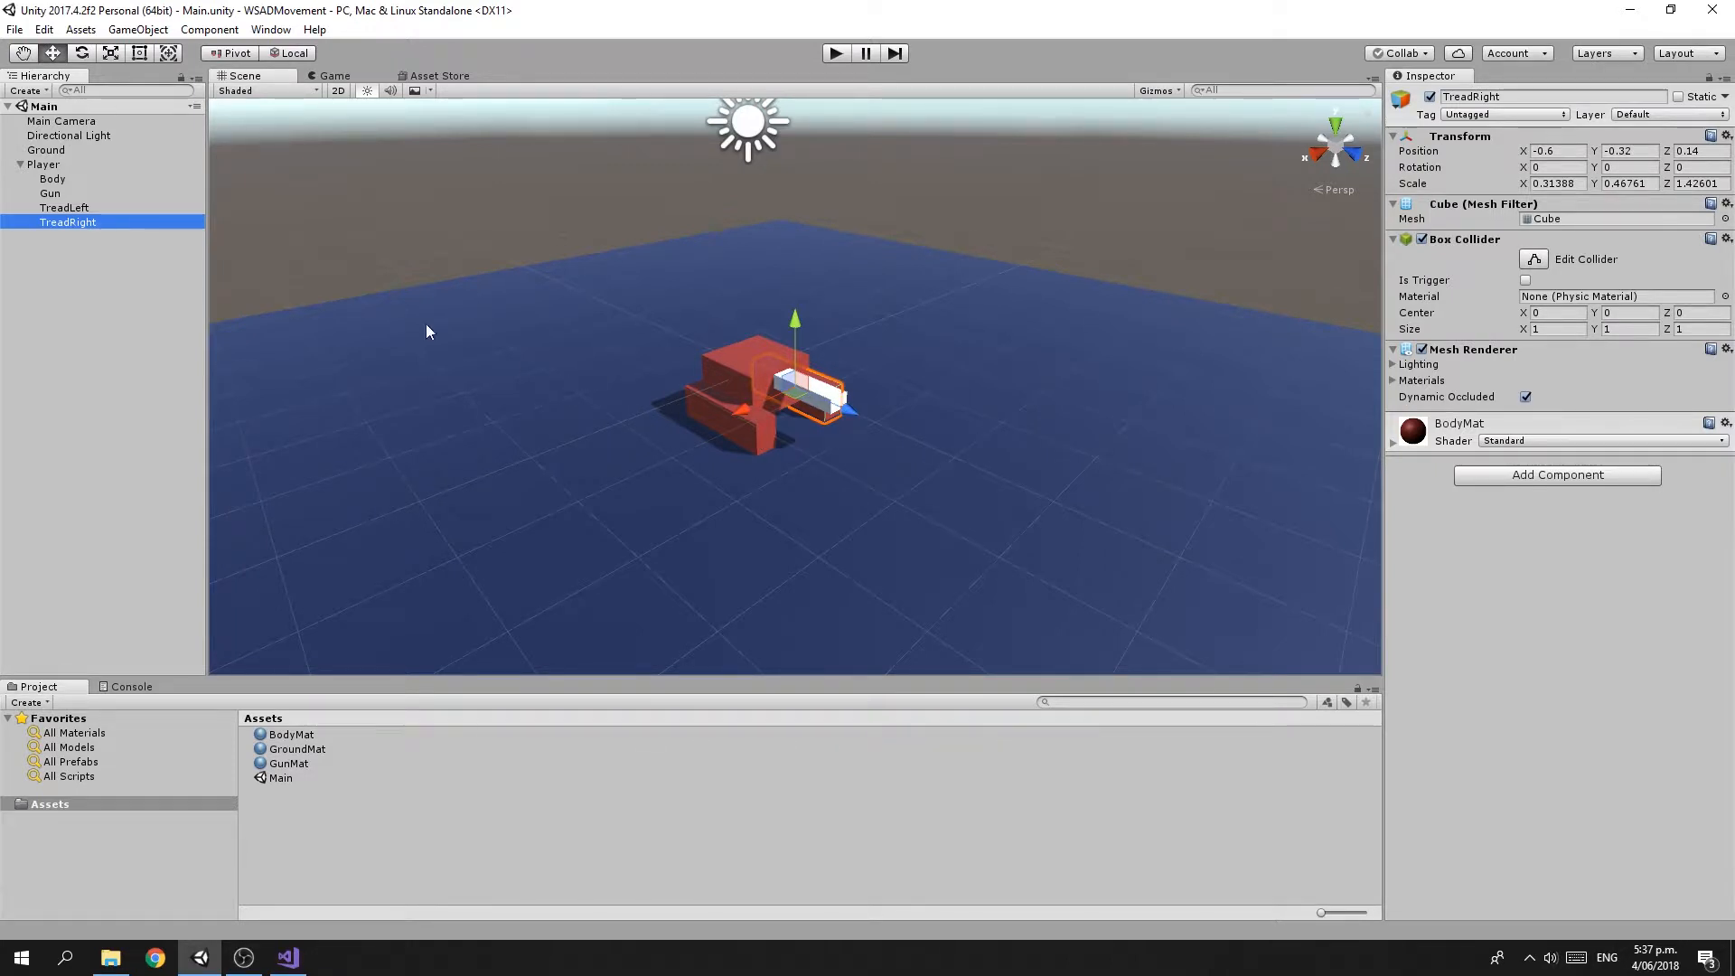
{"action": "left_click", "coordinate": [43, 164]}
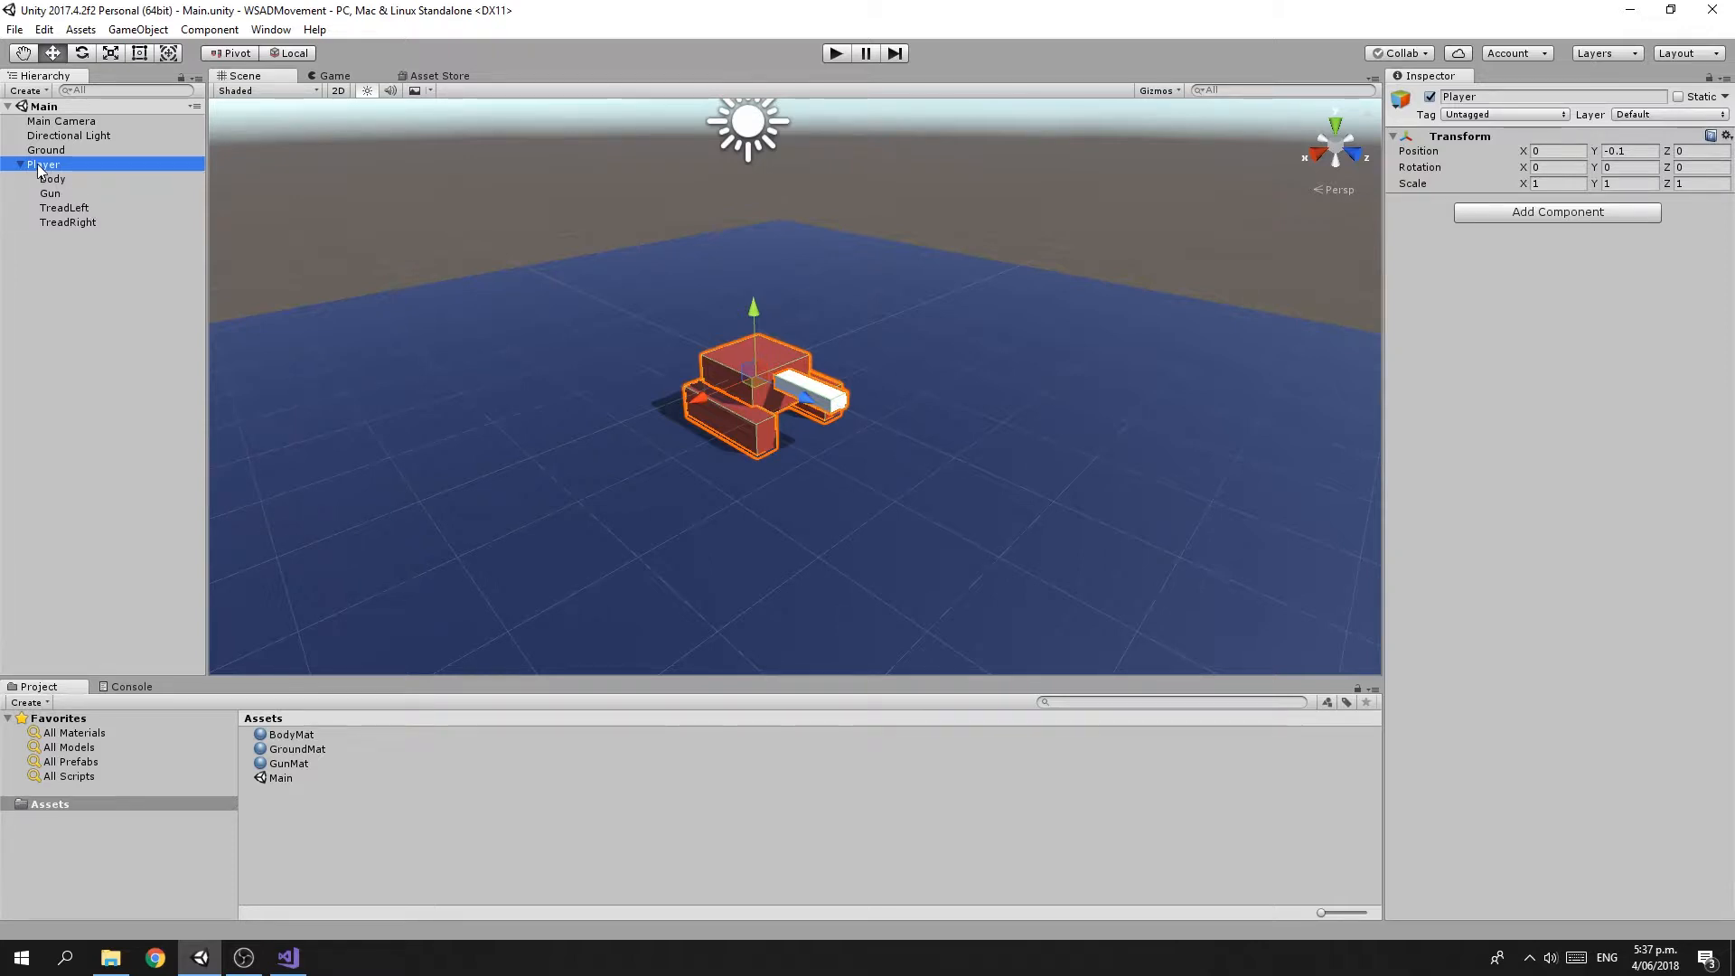
Add a new script component named PlayerController to the Player and bring it up in Visual Studio
{"action": "left_click", "coordinate": [1557, 212]}
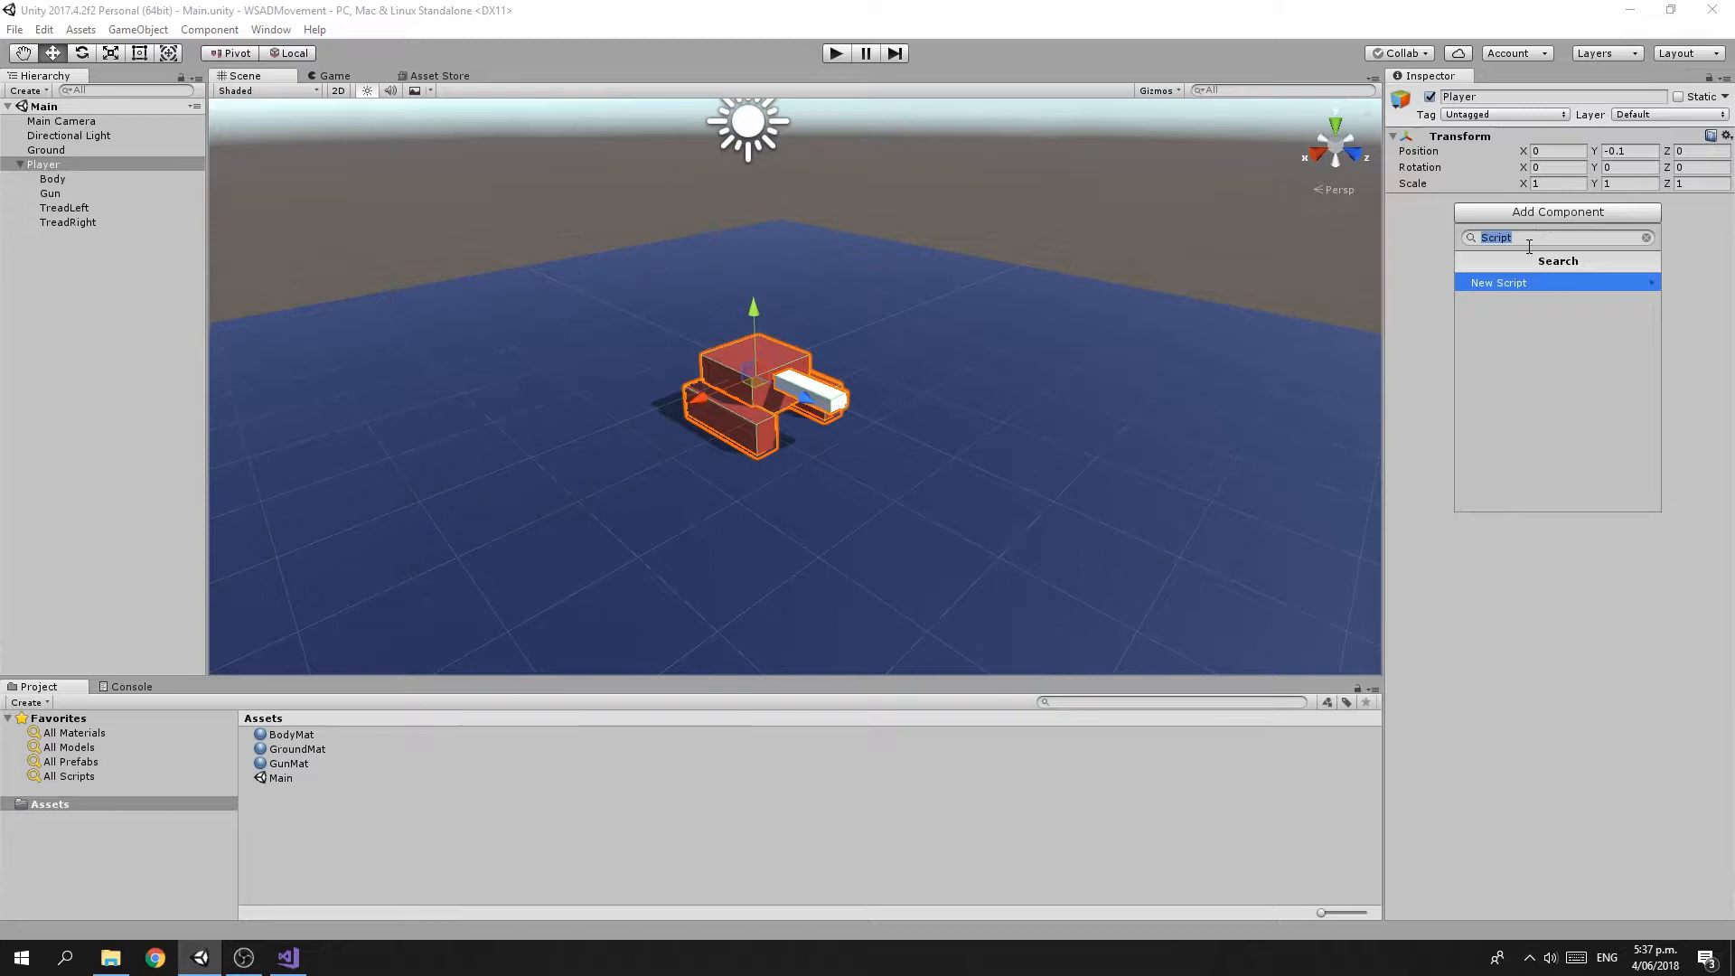
{"action": "left_click", "coordinate": [1497, 282]}
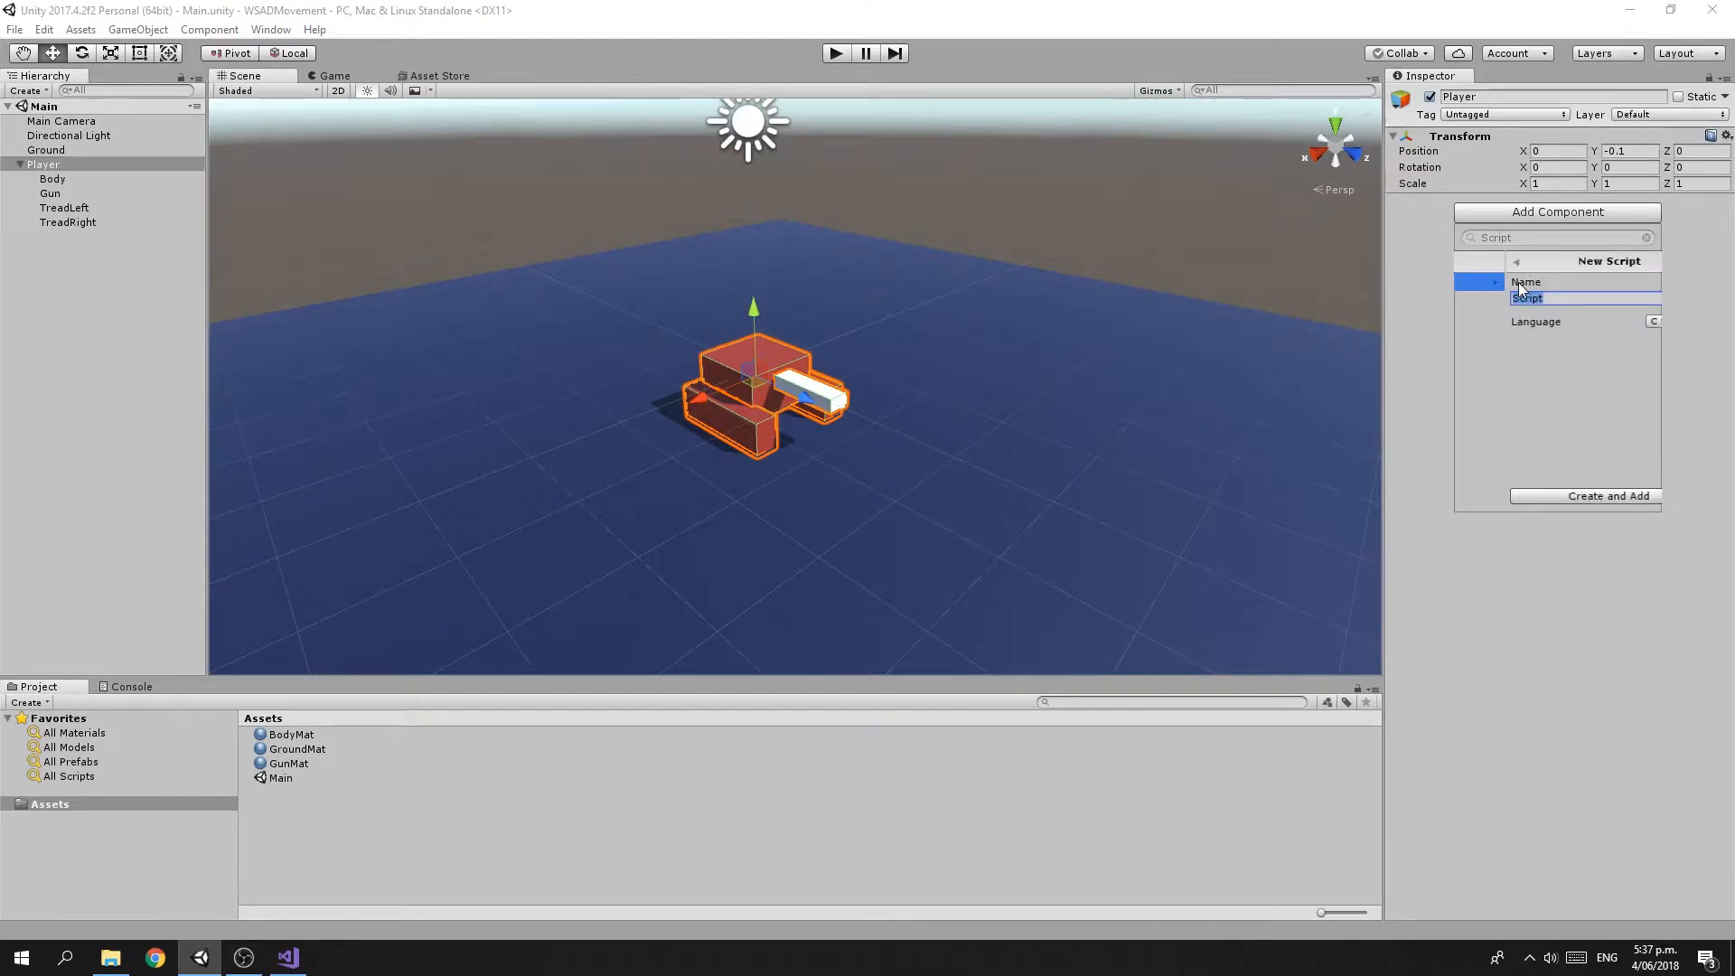
{"action": "left_click", "coordinate": [1557, 298]}
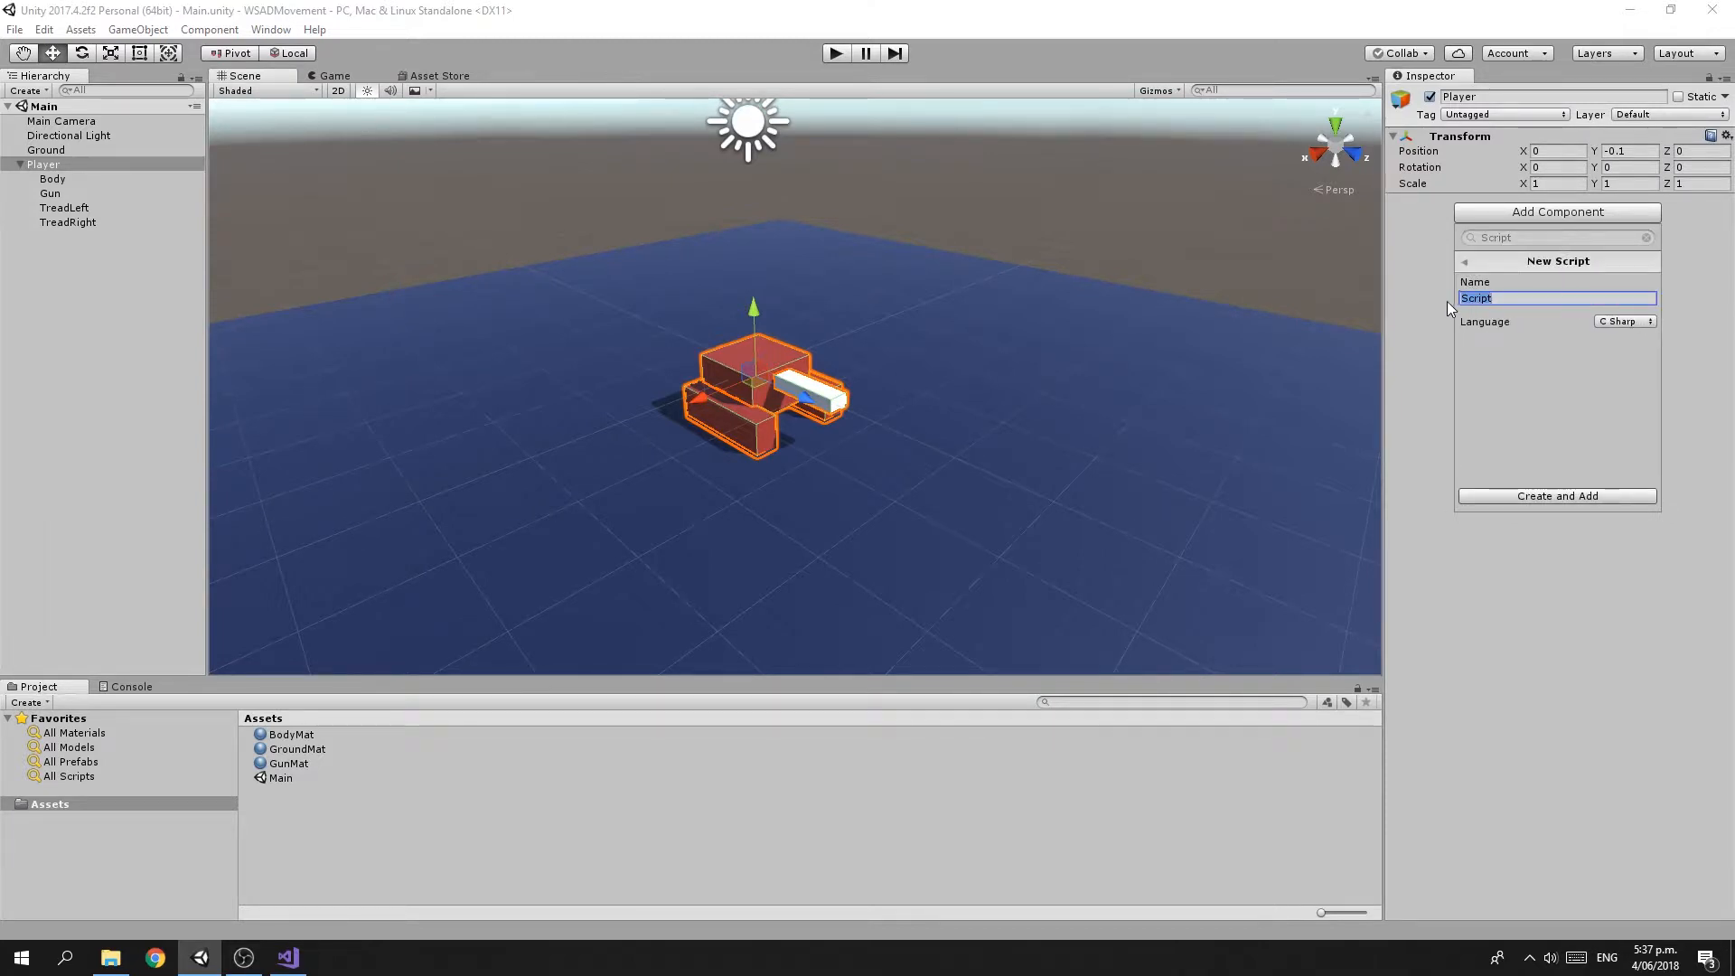
{"action": "type", "text": "PlayerContr"}
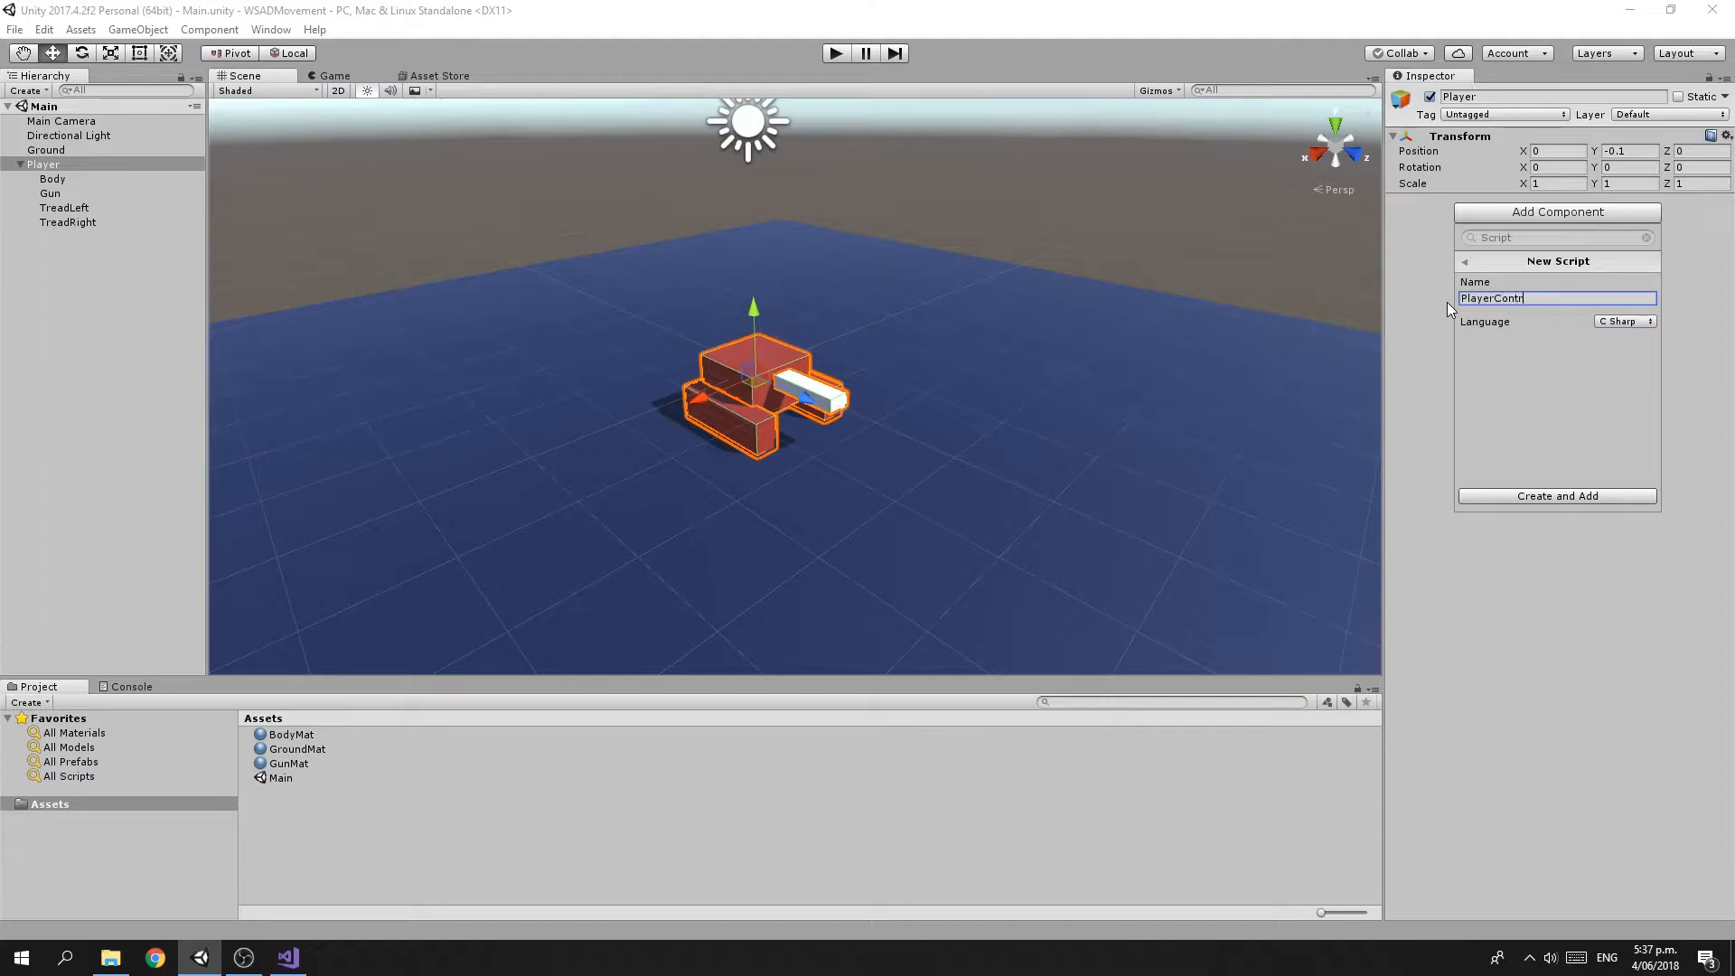
{"action": "type", "text": "oller"}
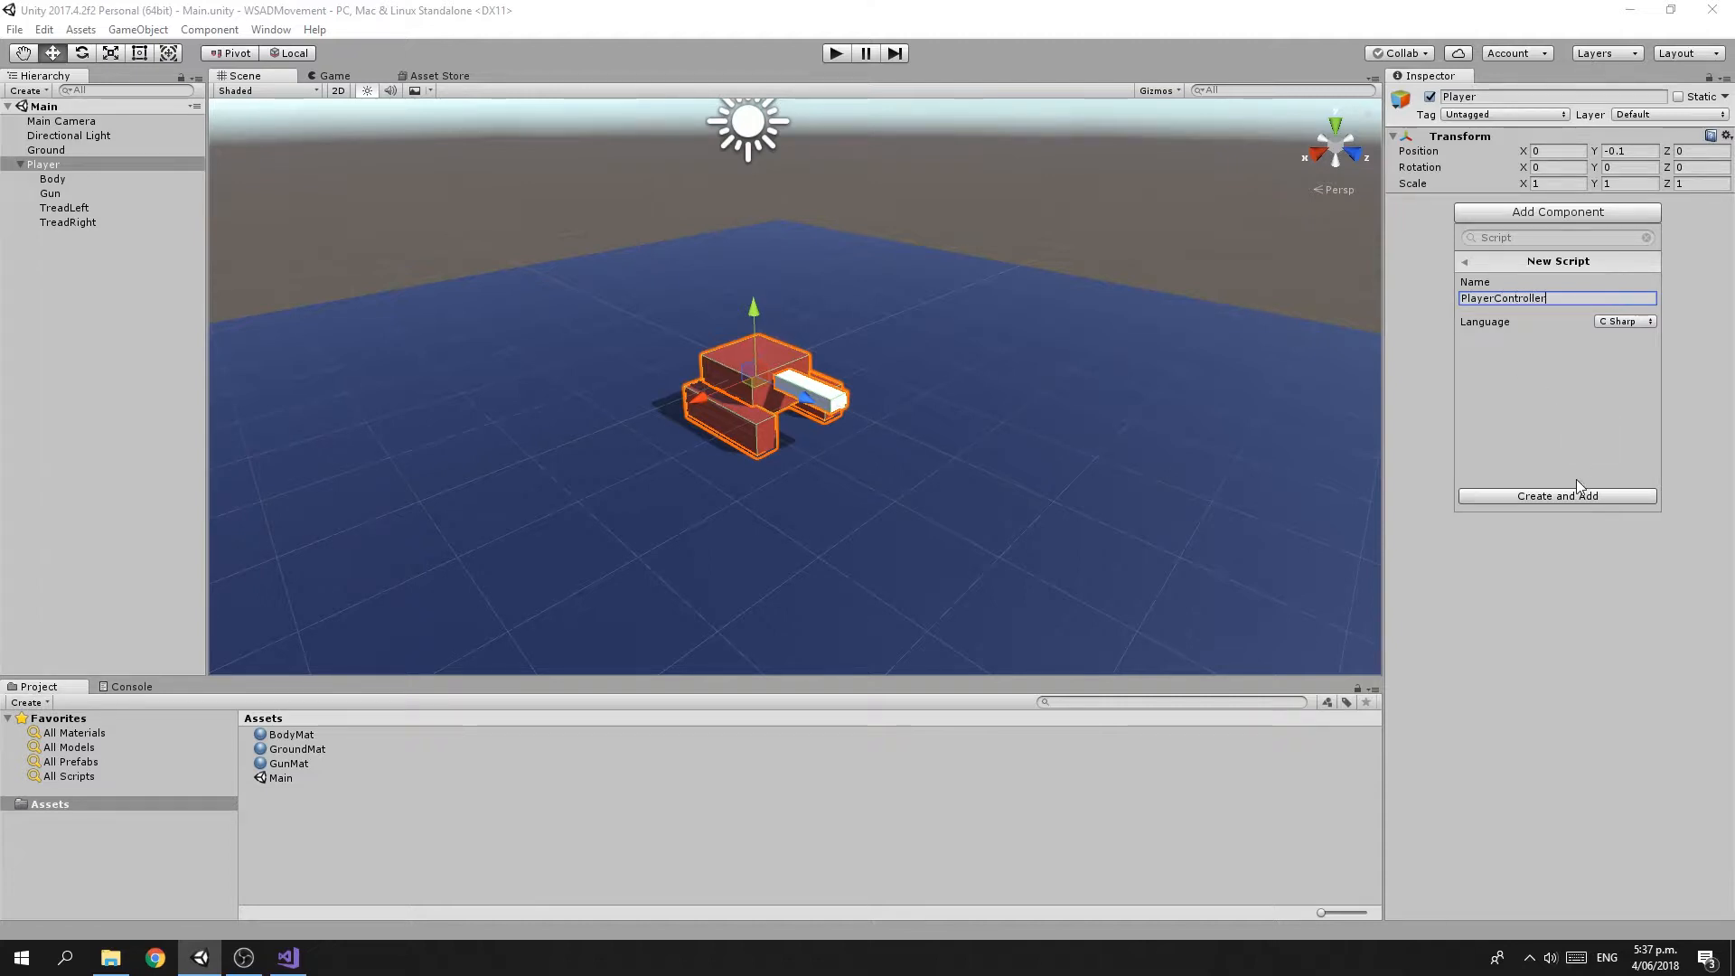
{"action": "left_click", "coordinate": [1557, 495]}
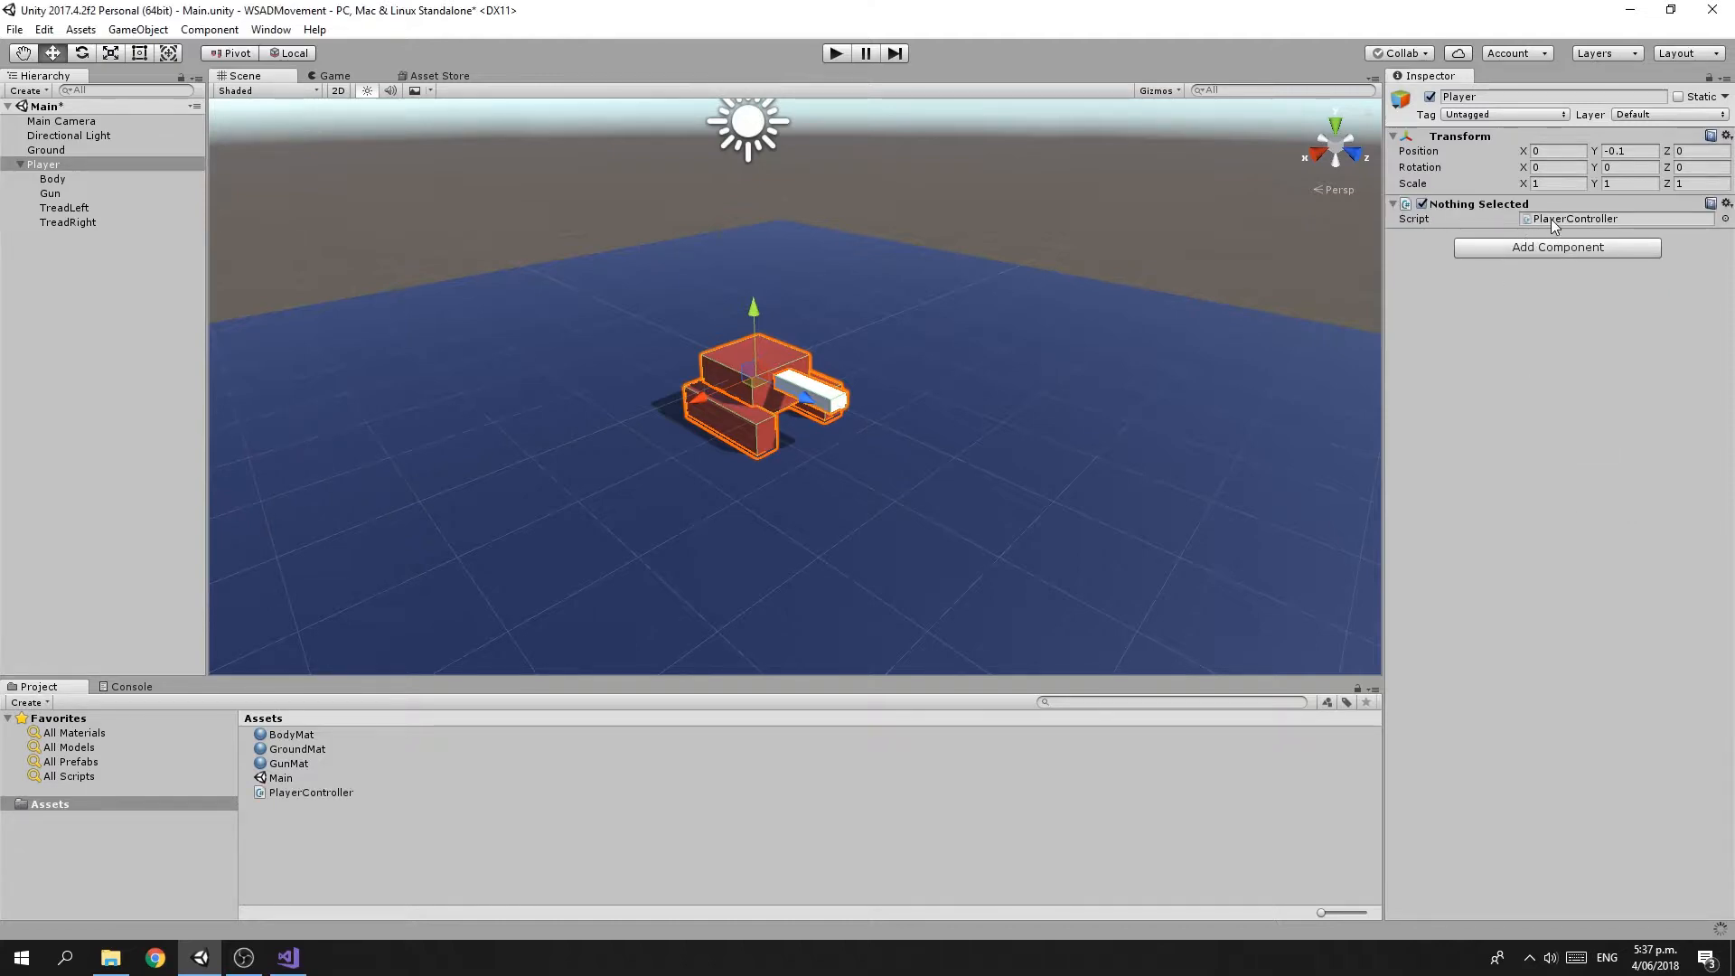
{"action": "left_click", "coordinate": [288, 958]}
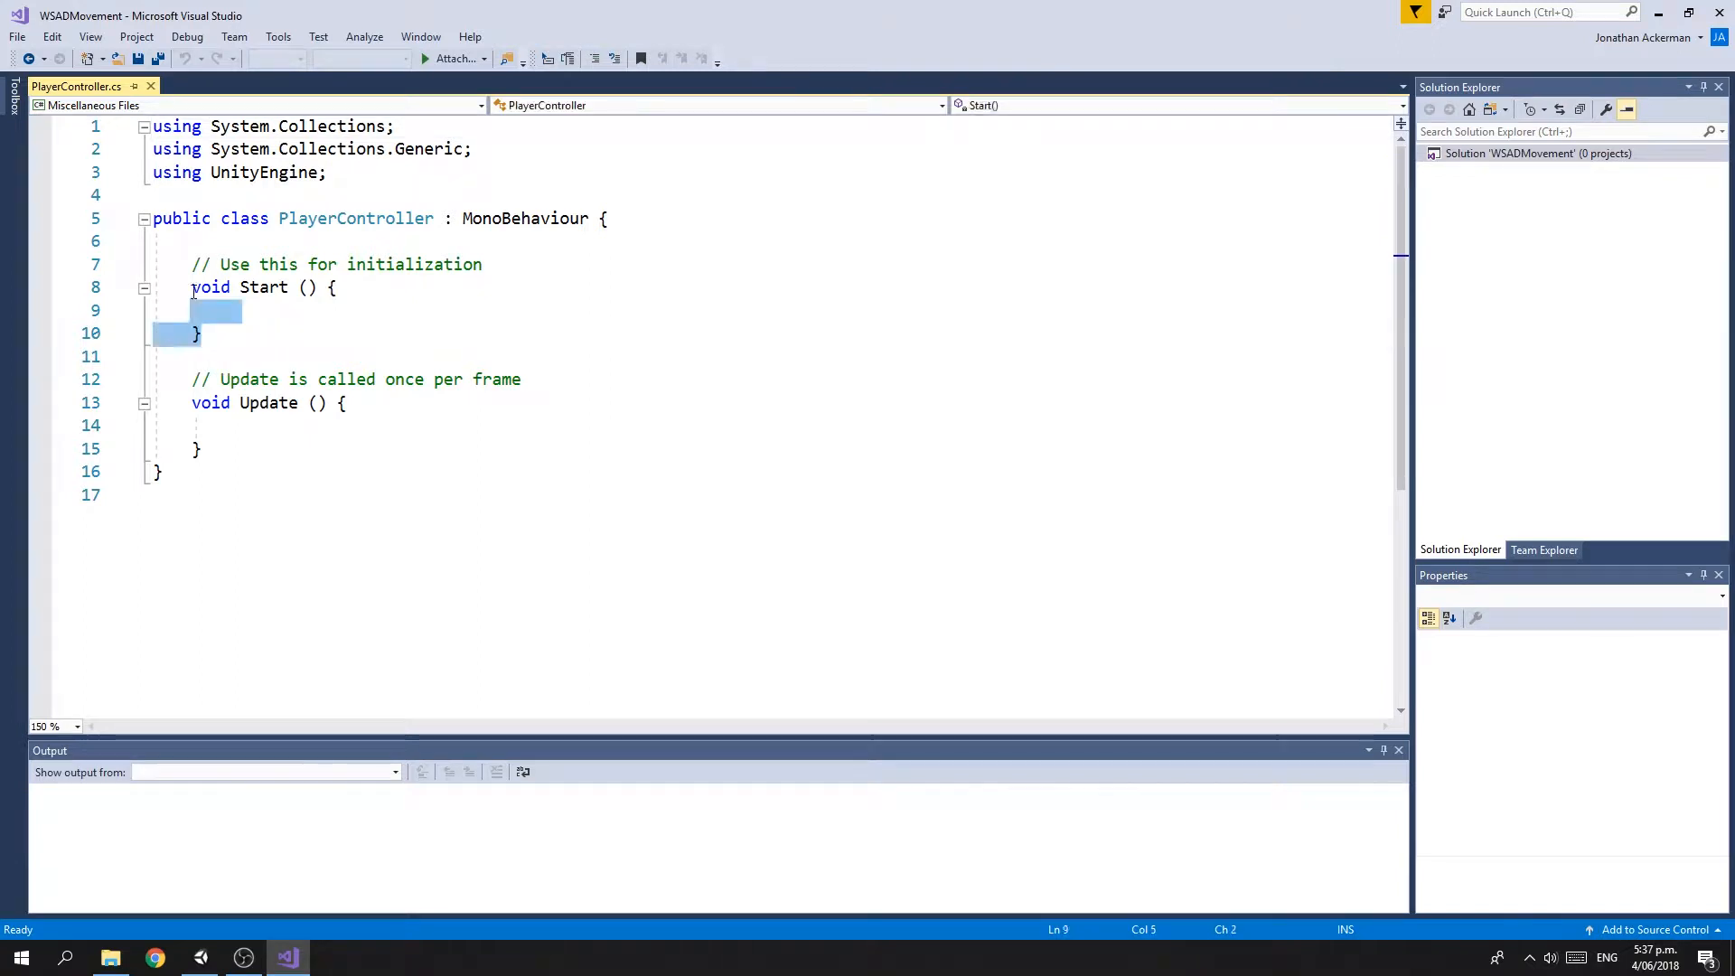
Remove the empty Start method and declare public float turnSpeed = 100
{"action": "key", "text": "Delete"}
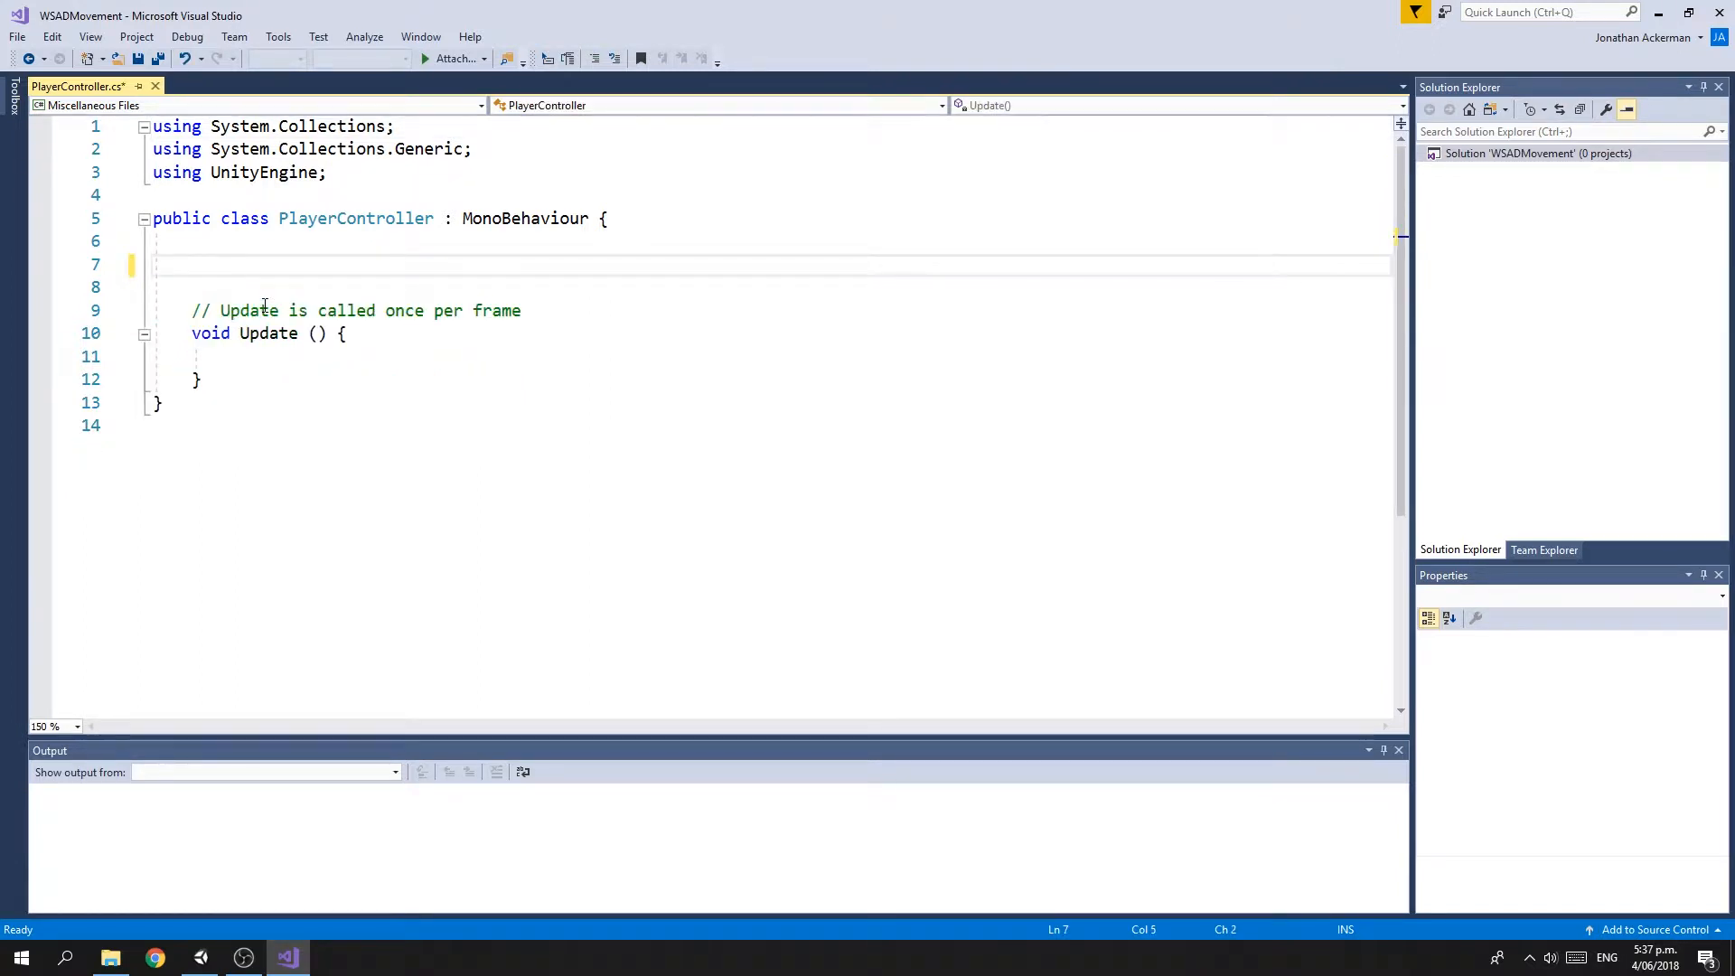
{"action": "type", "text": "p"}
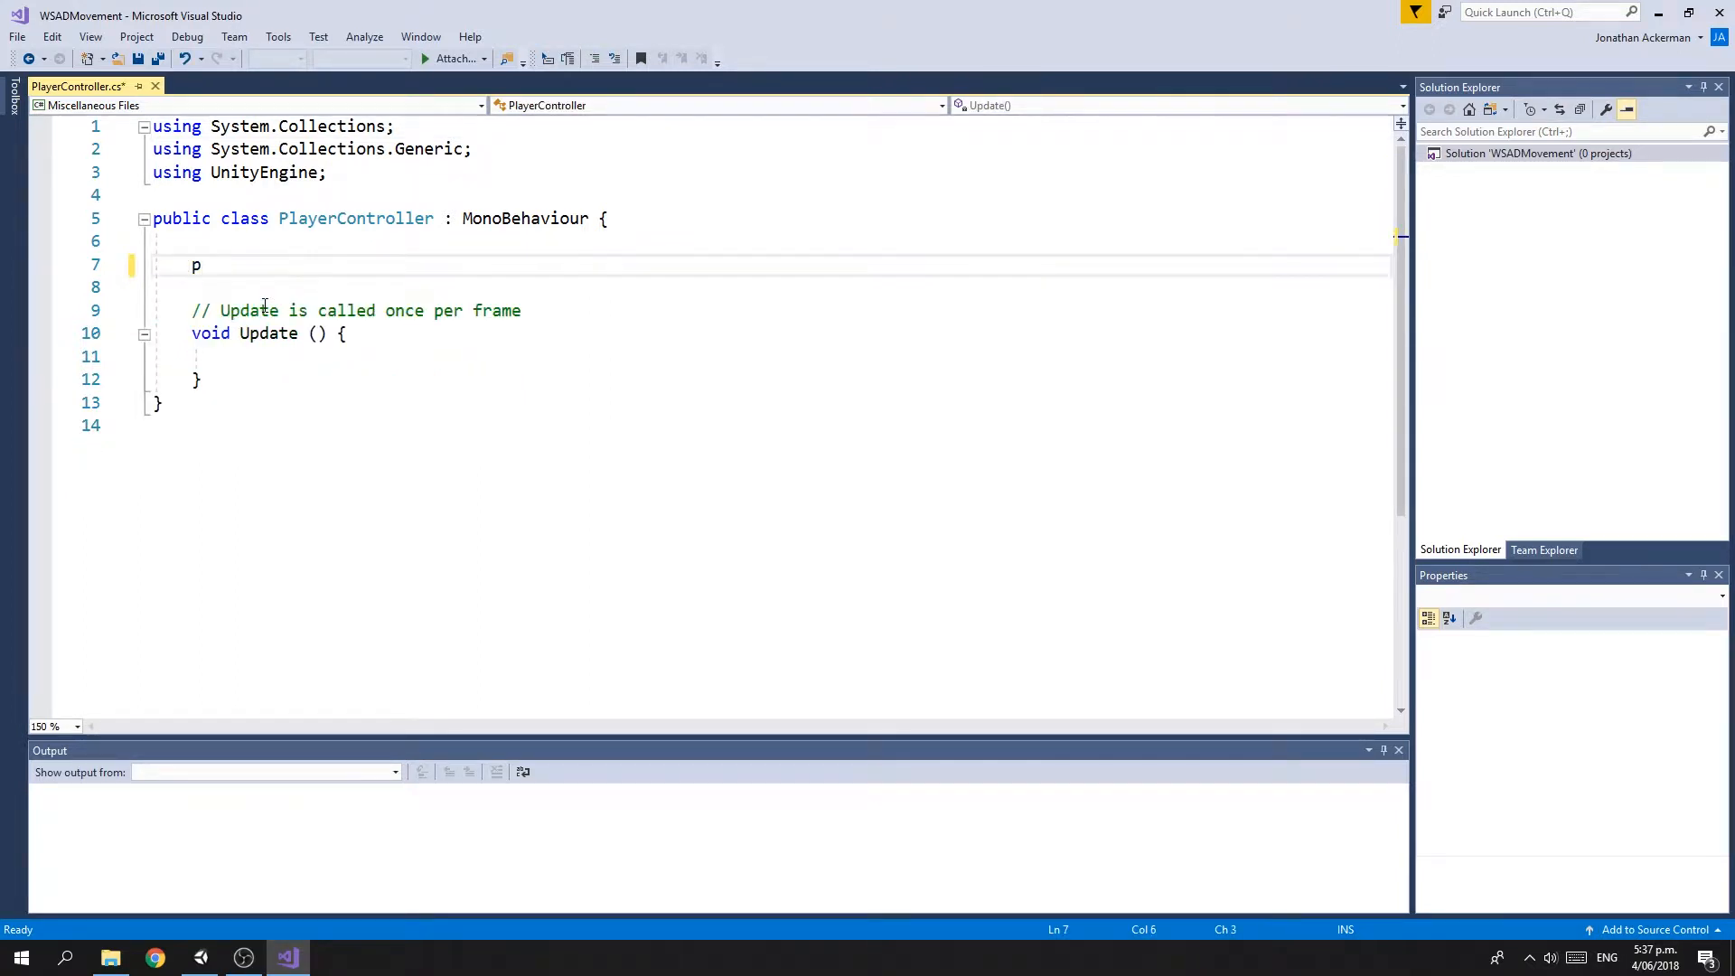
{"action": "type", "text": "ublic"}
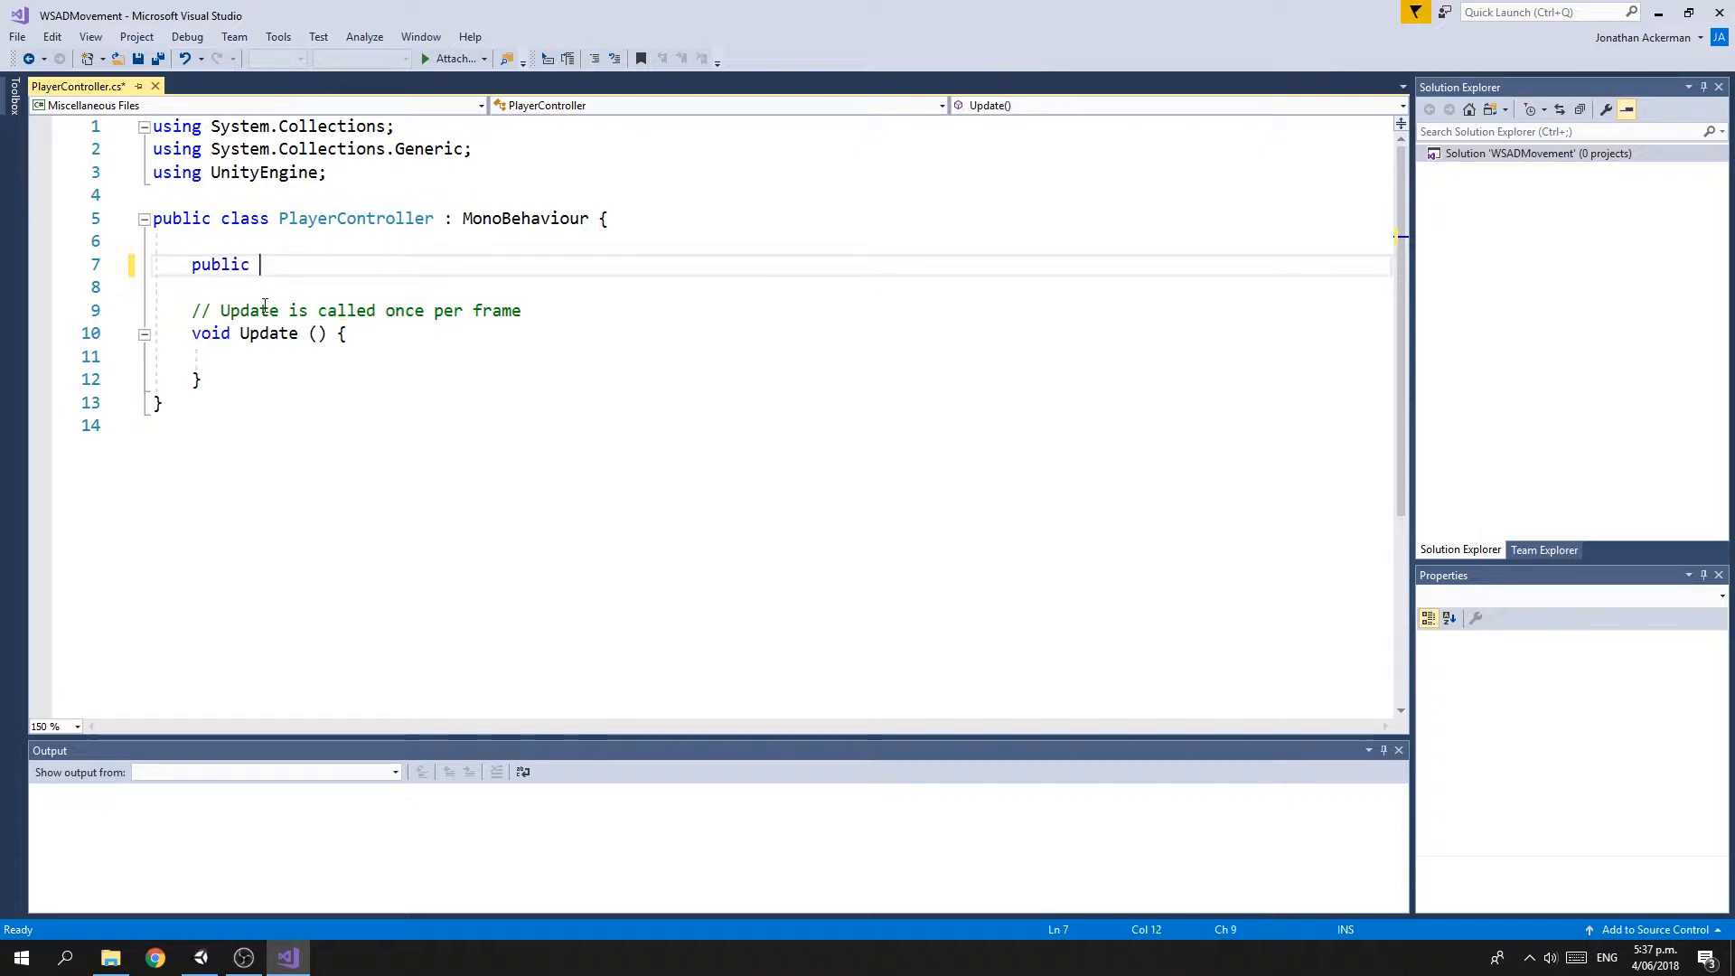
{"action": "type", "text": "float"}
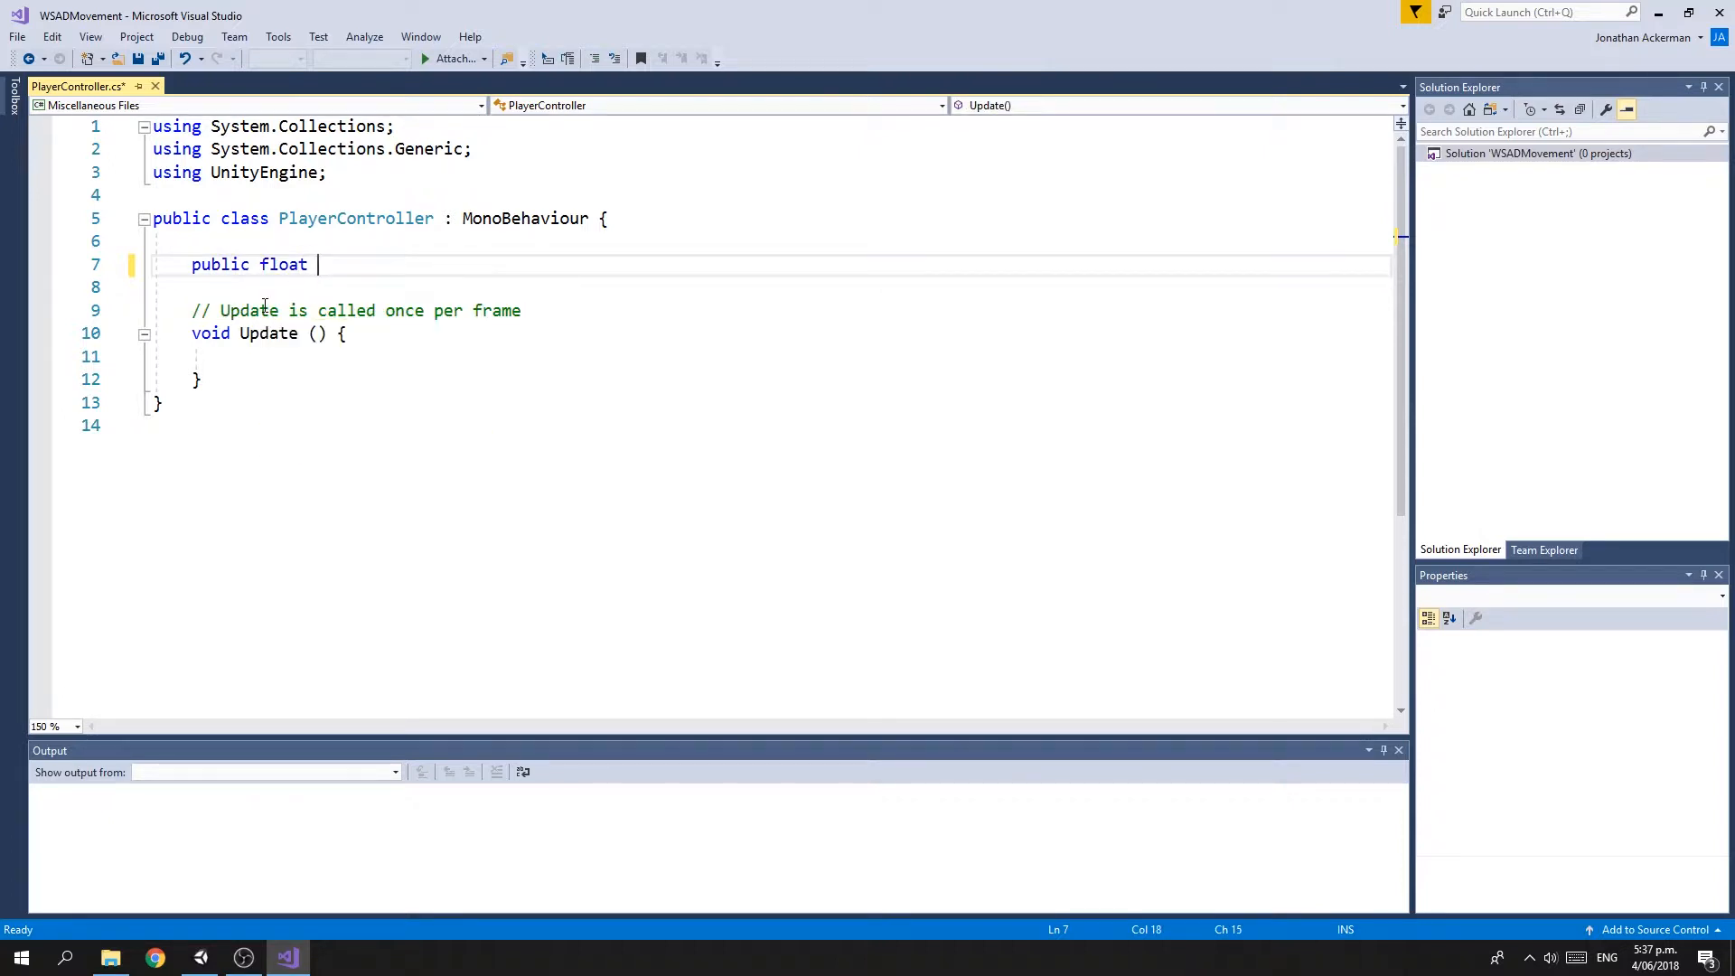
{"action": "type", "text": "turnSp"}
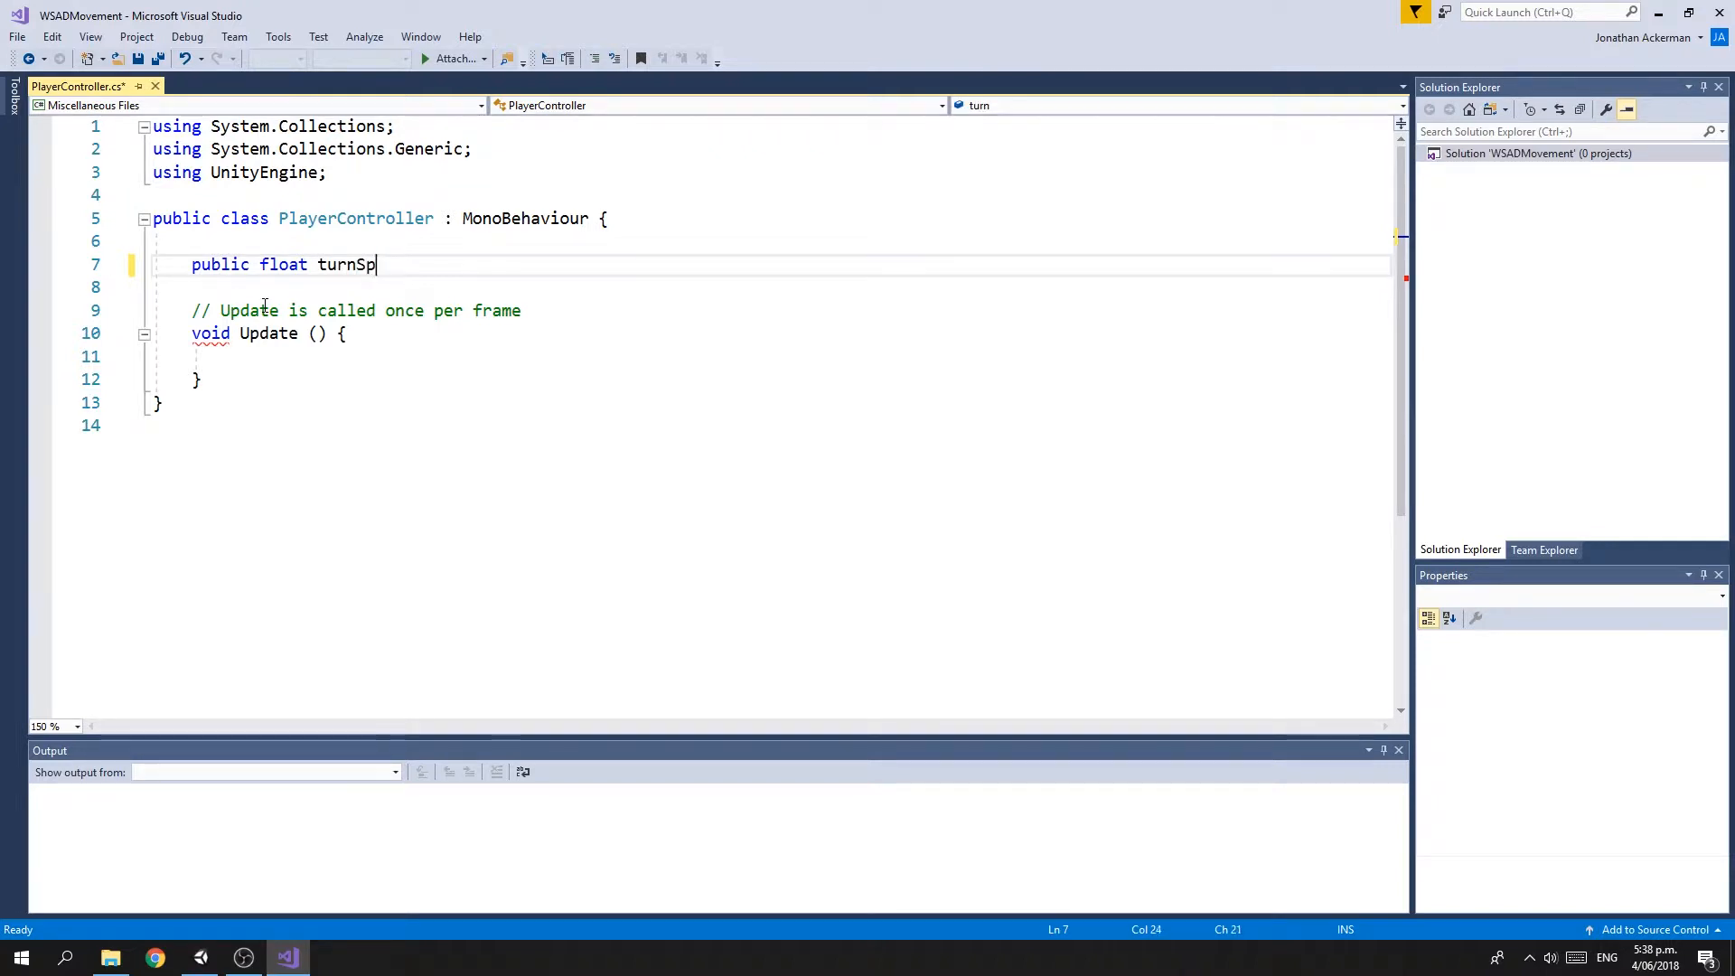
{"action": "type", "text": "eed"}
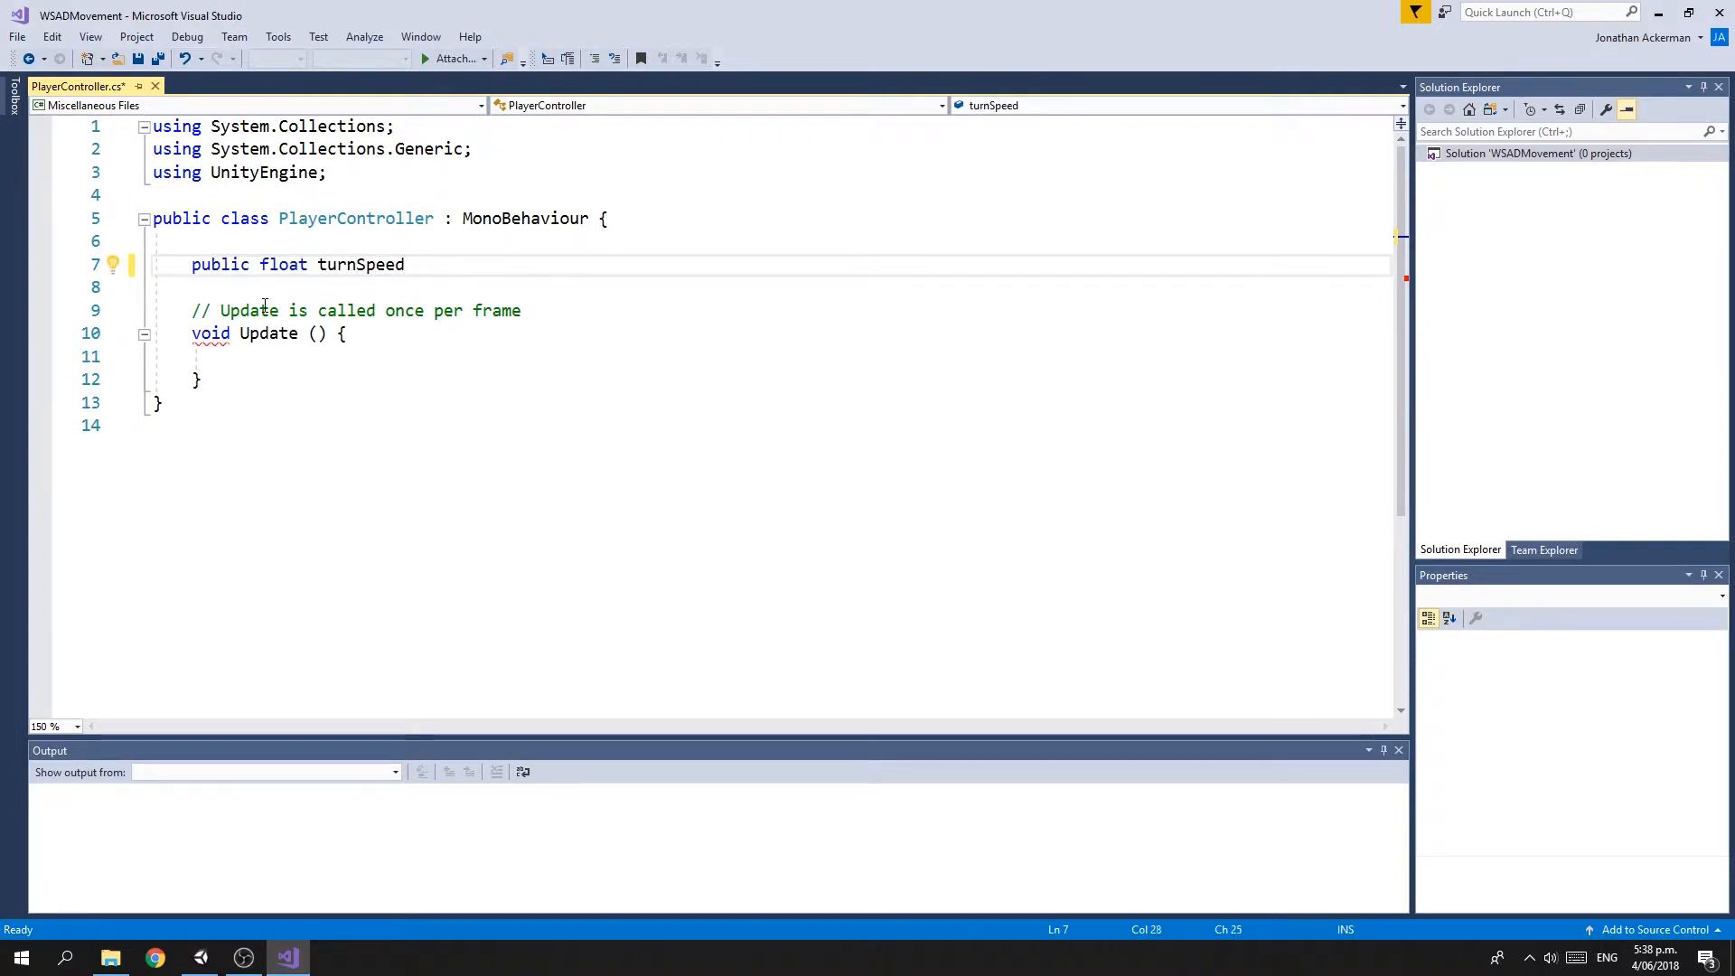
{"action": "type", "text": "= 100"}
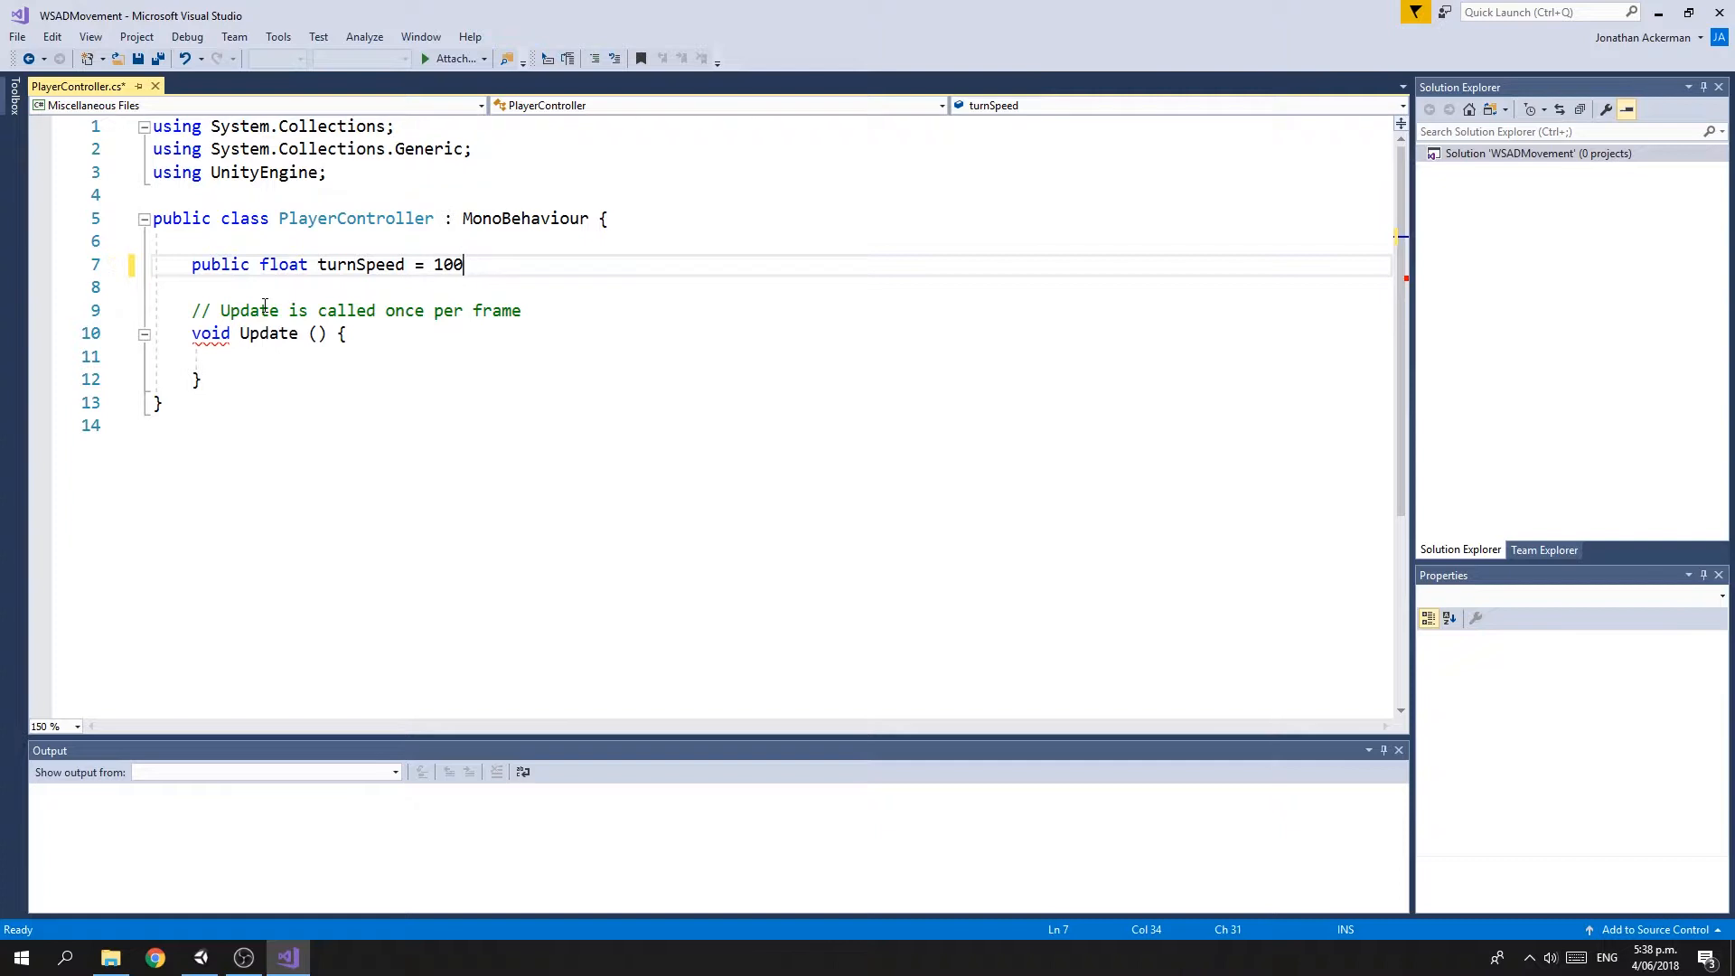
{"action": "type", "text": ";"}
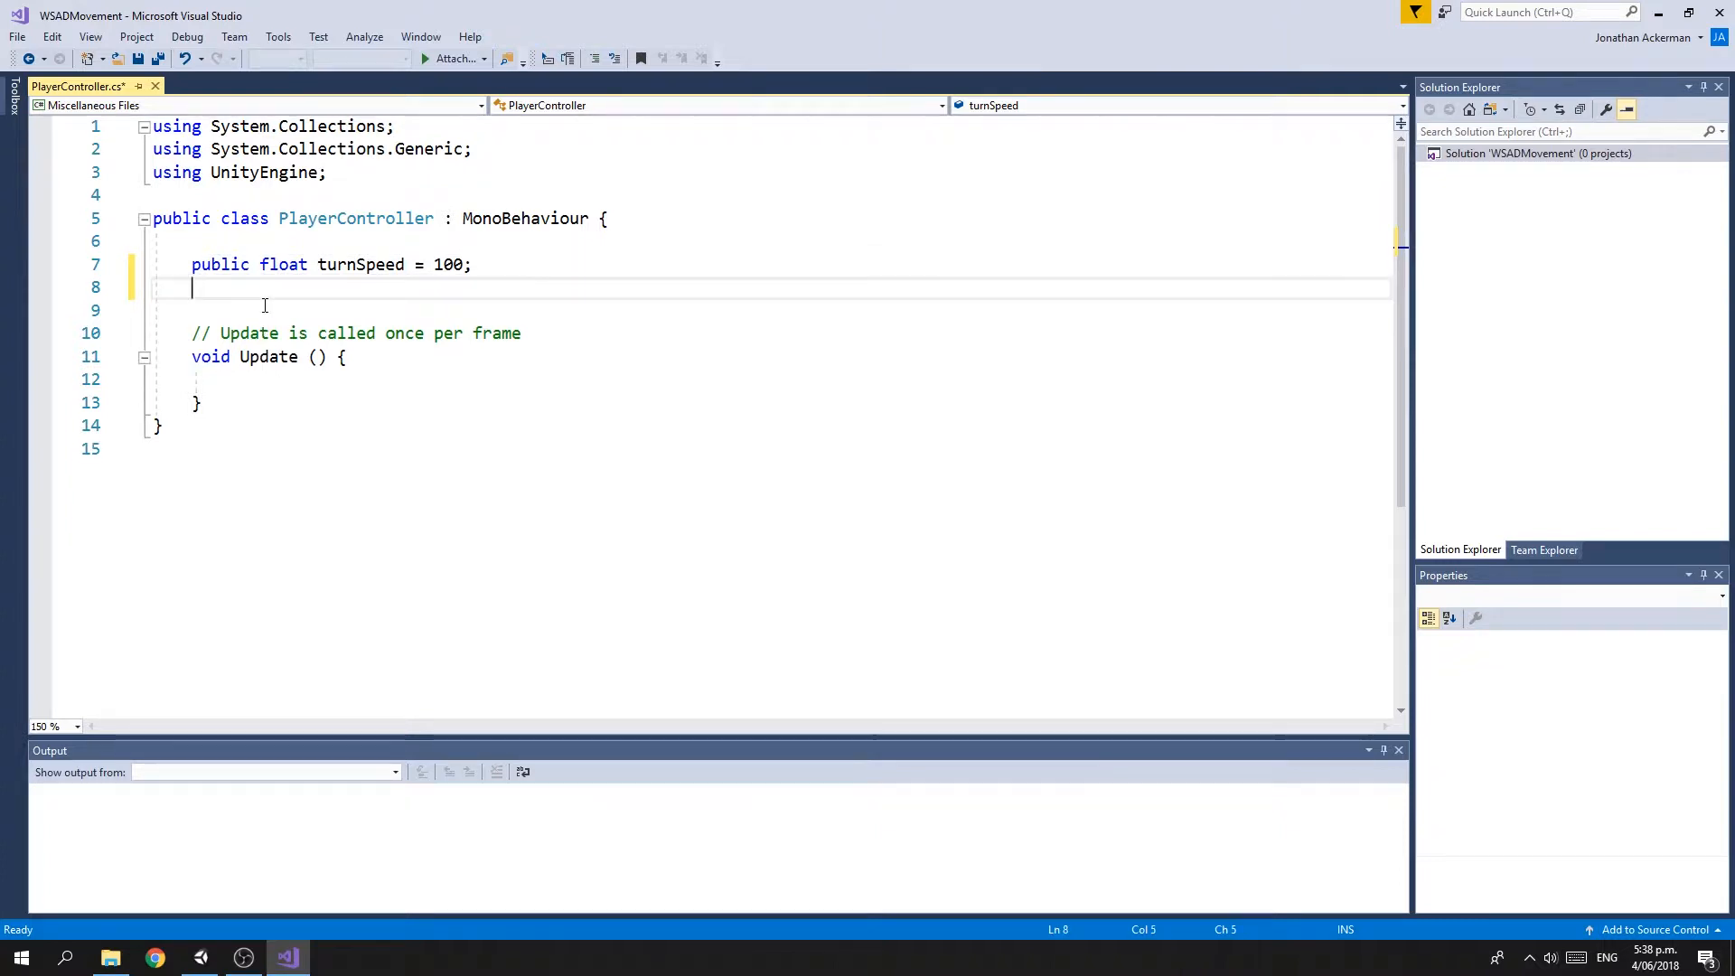
Declare public float speed = 5 beneath turnSpeed
{"action": "type", "text": "public"}
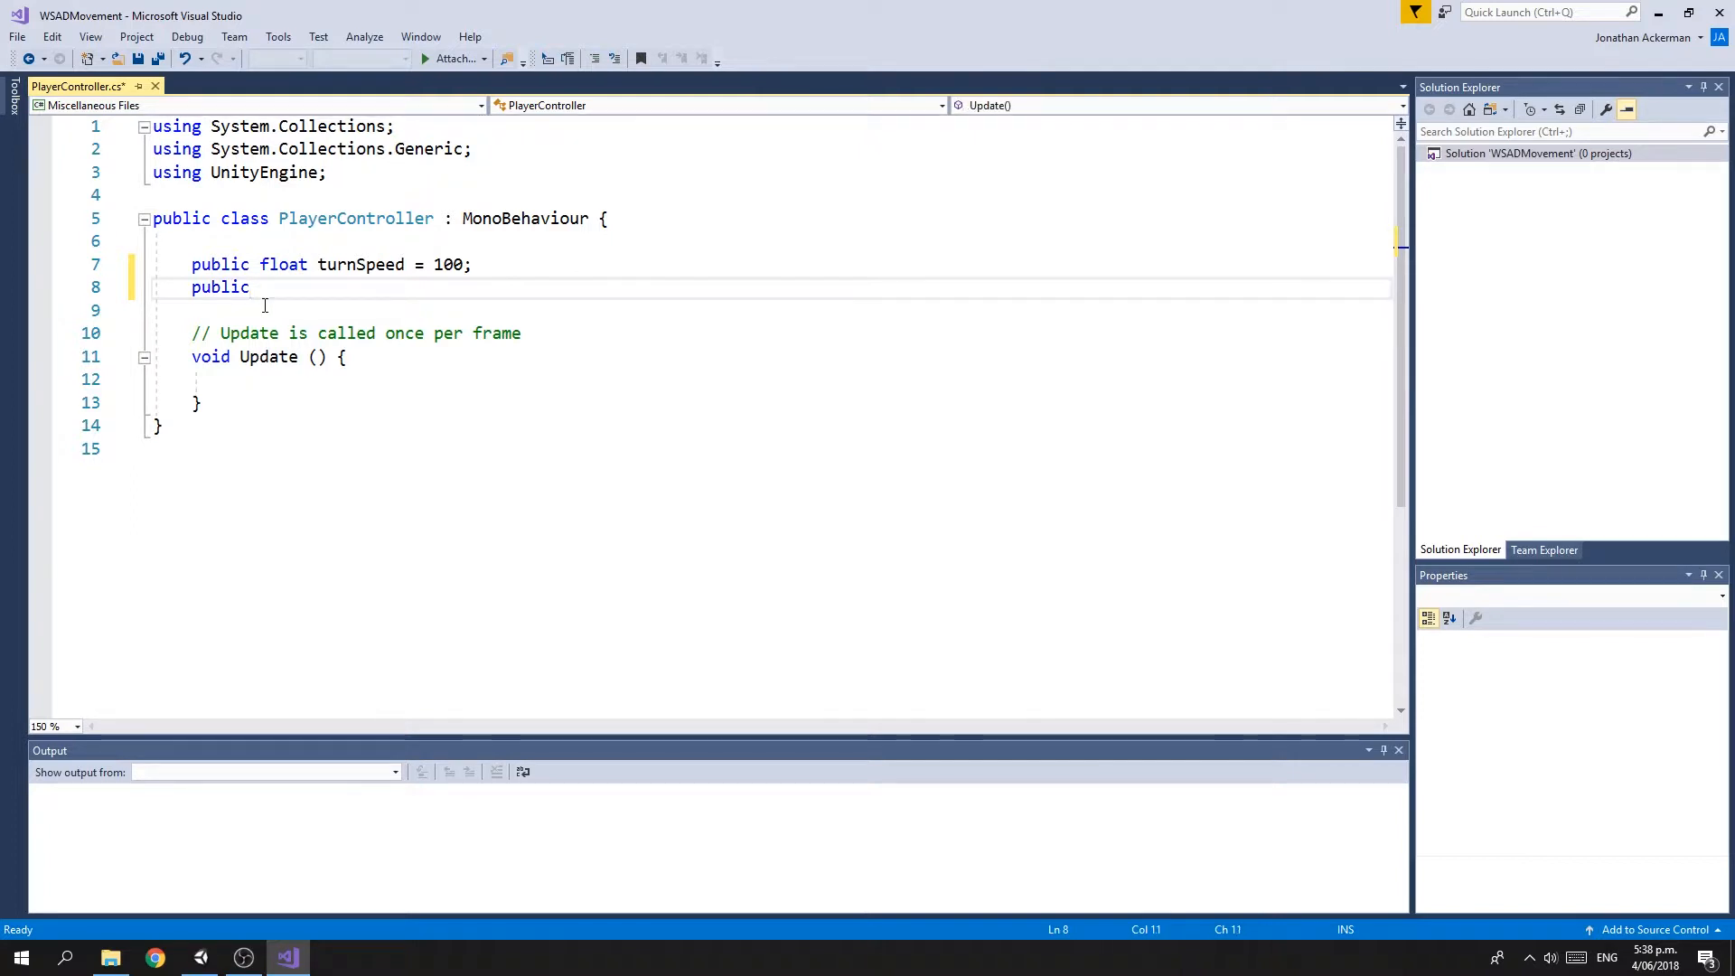
{"action": "type", "text": "float"}
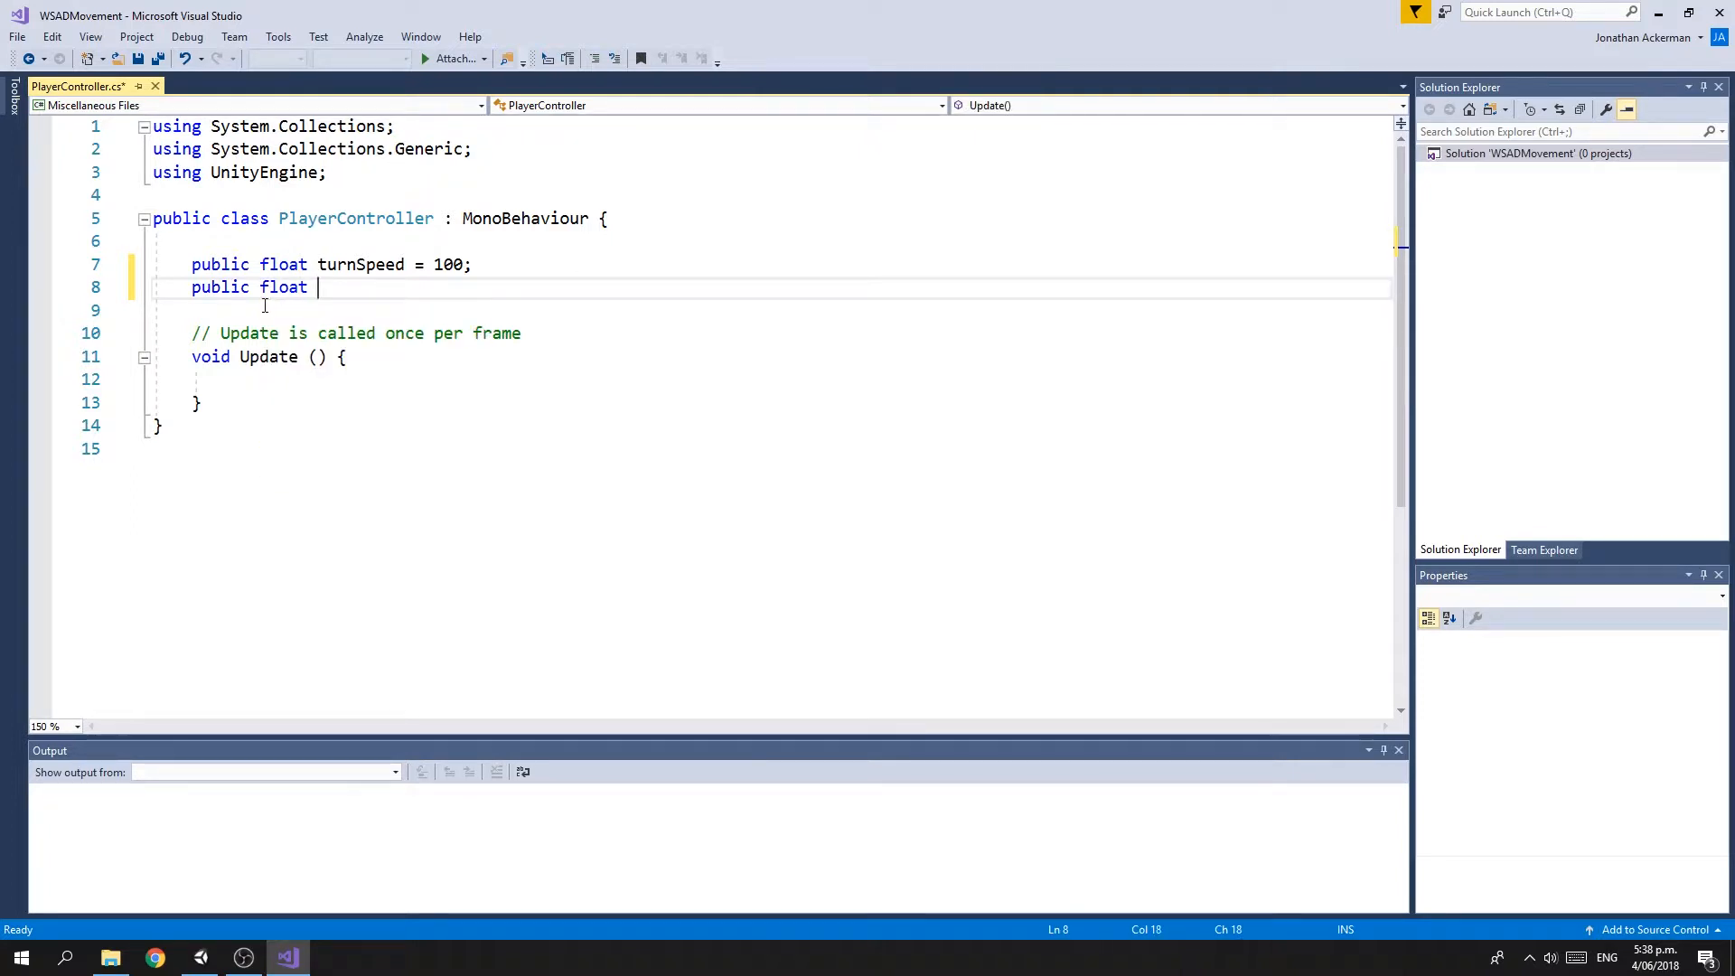
{"action": "type", "text": "sp"}
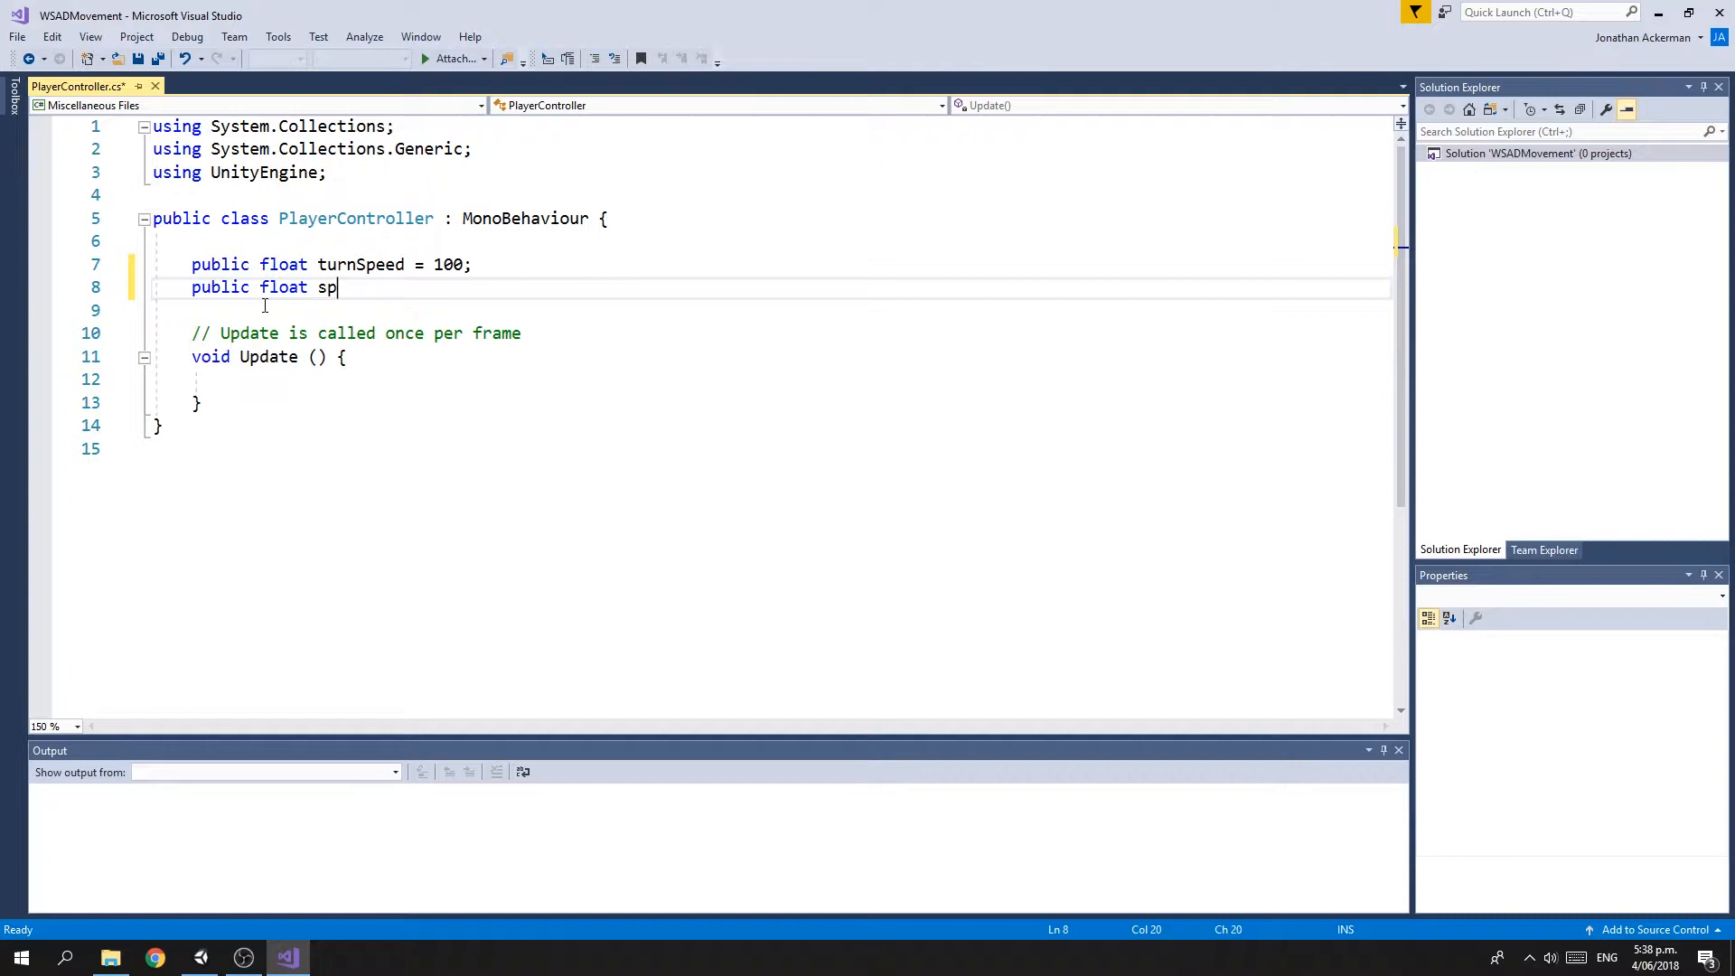
{"action": "type", "text": "eed ="}
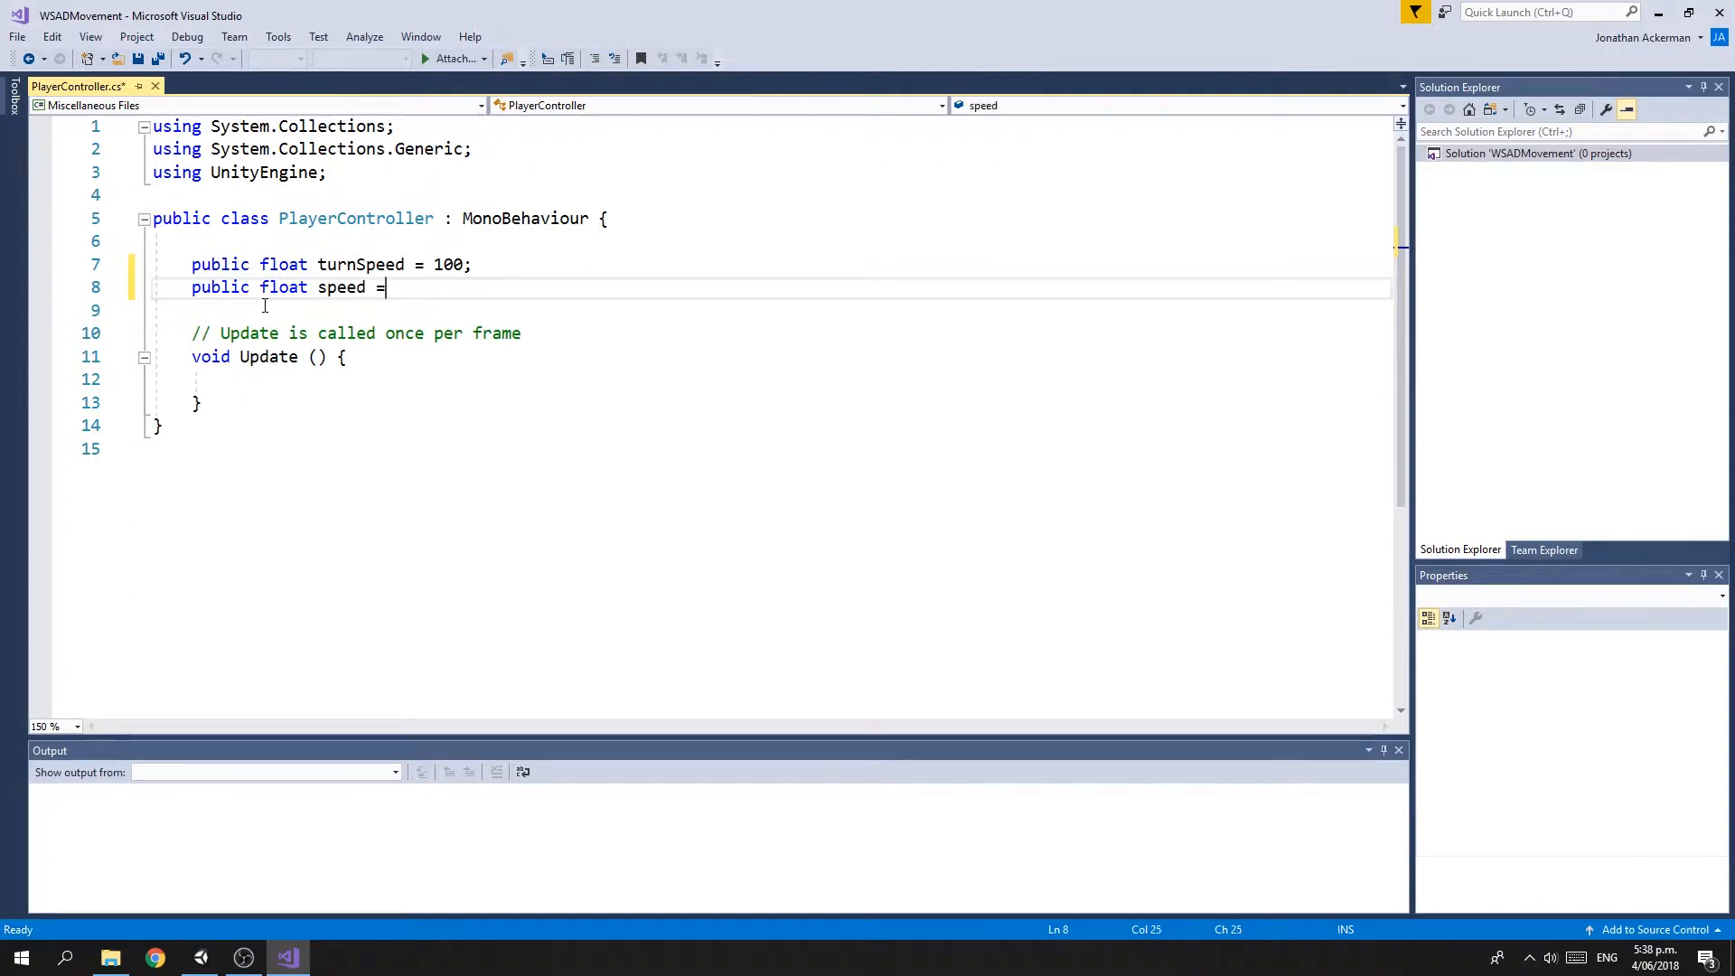
{"action": "type", "text": "5;"}
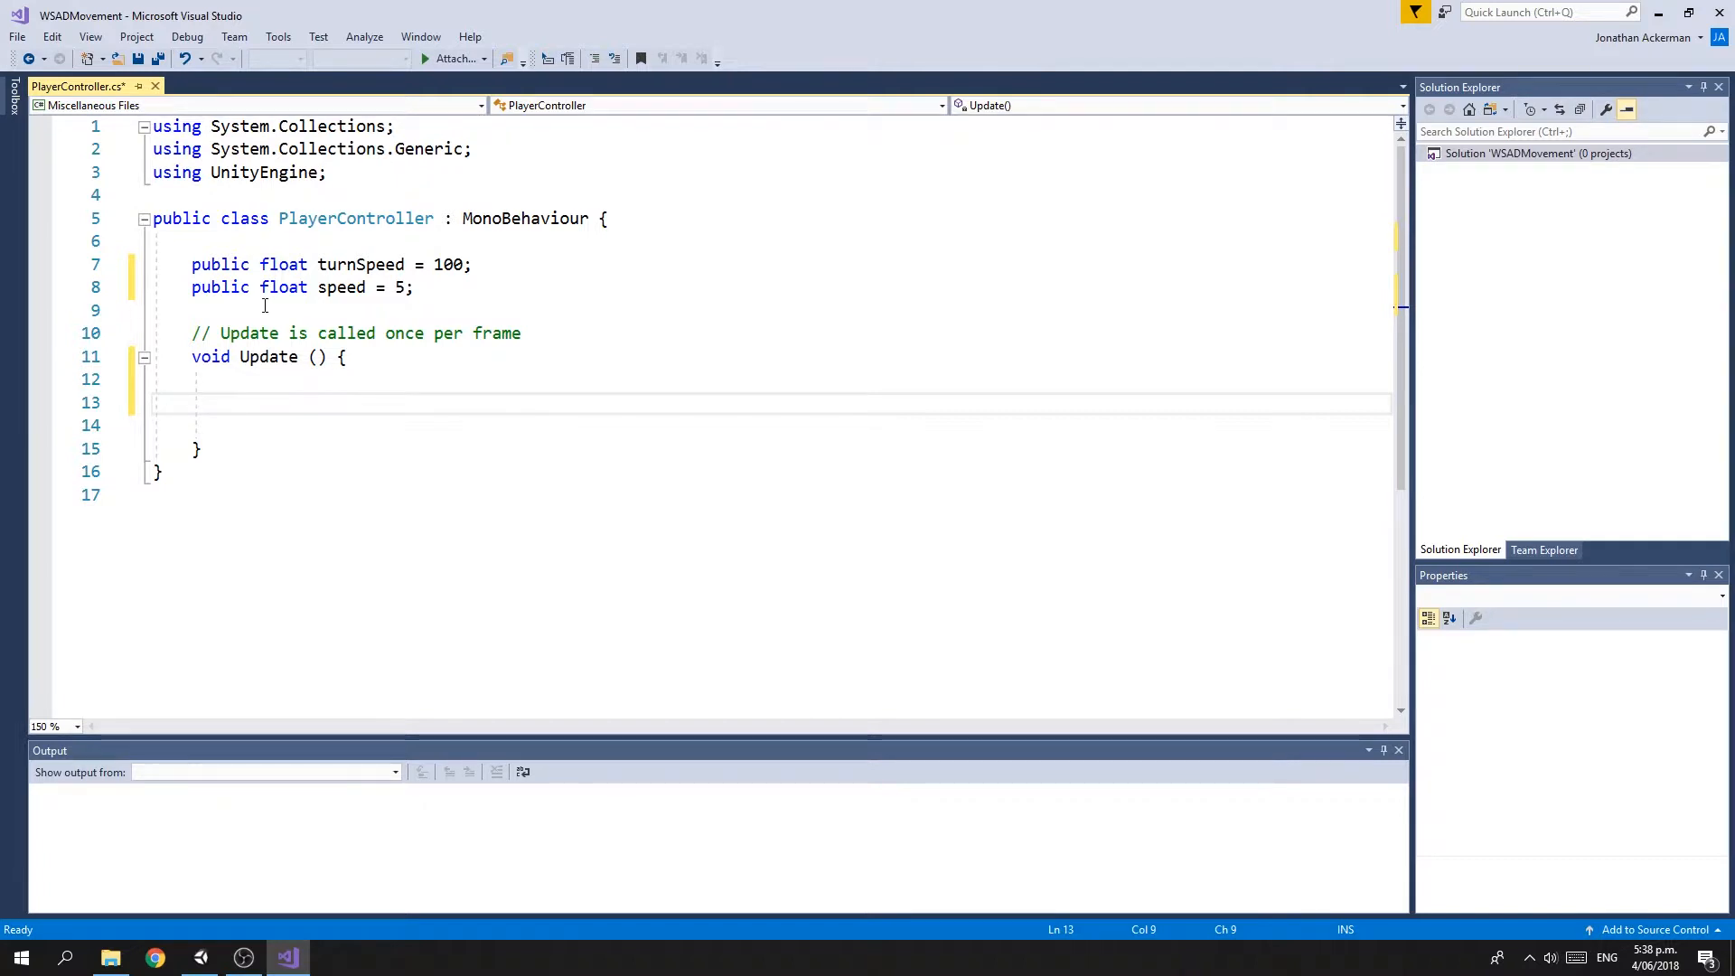
Write Input.GetAxis("Horizontal"); inside Update
{"action": "type", "text": "float"}
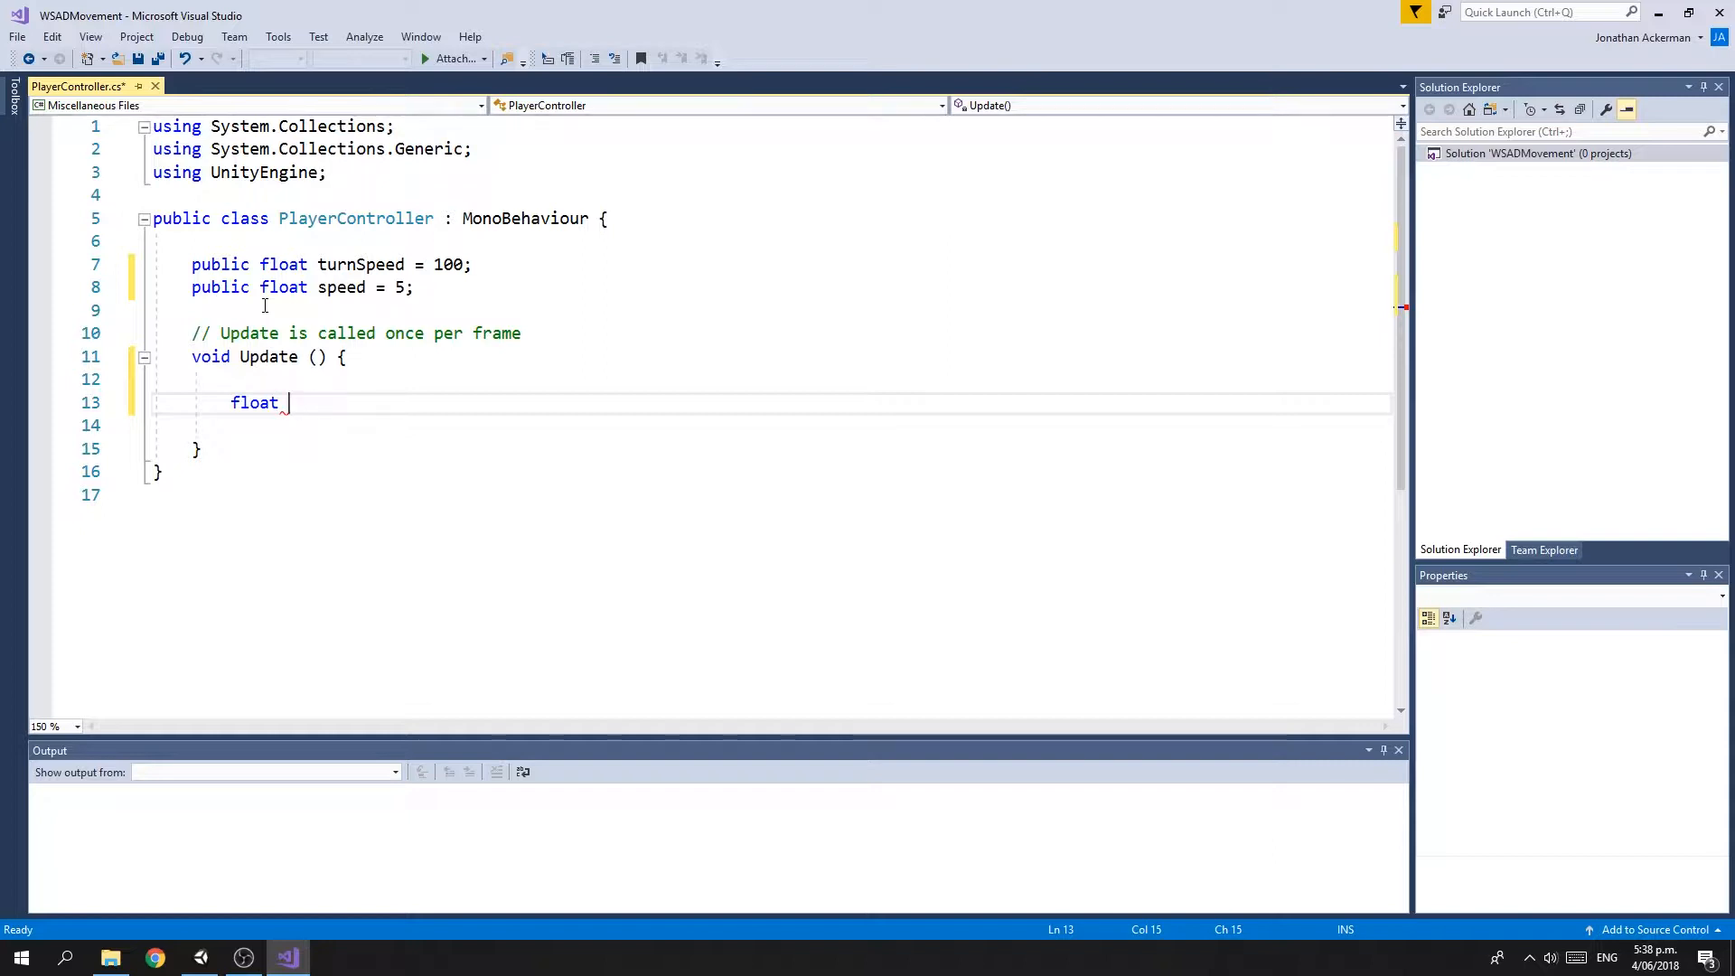
{"action": "key", "text": "BackSpace"}
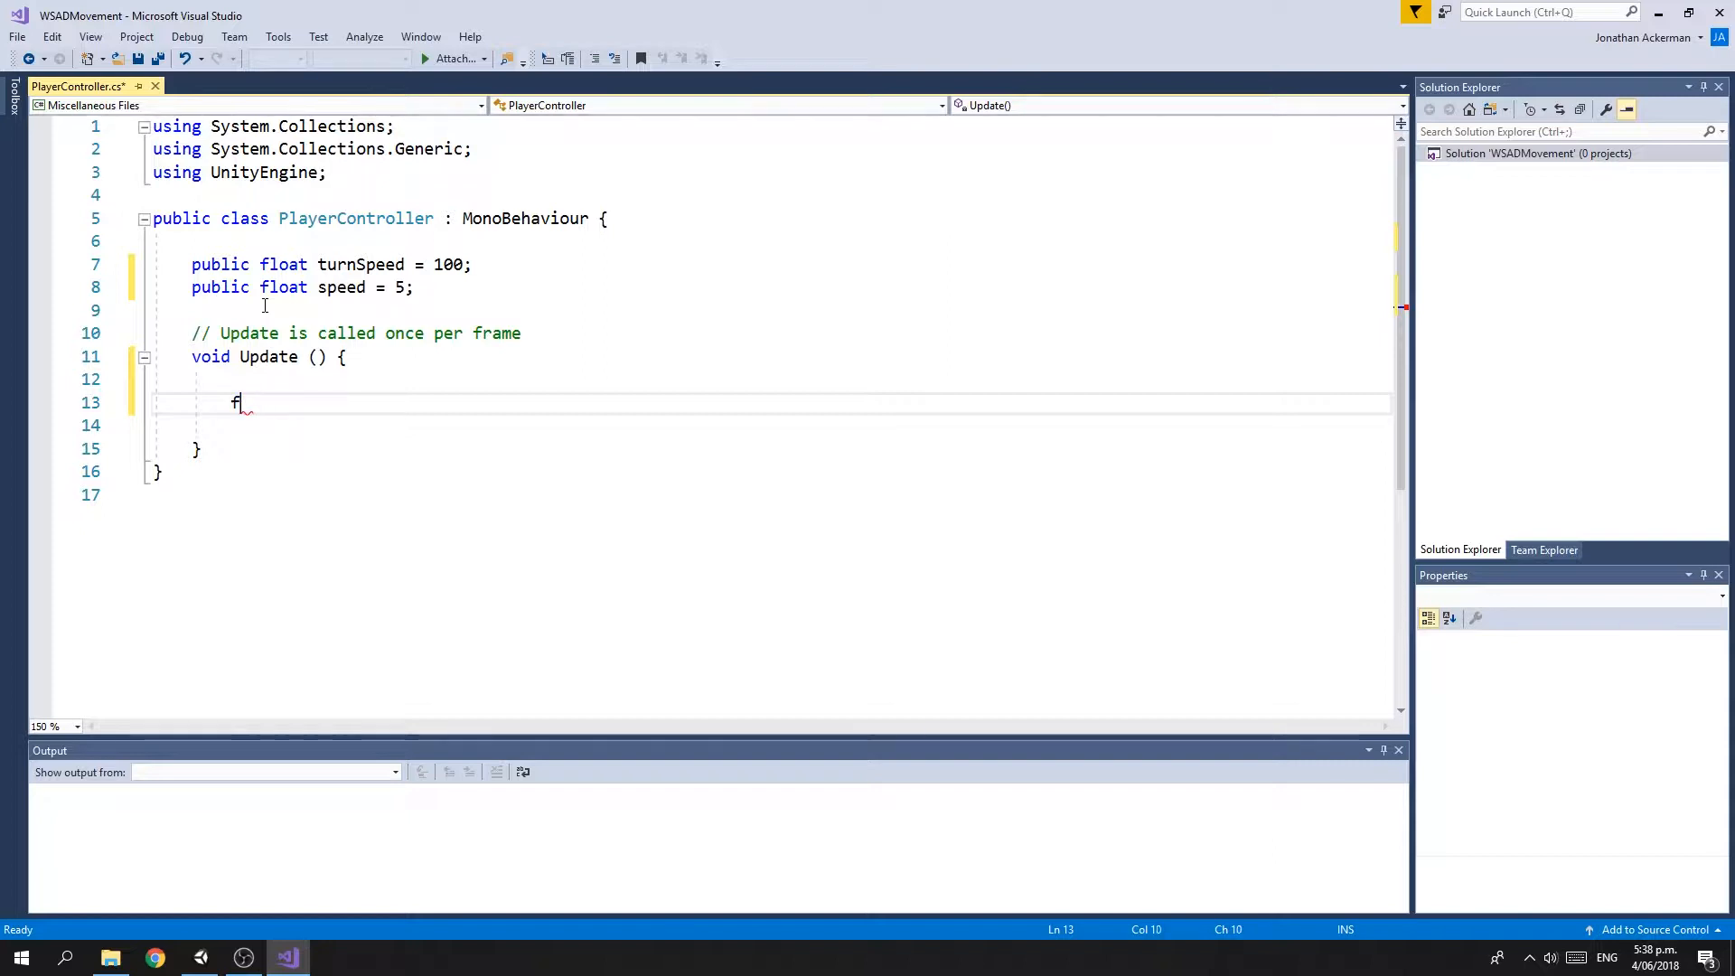
{"action": "type", "text": "Inpu"}
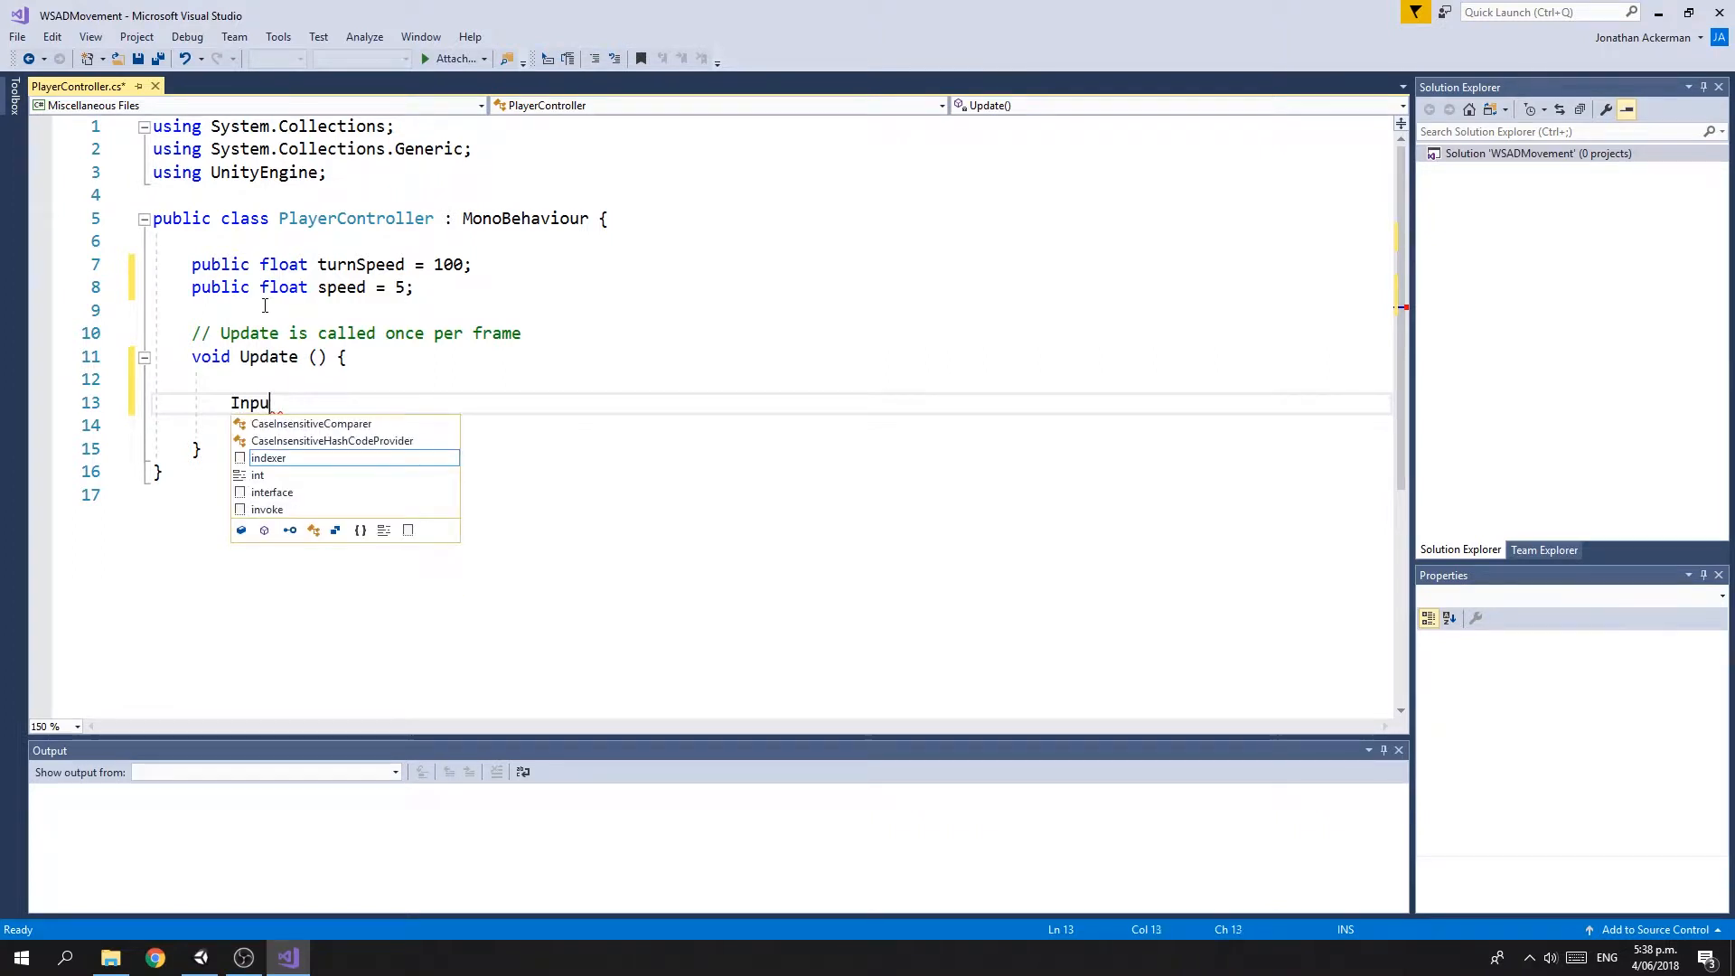
{"action": "type", "text": "t."}
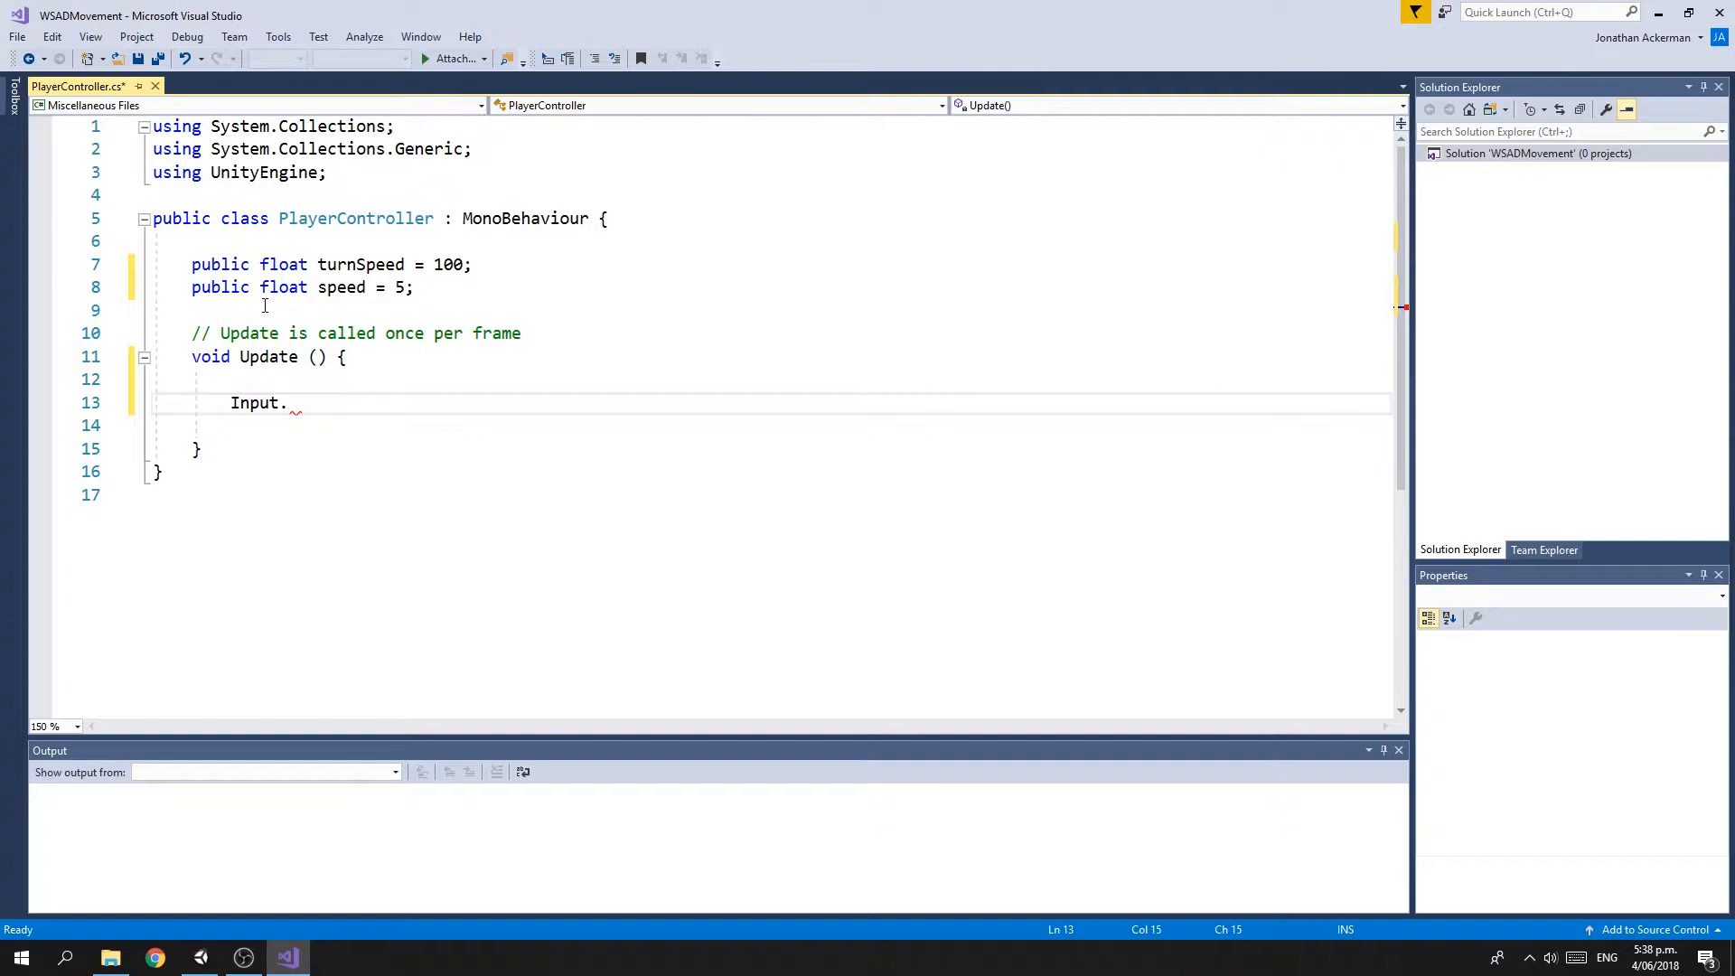
{"action": "type", "text": "Get"}
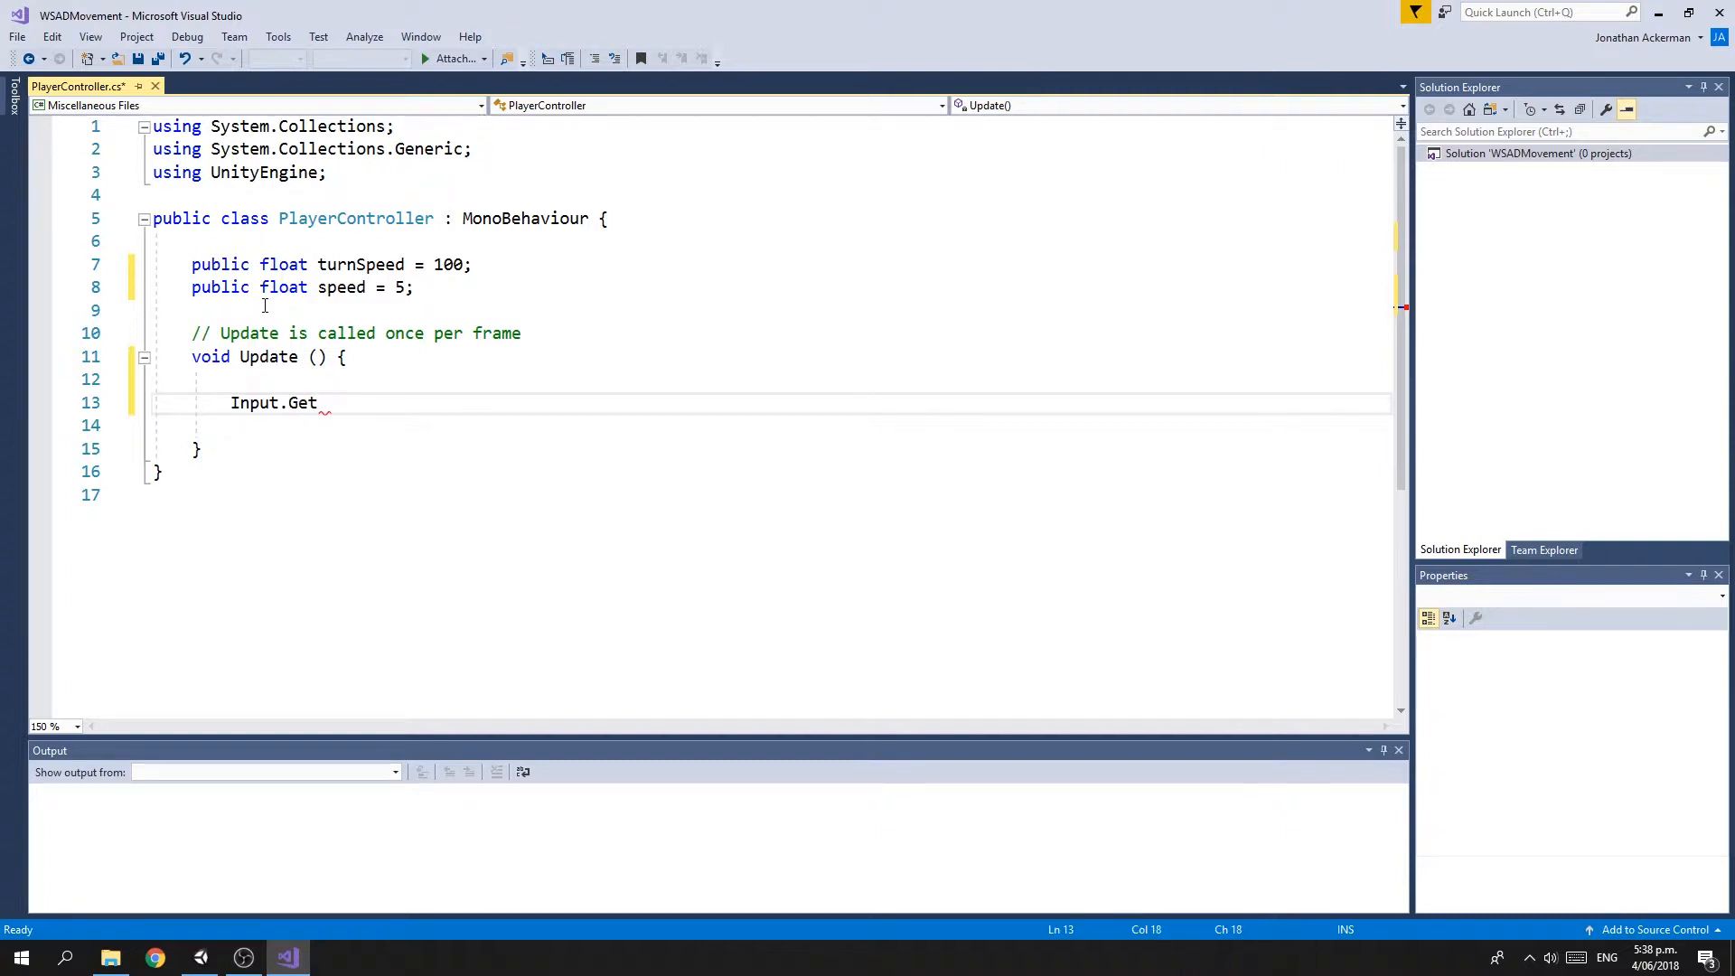
{"action": "type", "text": "Axis"}
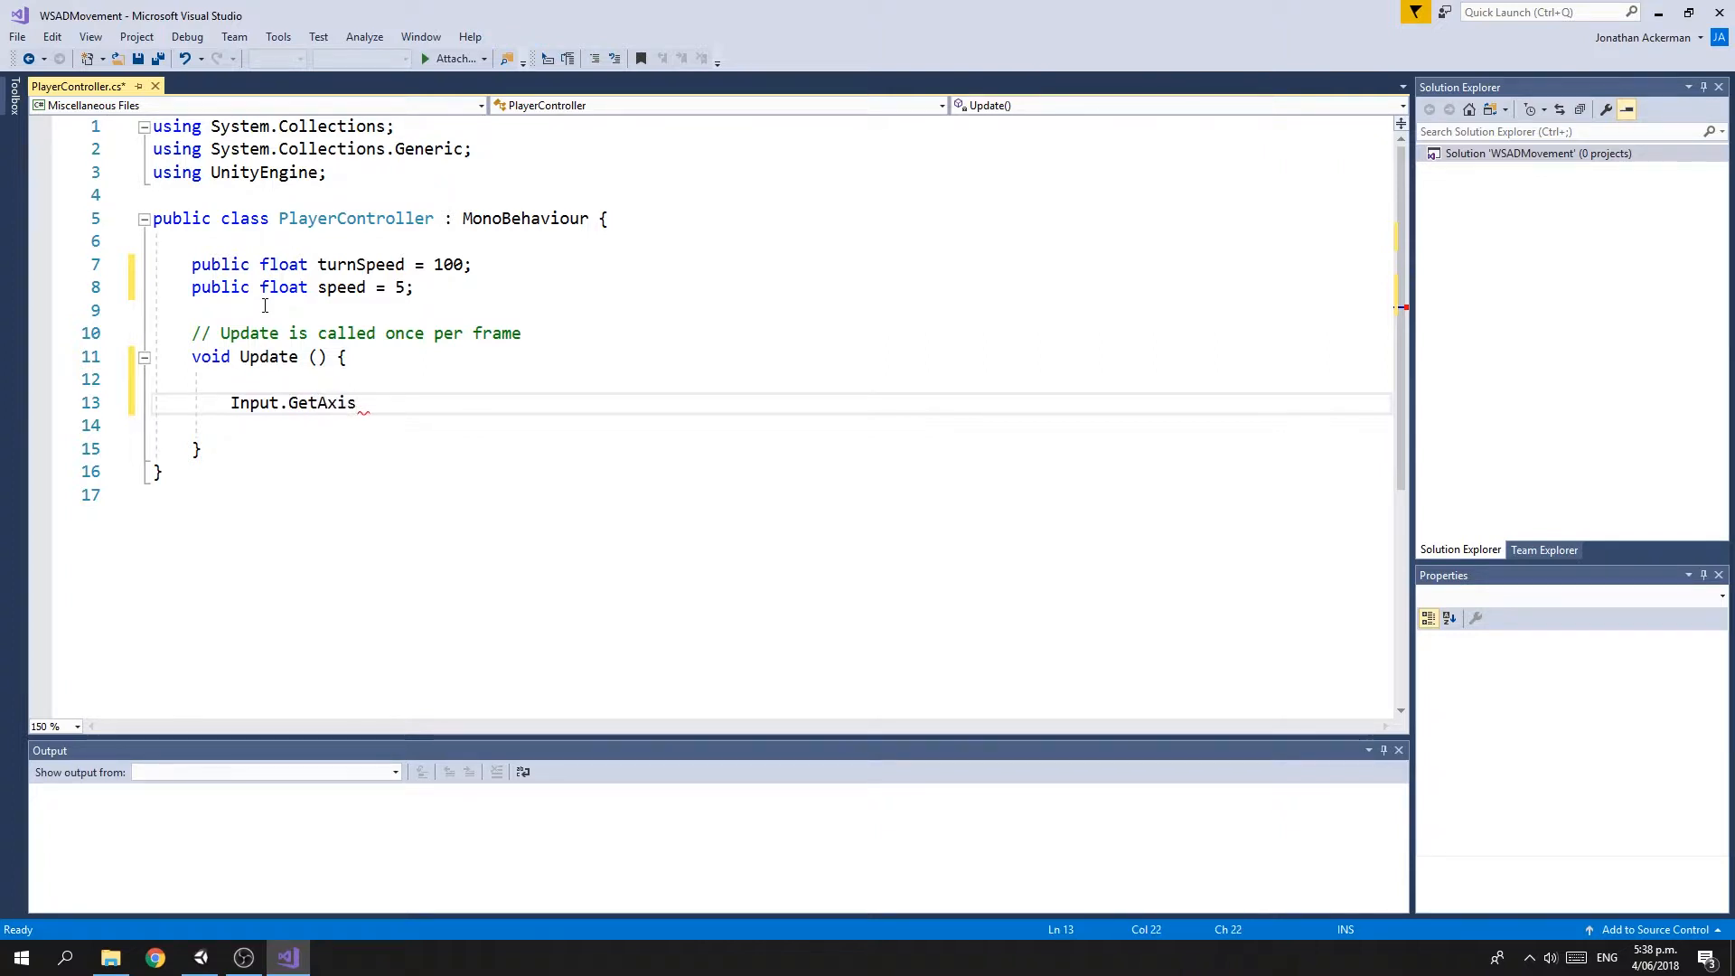
{"action": "type", "text": "()"}
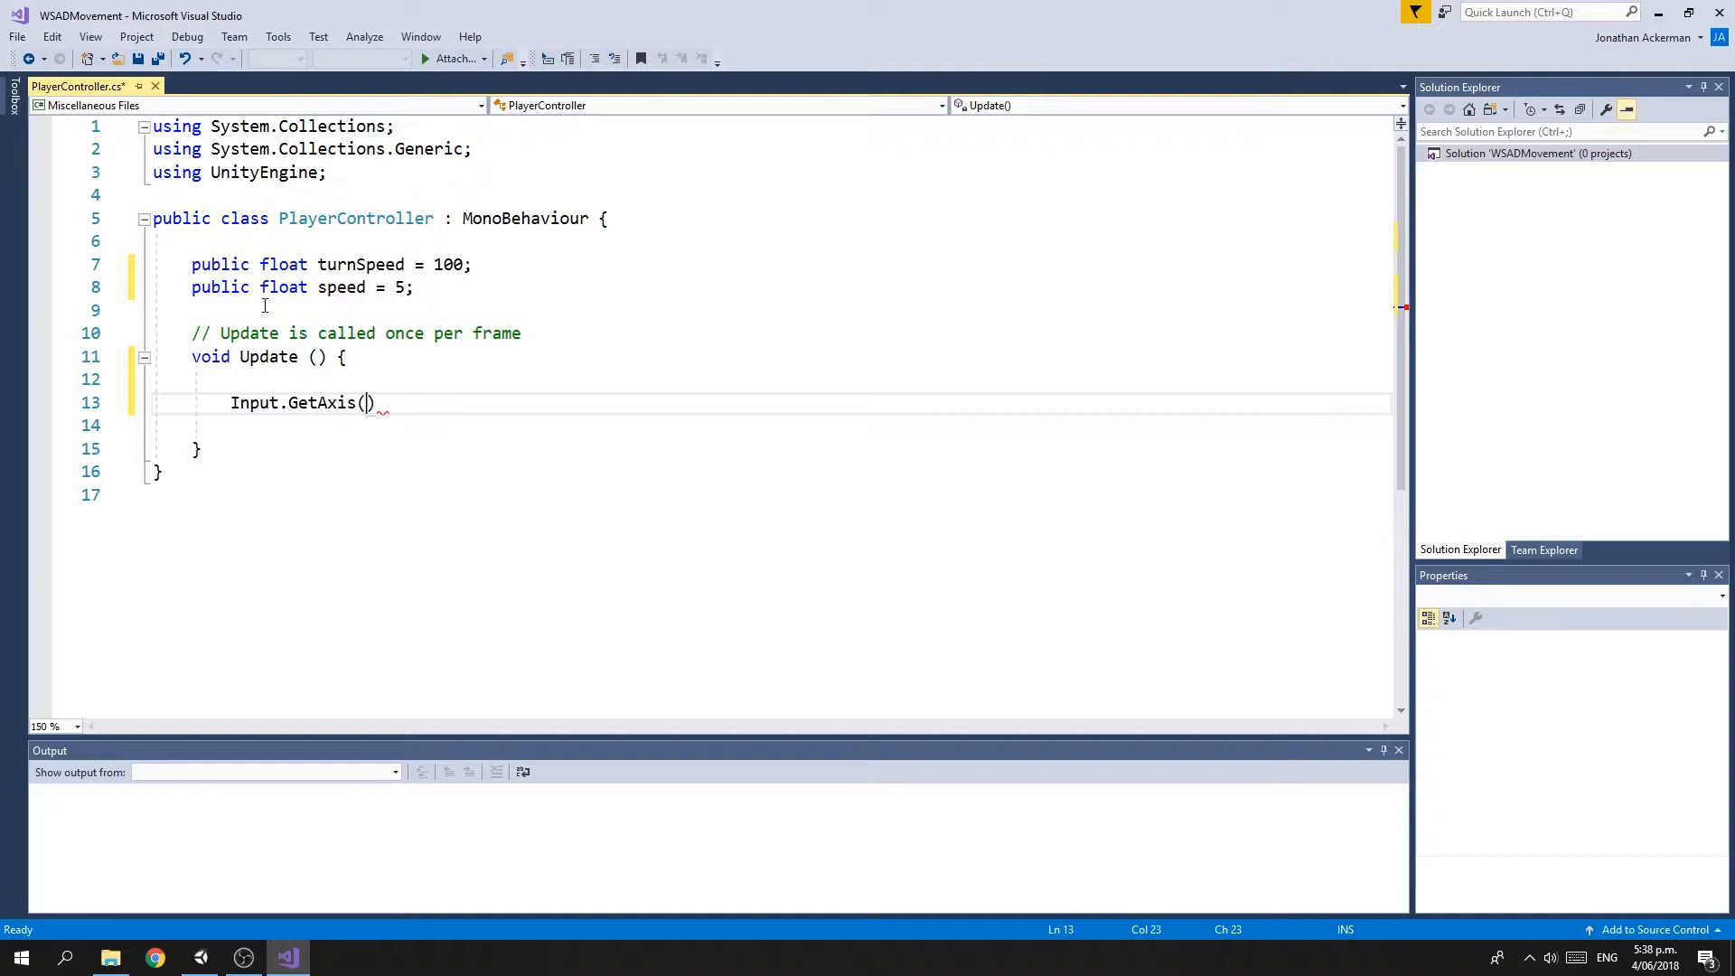
{"action": "type", "text": "\"Hor\""}
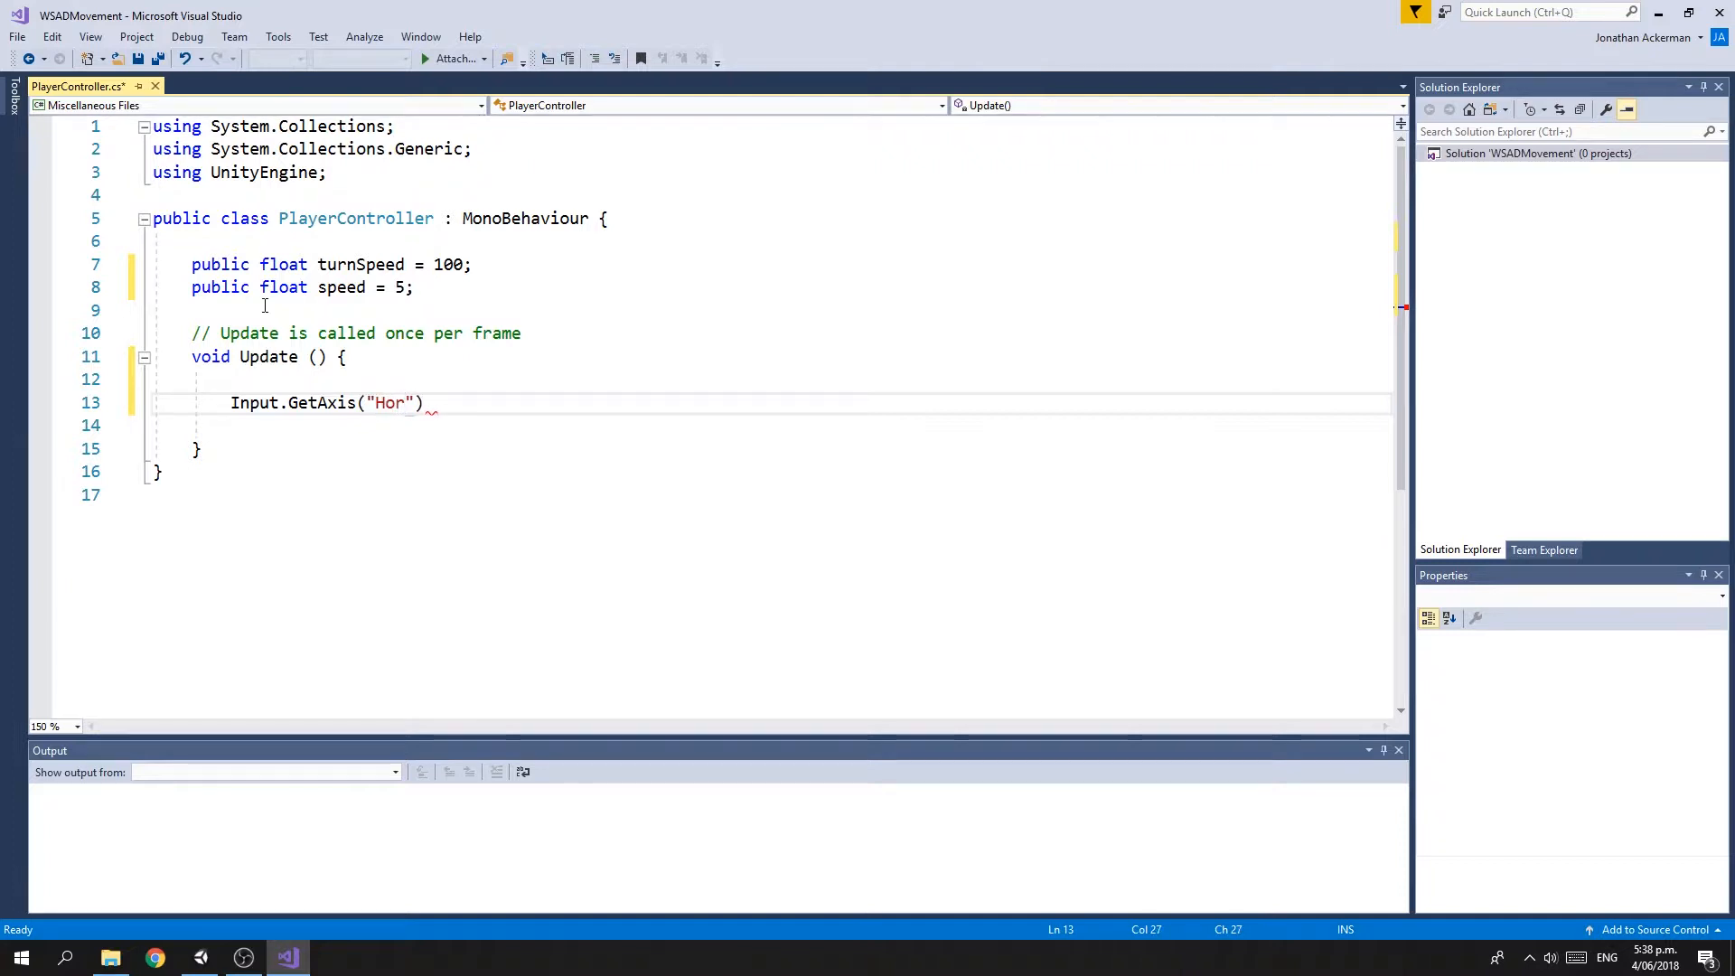
{"action": "type", "text": "izontal"}
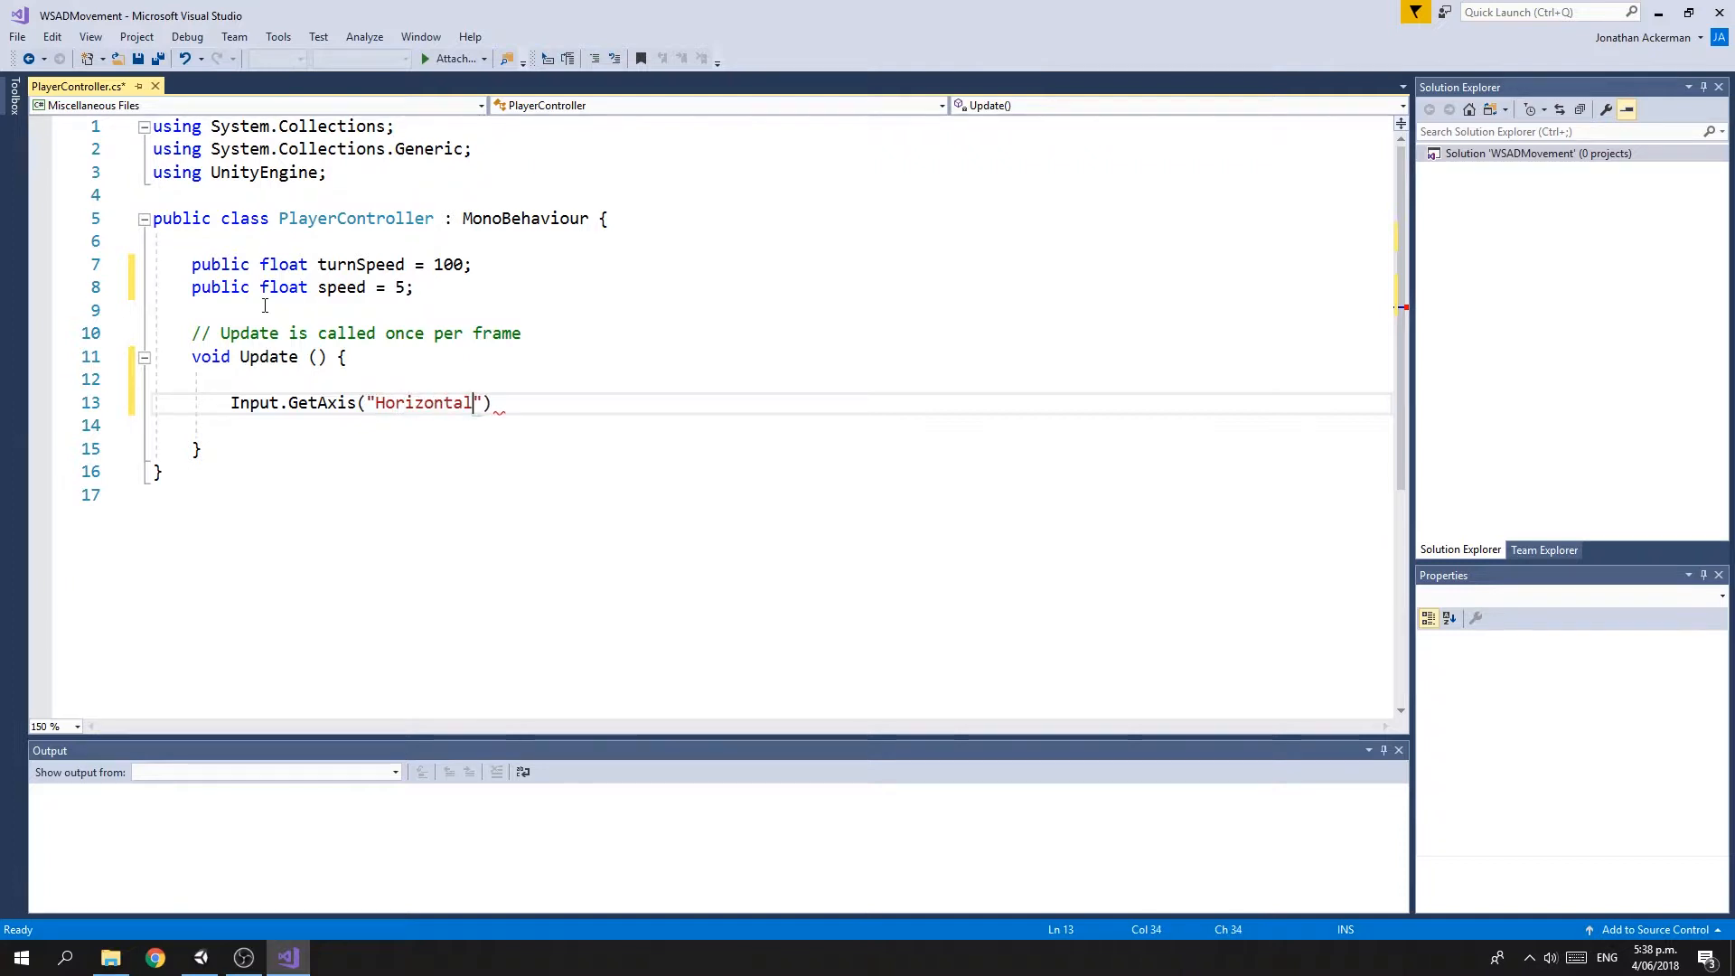
{"action": "type", "text": ";"}
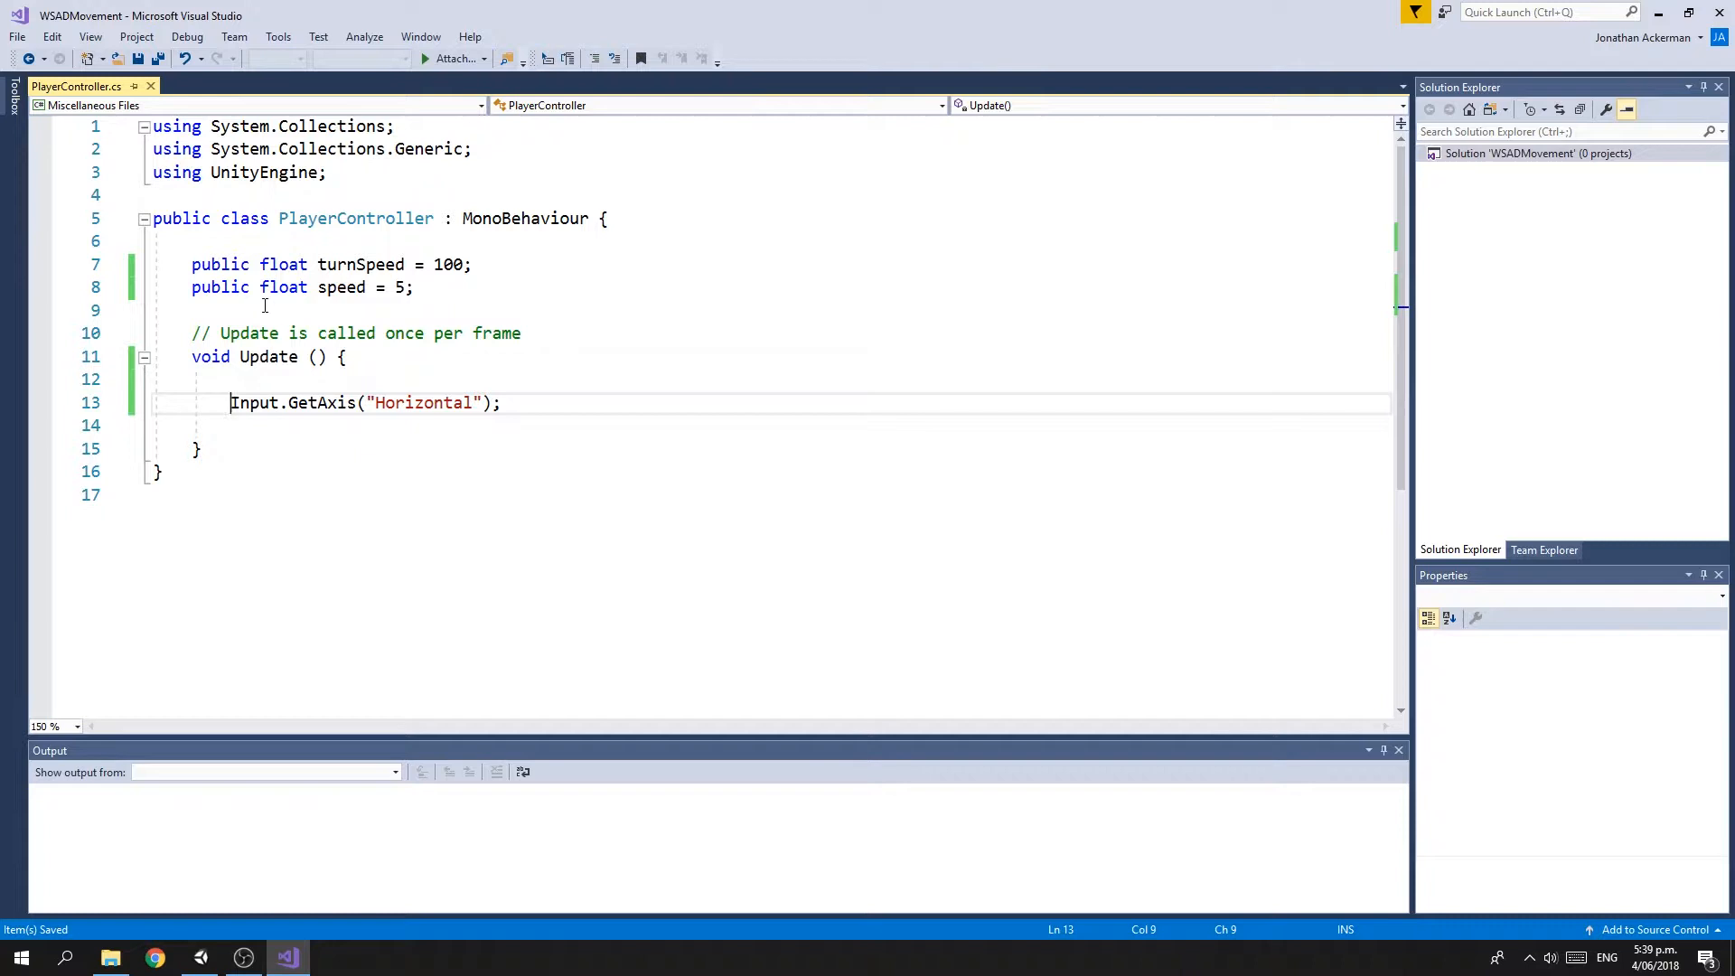
Assign the horizontal axis to float x and start a fresh line below it
{"action": "type", "text": "float"}
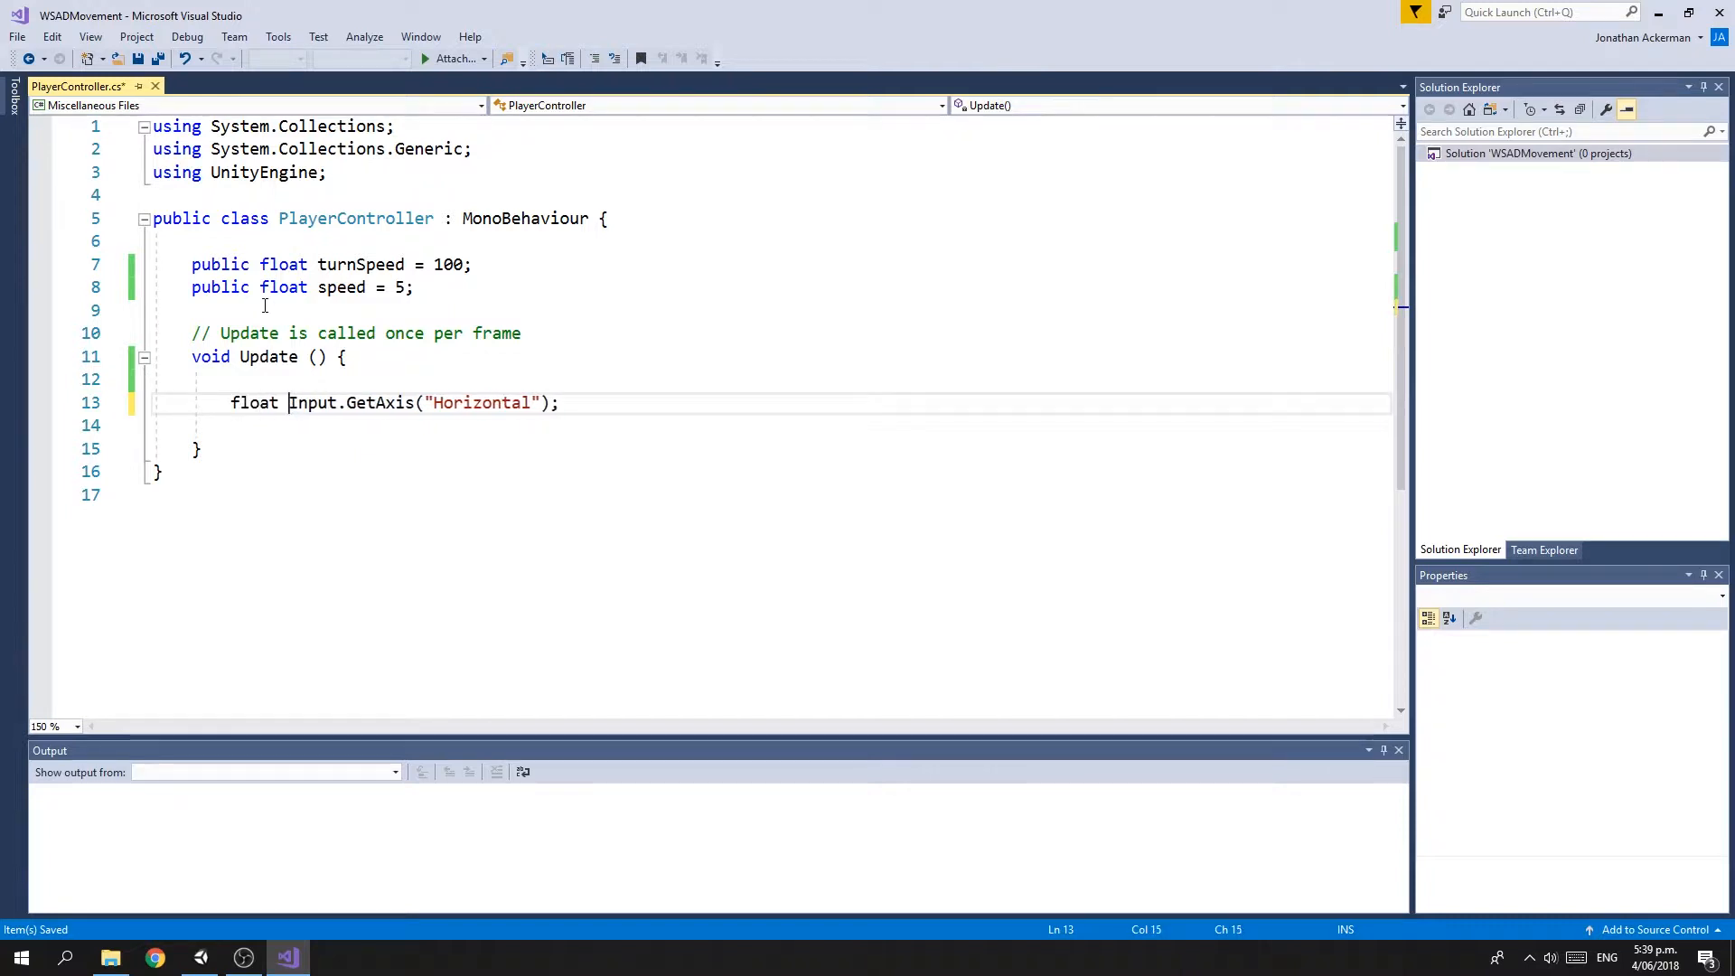
{"action": "type", "text": "x ="}
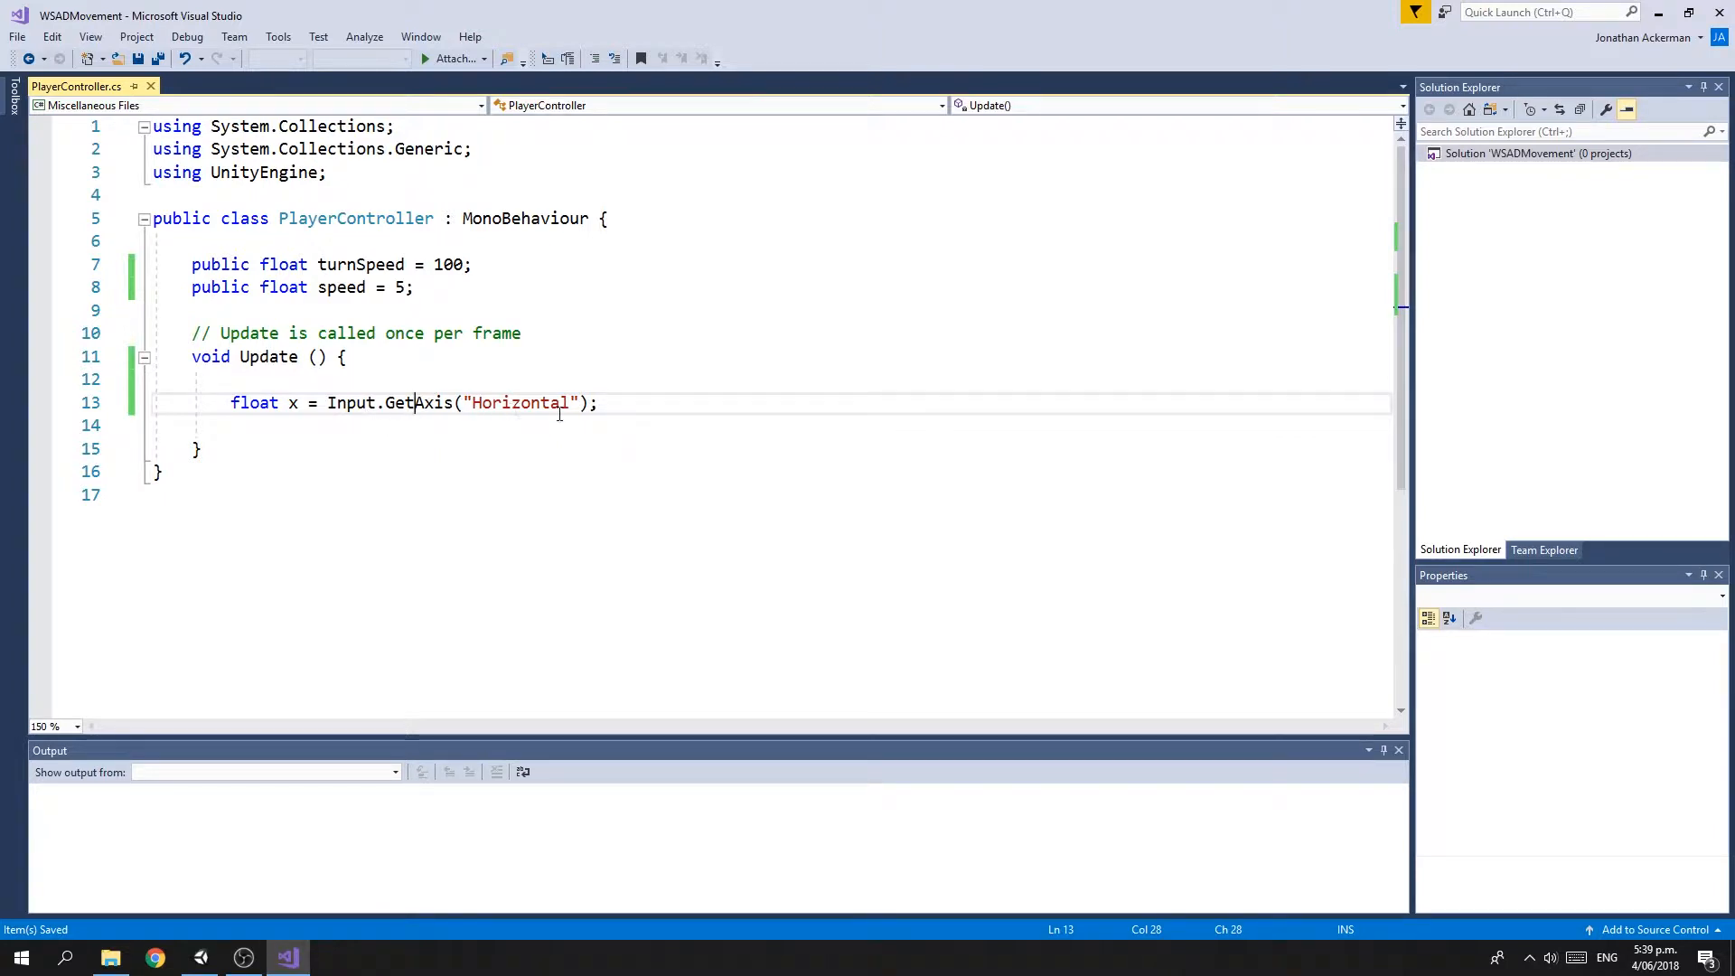
{"action": "mouse_move", "coordinate": [472, 577]}
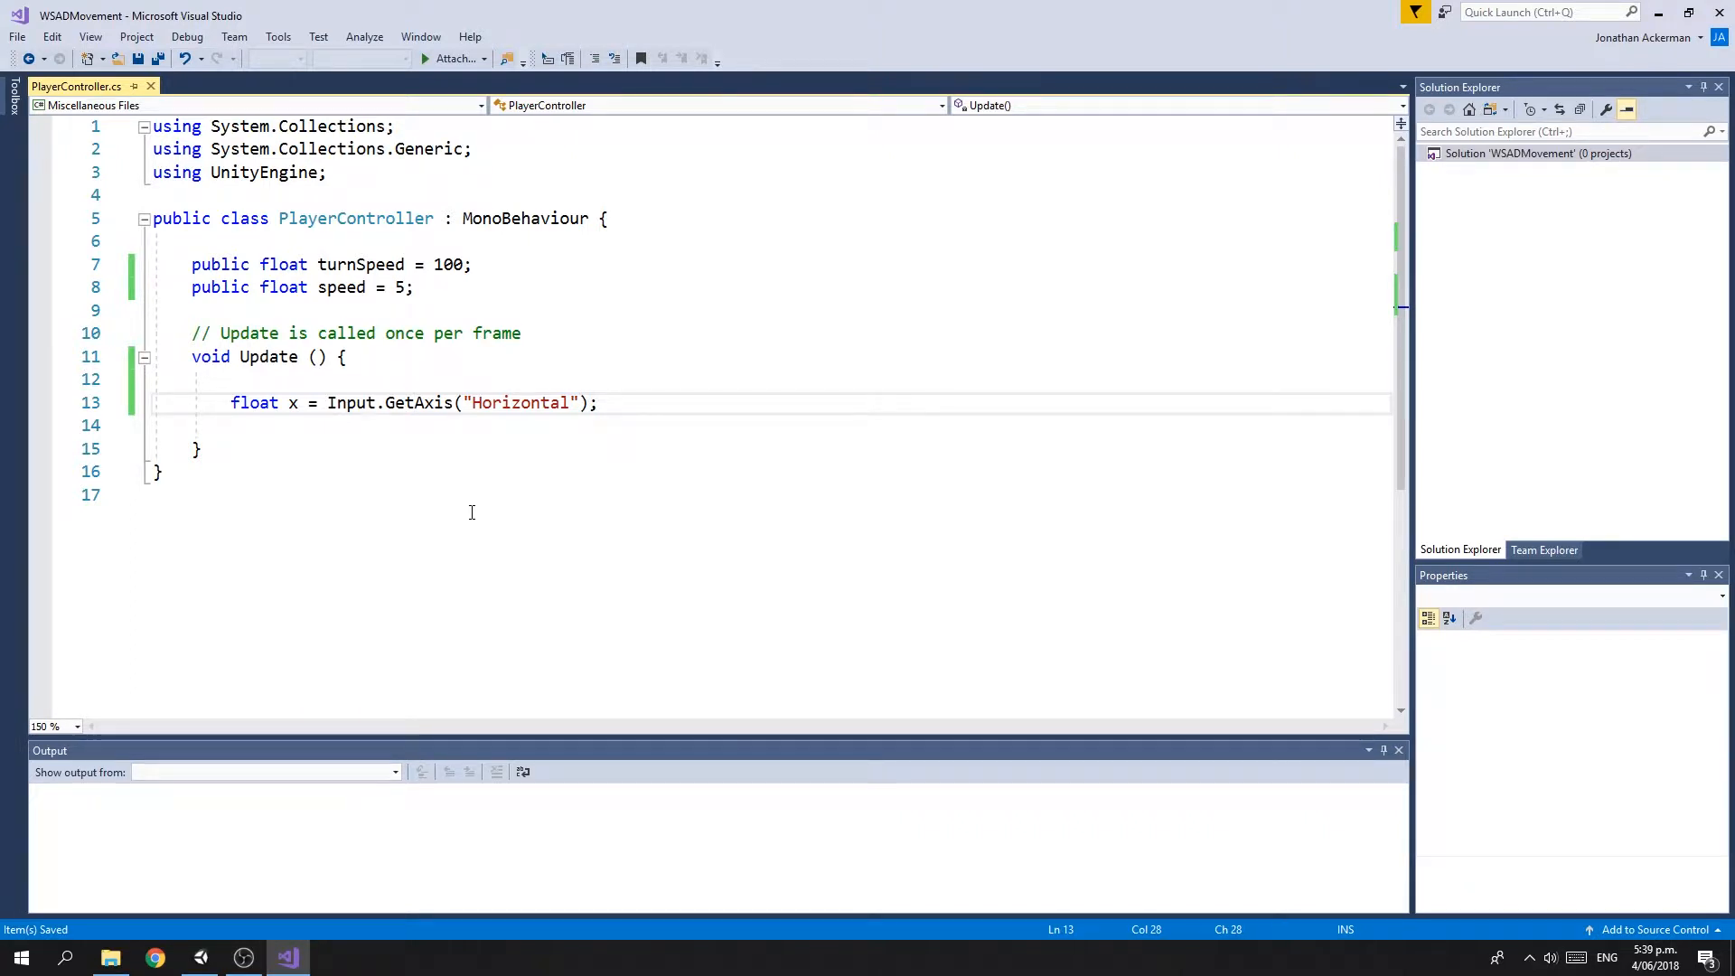
{"action": "mouse_move", "coordinate": [465, 461]}
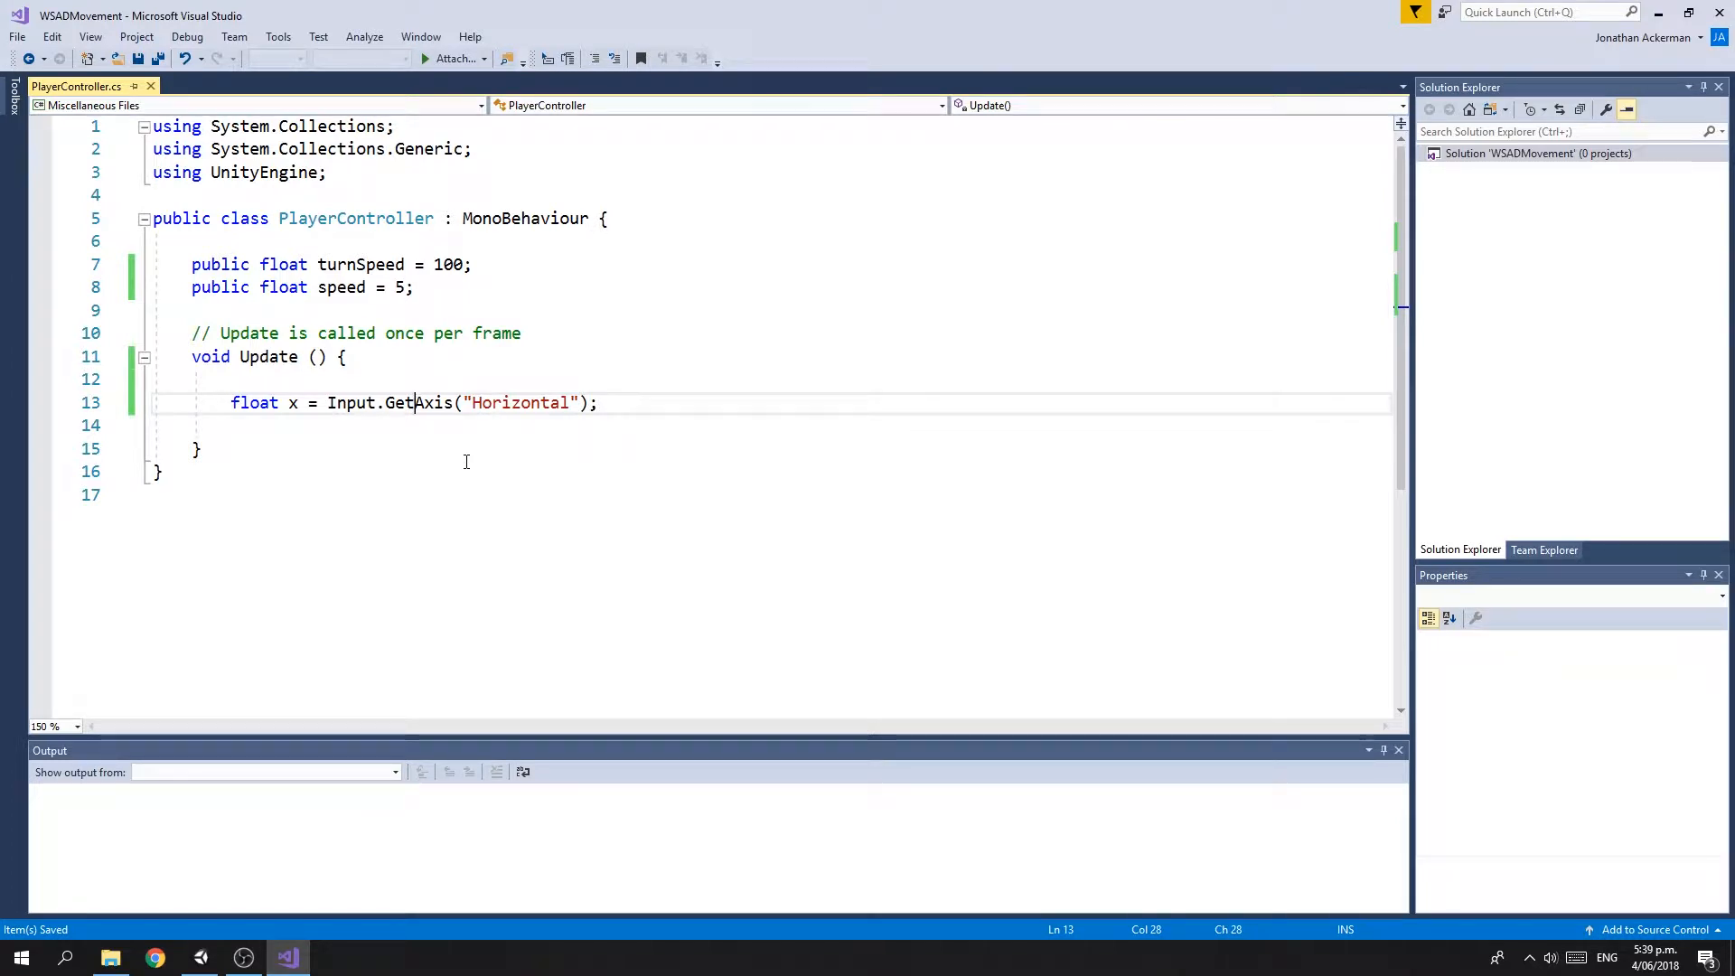
{"action": "left_click", "coordinate": [599, 401]}
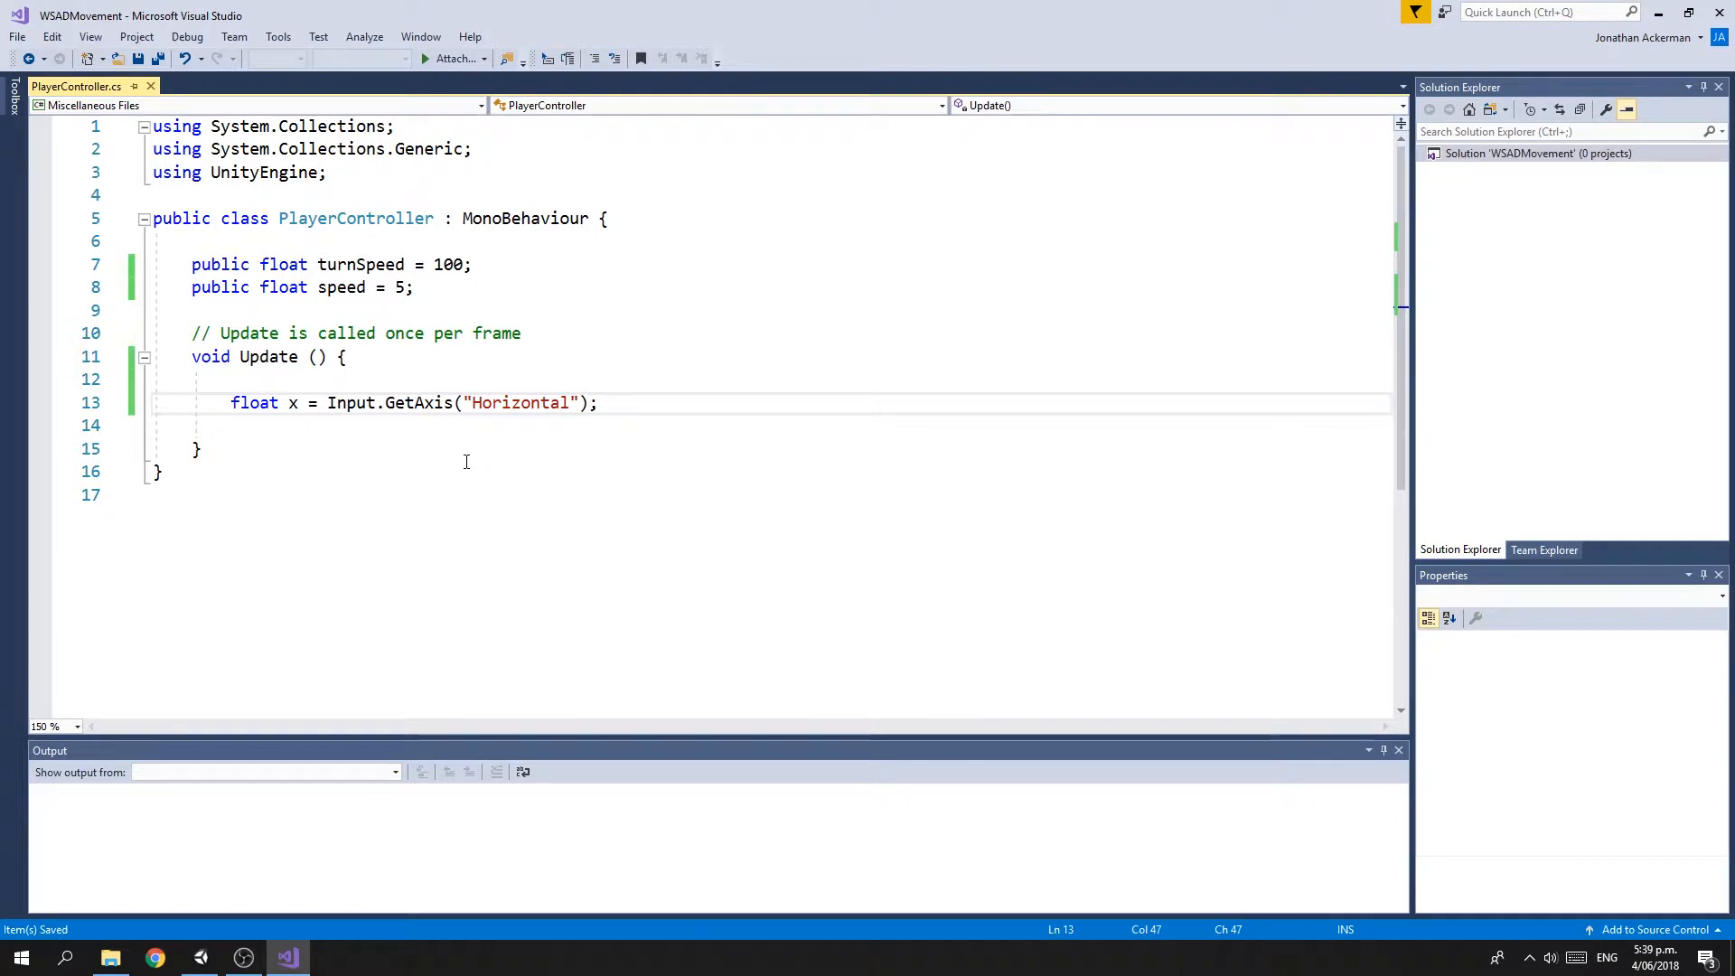
{"action": "key", "text": "enter"}
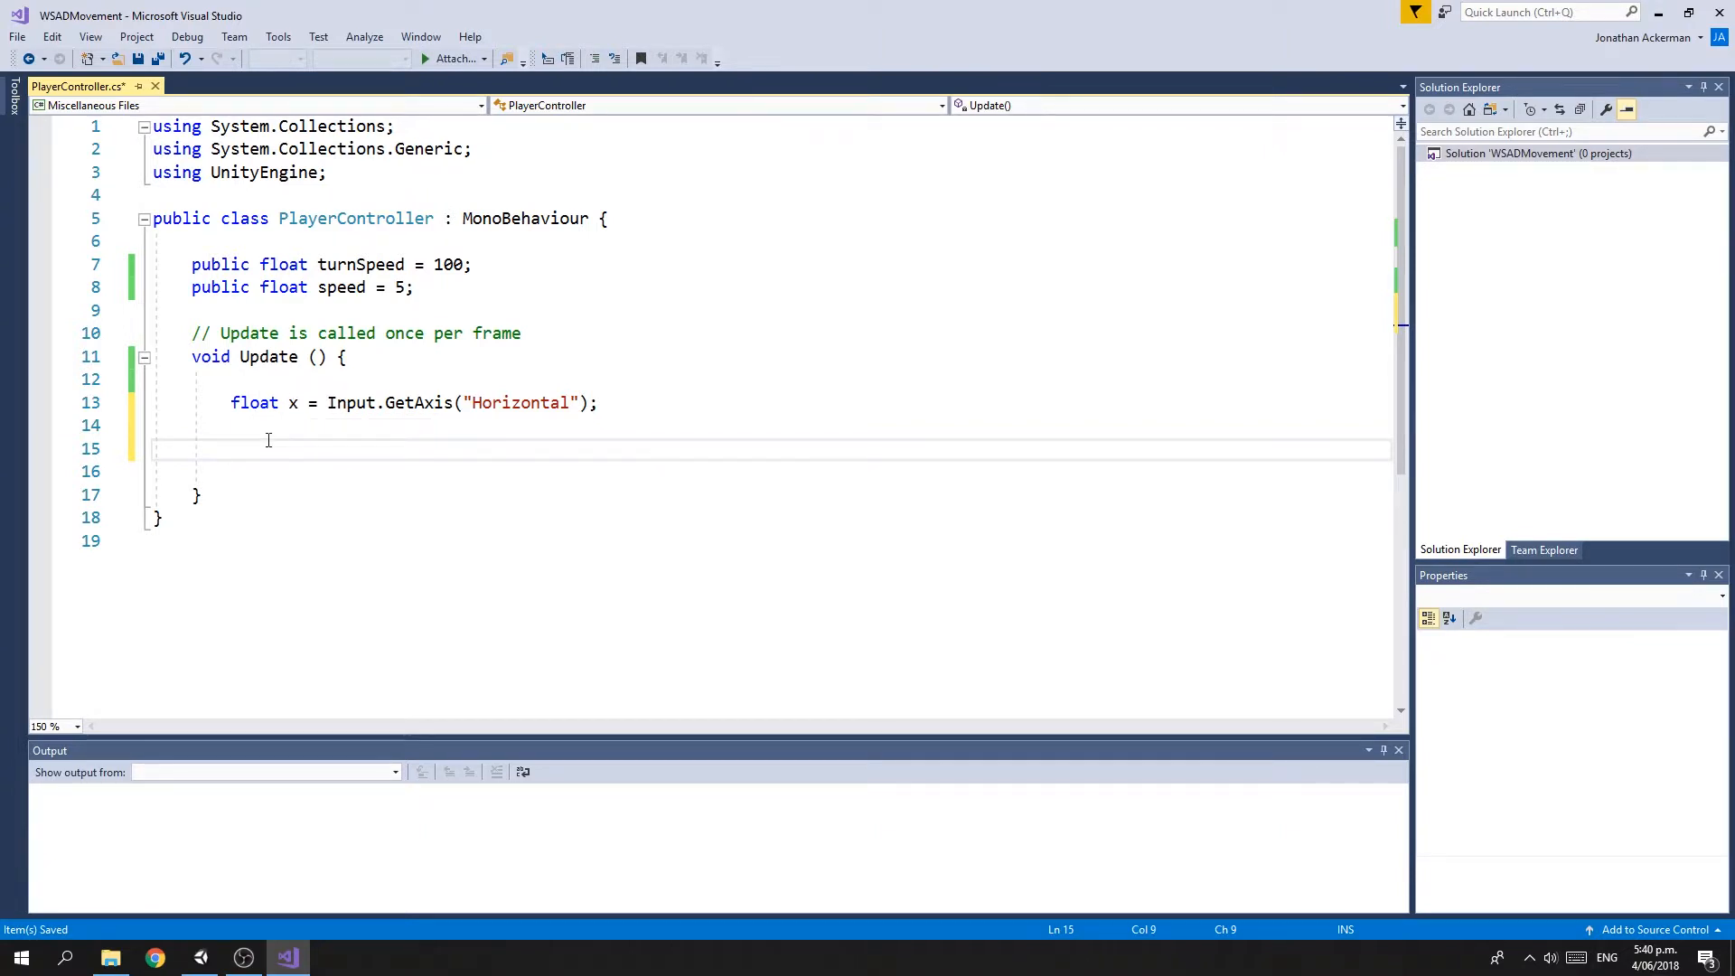
Start the rotation line transform.Rotate(Vector3.up in Update
{"action": "type", "text": "trand"}
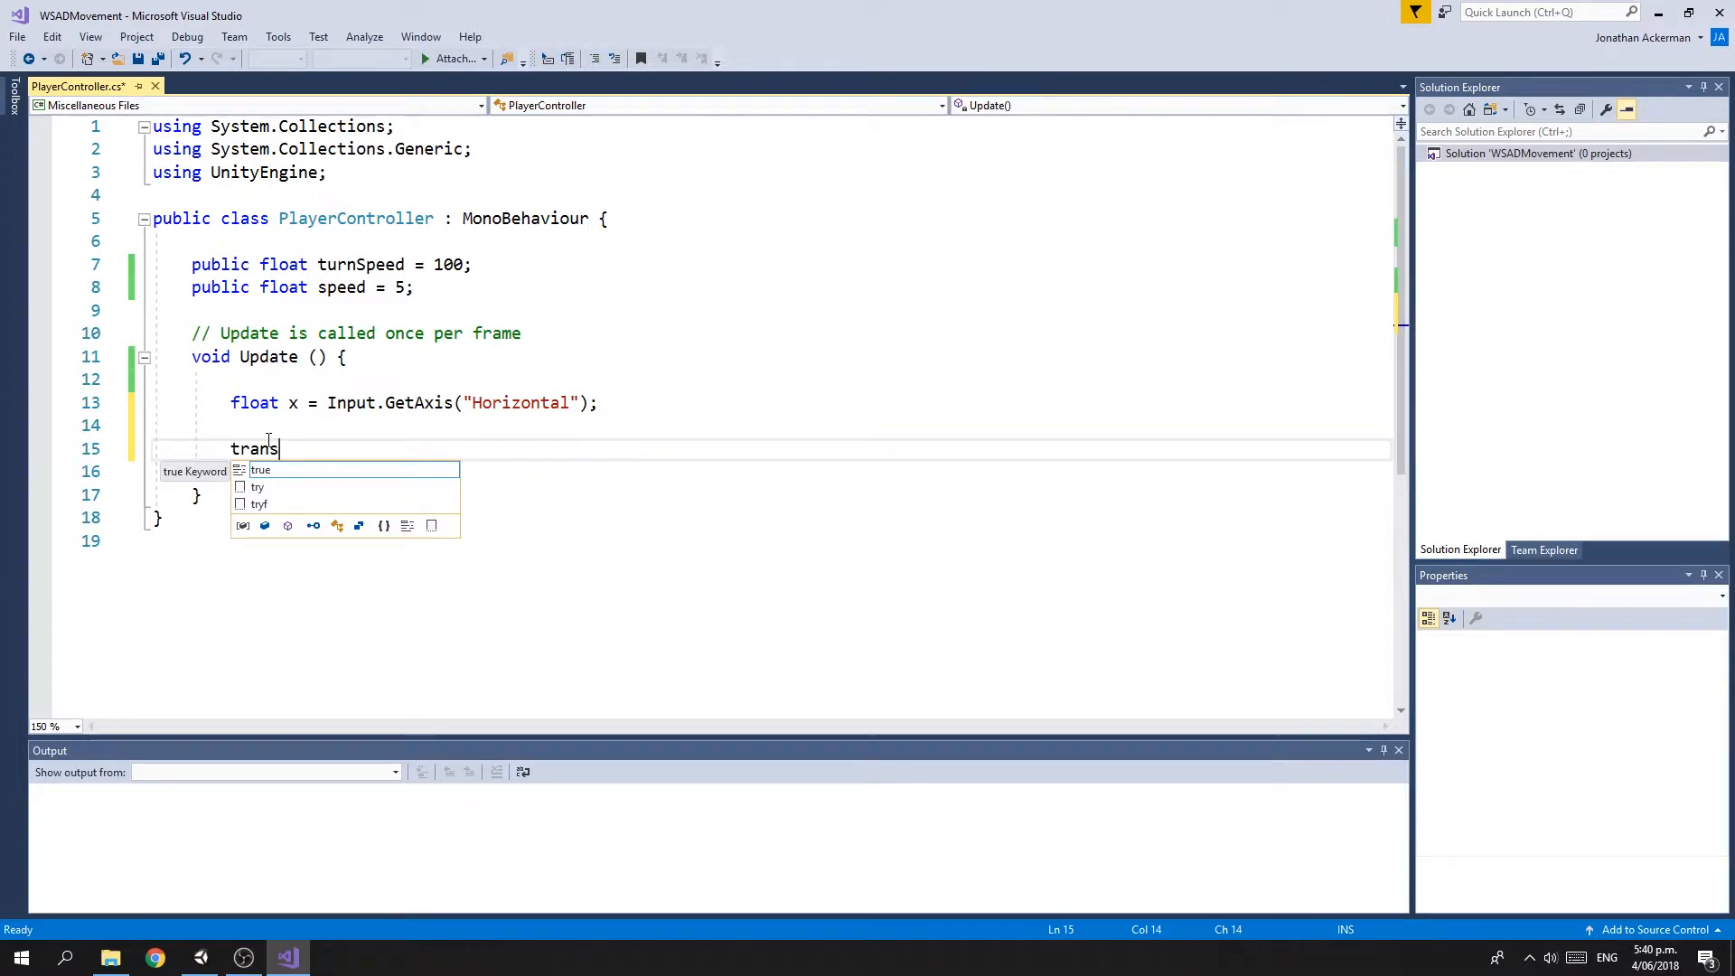
{"action": "type", "text": "form"}
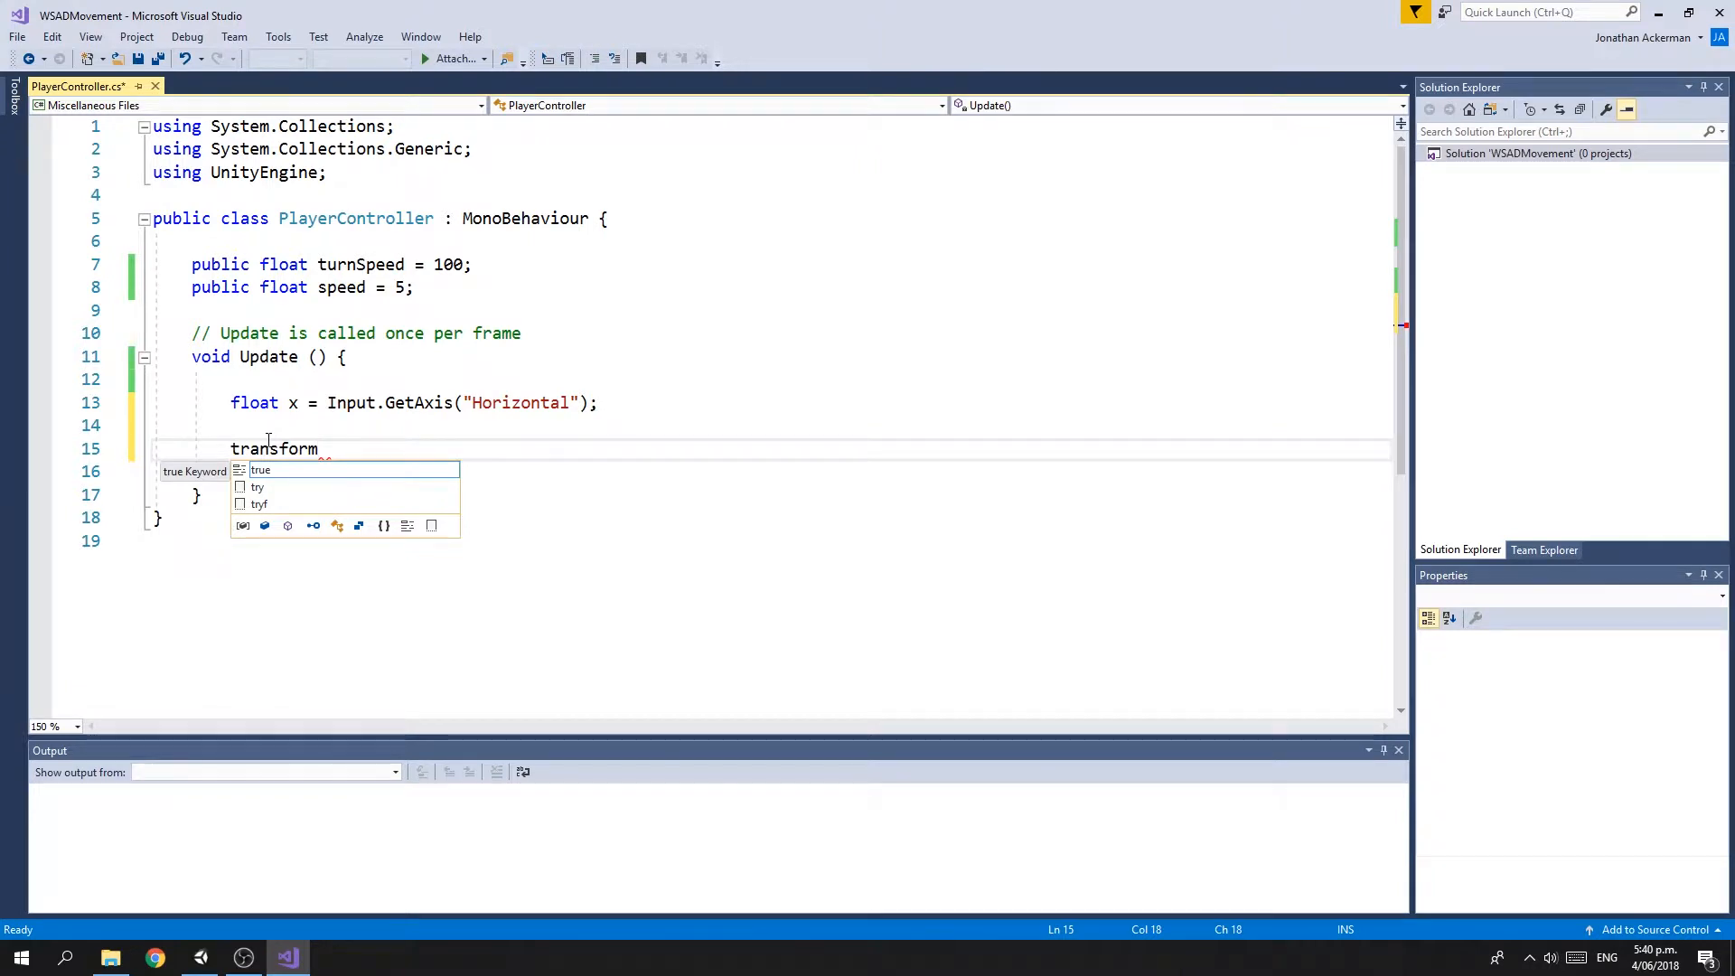
{"action": "type", "text": ".R"}
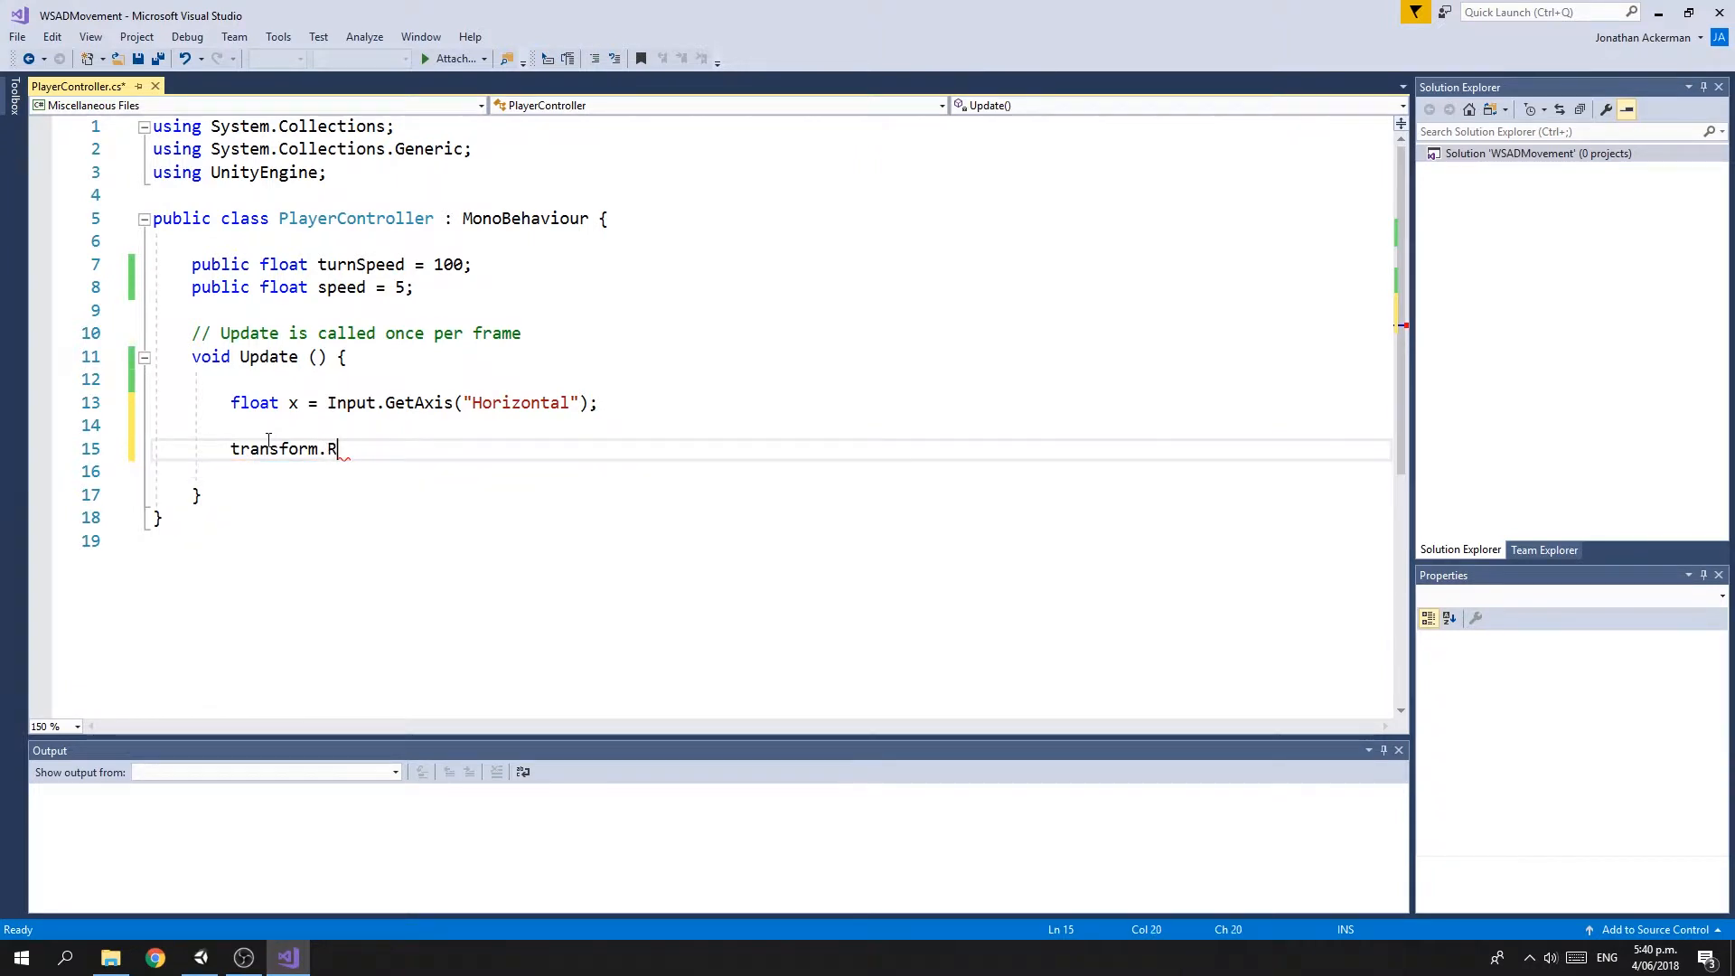
{"action": "type", "text": "otate"}
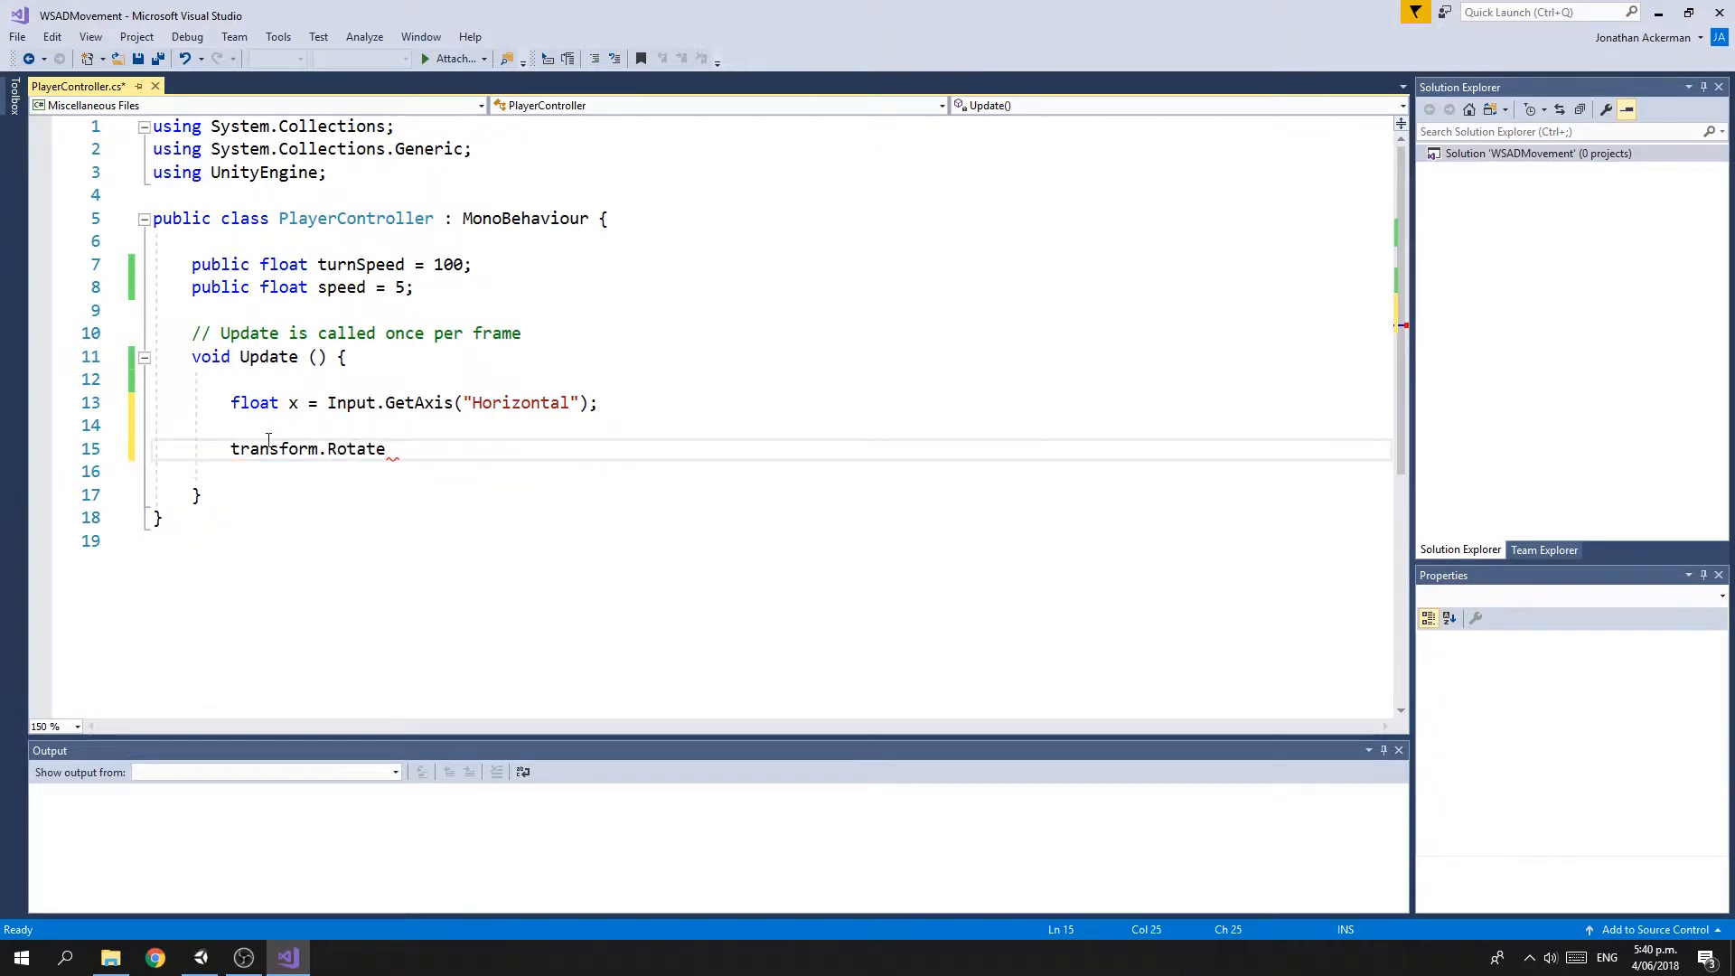
{"action": "type", "text": "()"}
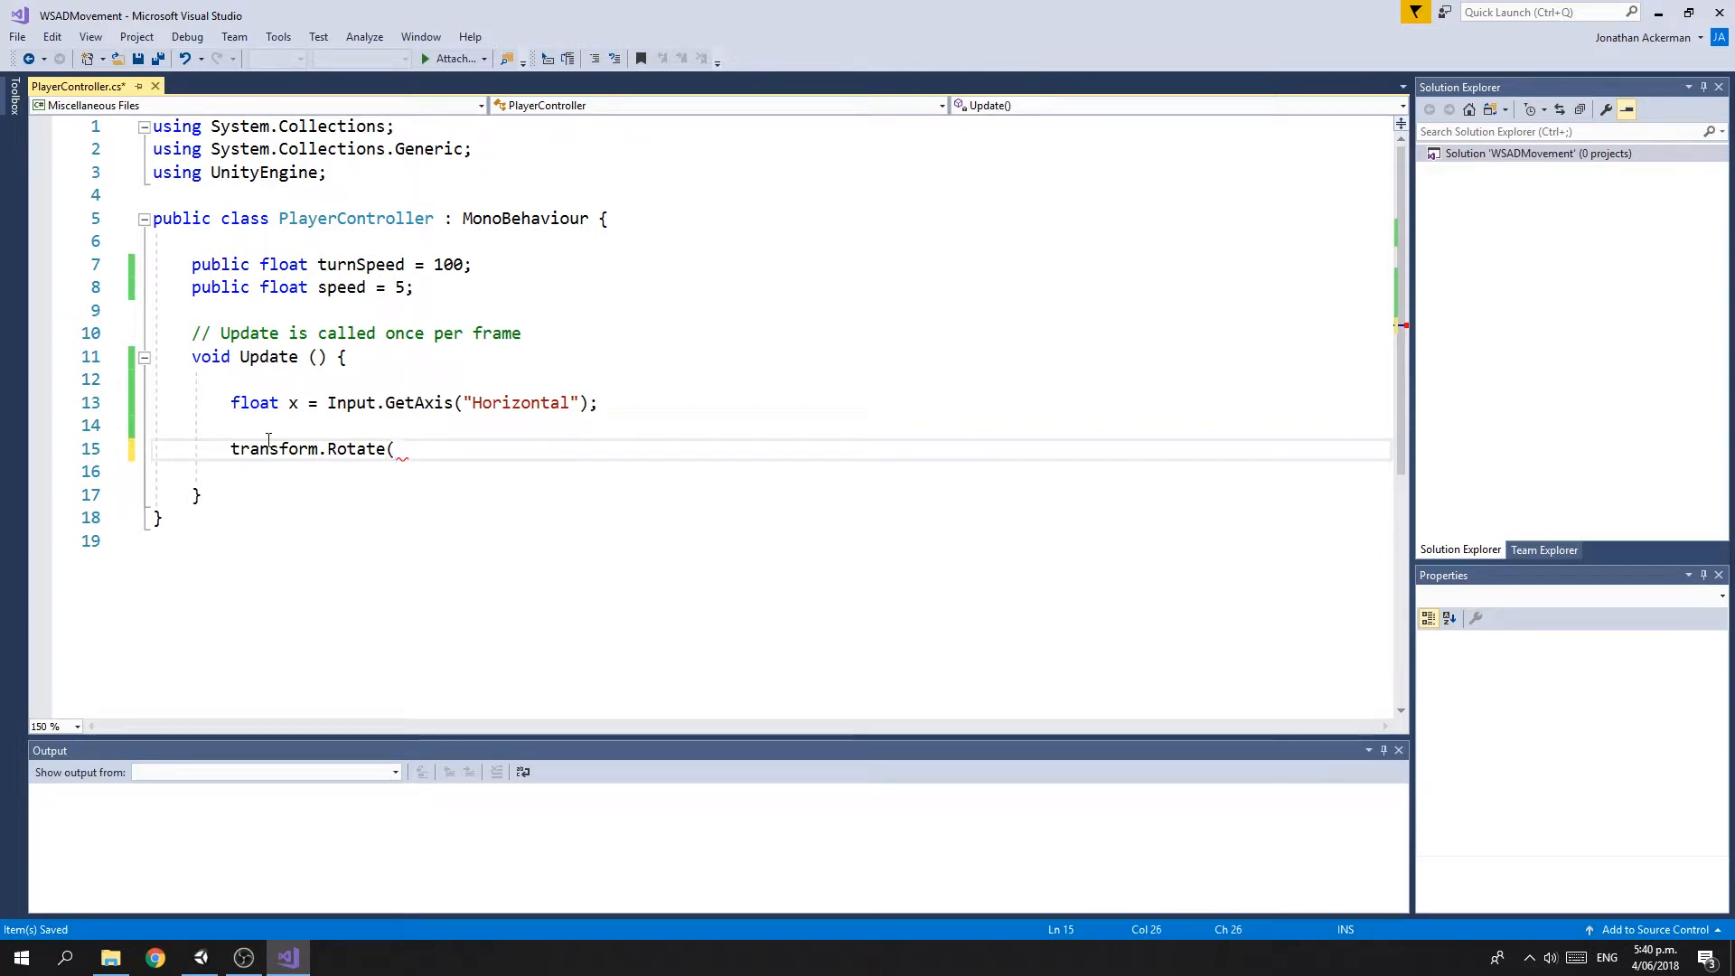
{"action": "type", "text": "Vector"}
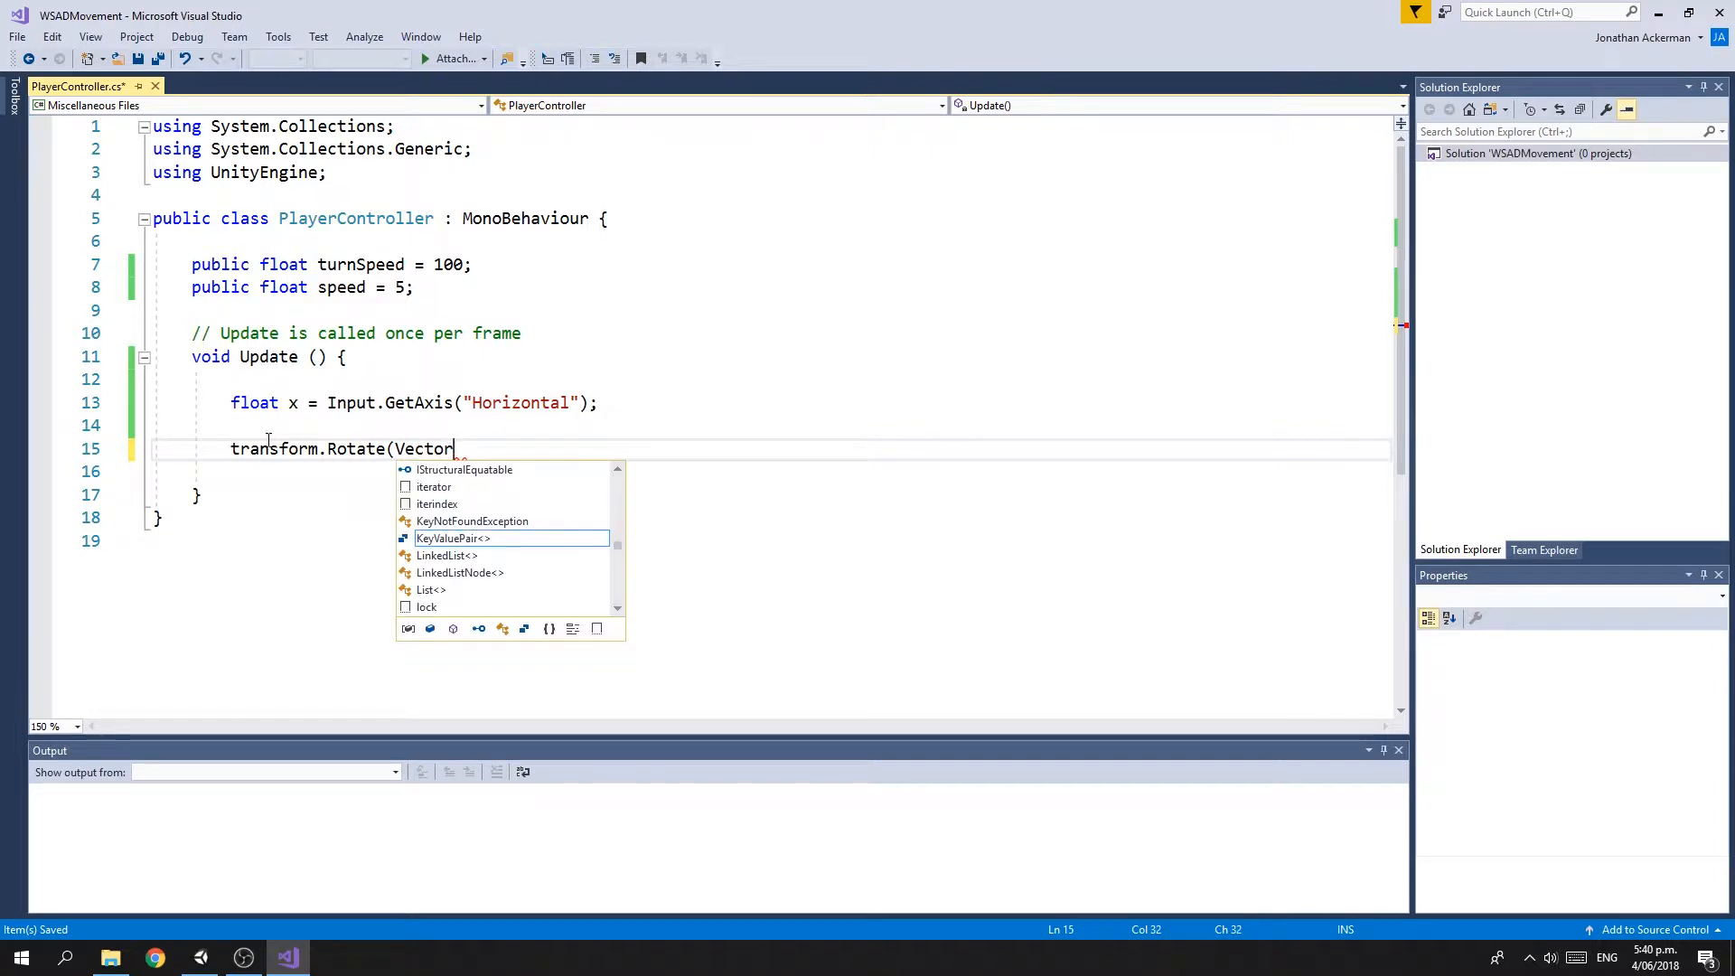
{"action": "type", "text": "3."}
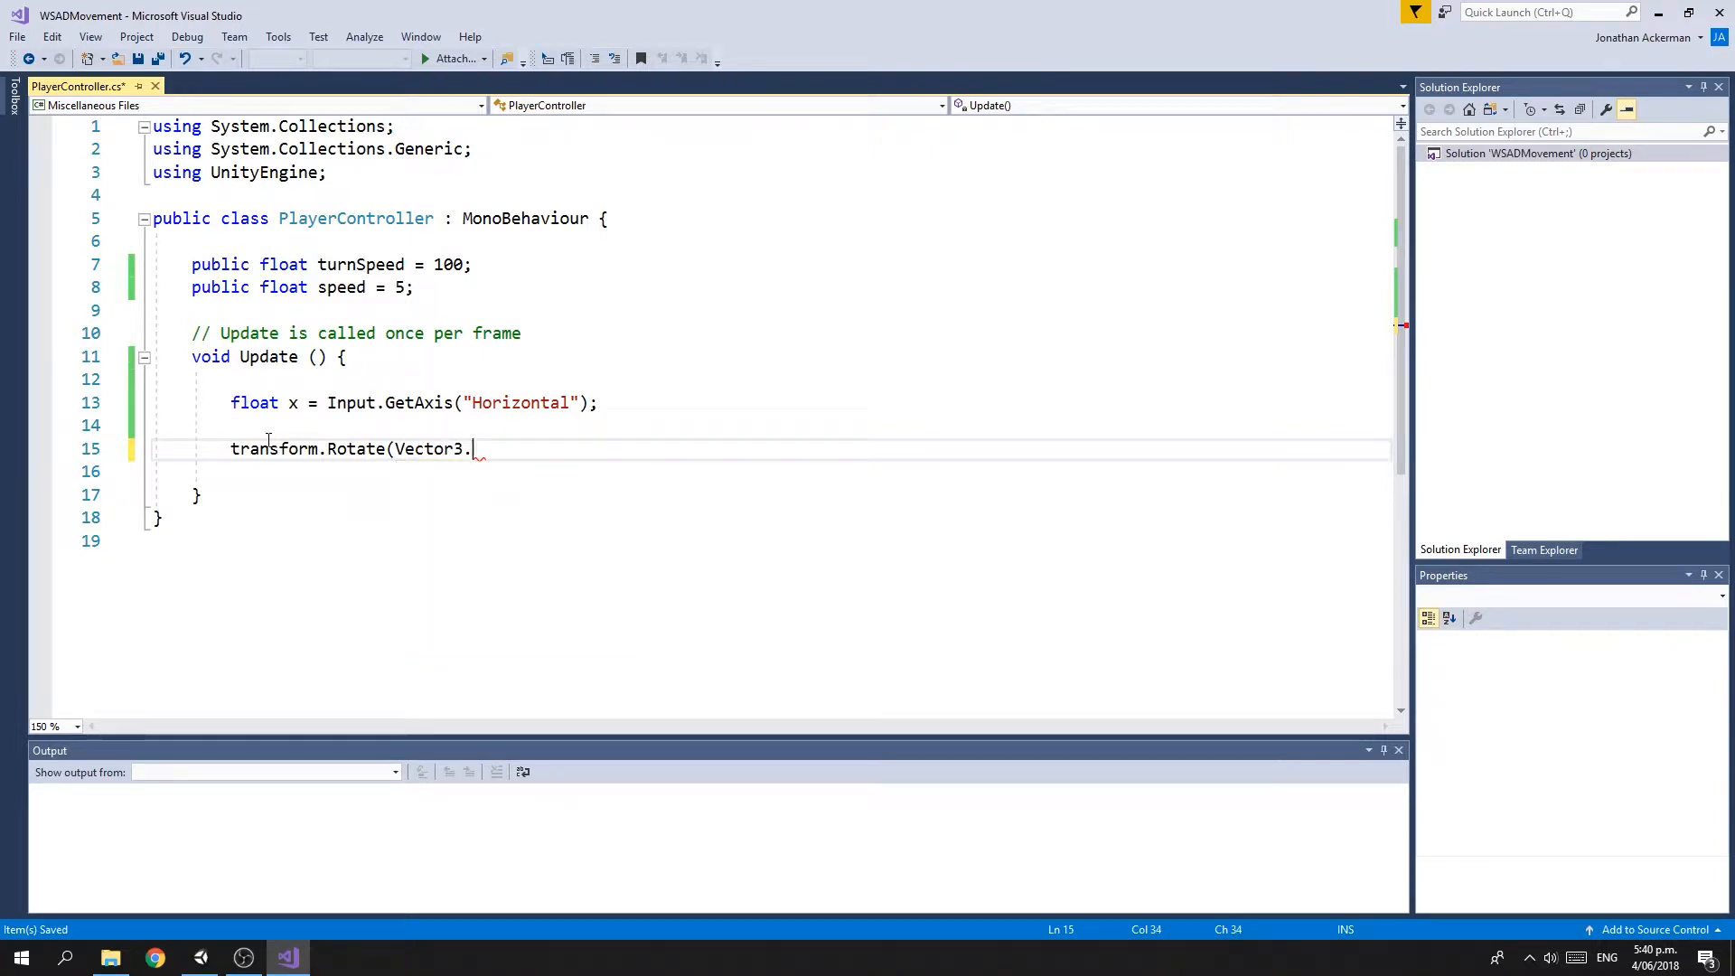
{"action": "type", "text": "up"}
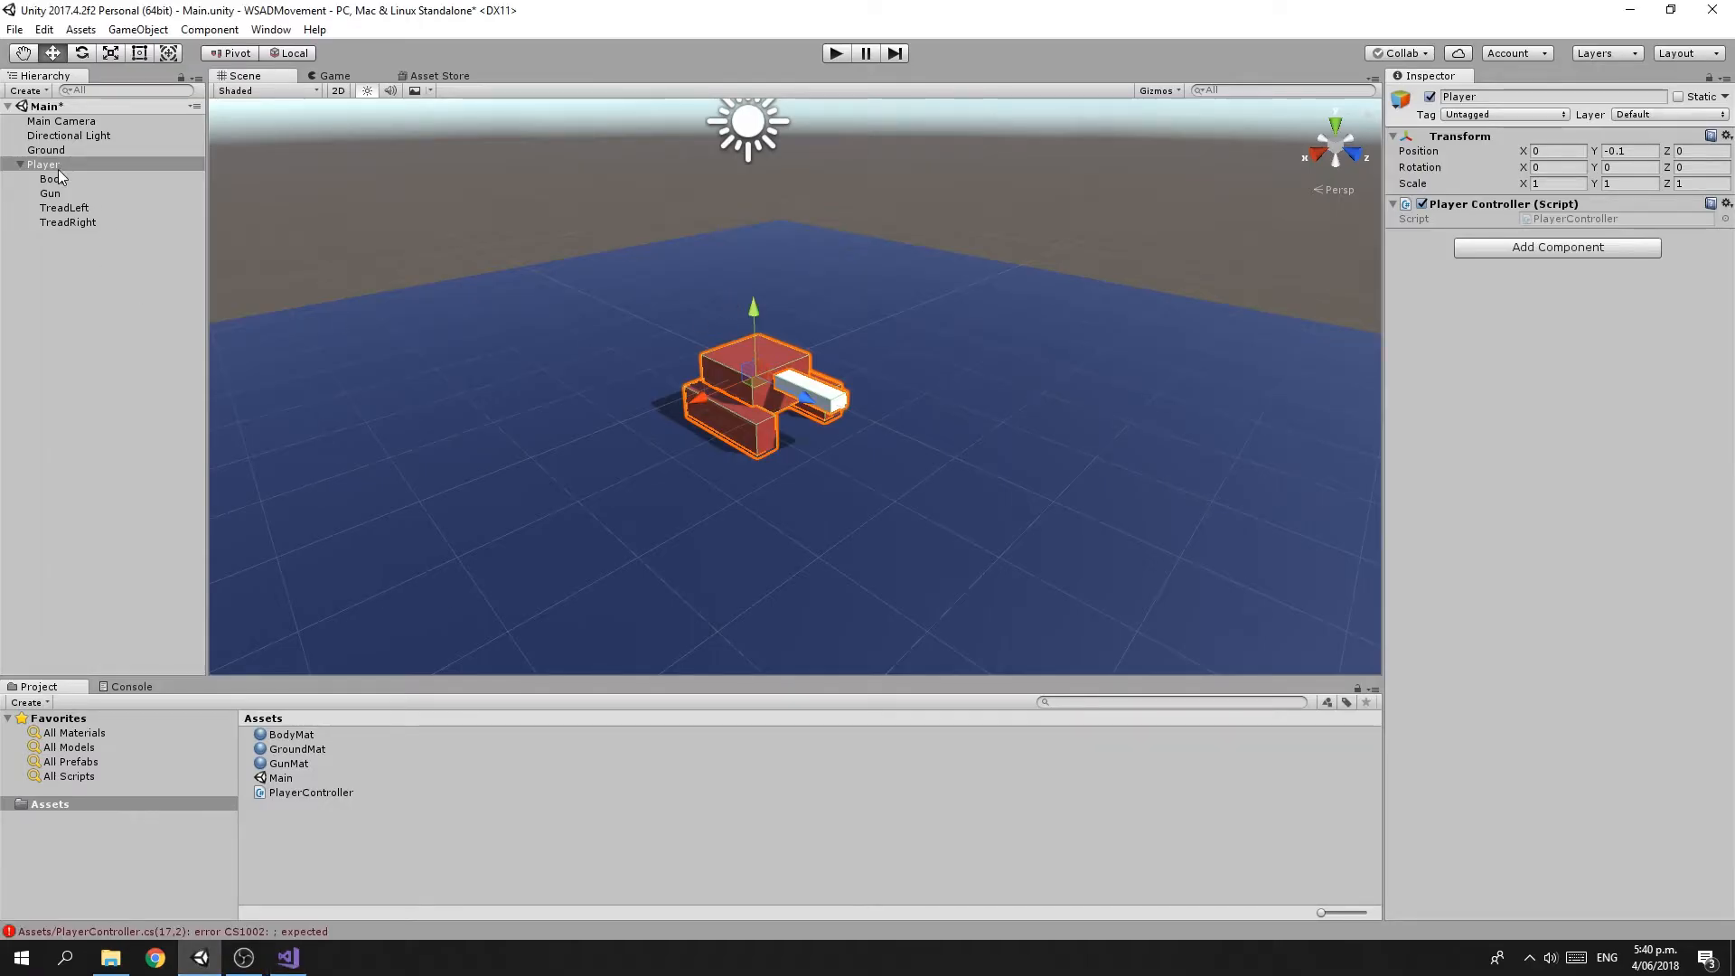
Select the Player tank to review it in the scene
{"action": "left_click", "coordinate": [43, 165]}
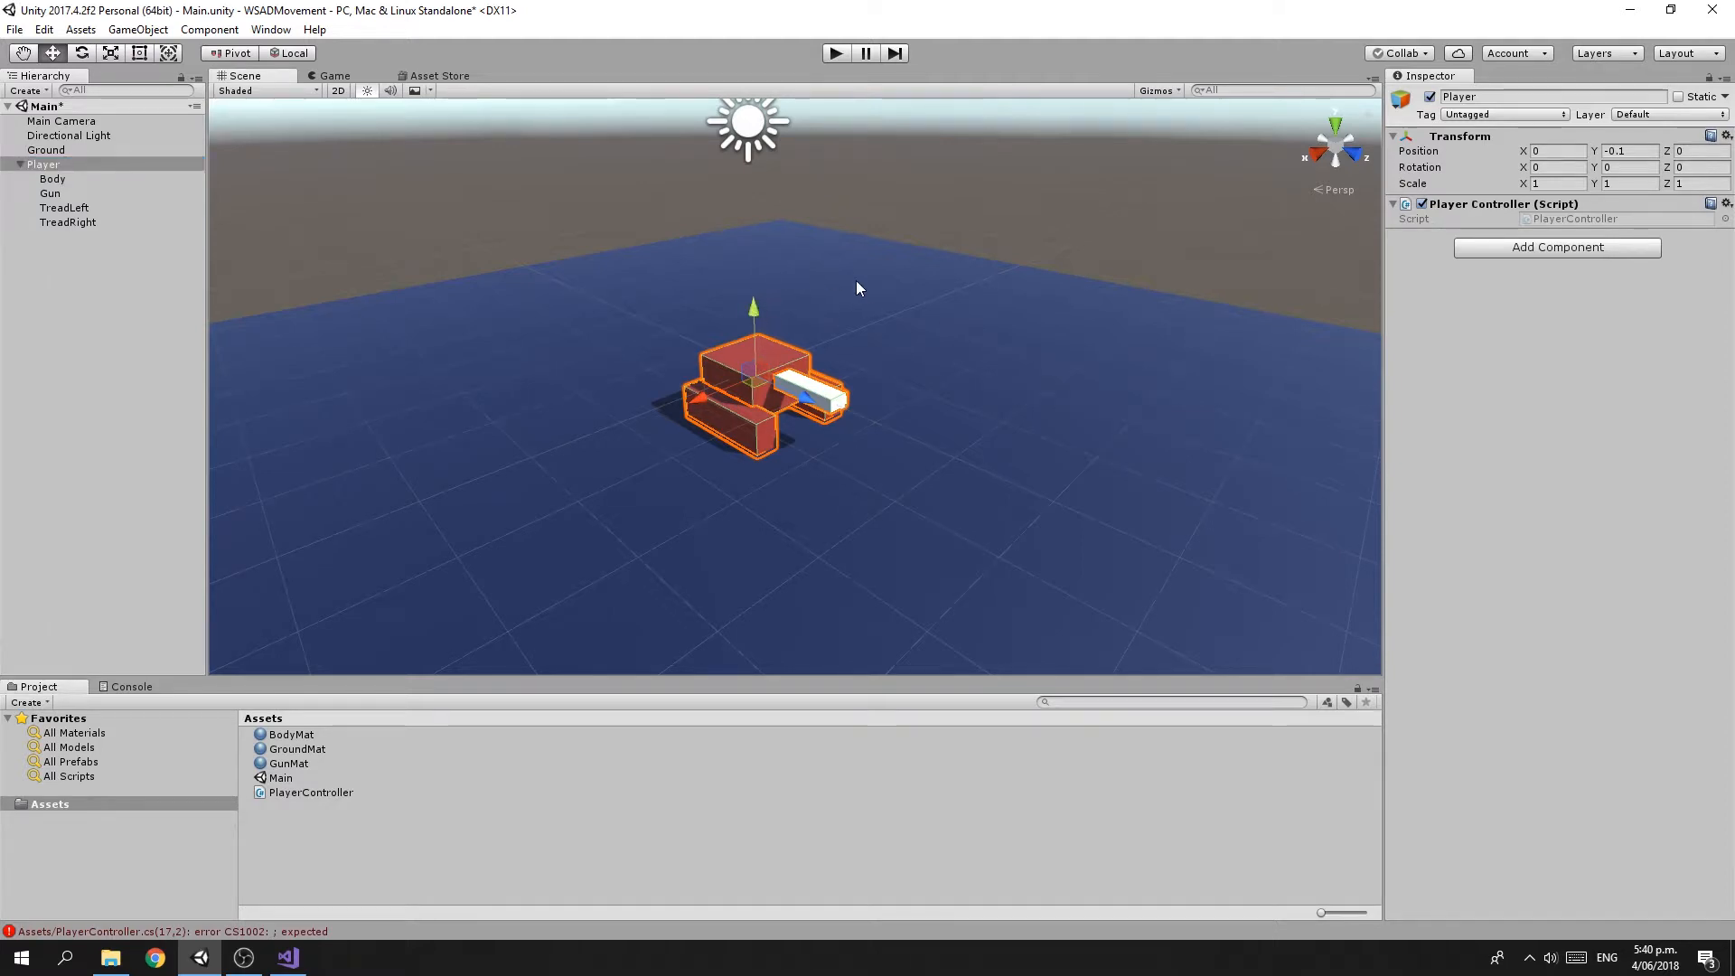
{"action": "mouse_move", "coordinate": [1314, 165]}
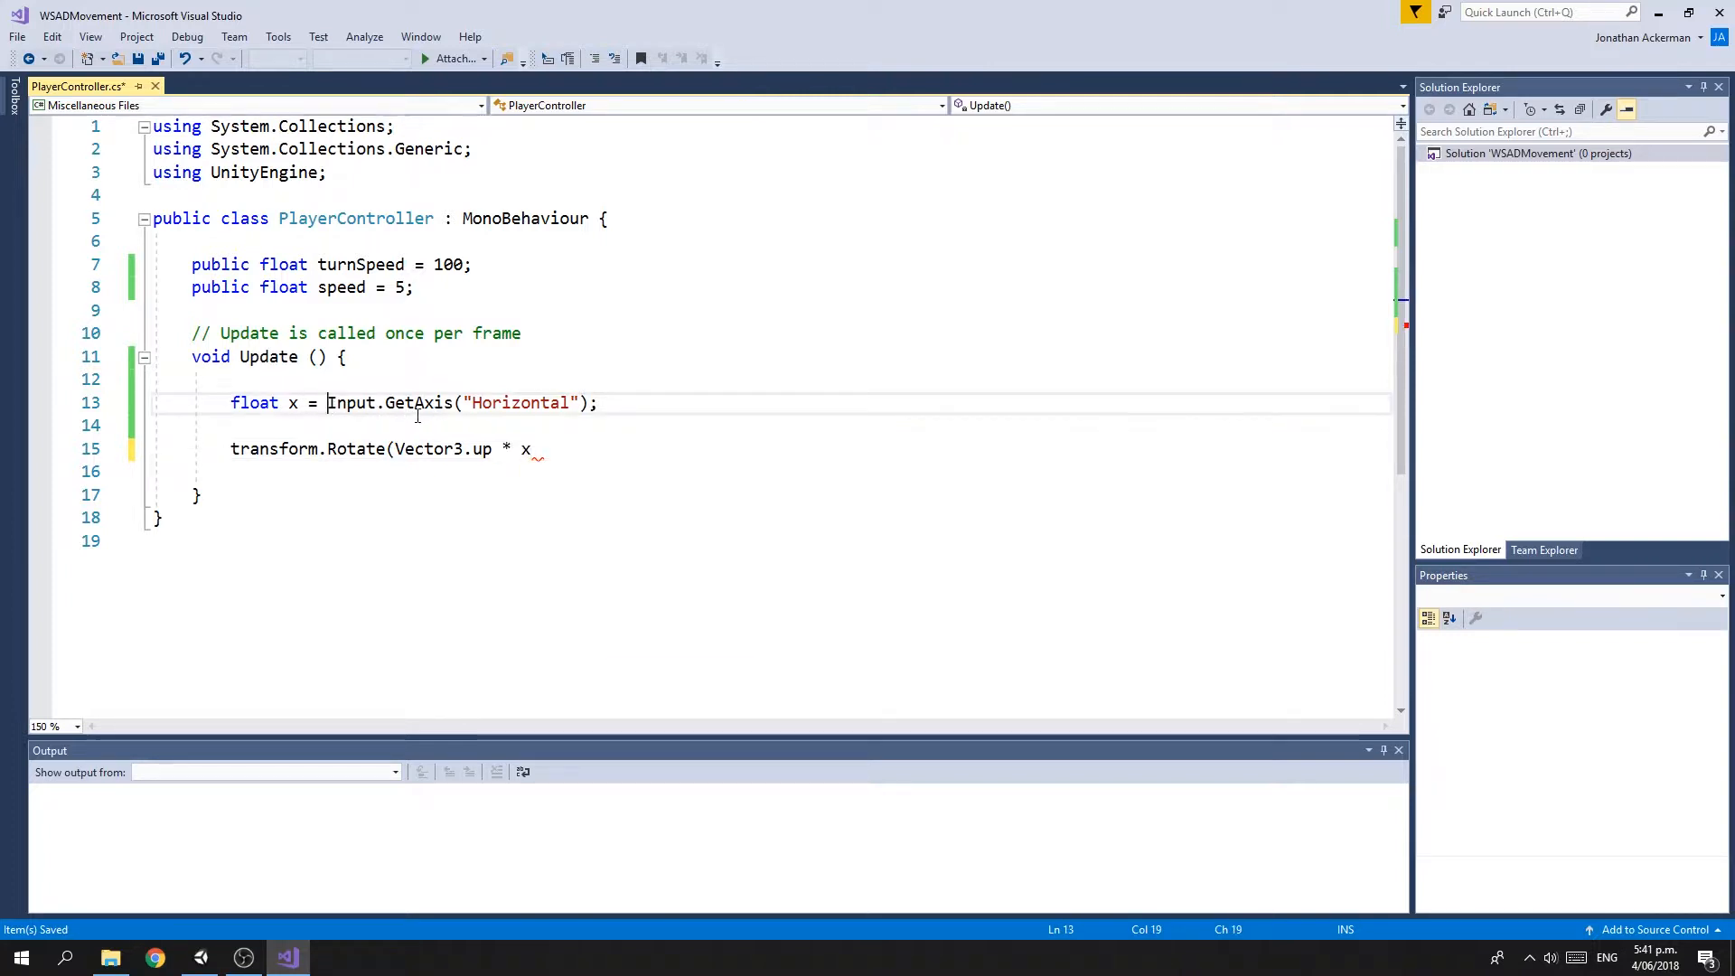
{"action": "mouse_move", "coordinate": [293, 401]}
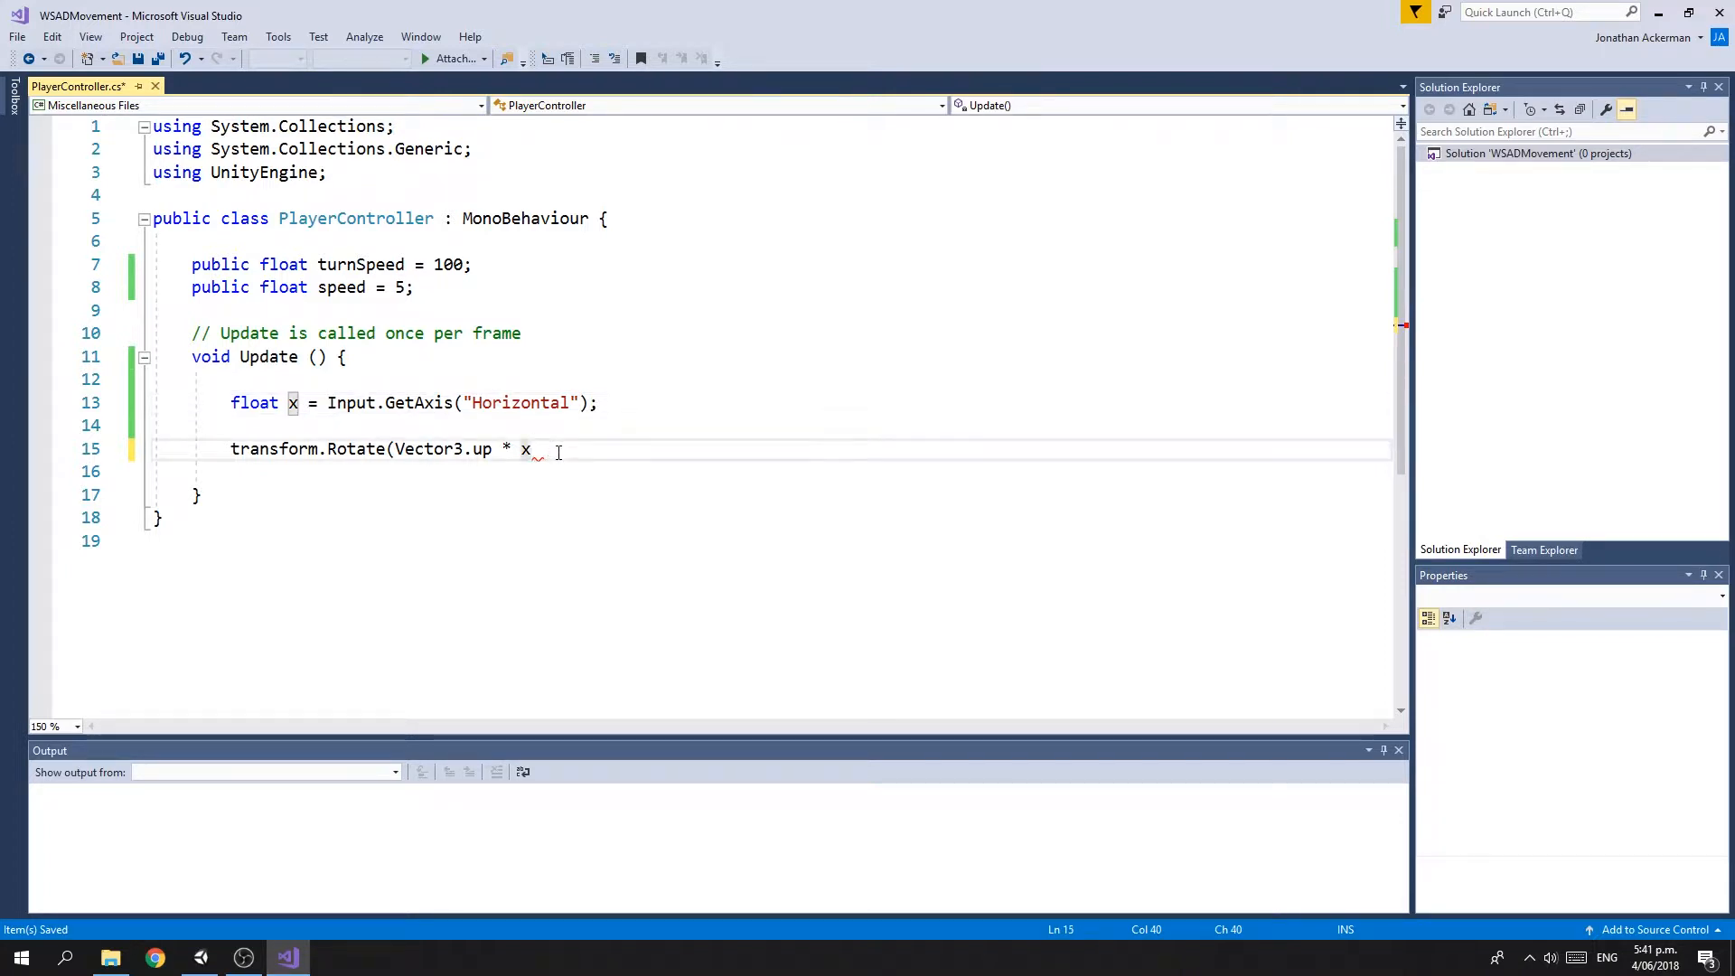
Complete transform.Rotate(Vector3.up * x * turnSpeed * Time.deltaTime); and save the script
{"action": "type", "text": "* turnSpeed *"}
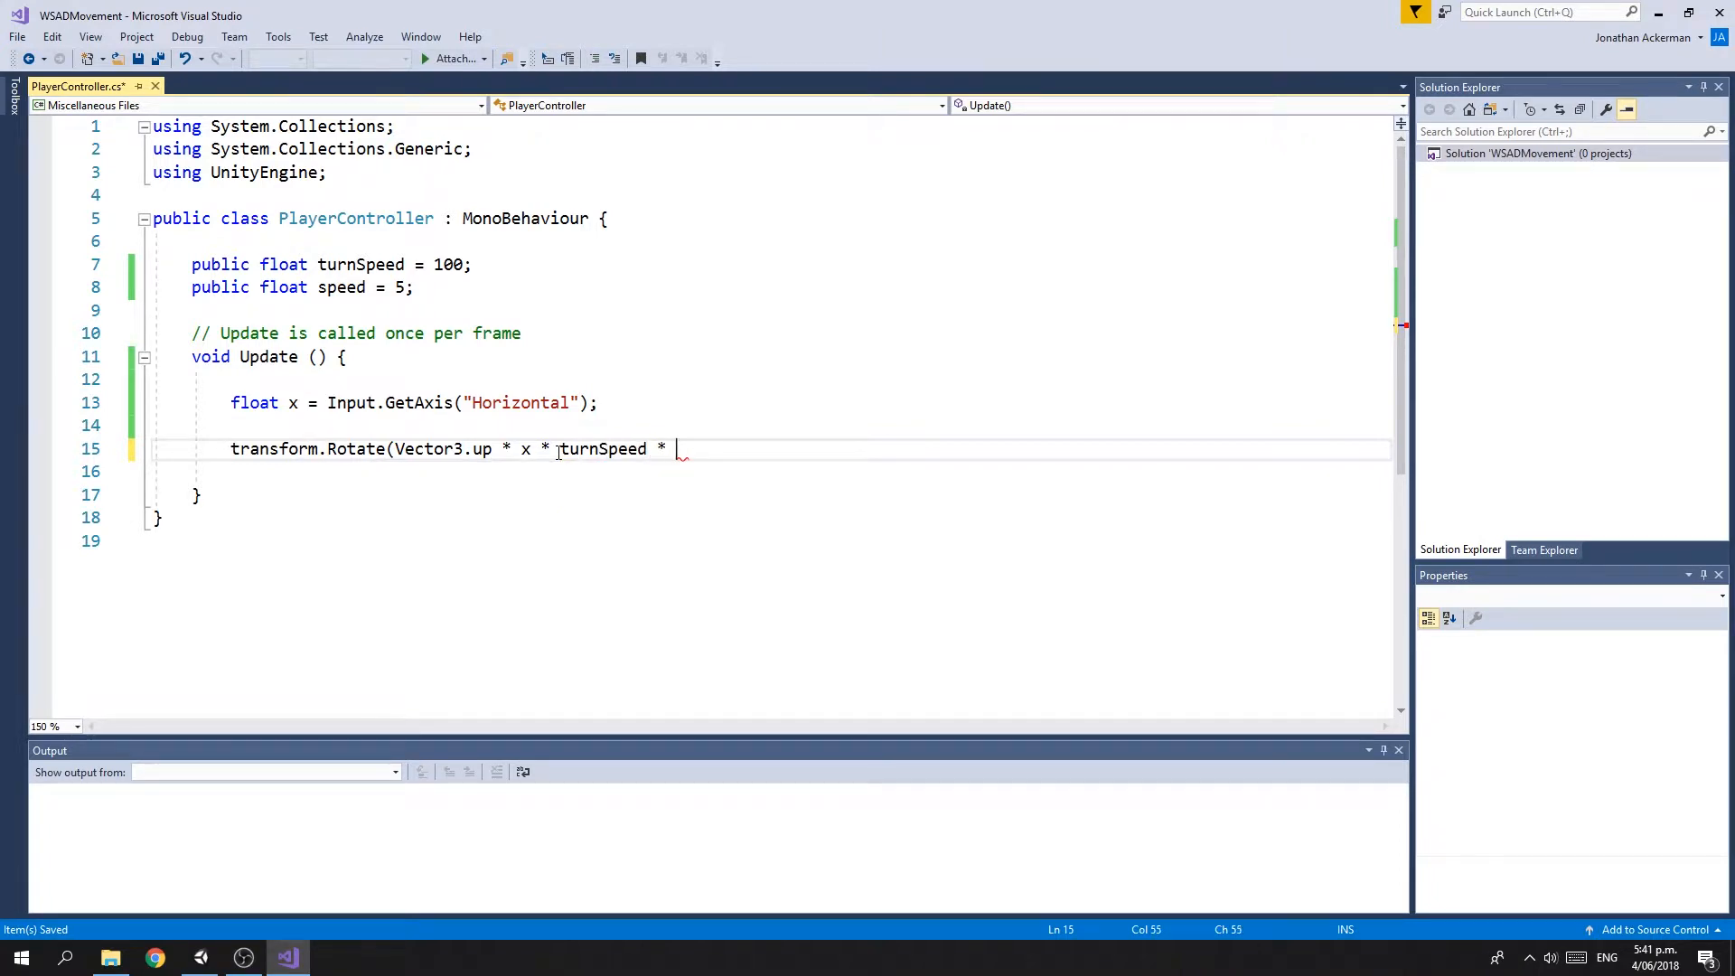
{"action": "type", "text": "Time.de"}
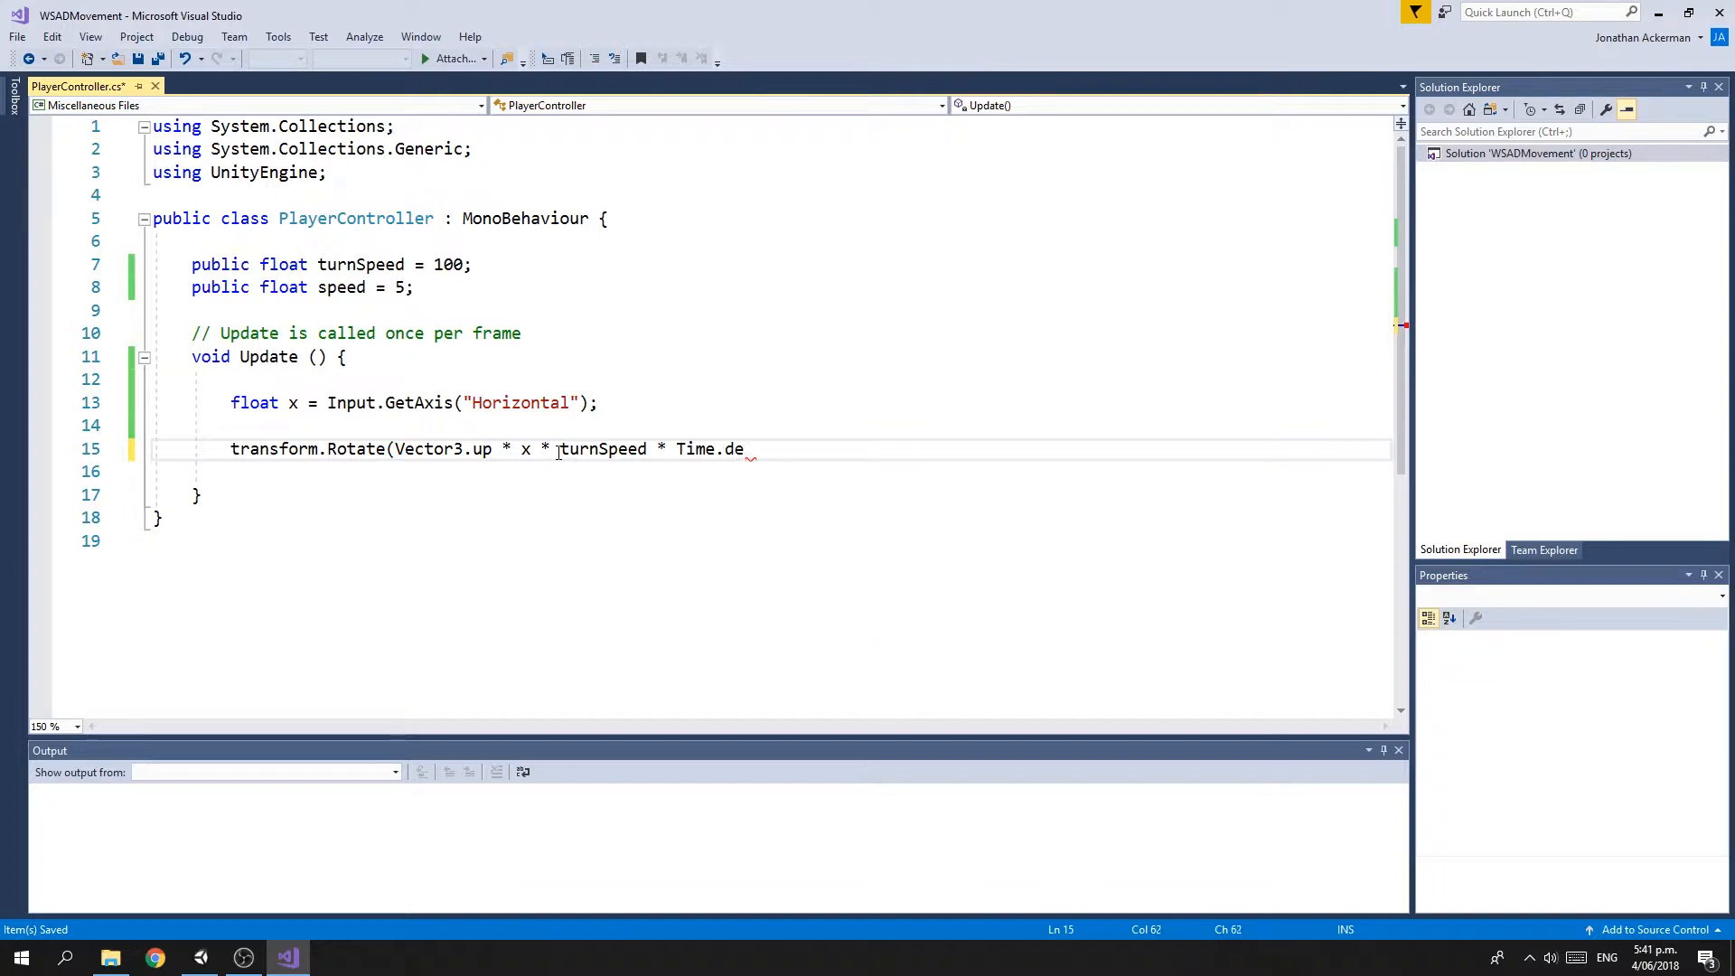
{"action": "type", "text": "ltaTime"}
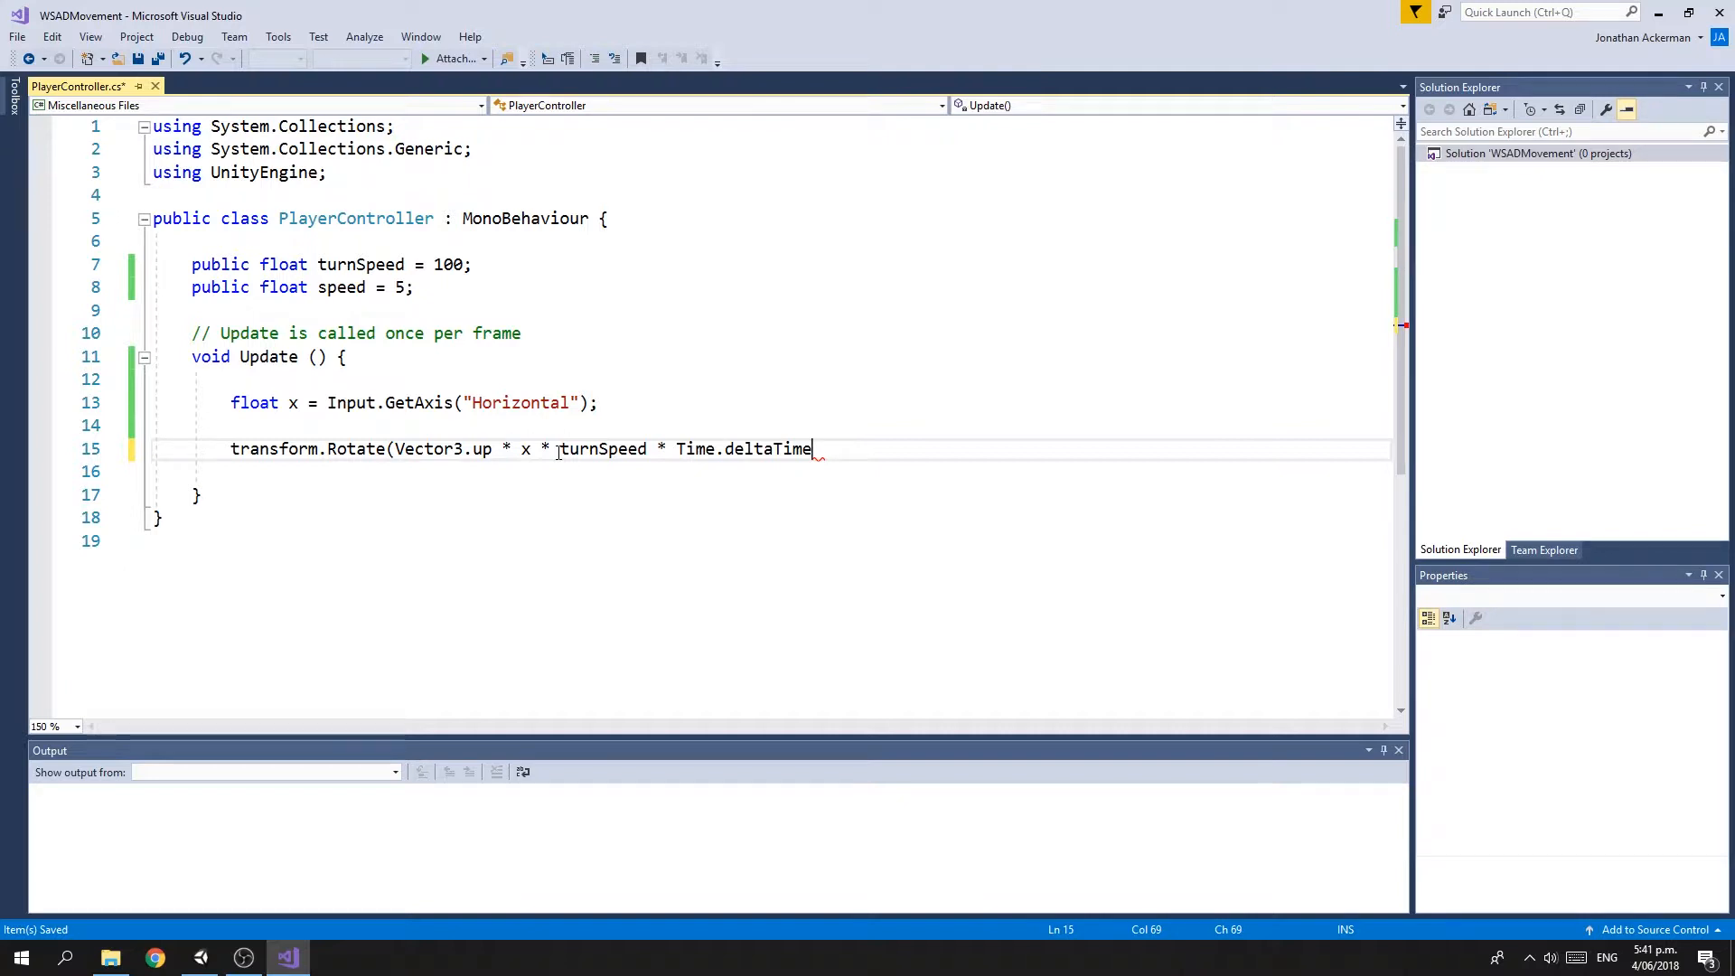
{"action": "type", "text": ");"}
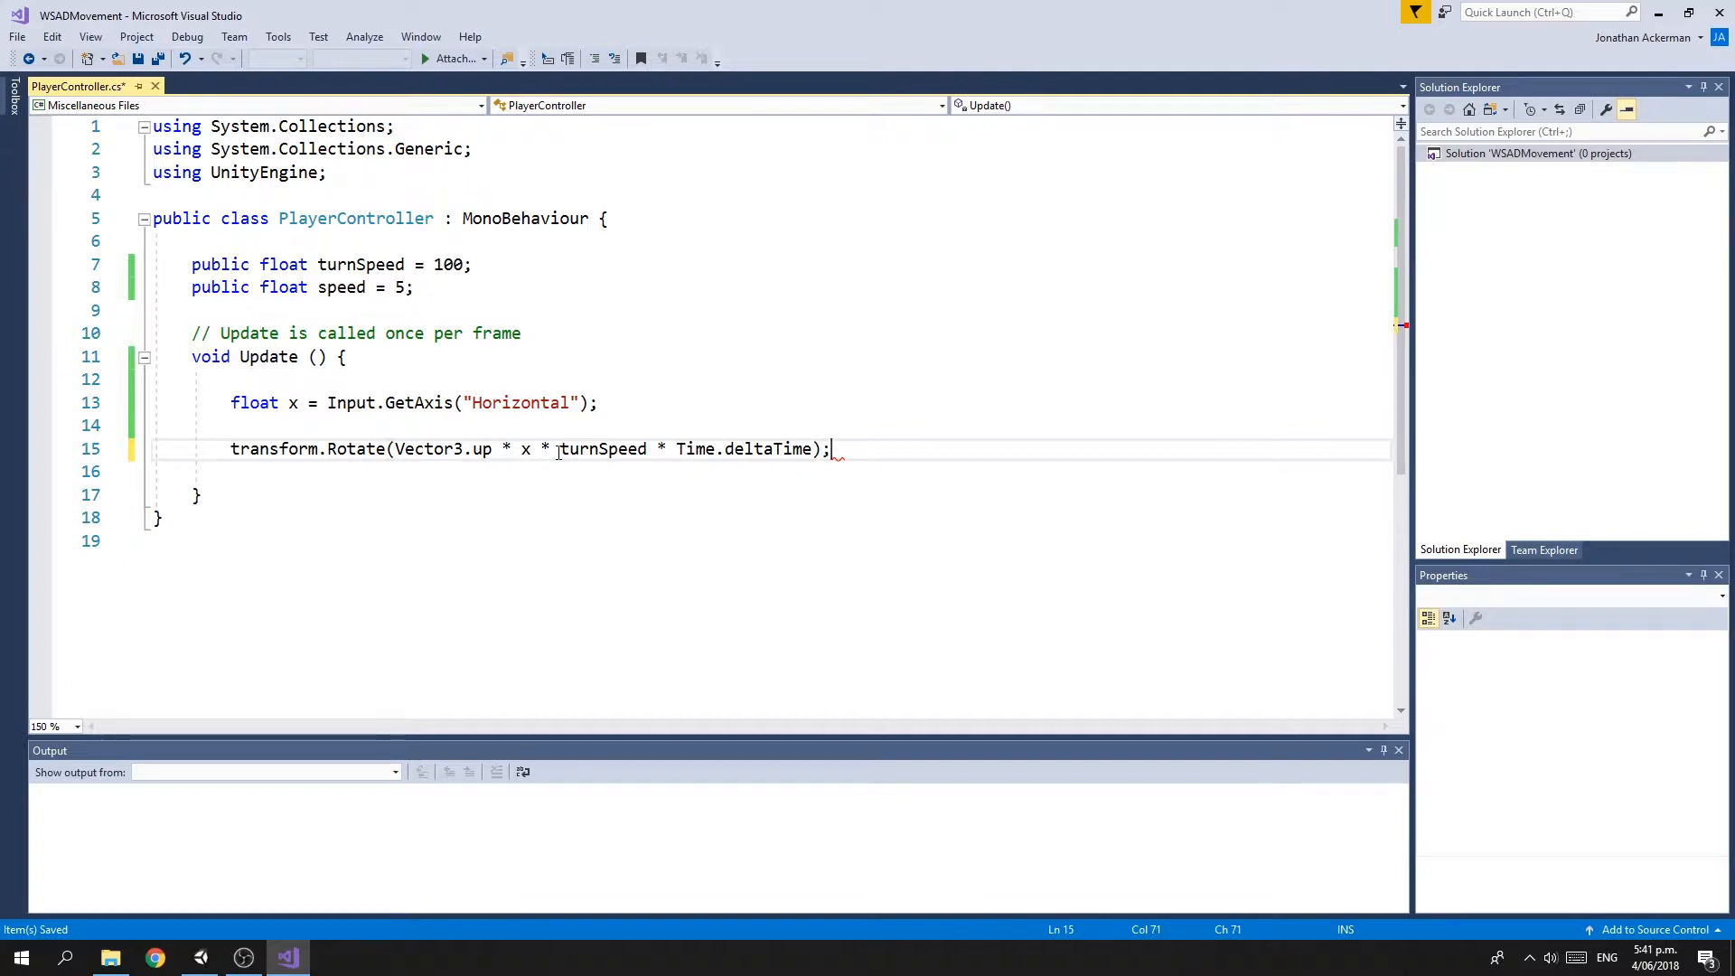
{"action": "key", "text": "ctrl+s"}
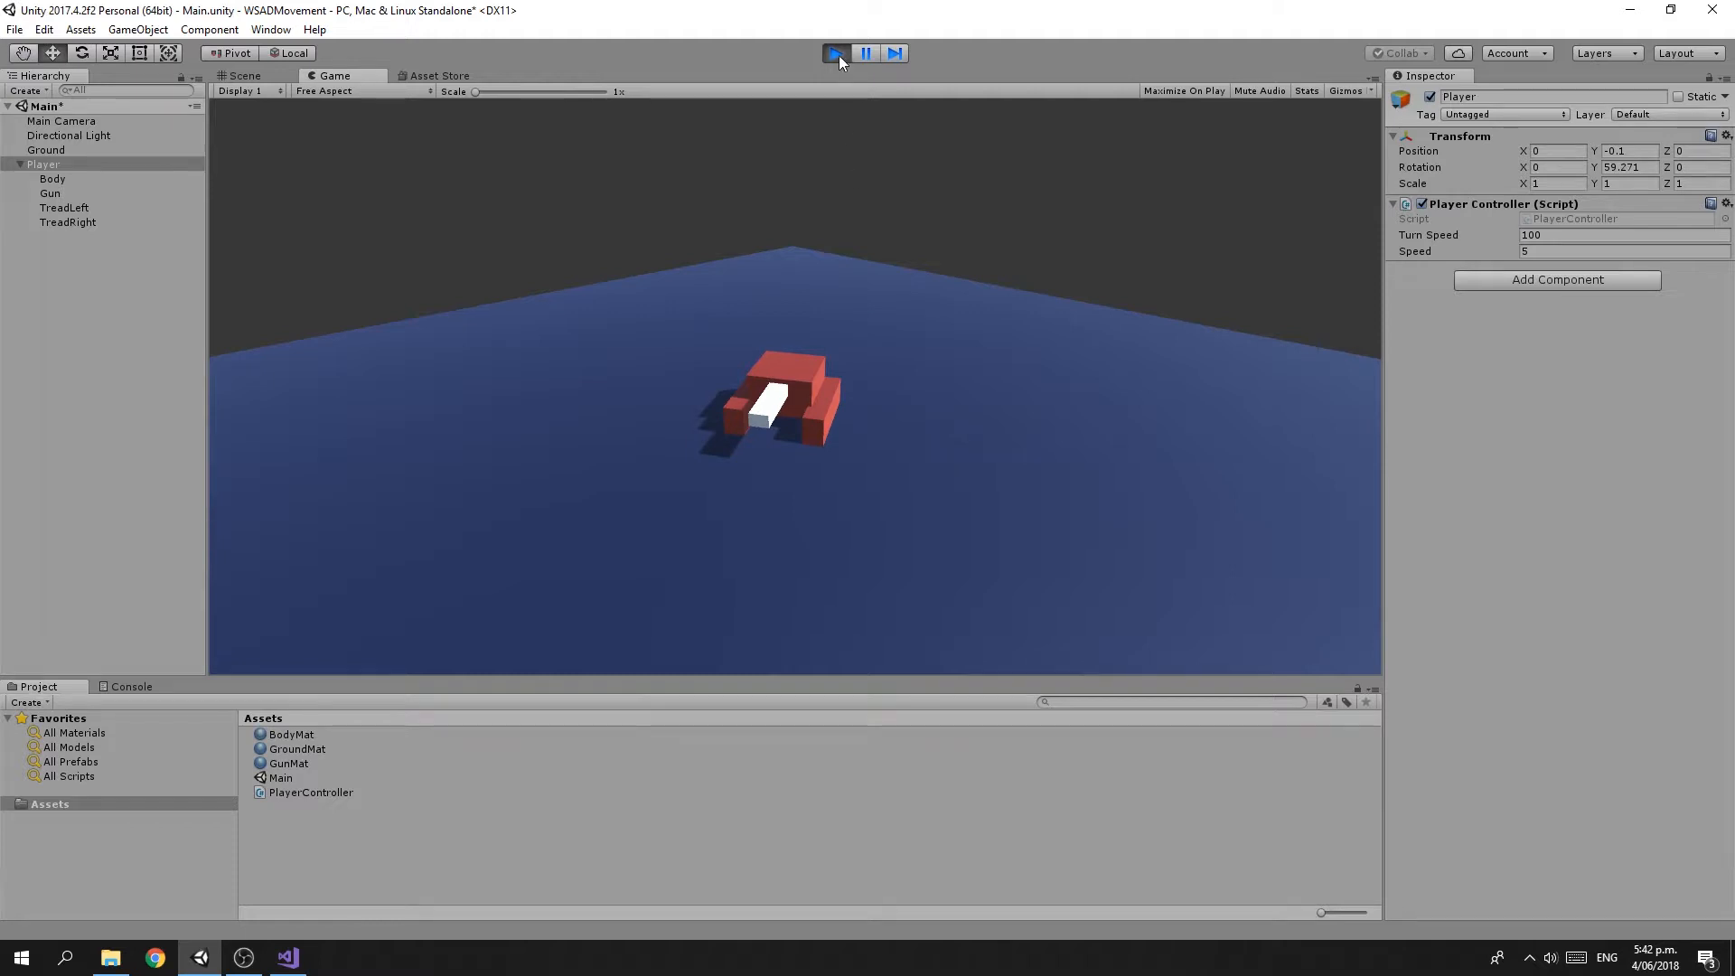
Stop the play-mode turning test and return to the code editor
{"action": "left_click", "coordinate": [835, 53]}
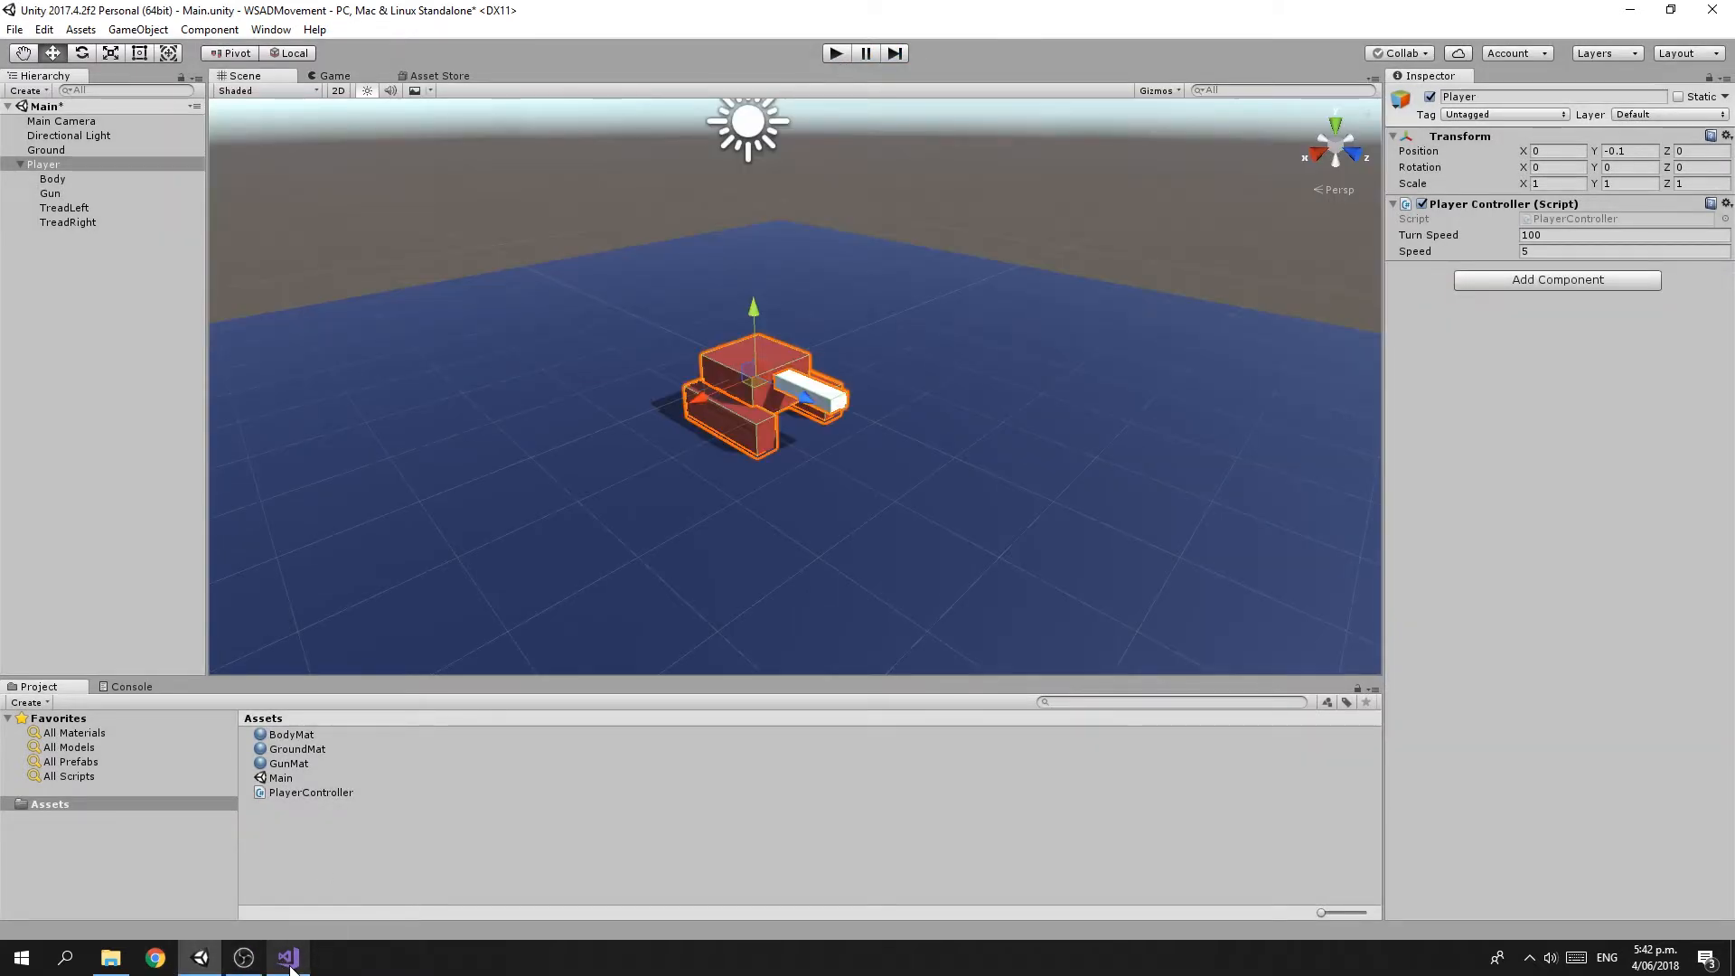
{"action": "left_click", "coordinate": [287, 958]}
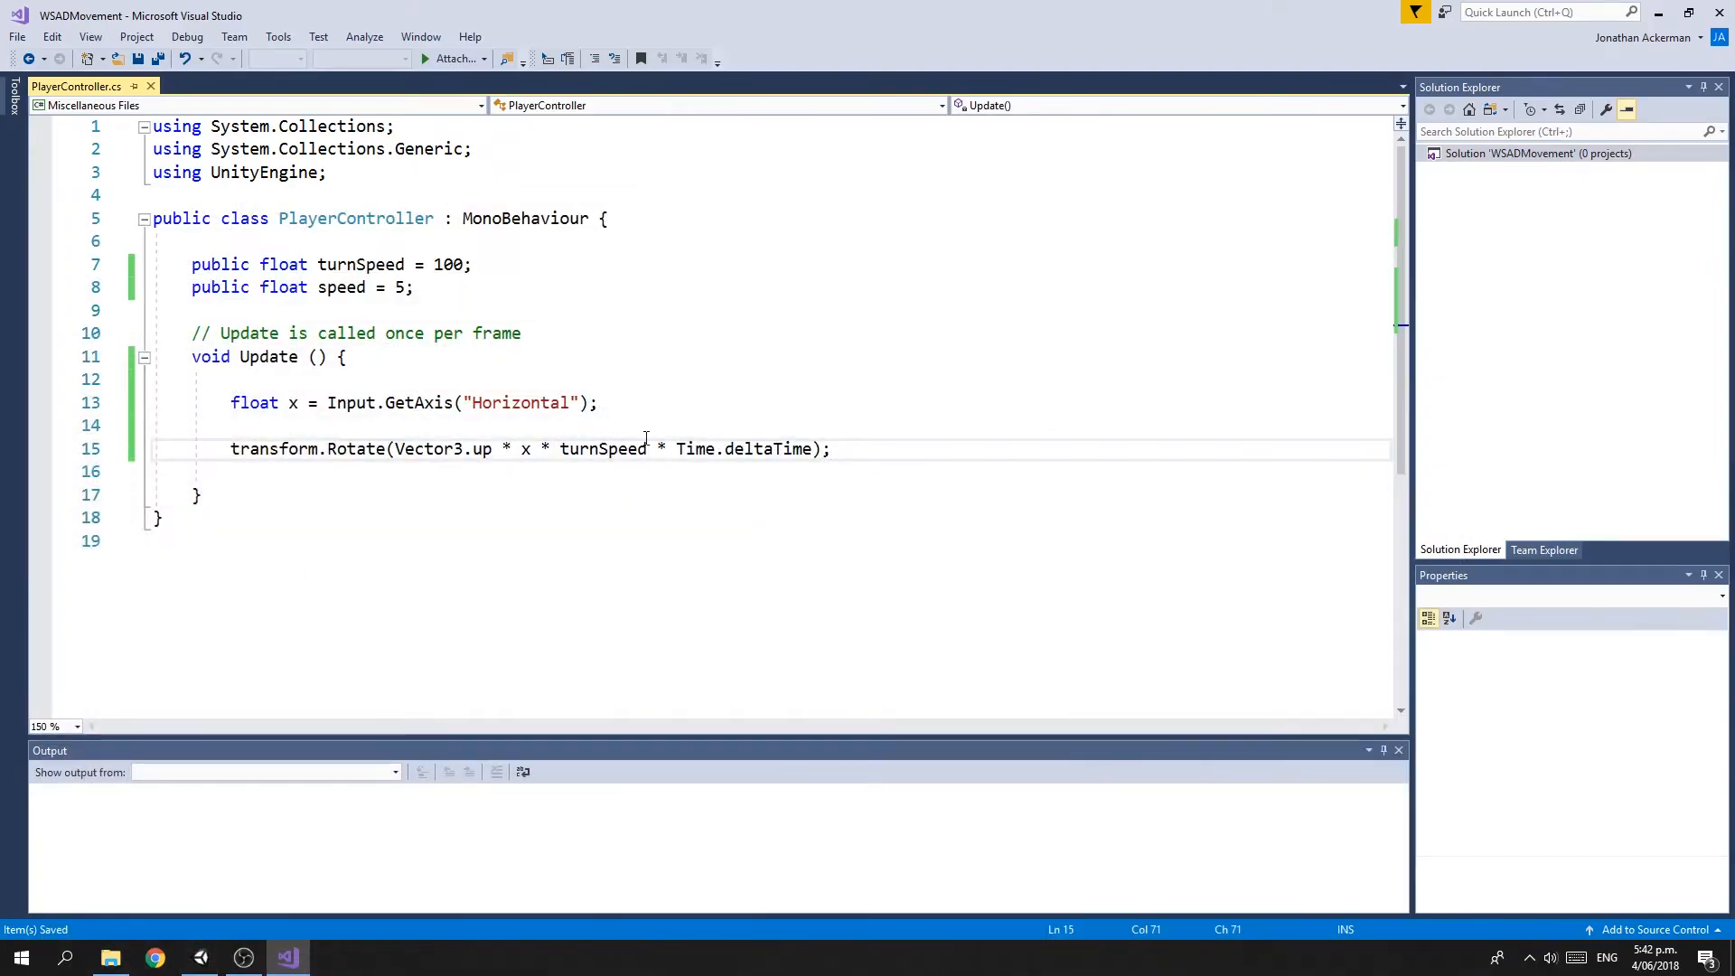
Add float y = Input.GetAxis("Vertical"); on a new line below the horizontal input
{"action": "key", "text": "enter"}
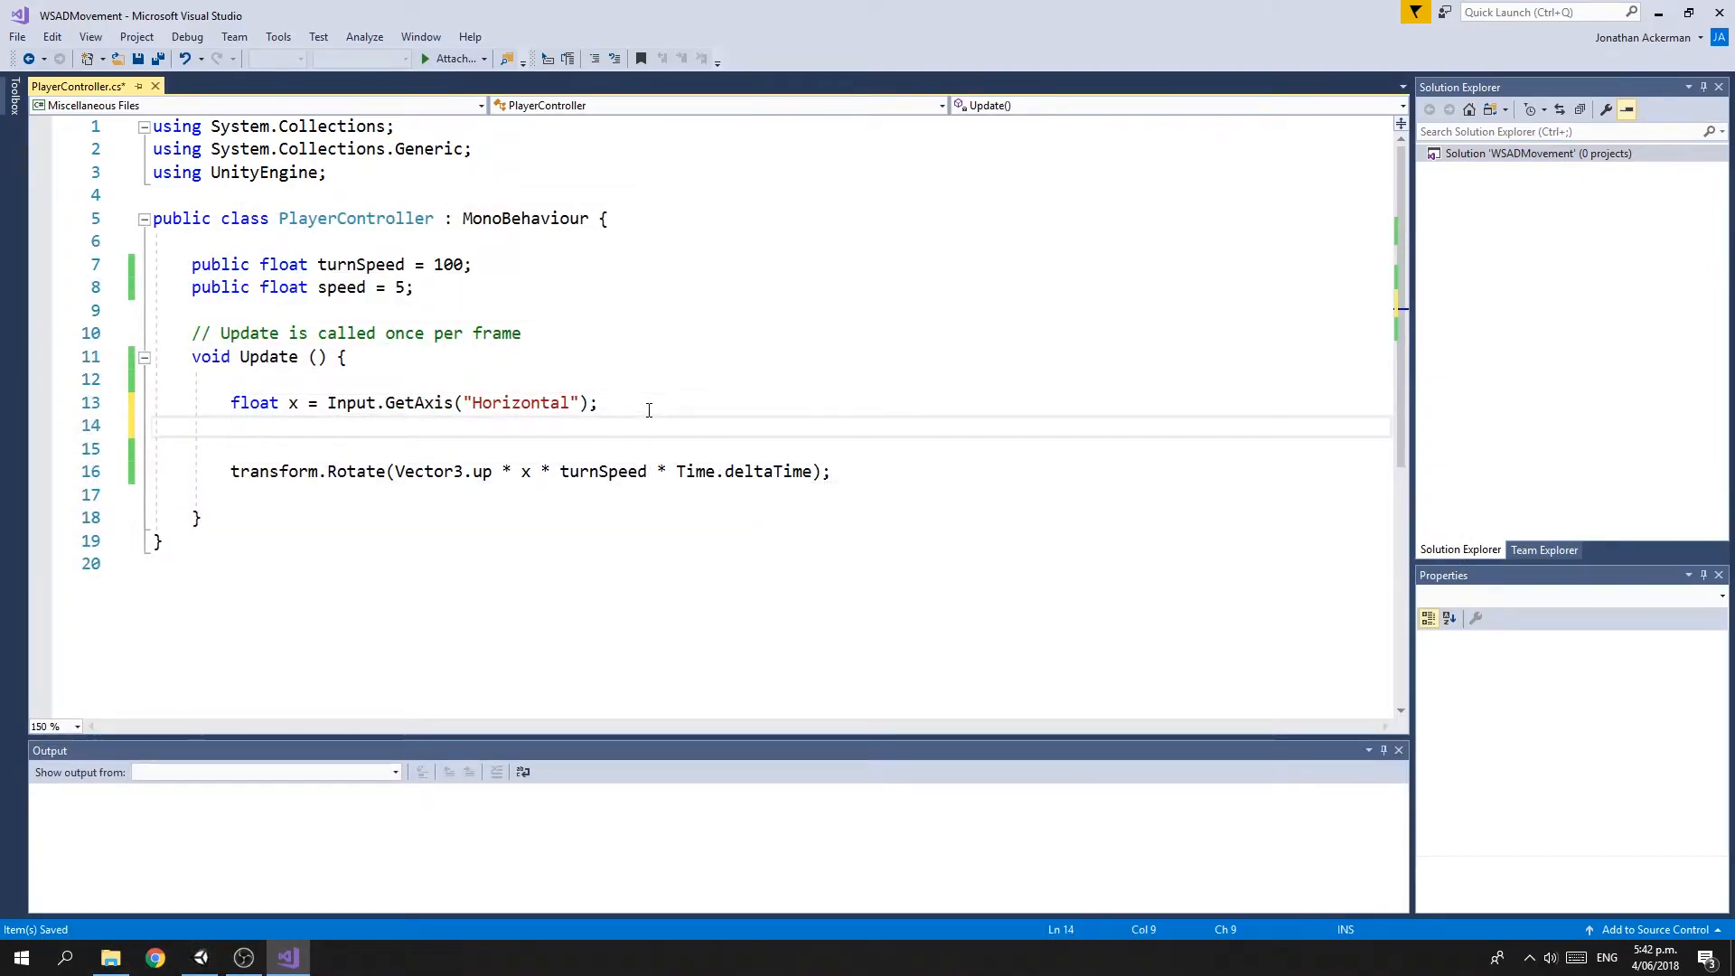
{"action": "type", "text": "float"}
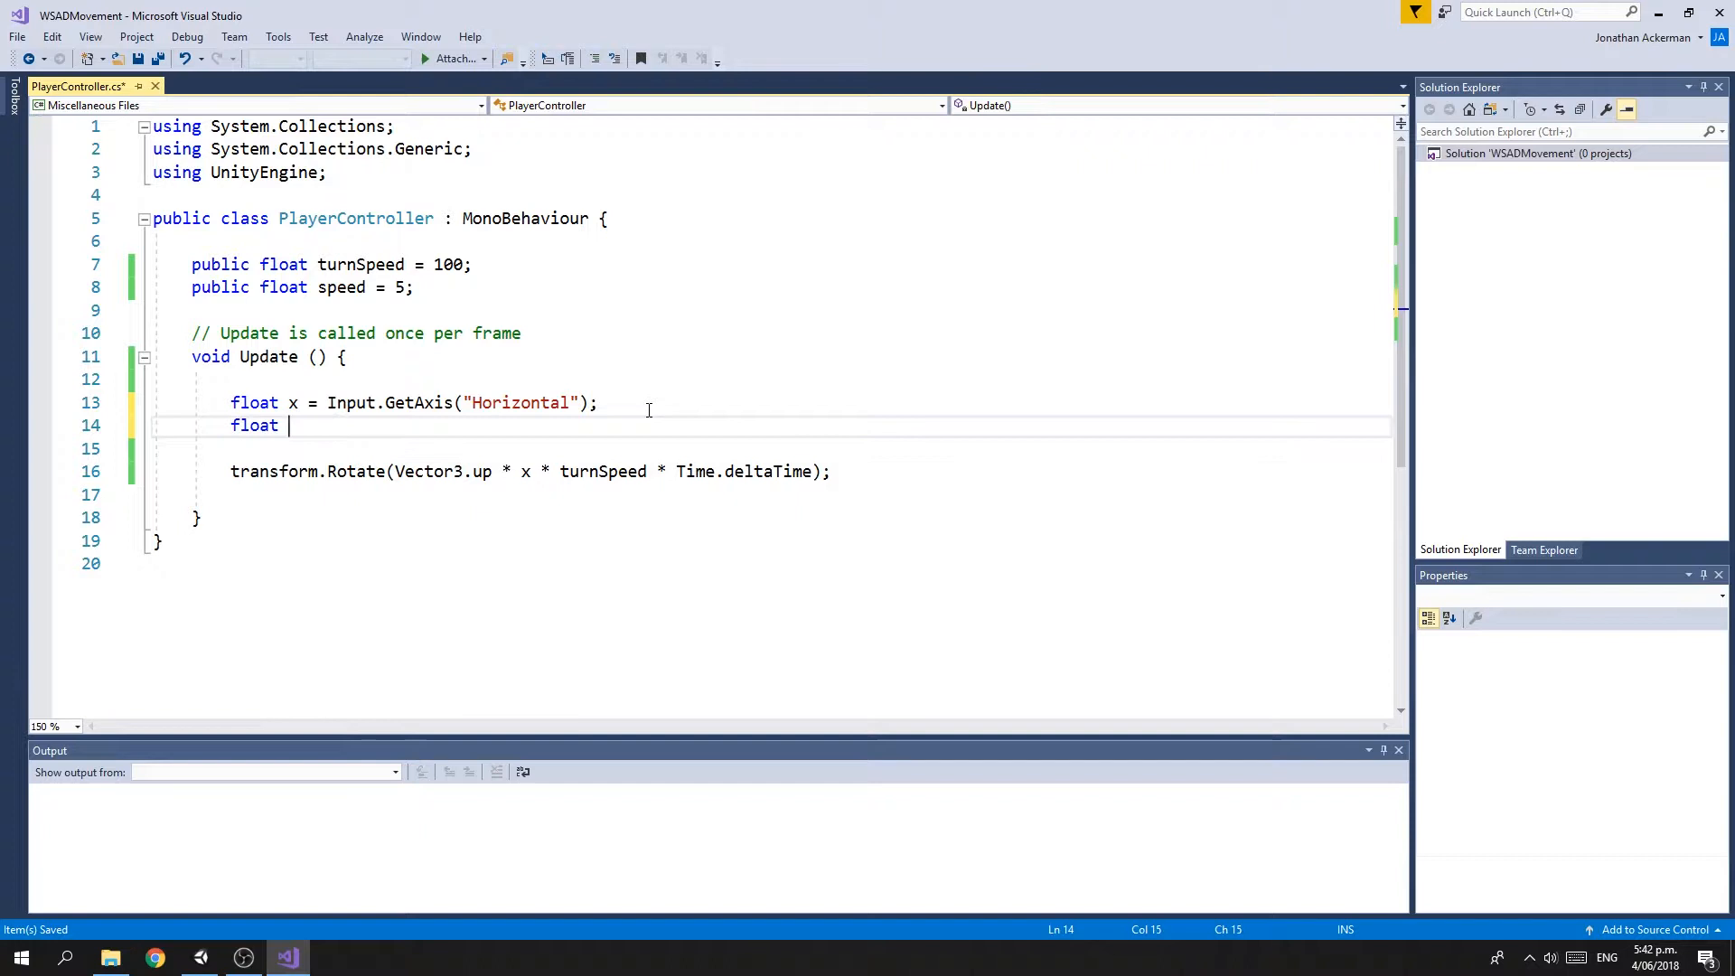
{"action": "type", "text": "y"}
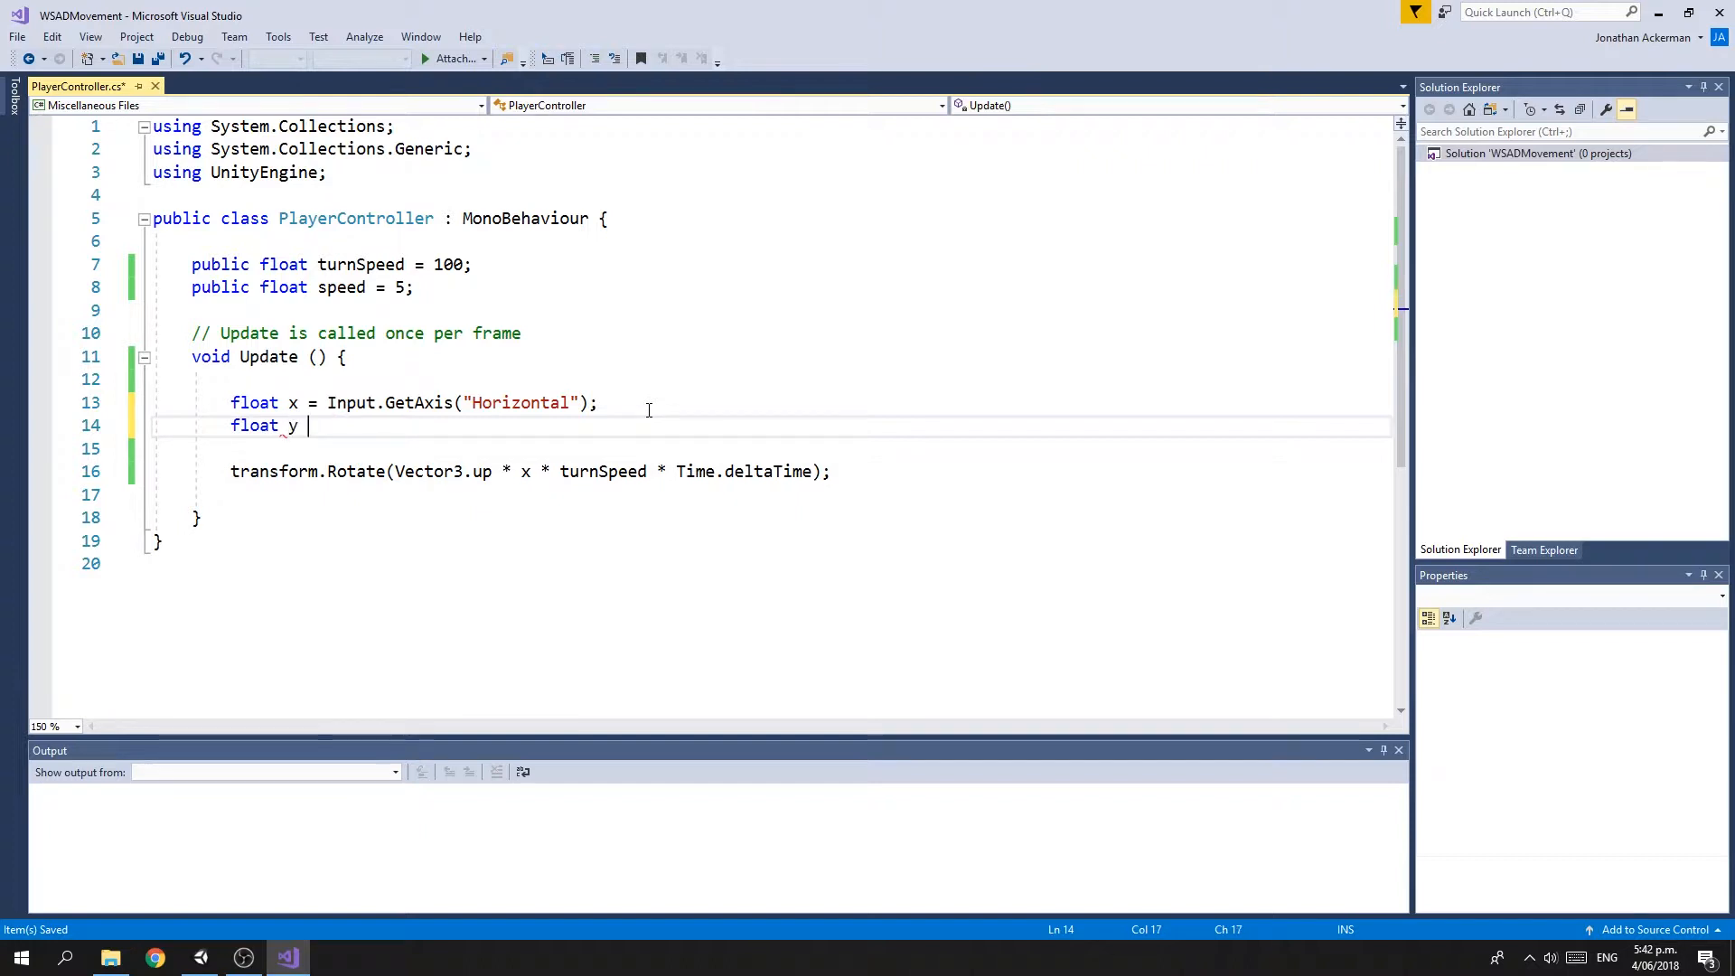
{"action": "type", "text": "= Input"}
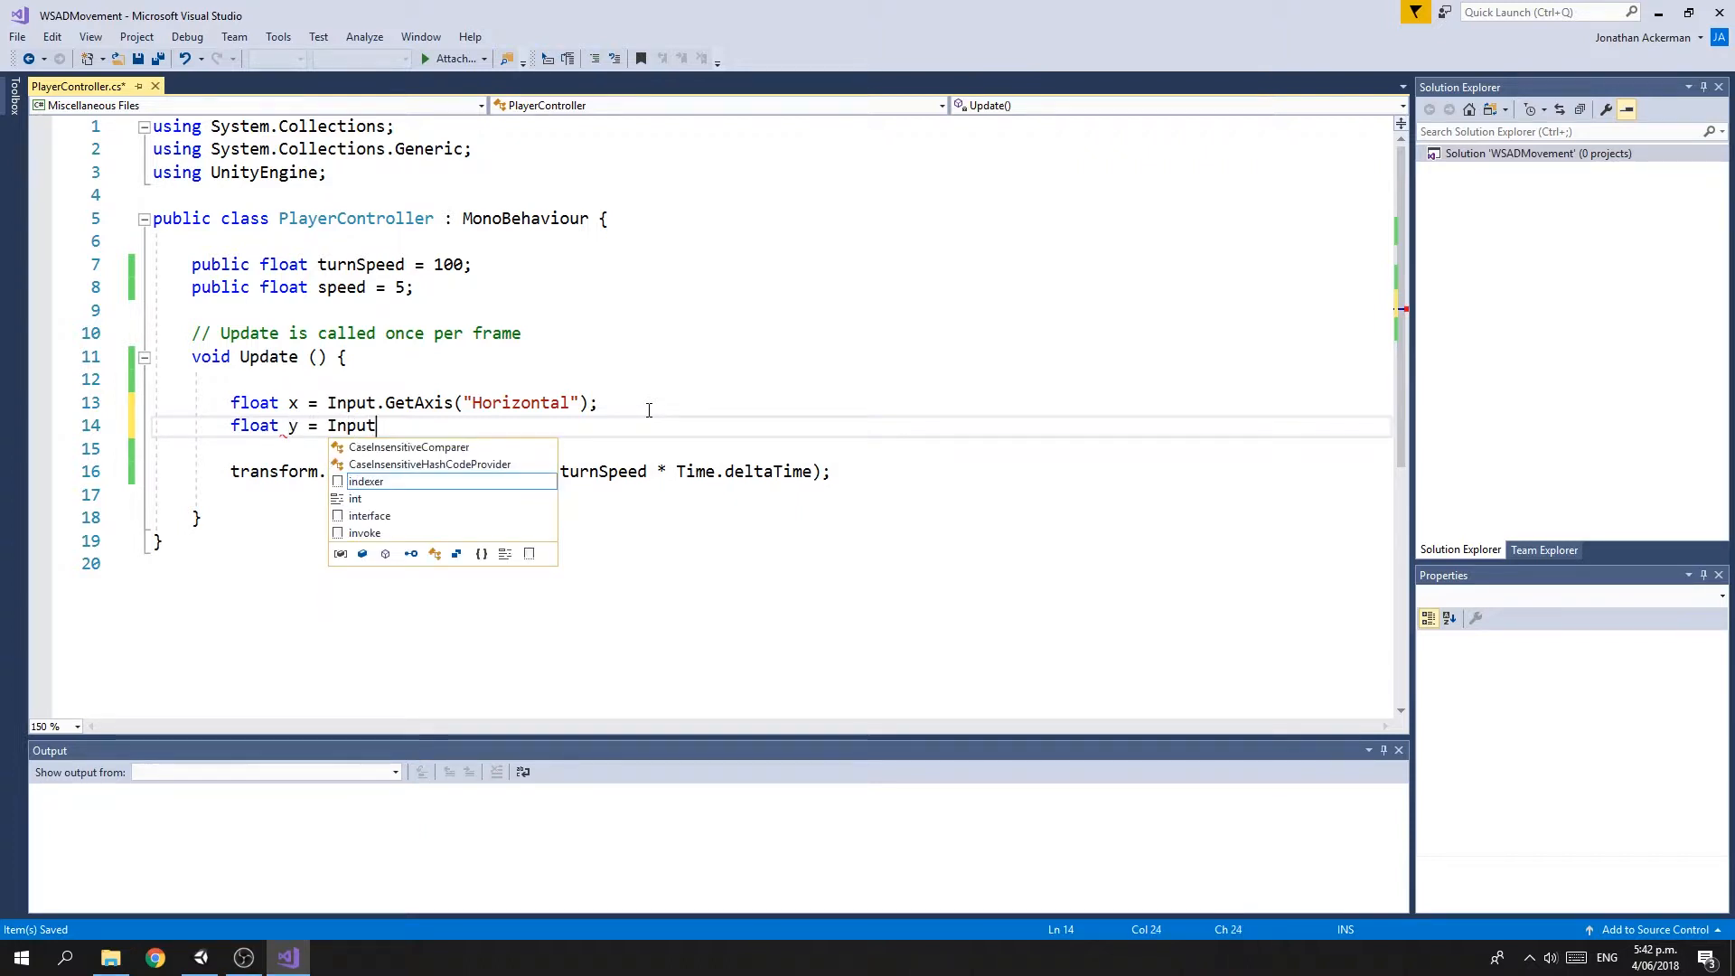
{"action": "type", "text": ".get"}
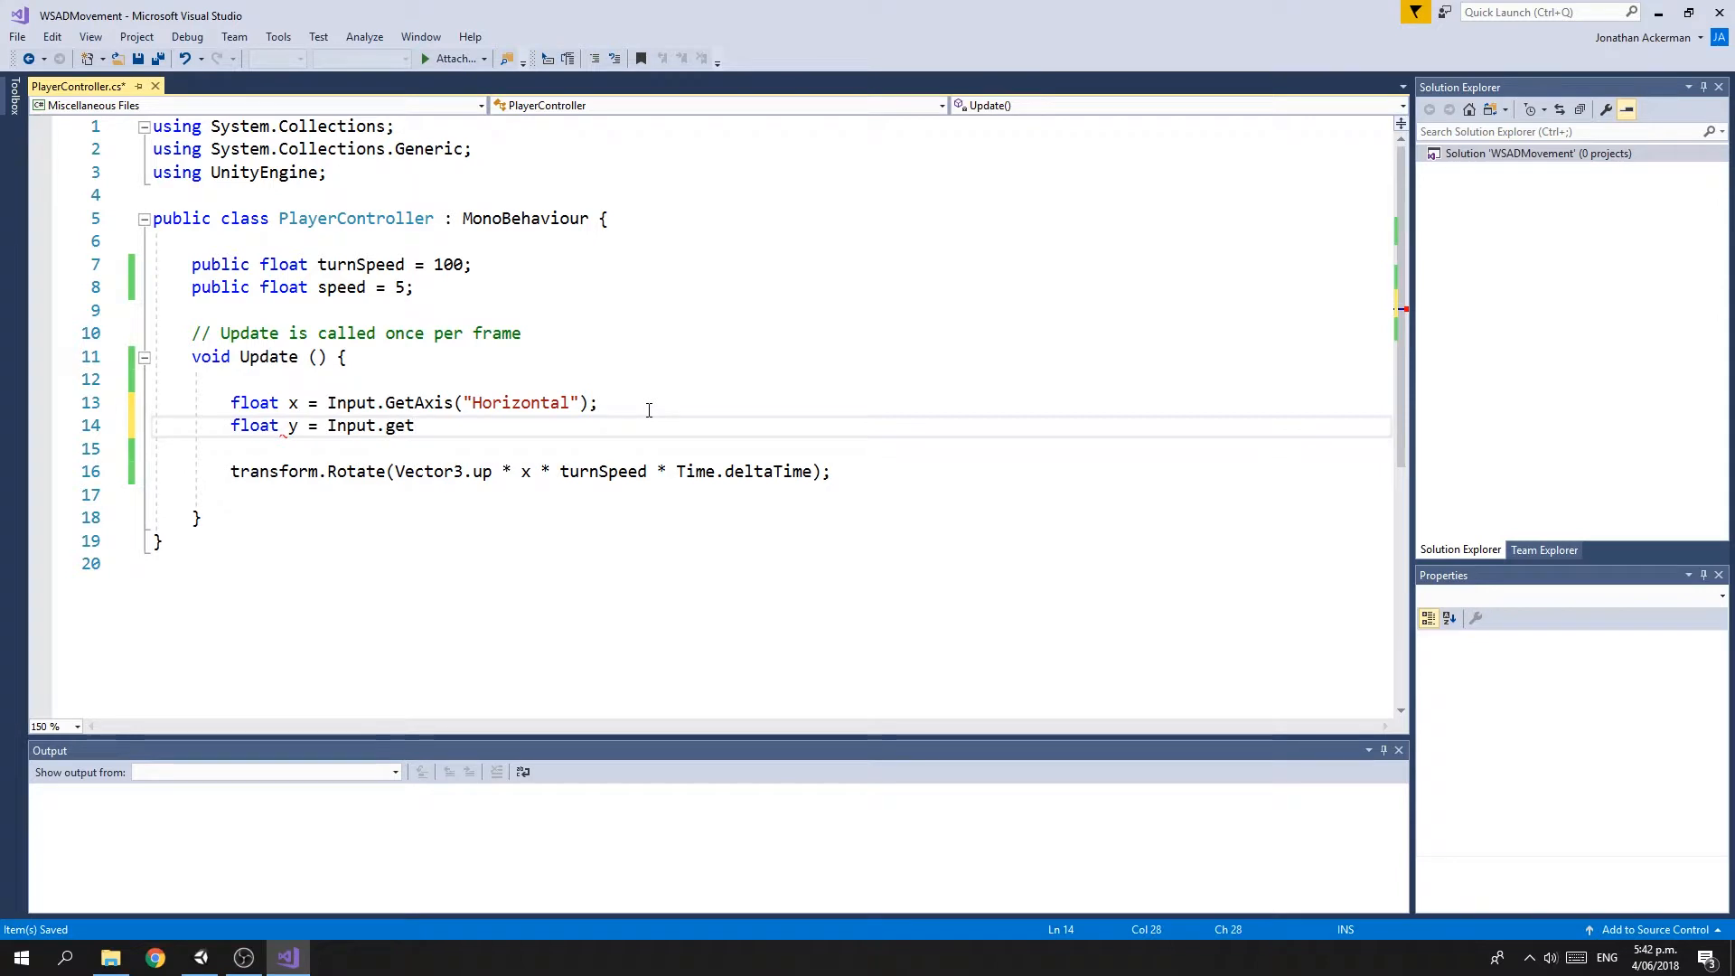
{"action": "type", "text": "Get"}
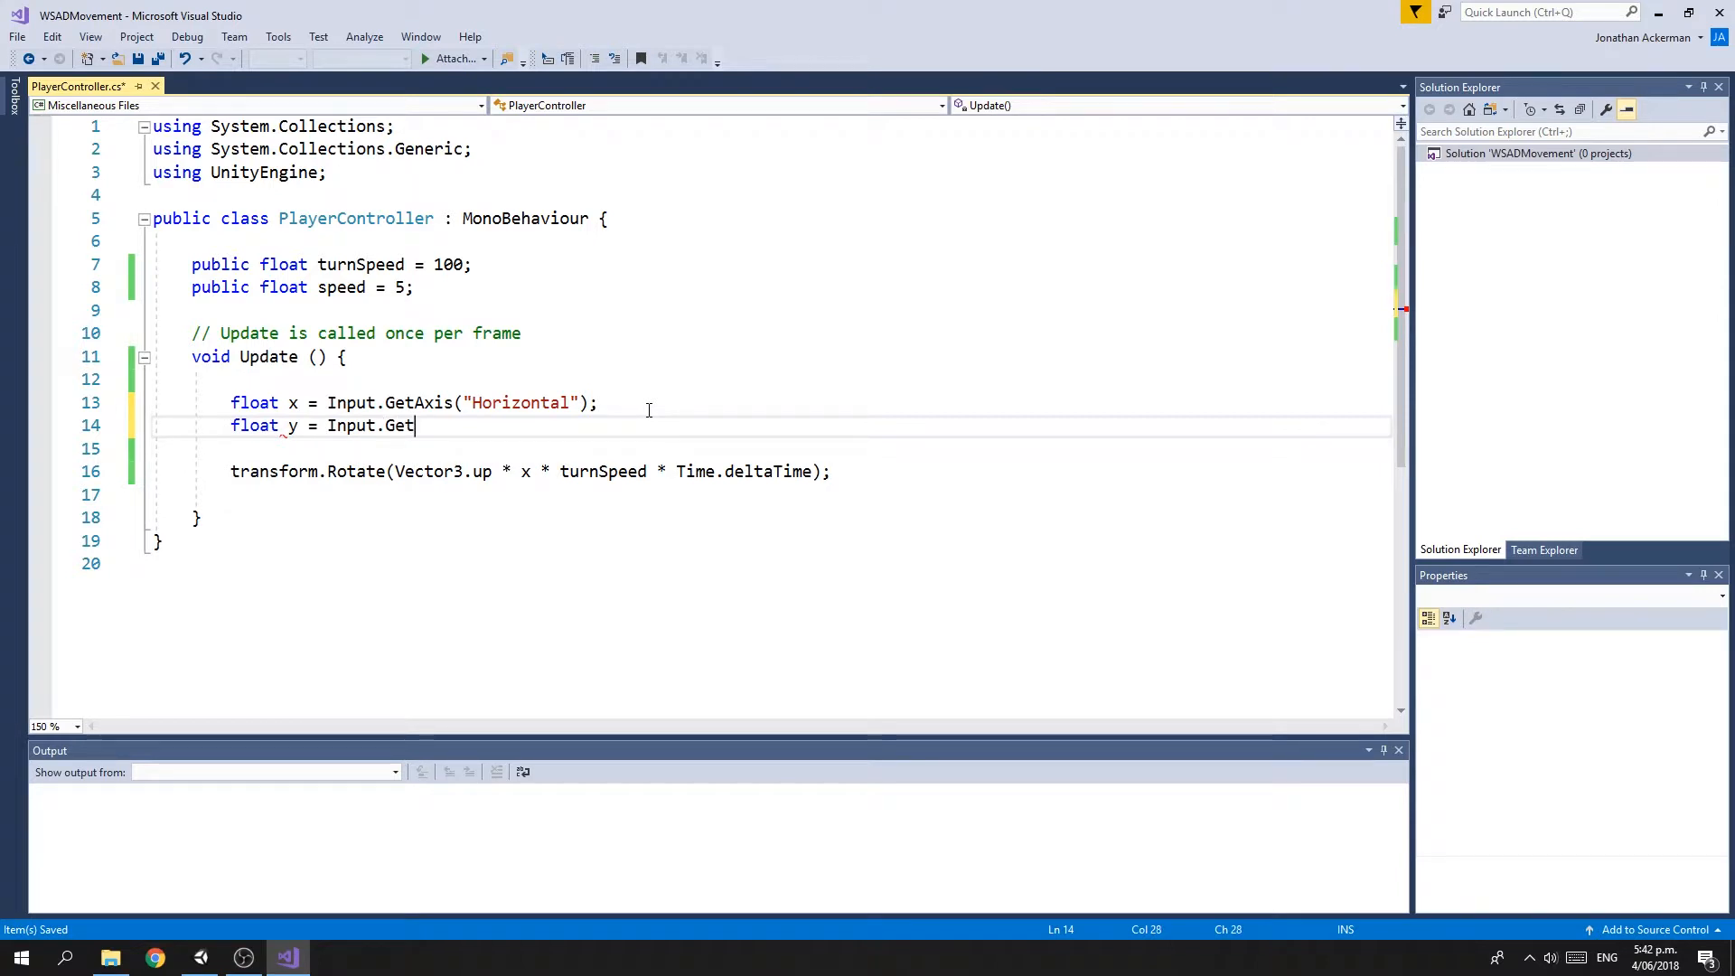
{"action": "type", "text": "Axis("}
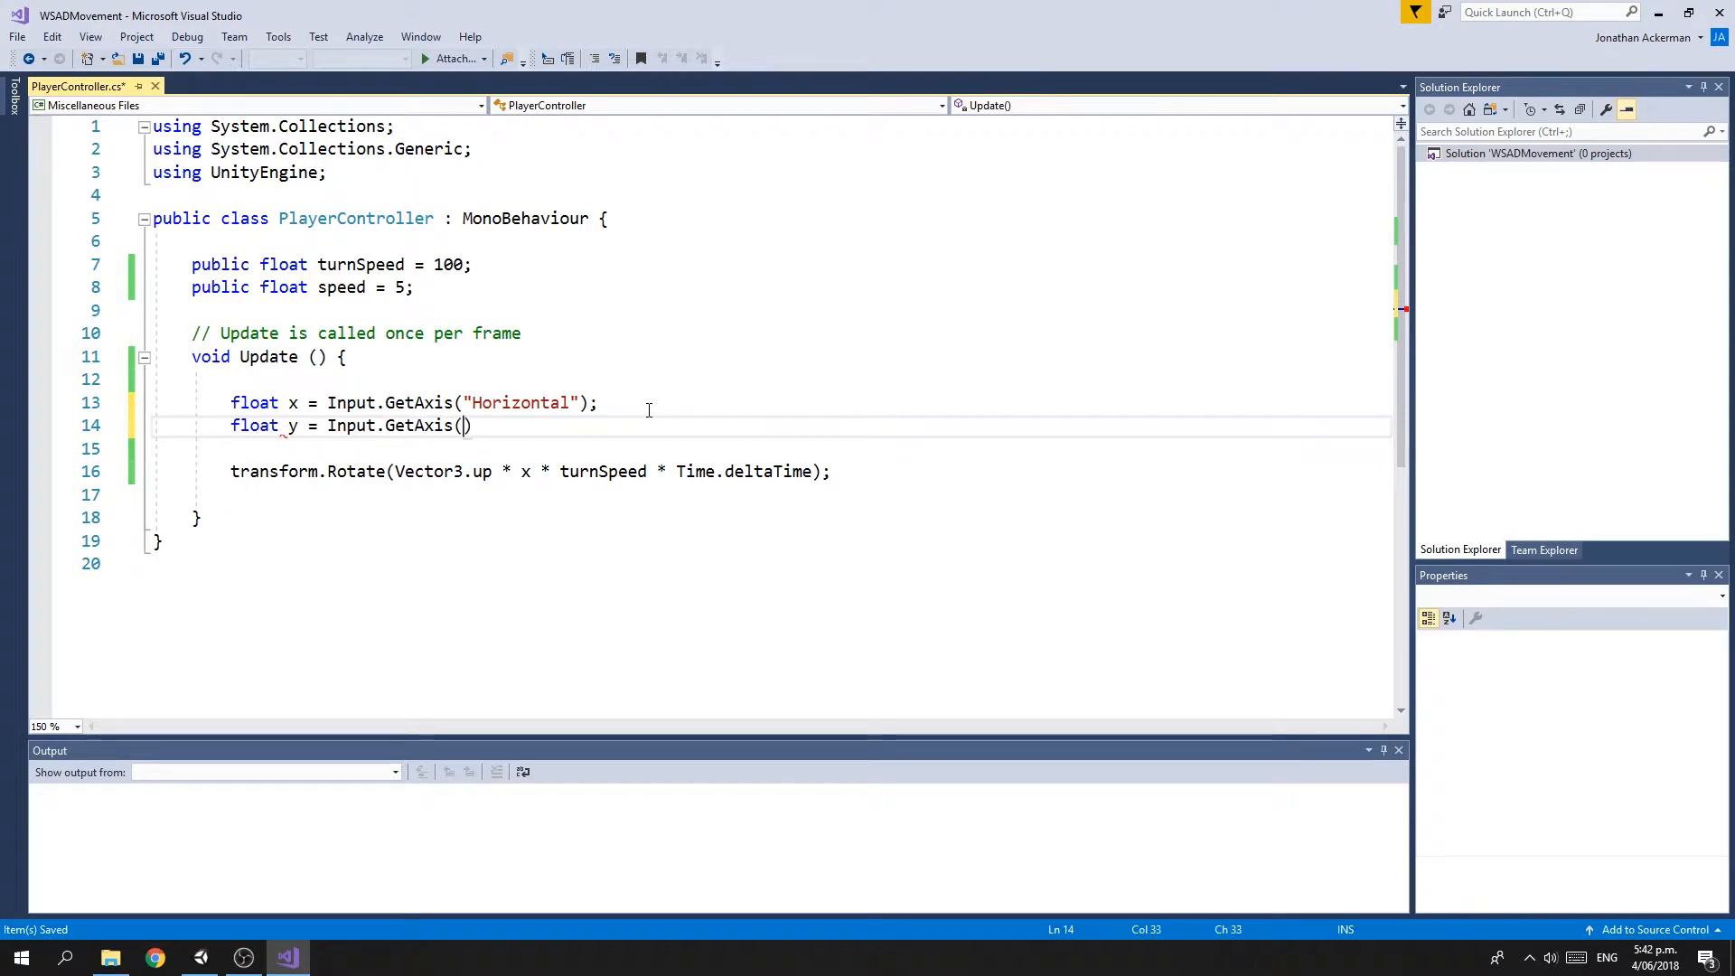
{"action": "type", "text": "\"Ver"}
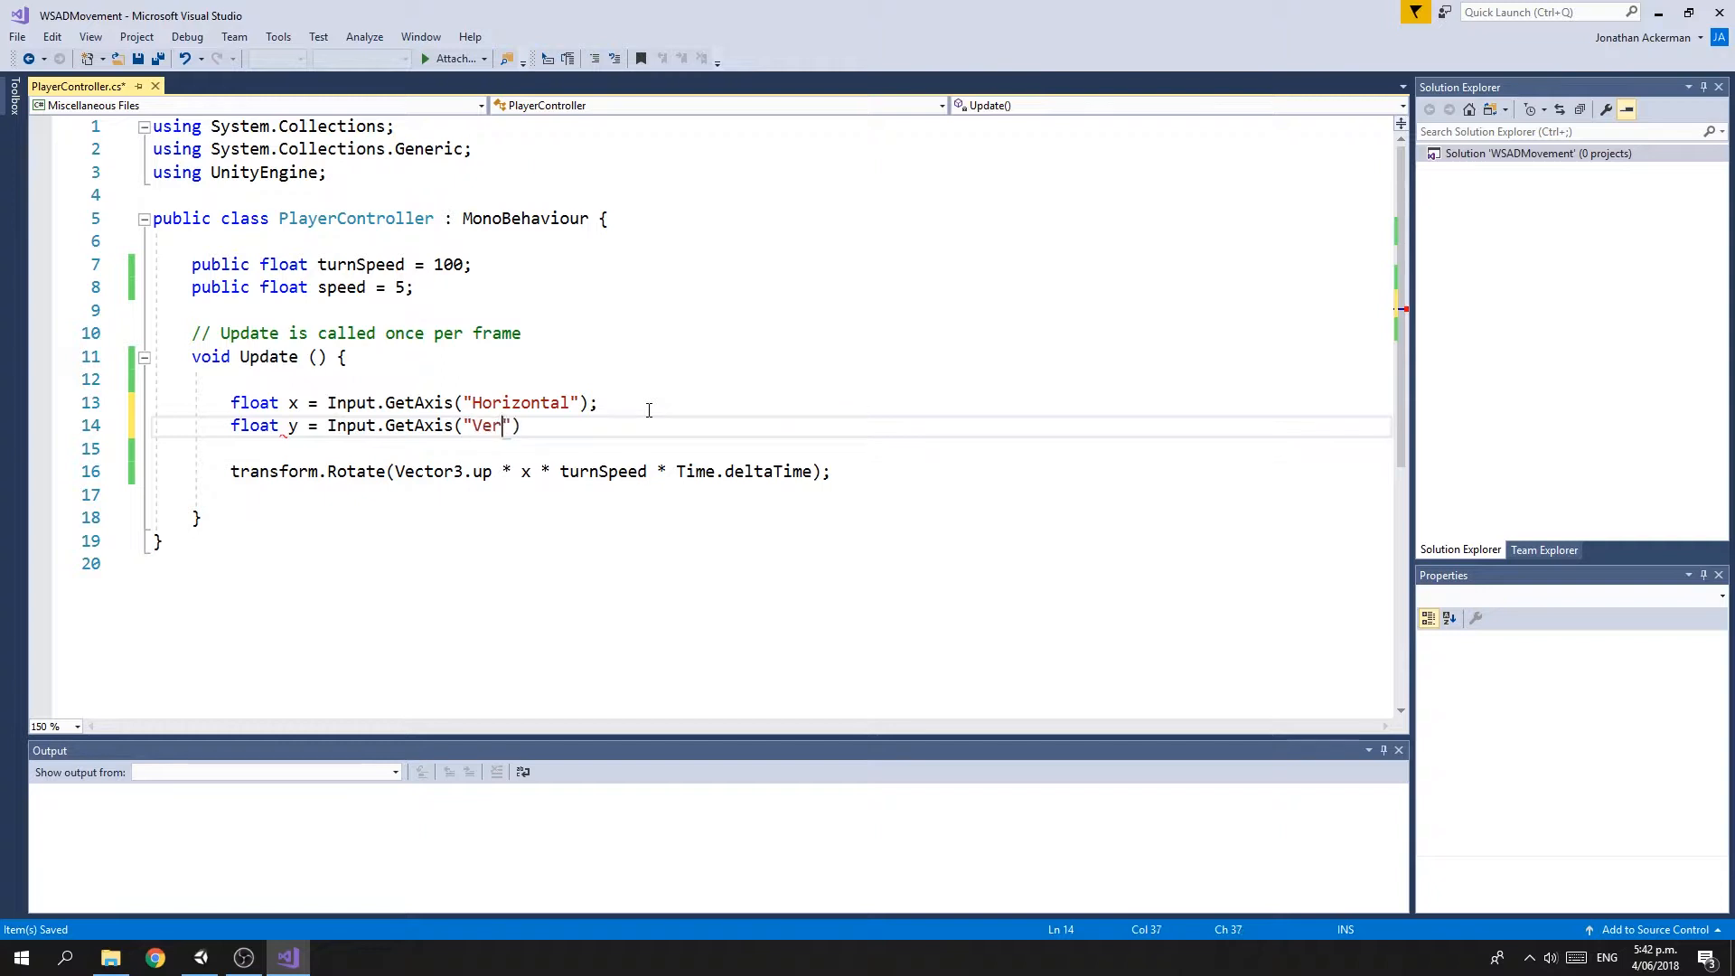
{"action": "type", "text": "tical"}
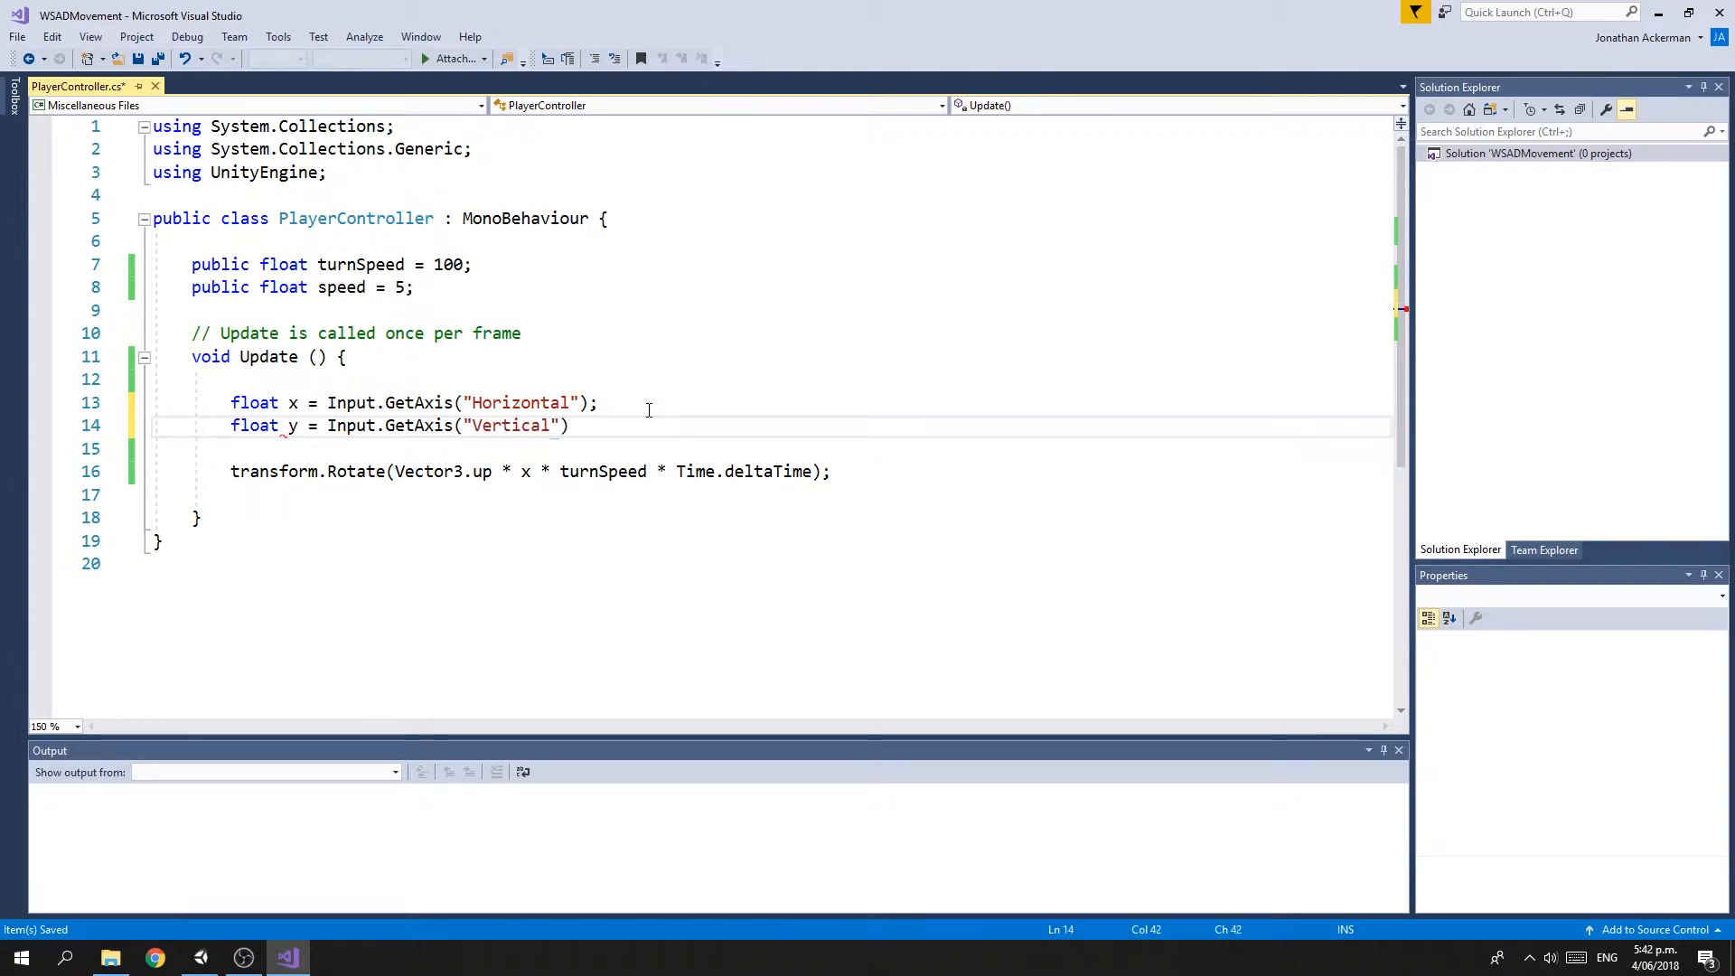
{"action": "type", "text": ";"}
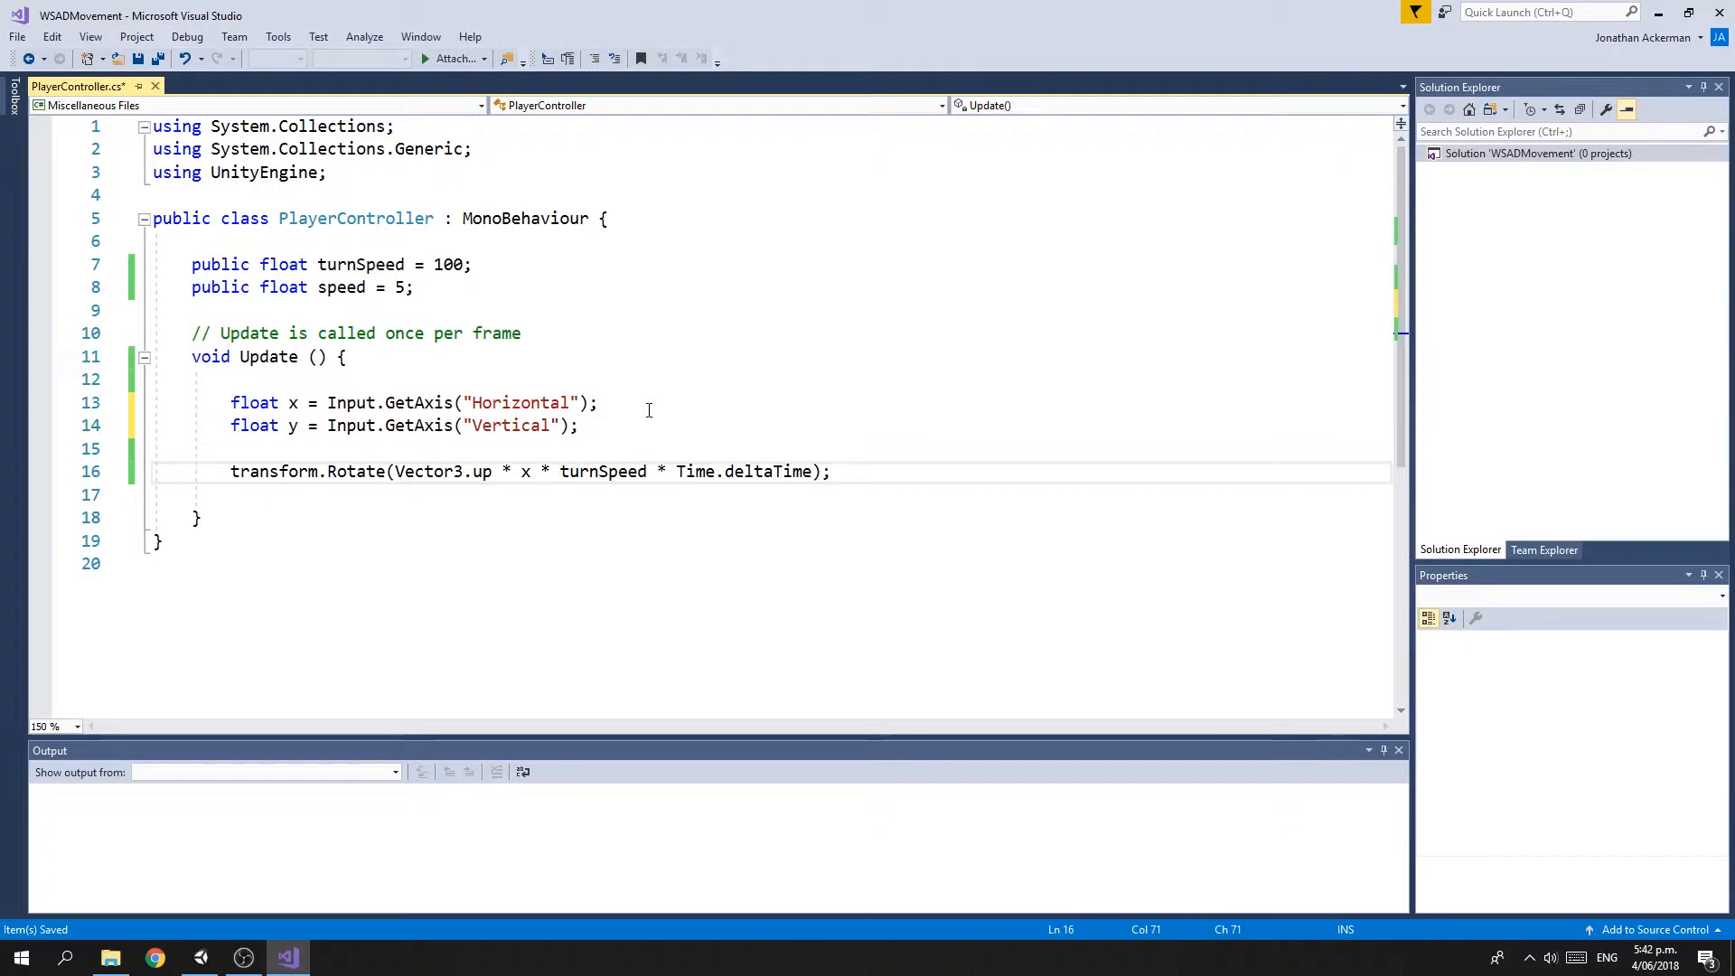
Start the movement line transform.Translate(Vector3.forward) and switch to Unity
{"action": "type", "text": "trand"}
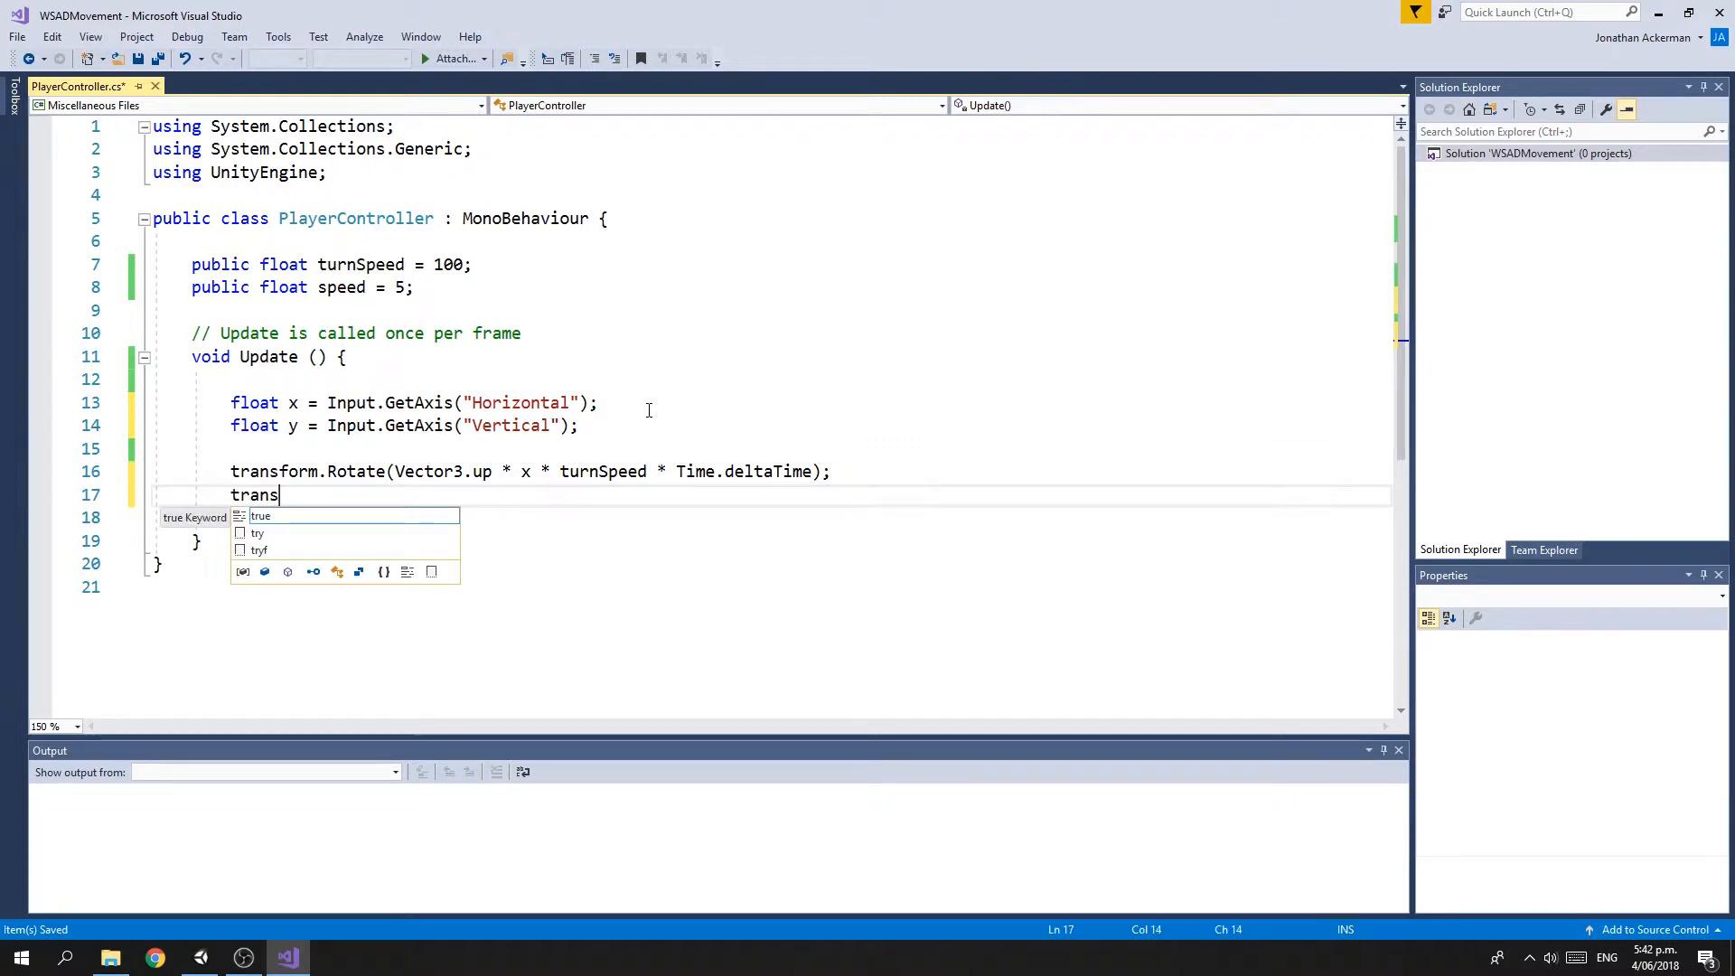
{"action": "type", "text": "form"}
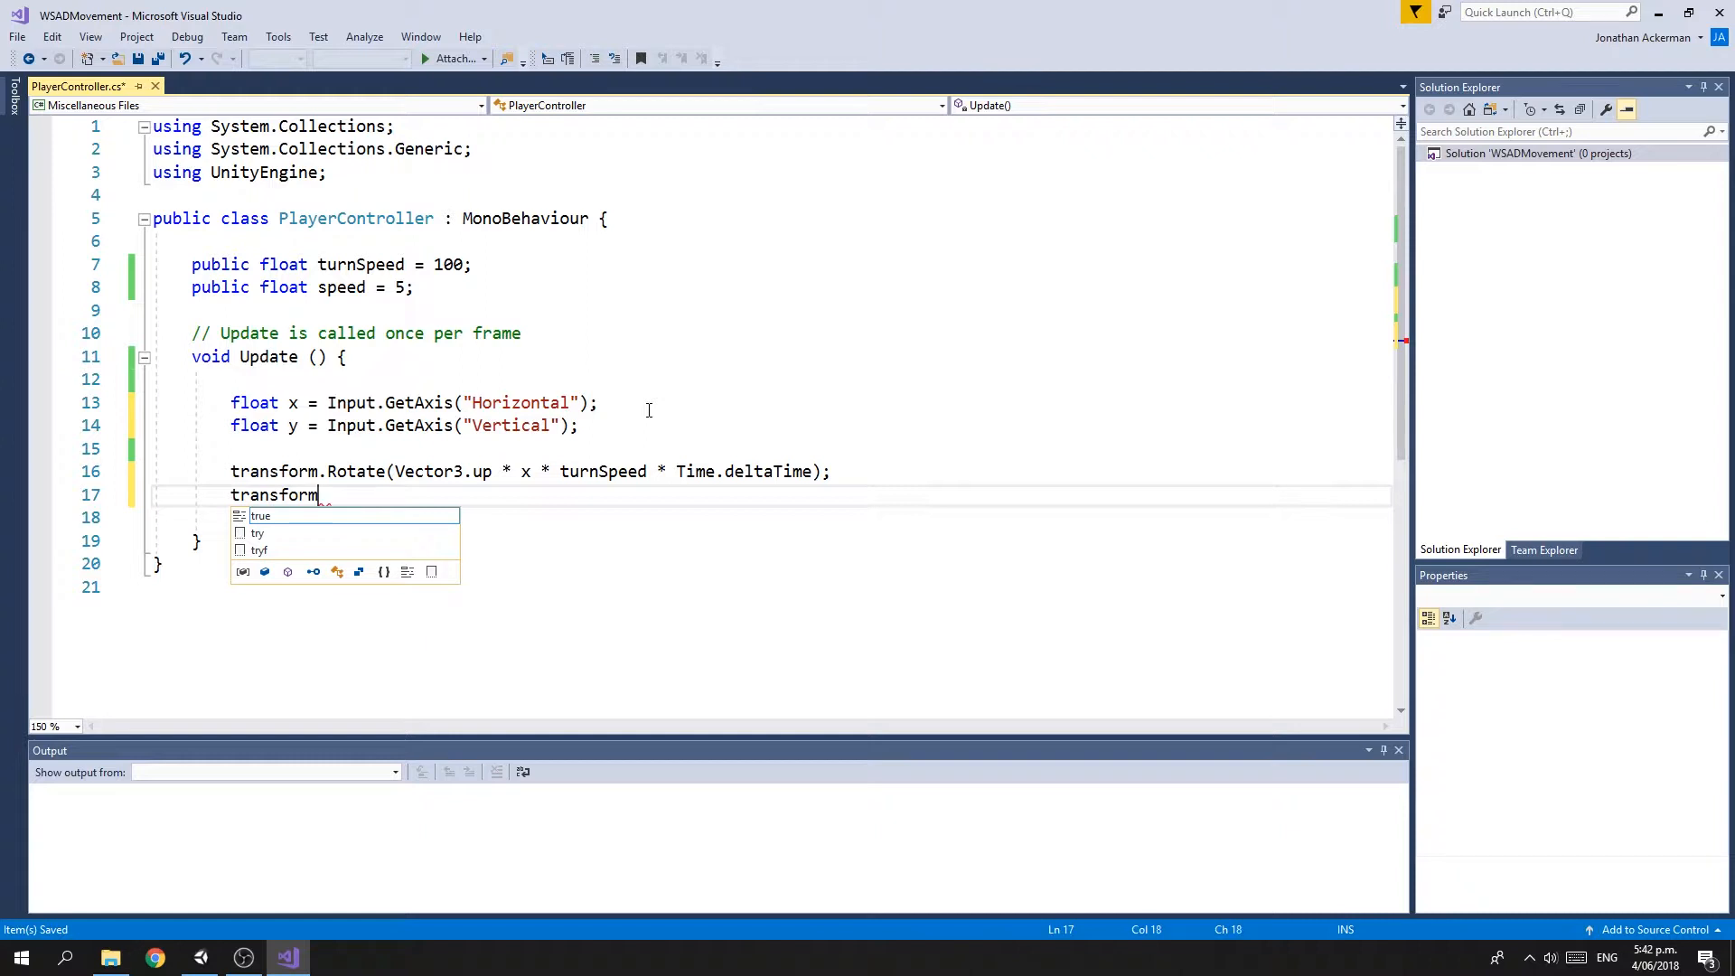
{"action": "type", "text": ".Transla"}
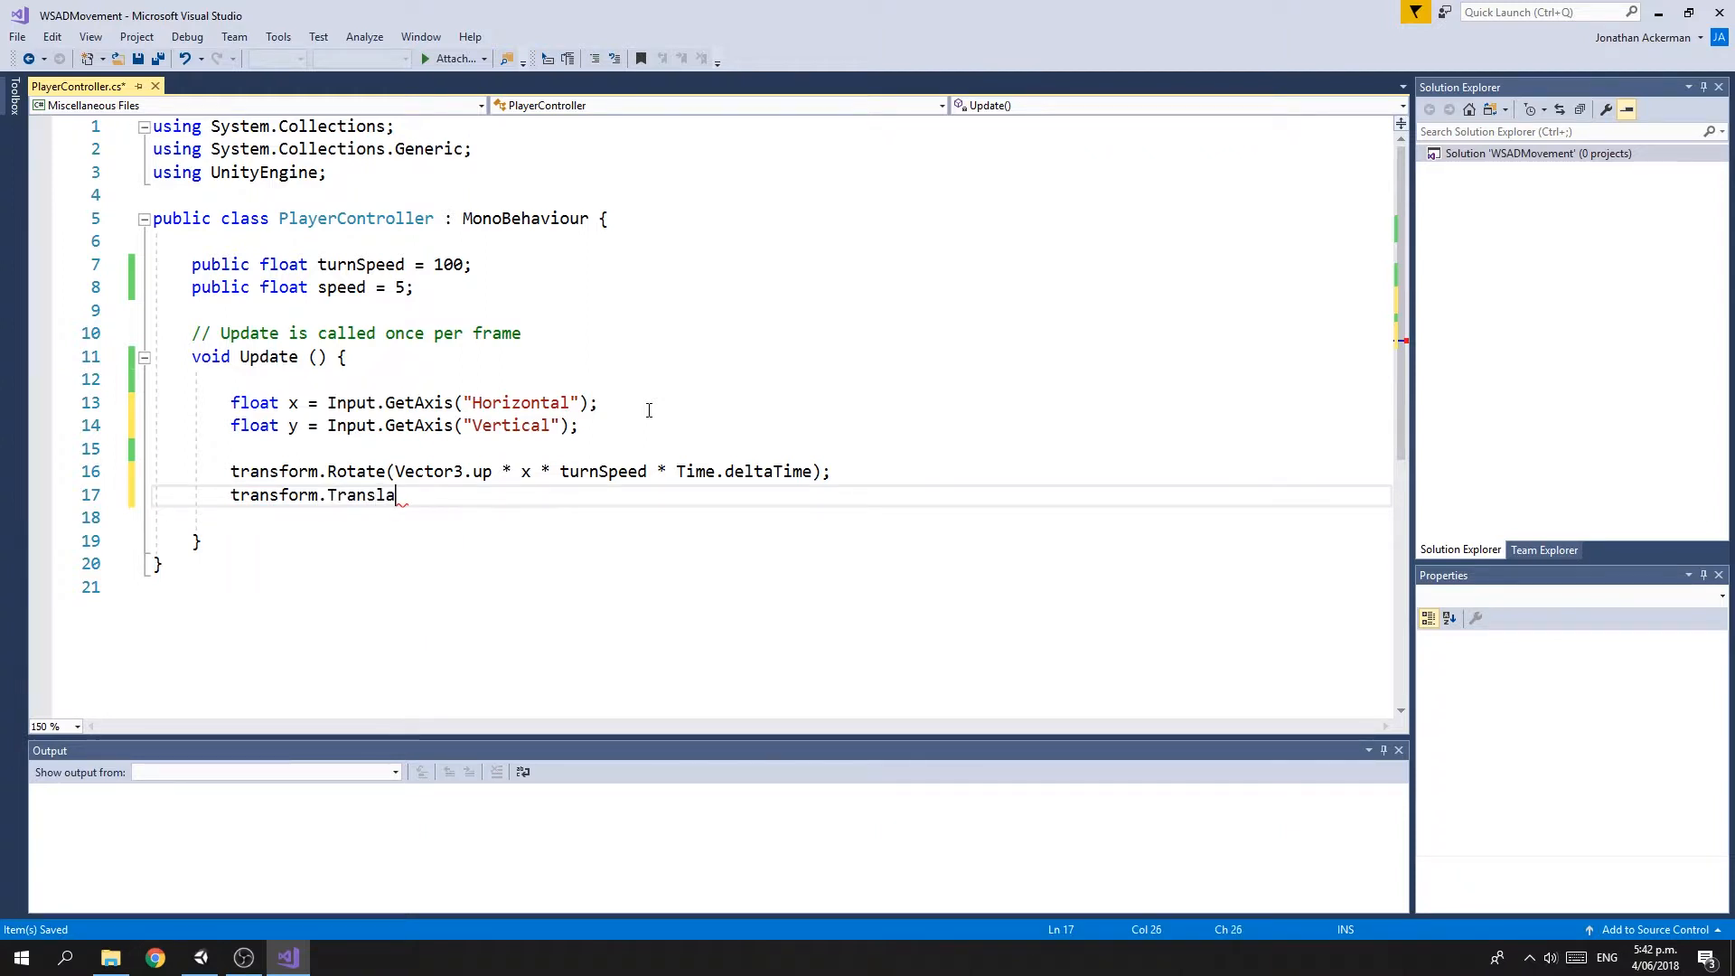
{"action": "type", "text": "te"}
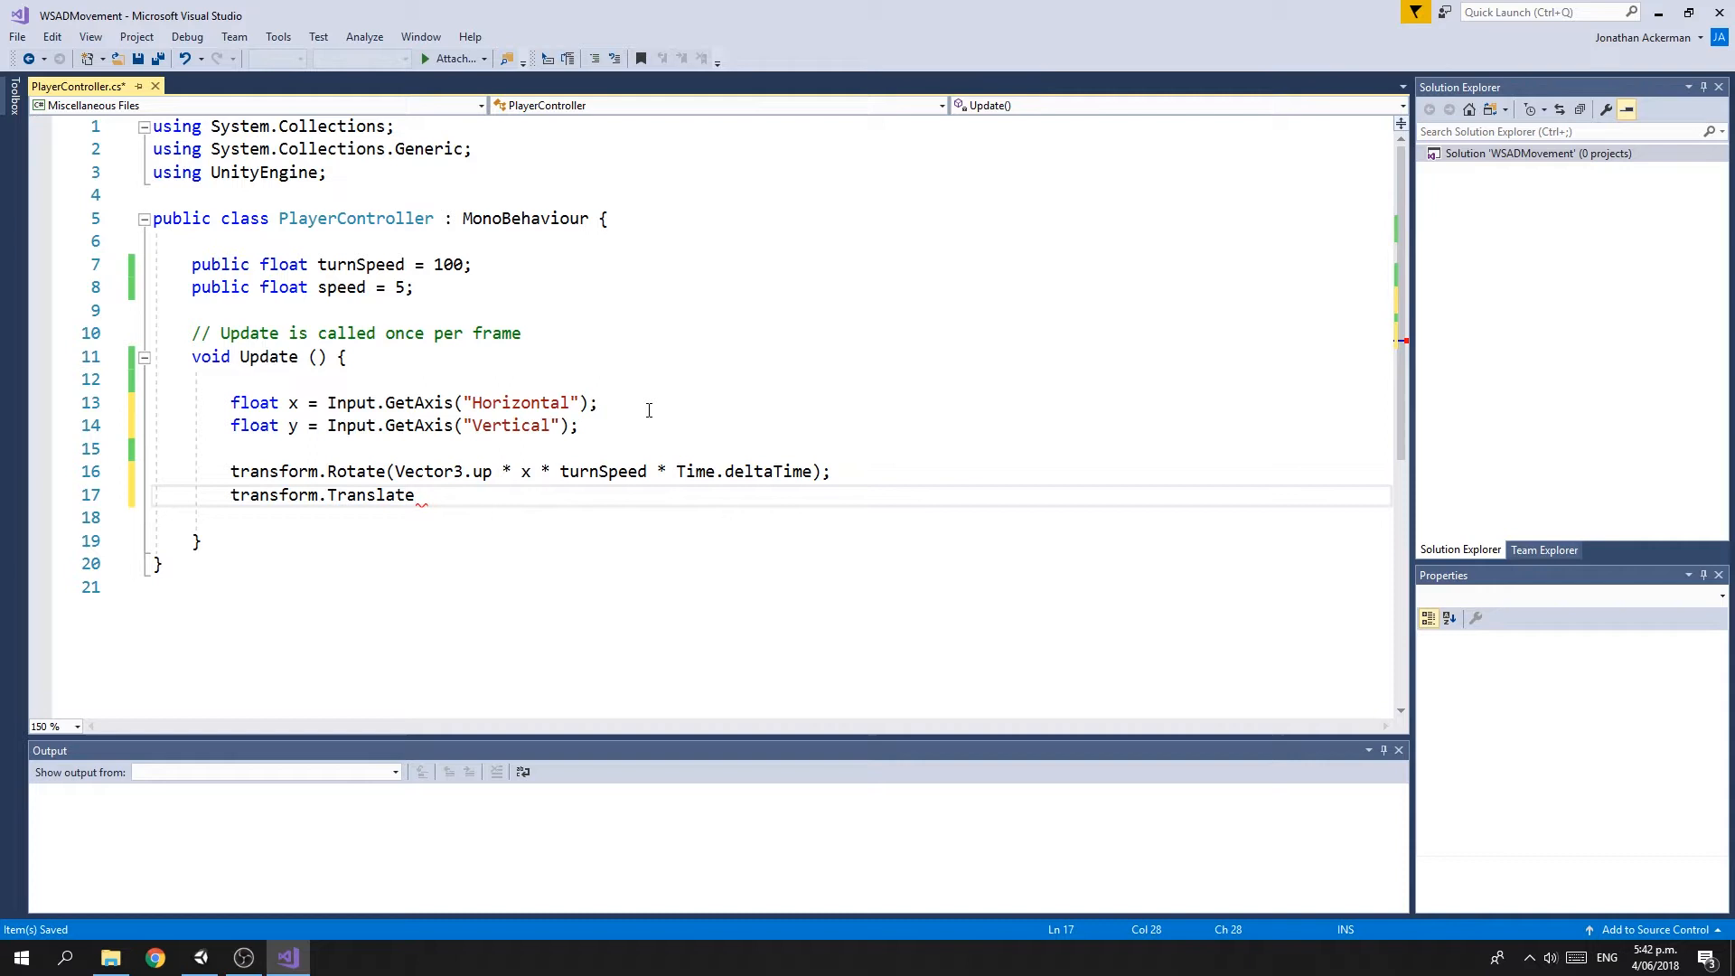
{"action": "type", "text": "(Vector3"}
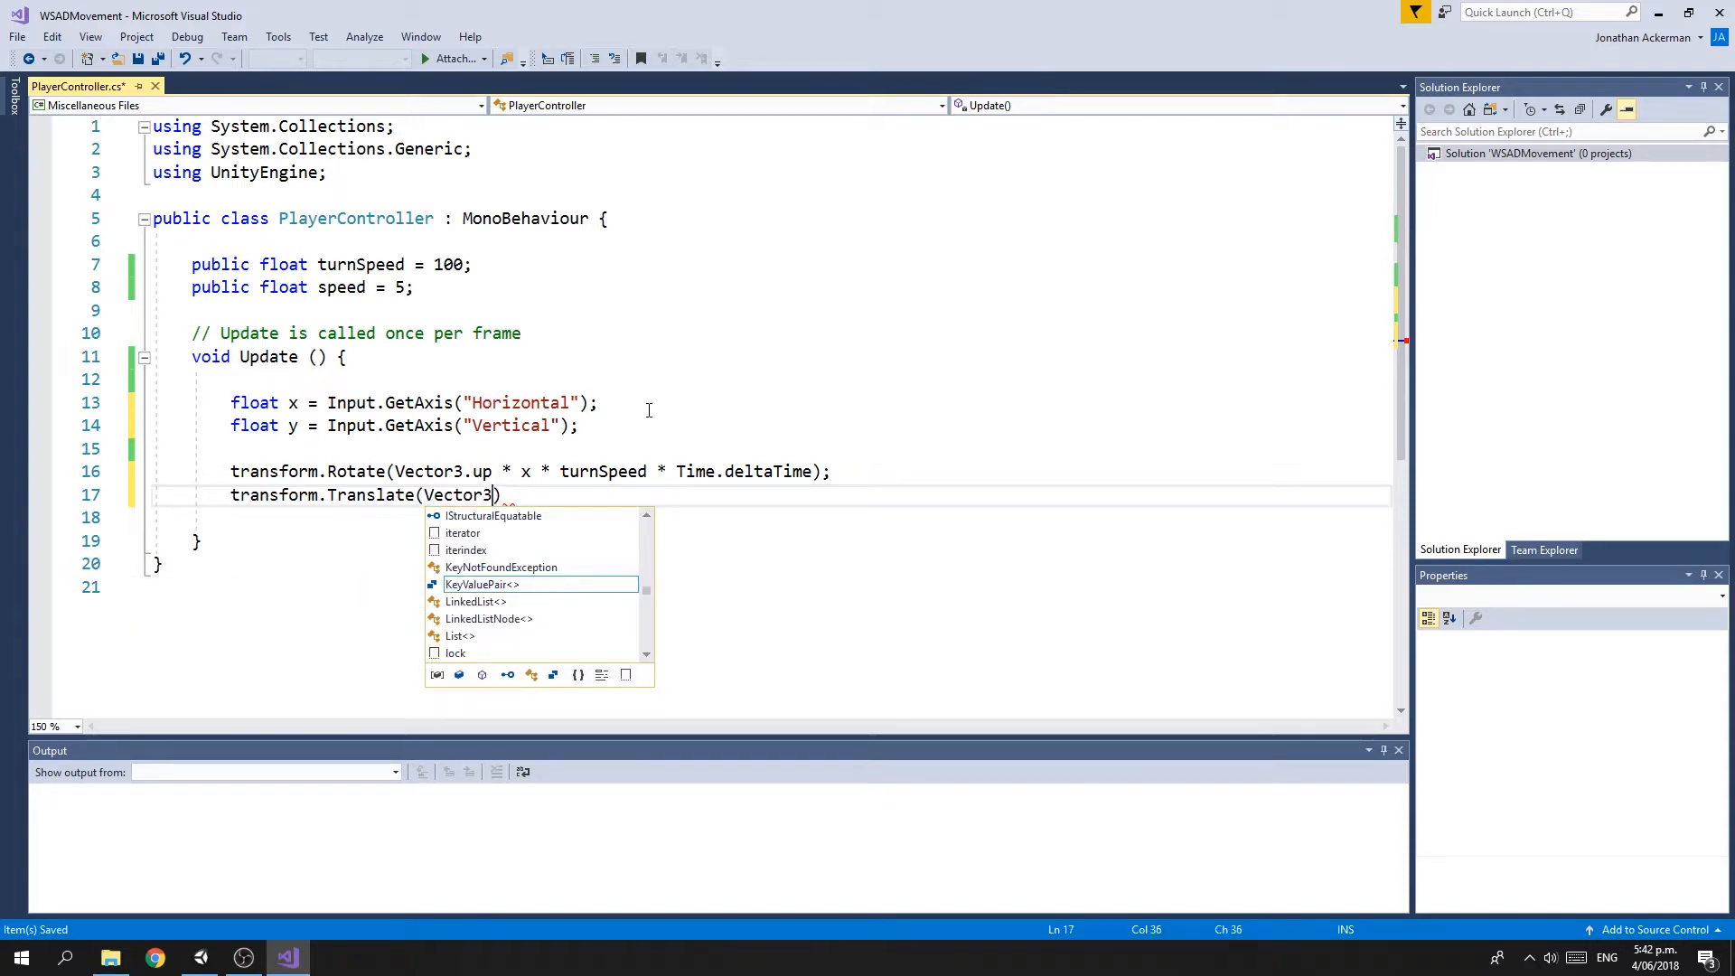
{"action": "type", "text": ".forw"}
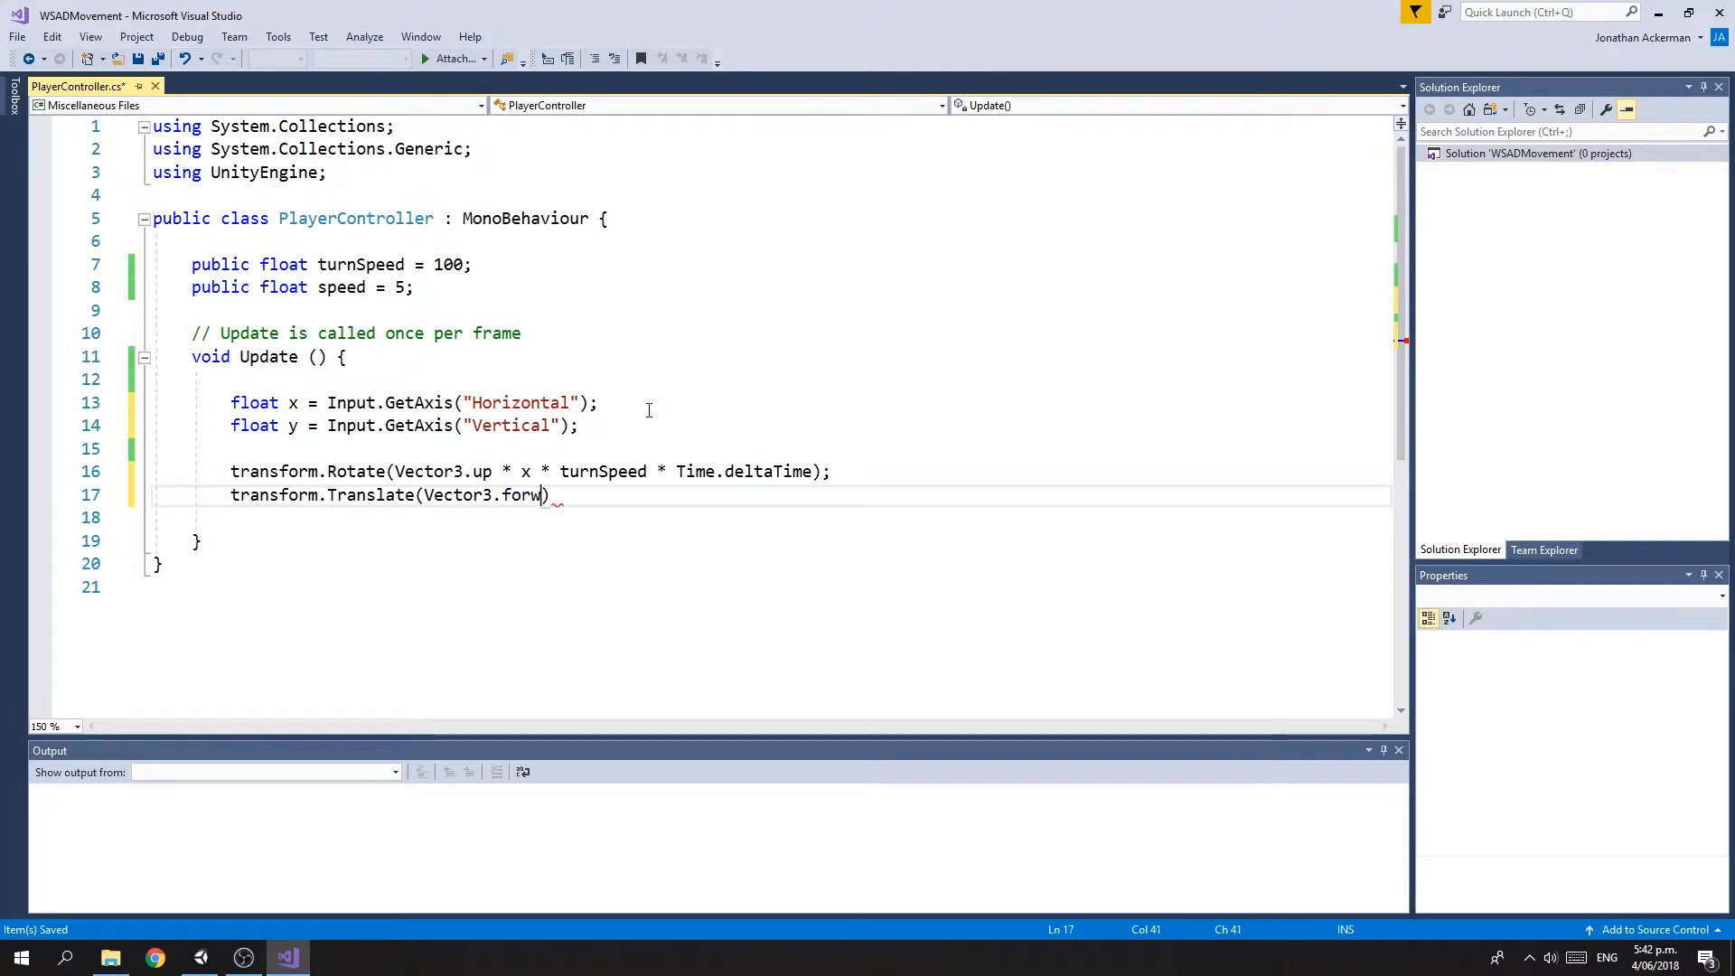
{"action": "type", "text": "ard"}
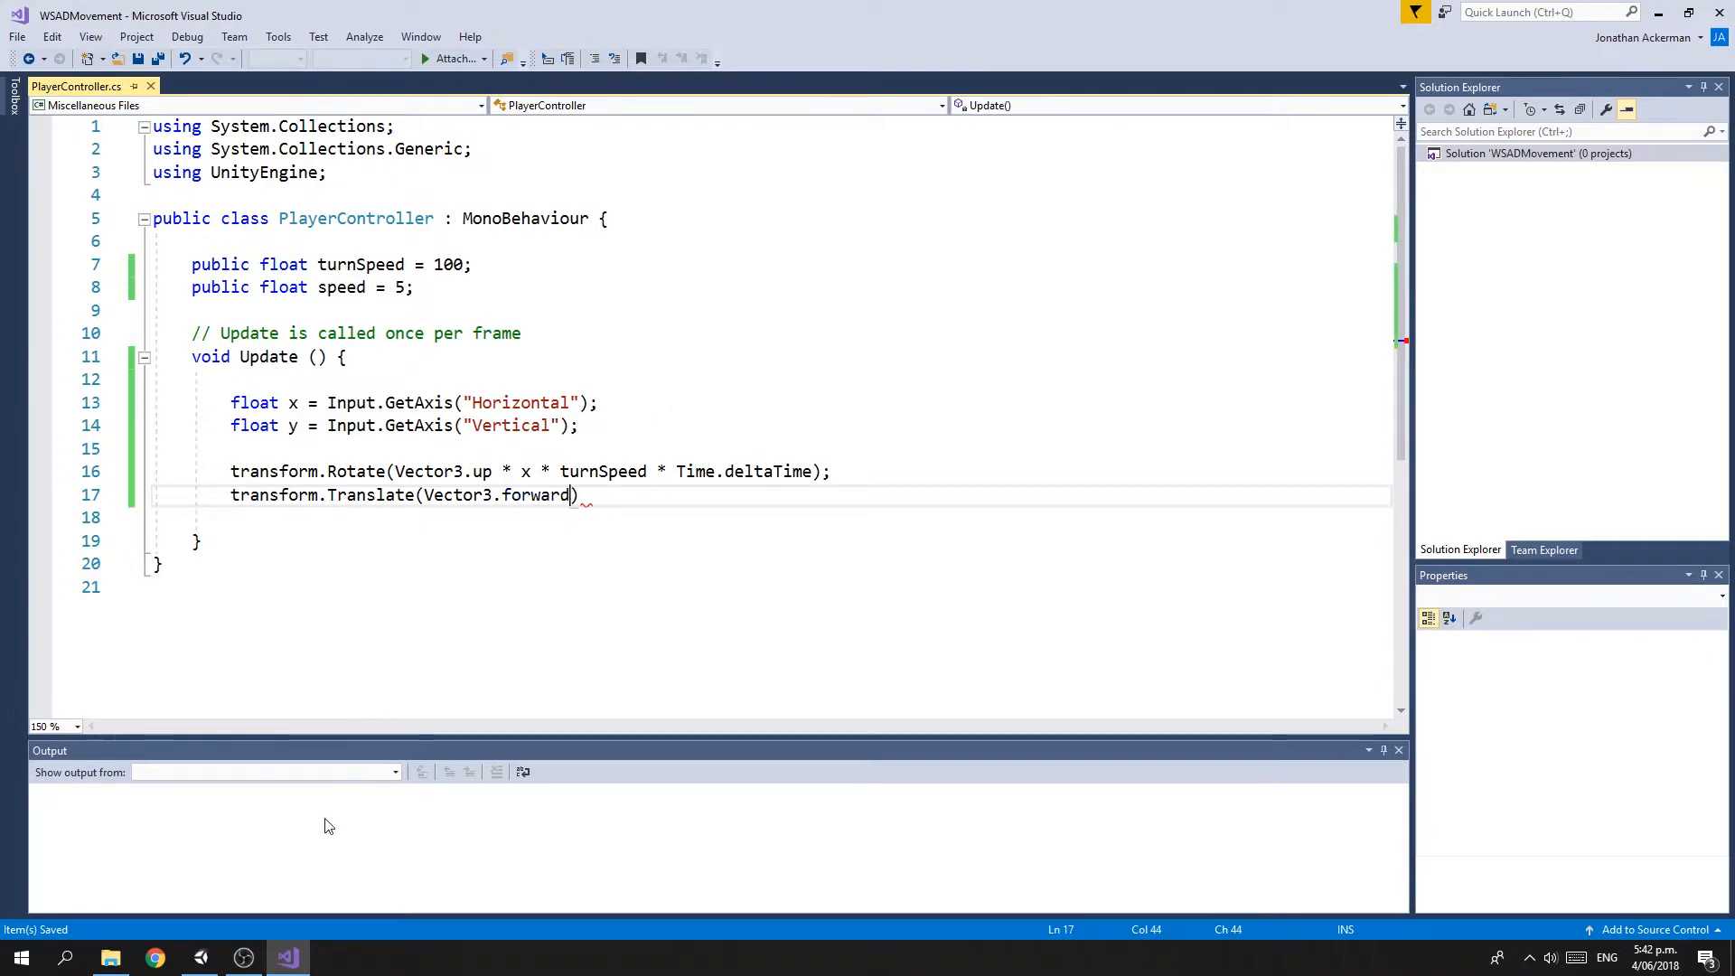
{"action": "left_click", "coordinate": [198, 958]}
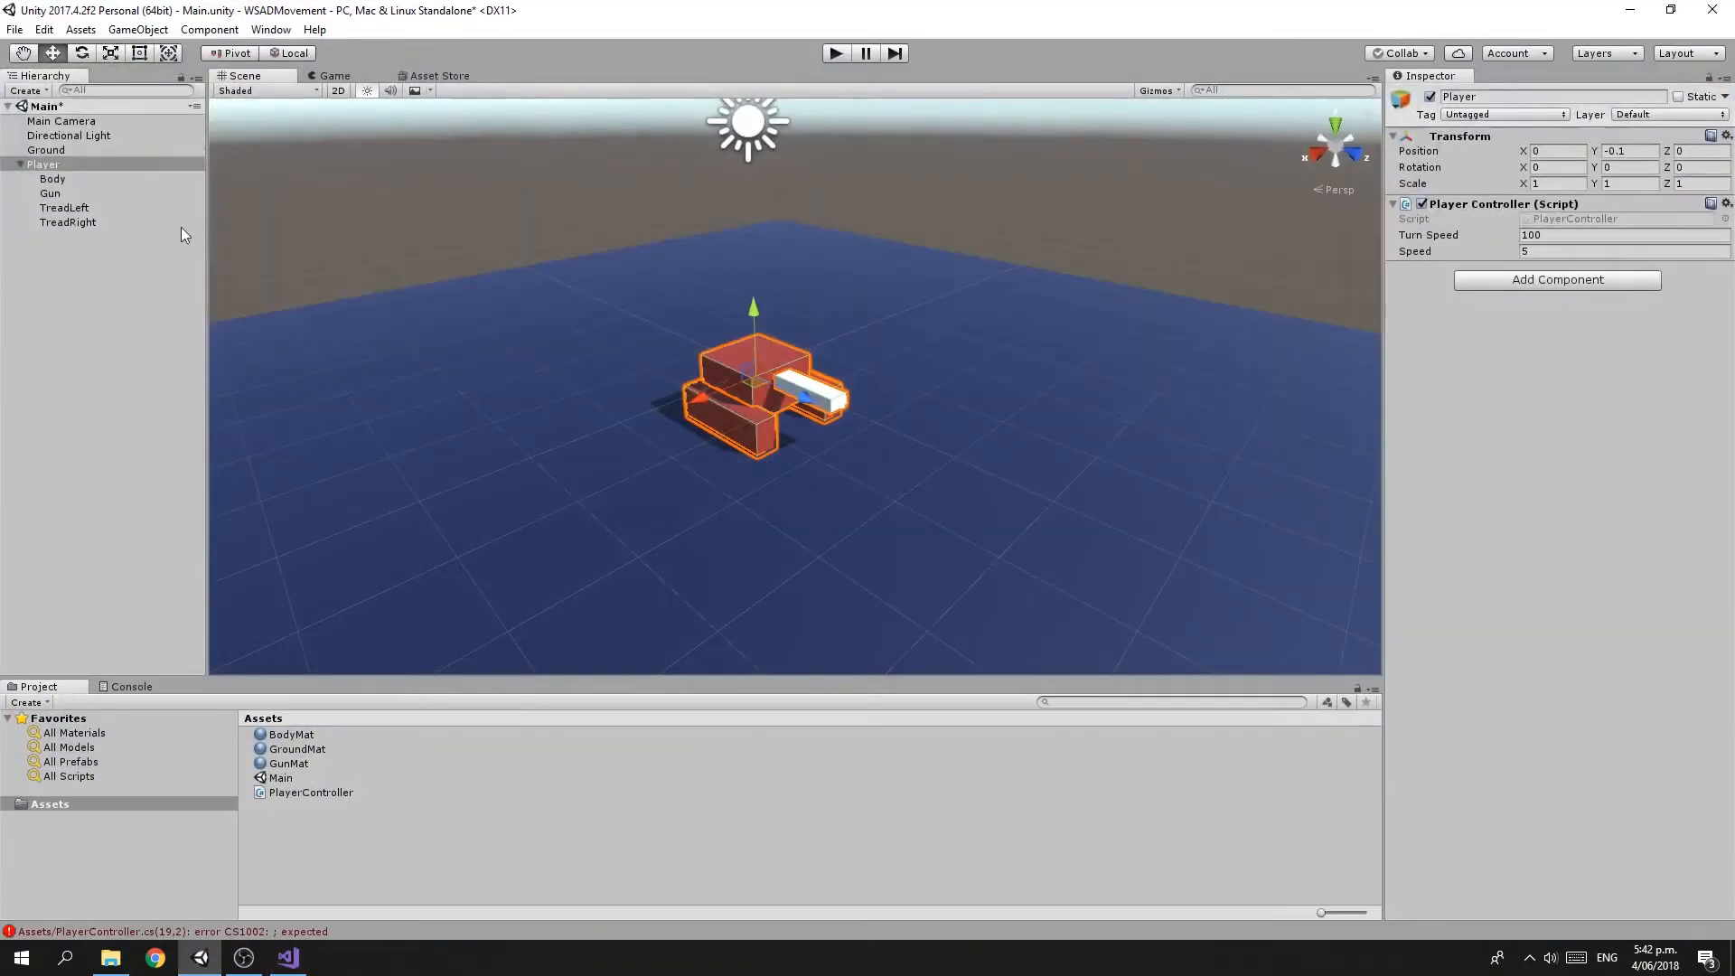
Select the Player in Unity, note the compile error, and return to the script editor
{"action": "left_click", "coordinate": [43, 164]}
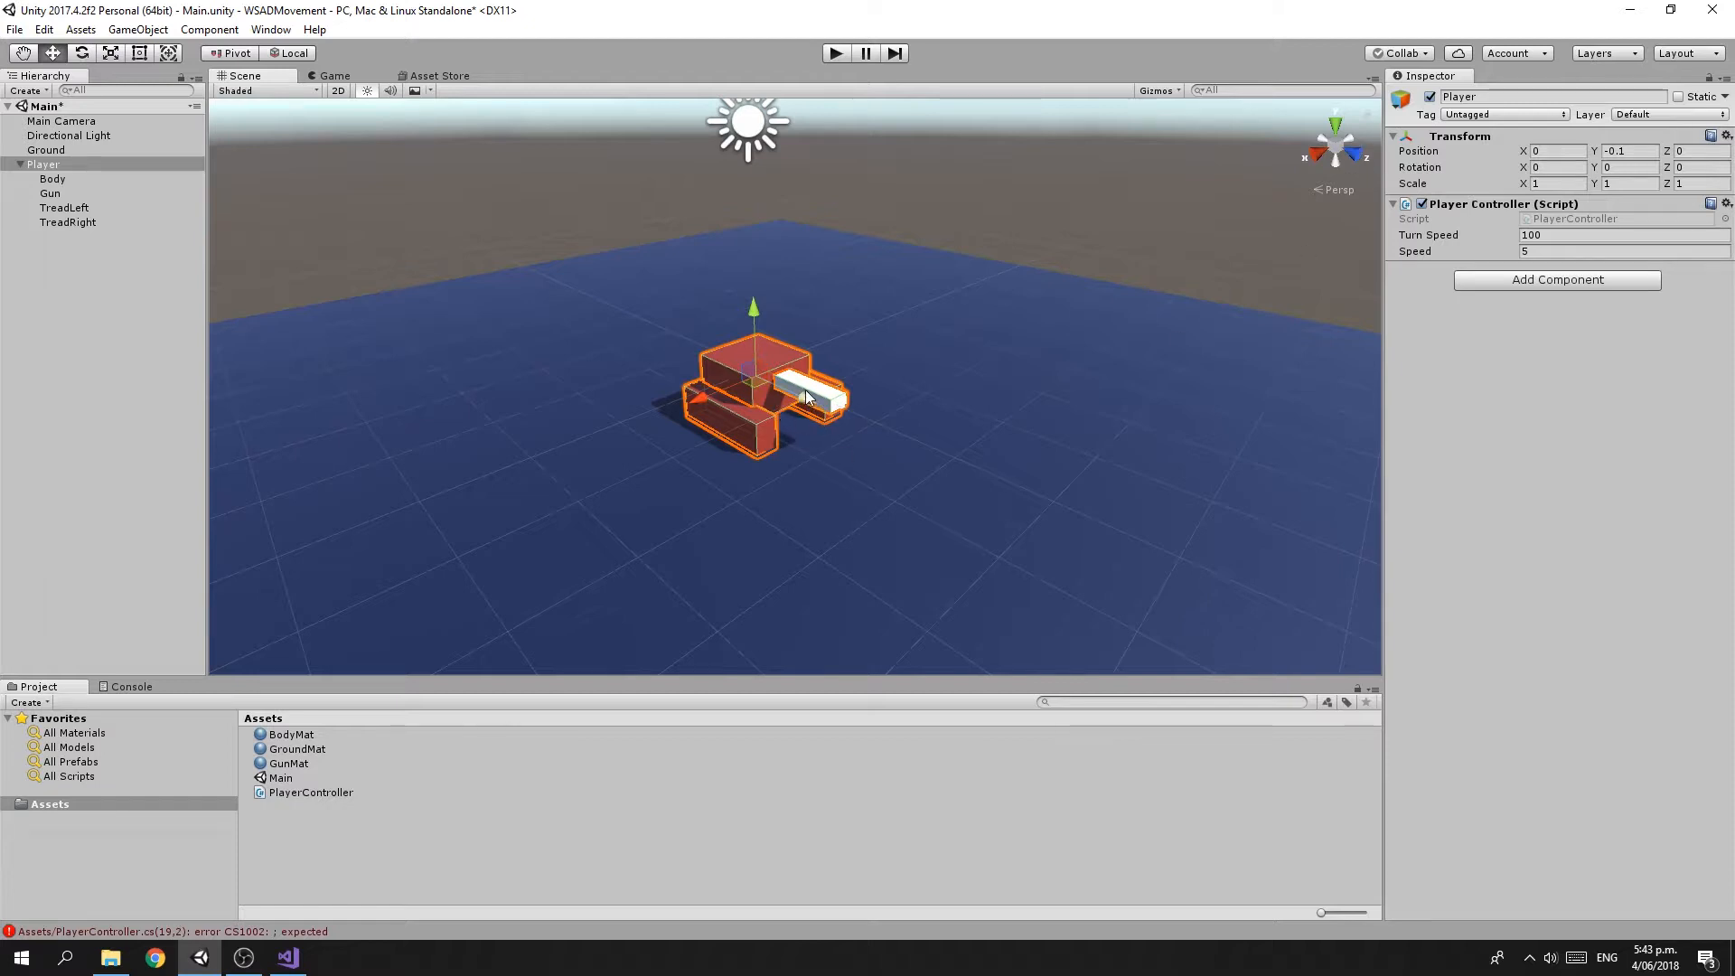
{"action": "mouse_move", "coordinate": [997, 501]}
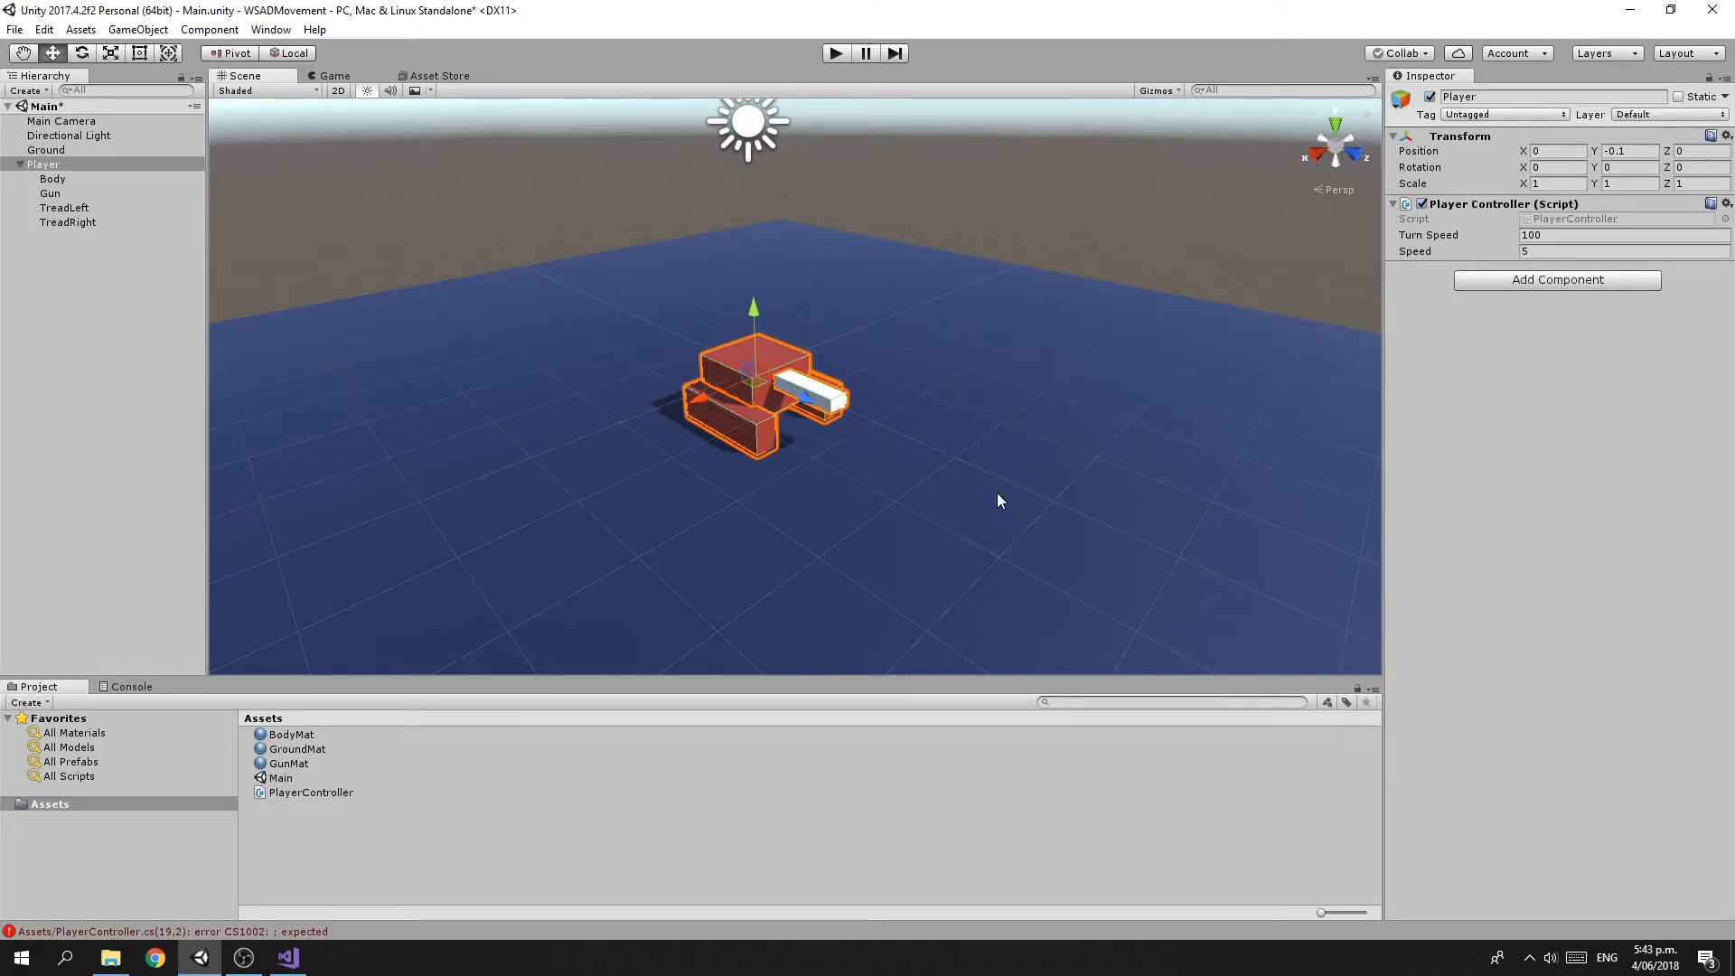
{"action": "left_click", "coordinate": [286, 958]}
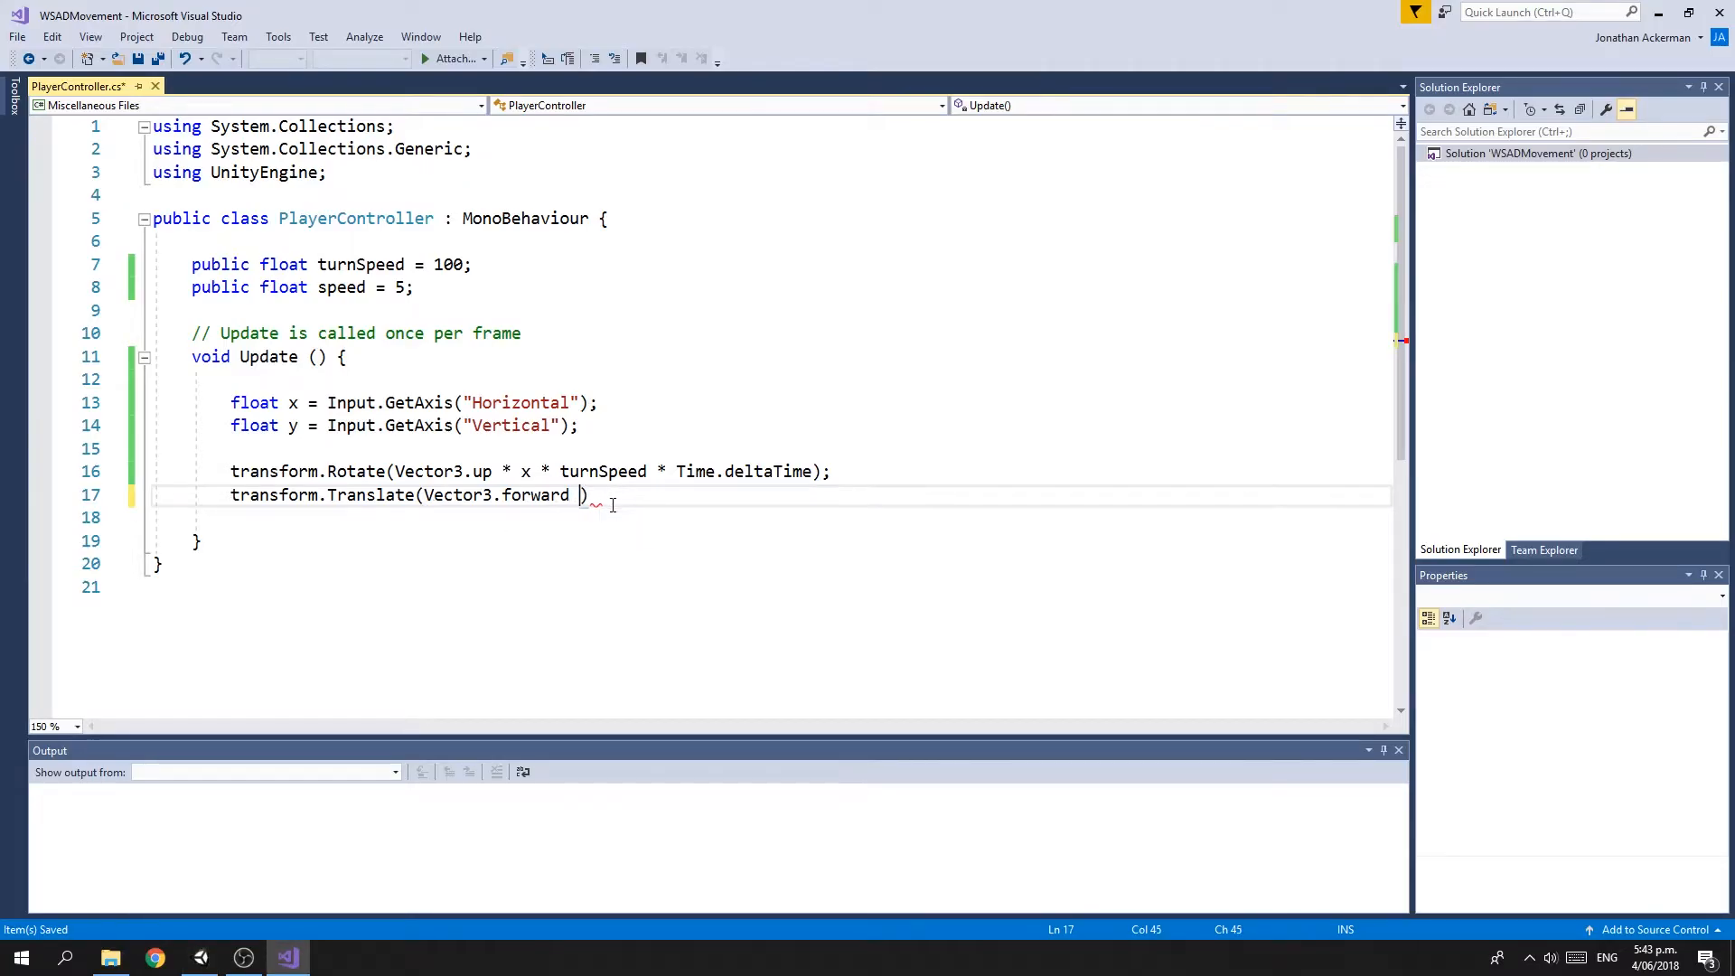
Complete the line as transform.Translate(Vector3.forward * y * speed * Time.deltaTime); and return to Unity
{"action": "type", "text": "* y"}
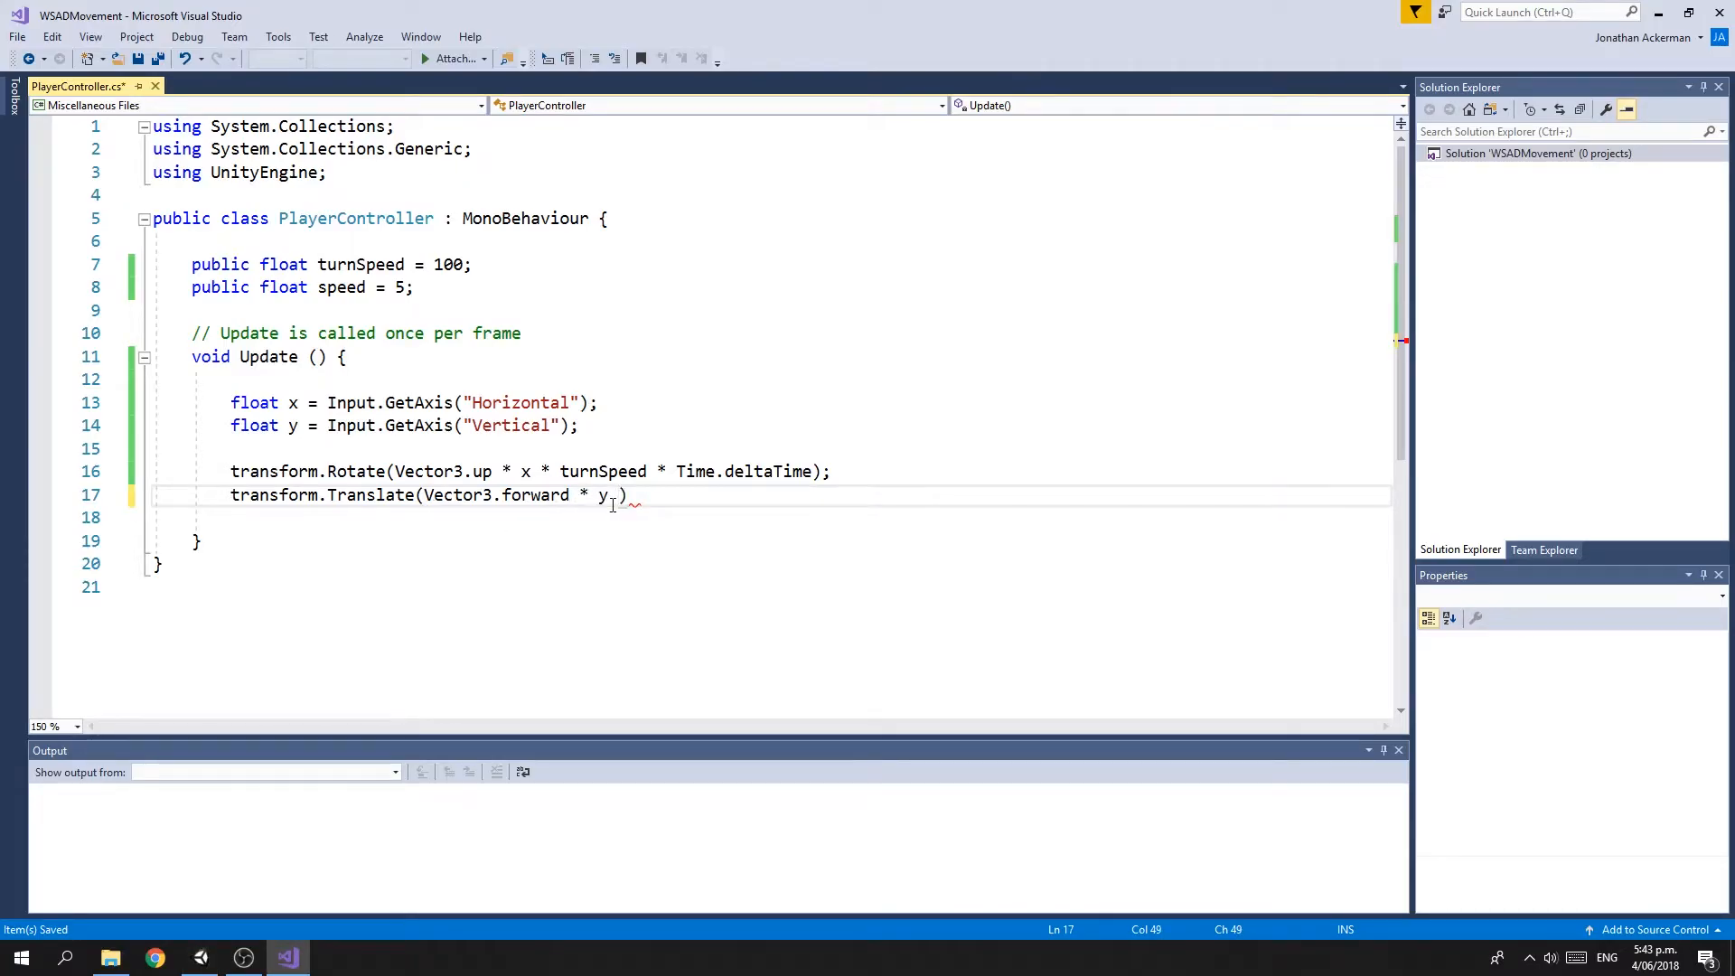
{"action": "type", "text": "* speed * T"}
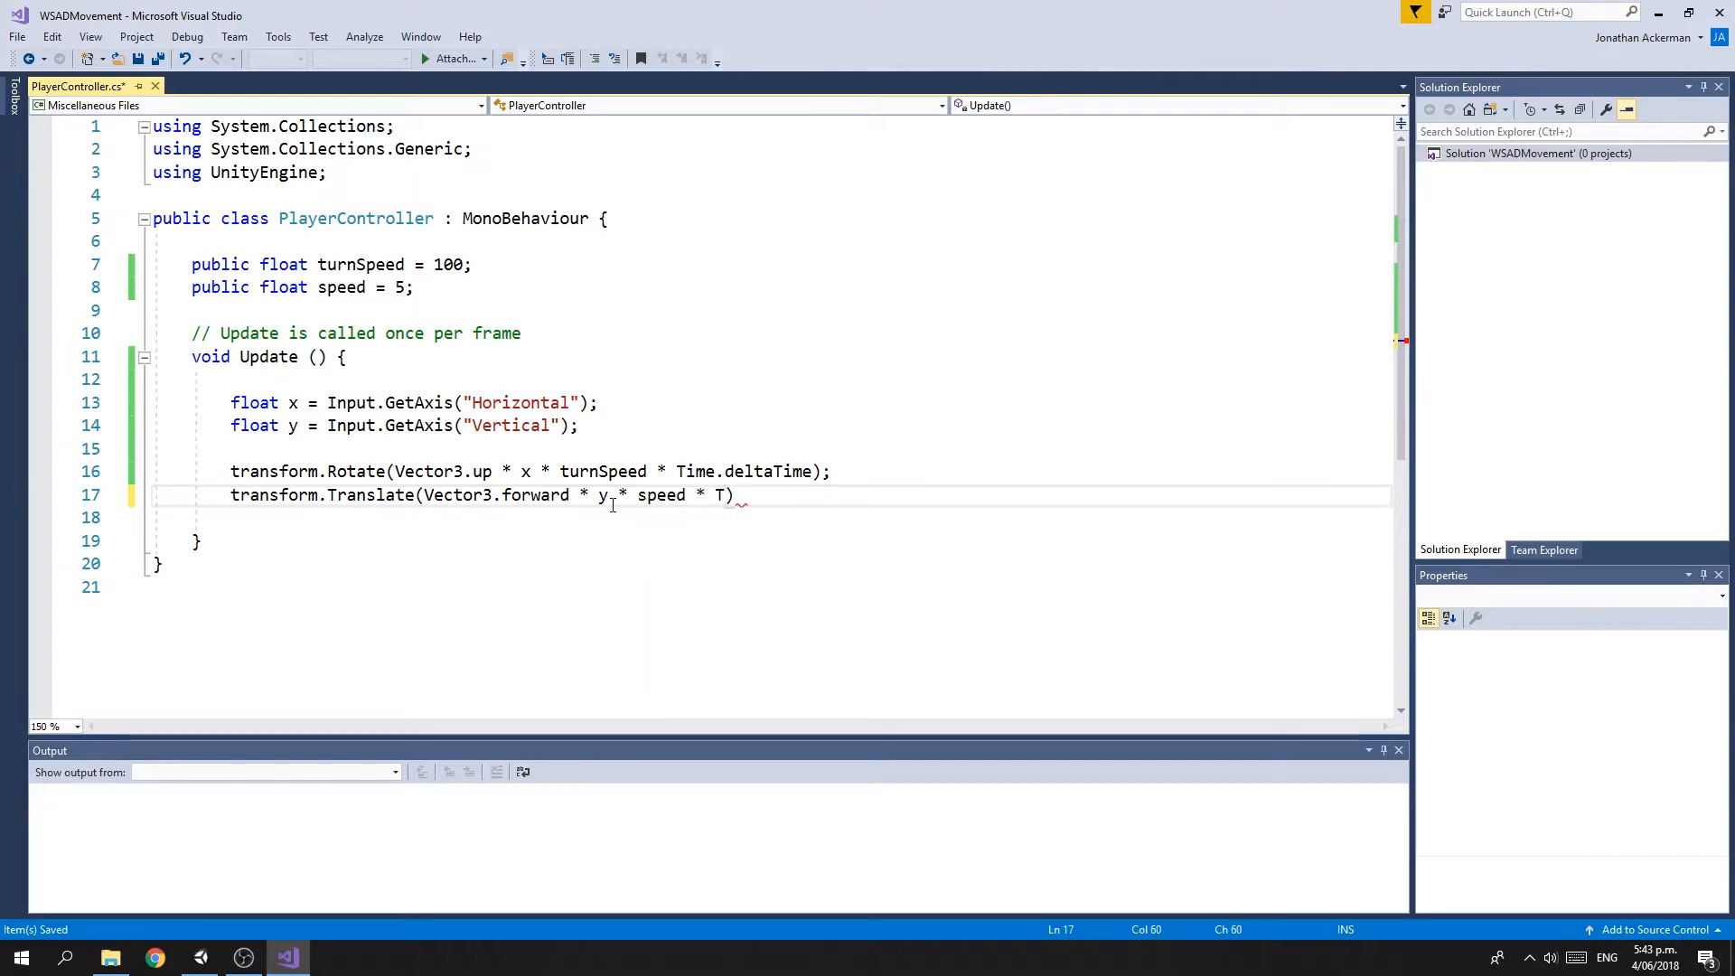
{"action": "type", "text": "ime.de"}
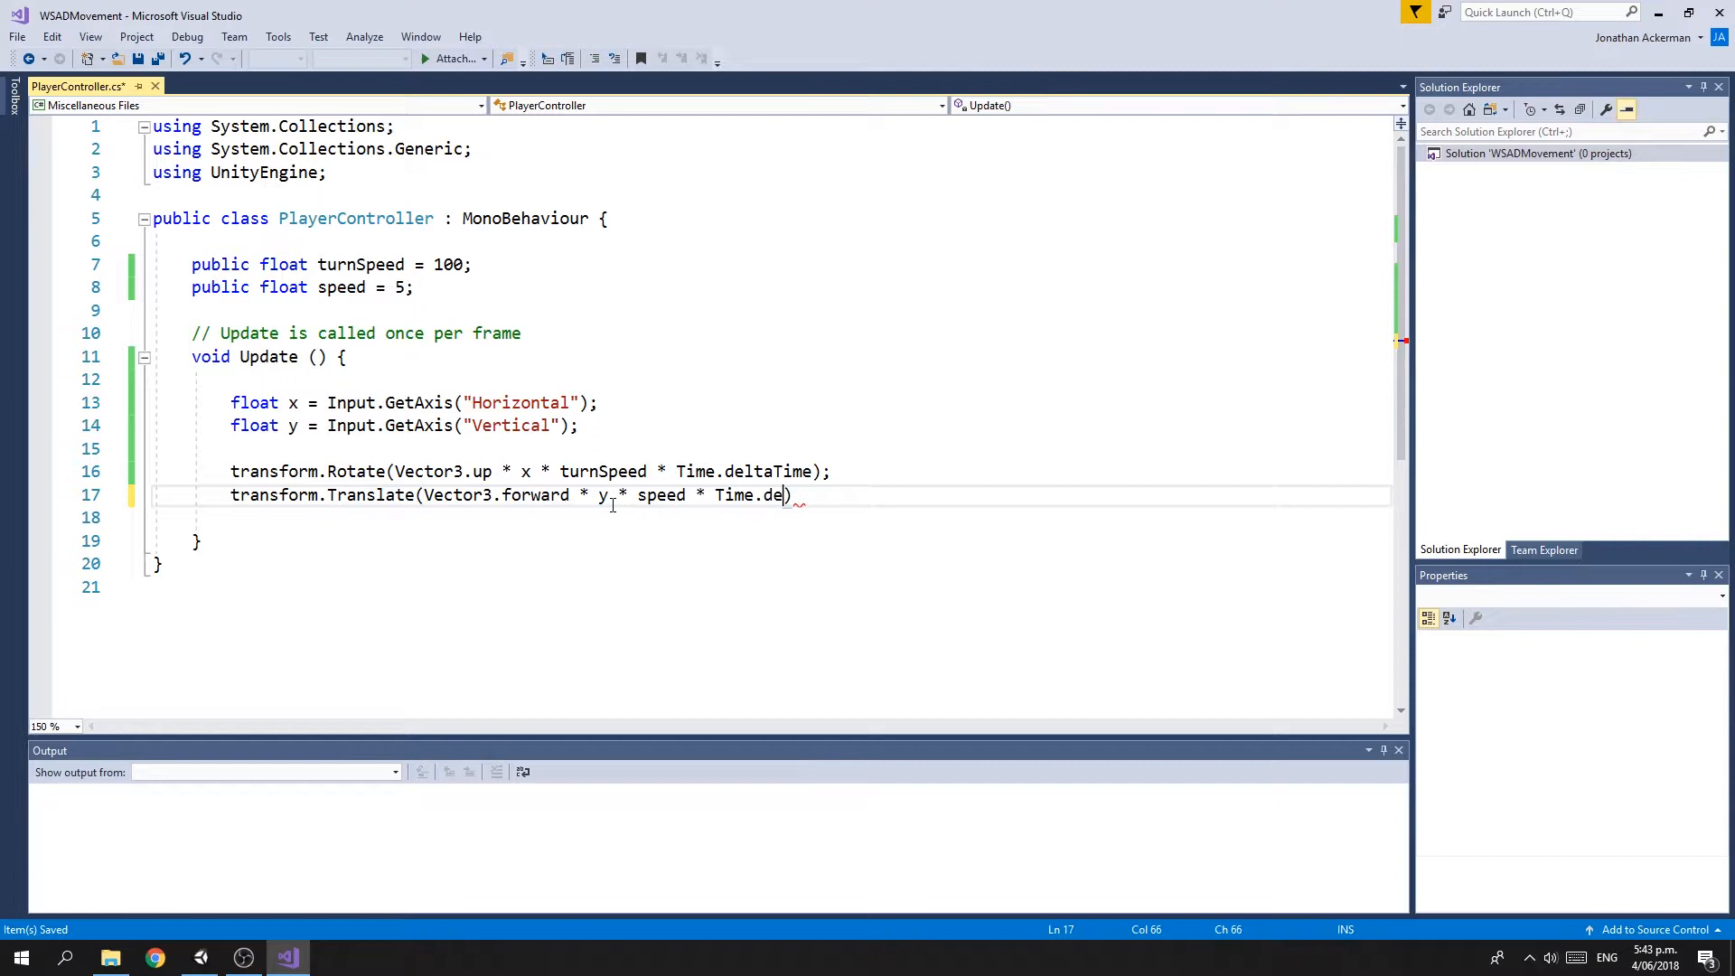
{"action": "type", "text": "ltaTime"}
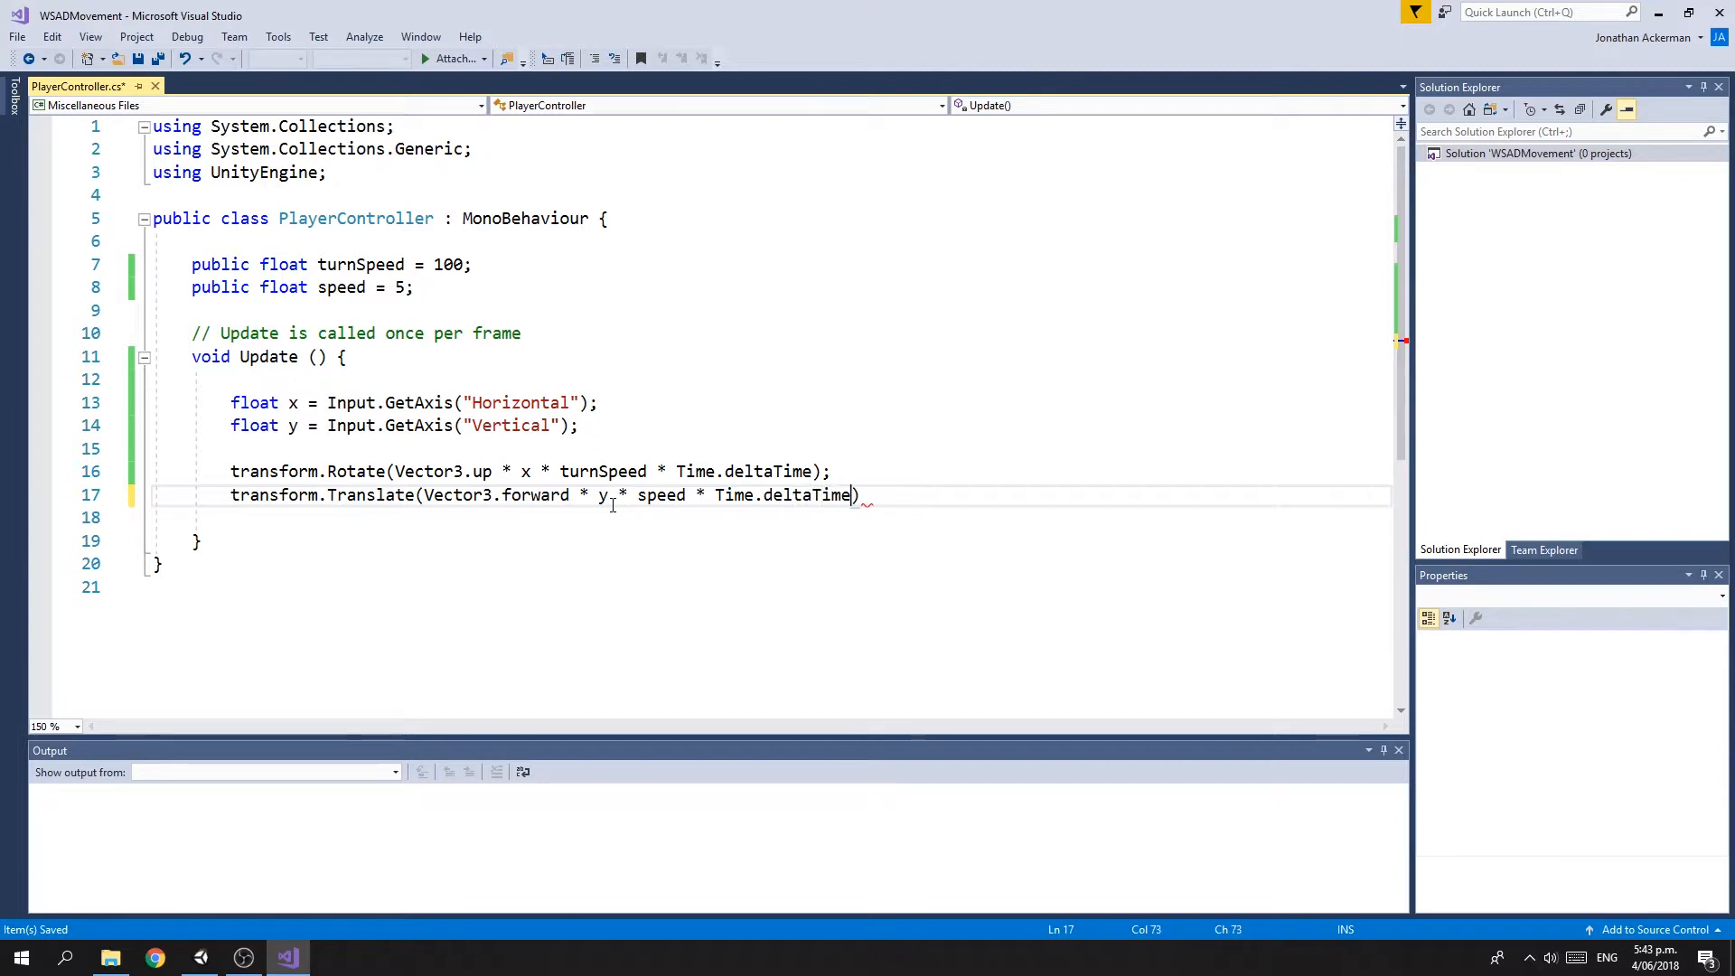
{"action": "type", "text": ";"}
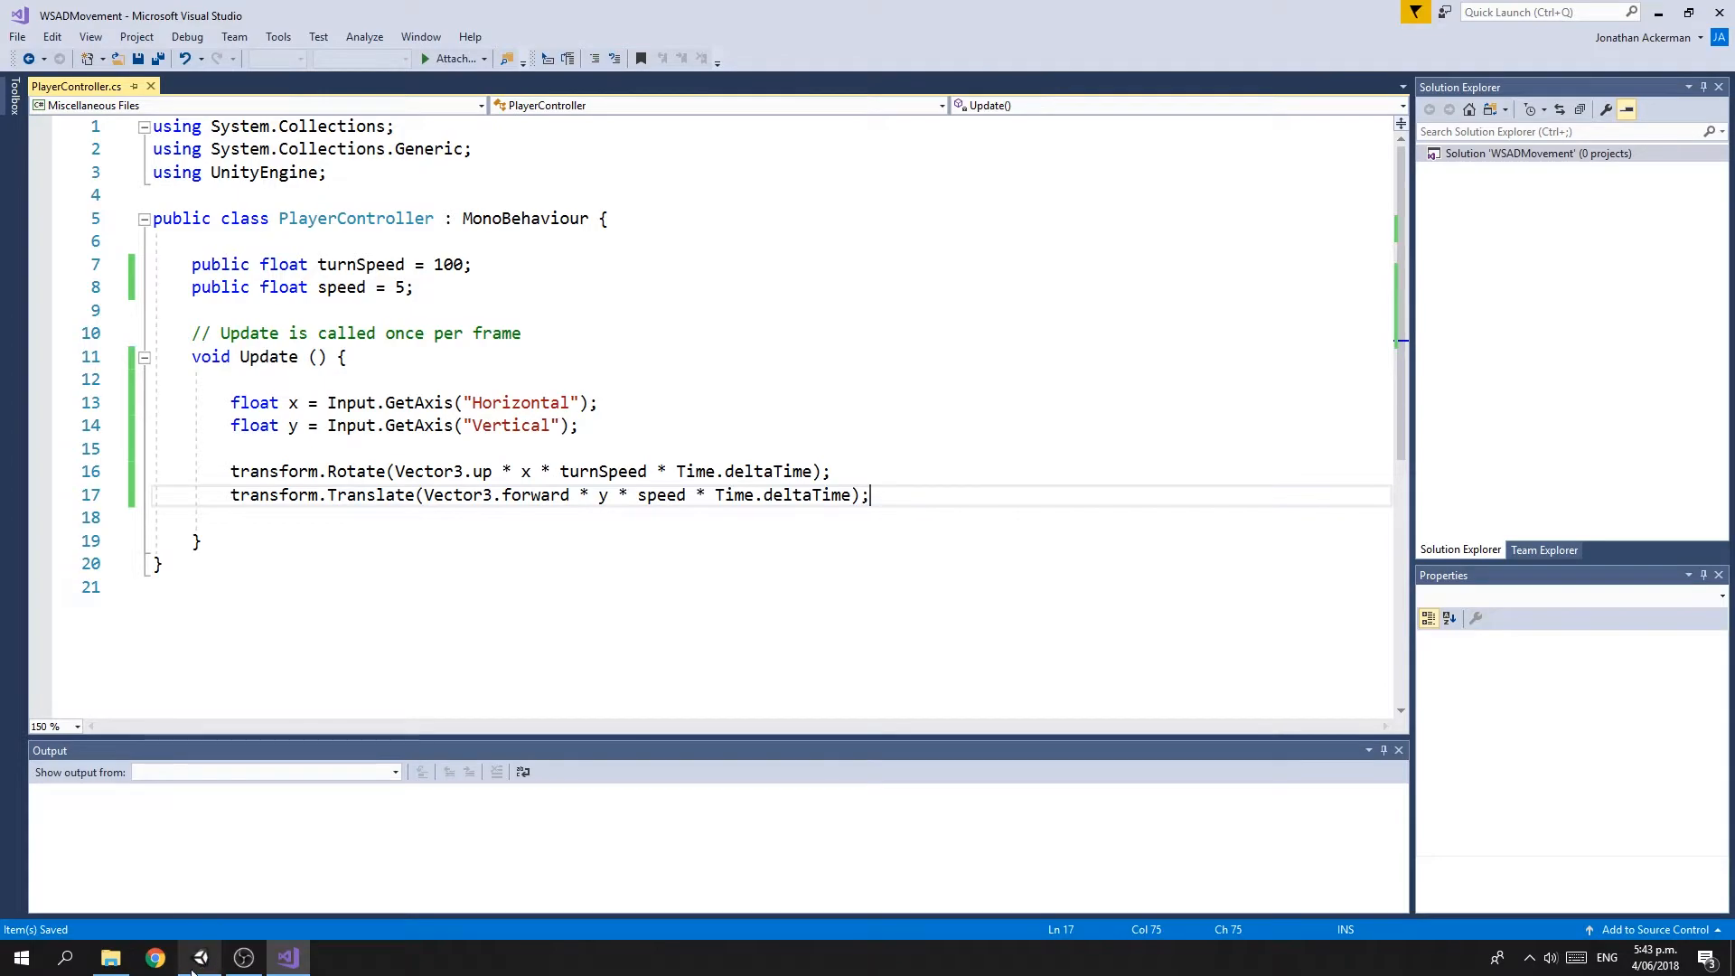
{"action": "left_click", "coordinate": [199, 958]}
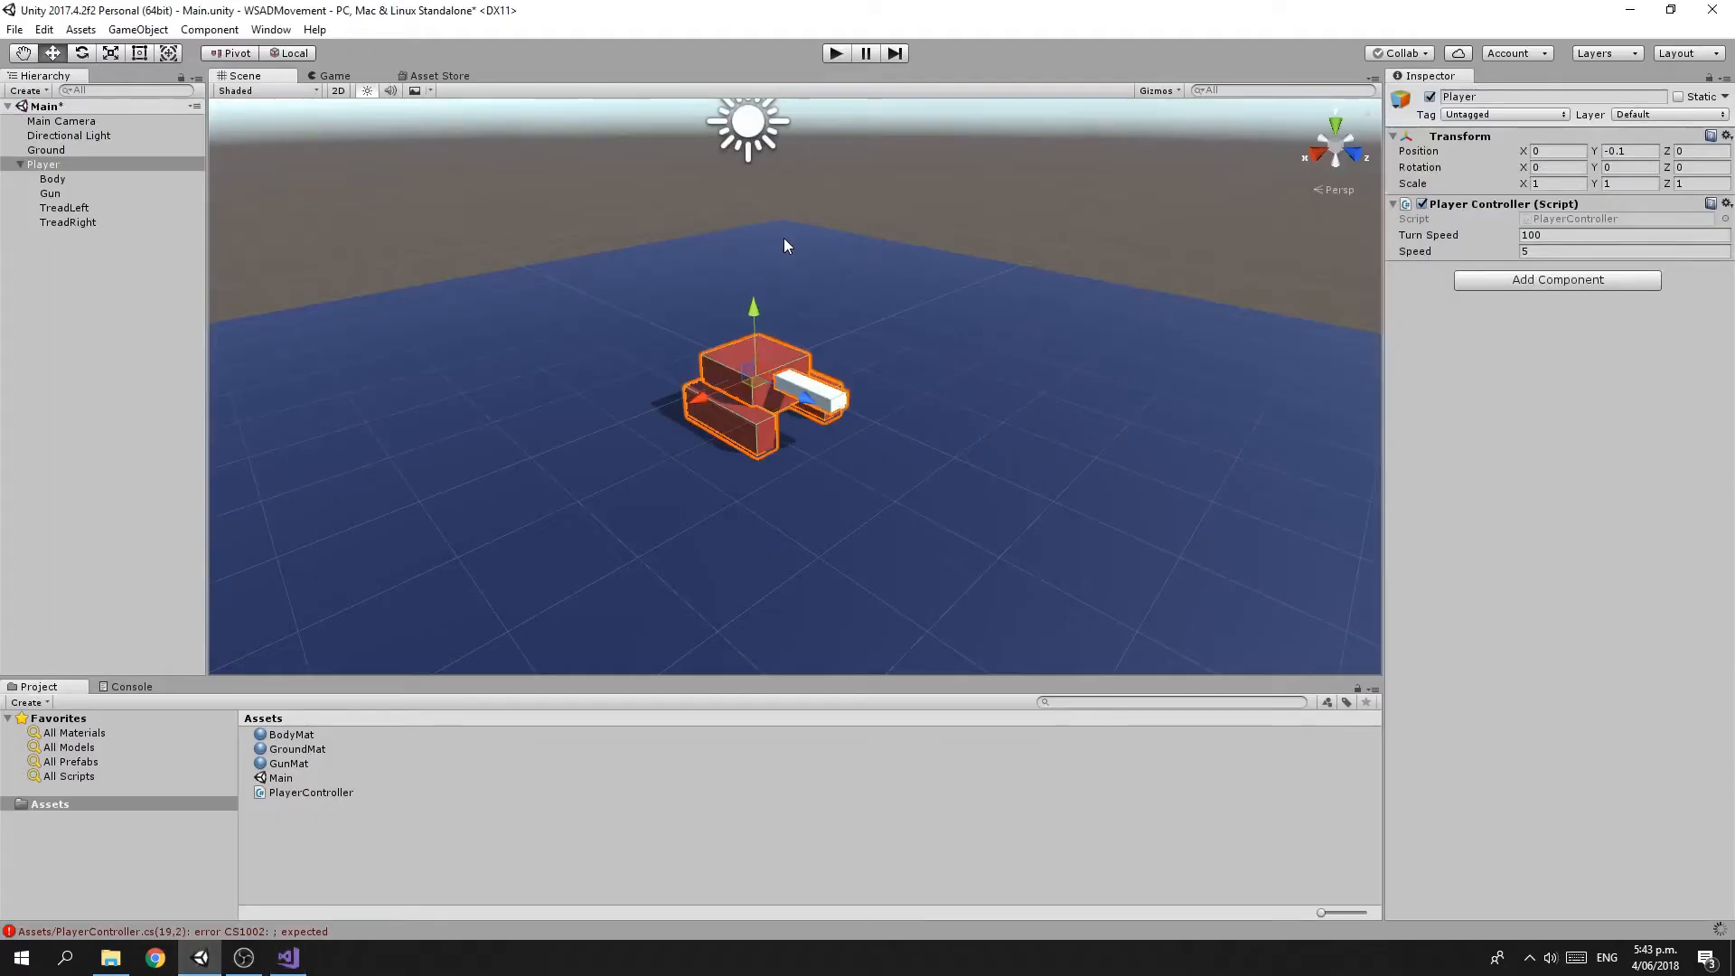
{"action": "mouse_move", "coordinate": [761, 58]}
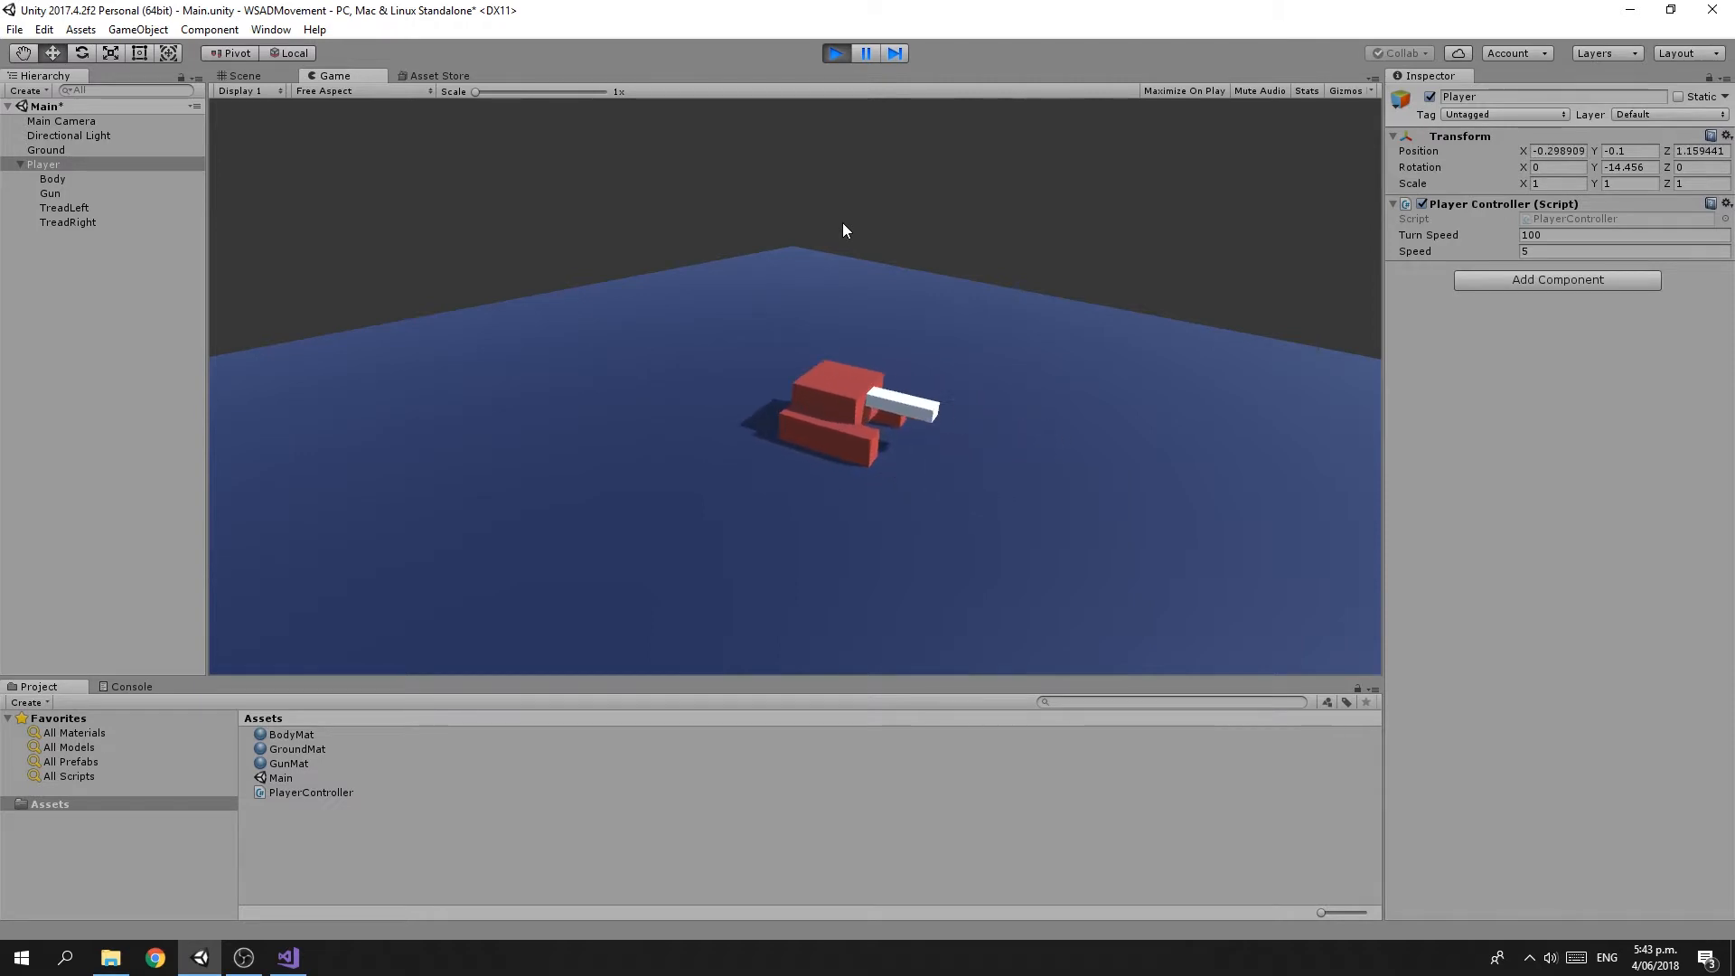
While playing, try Speed and Turn Speed values such as 1, 5 and 360 in the Player Controller inspector
{"action": "left_click", "coordinate": [1622, 249]}
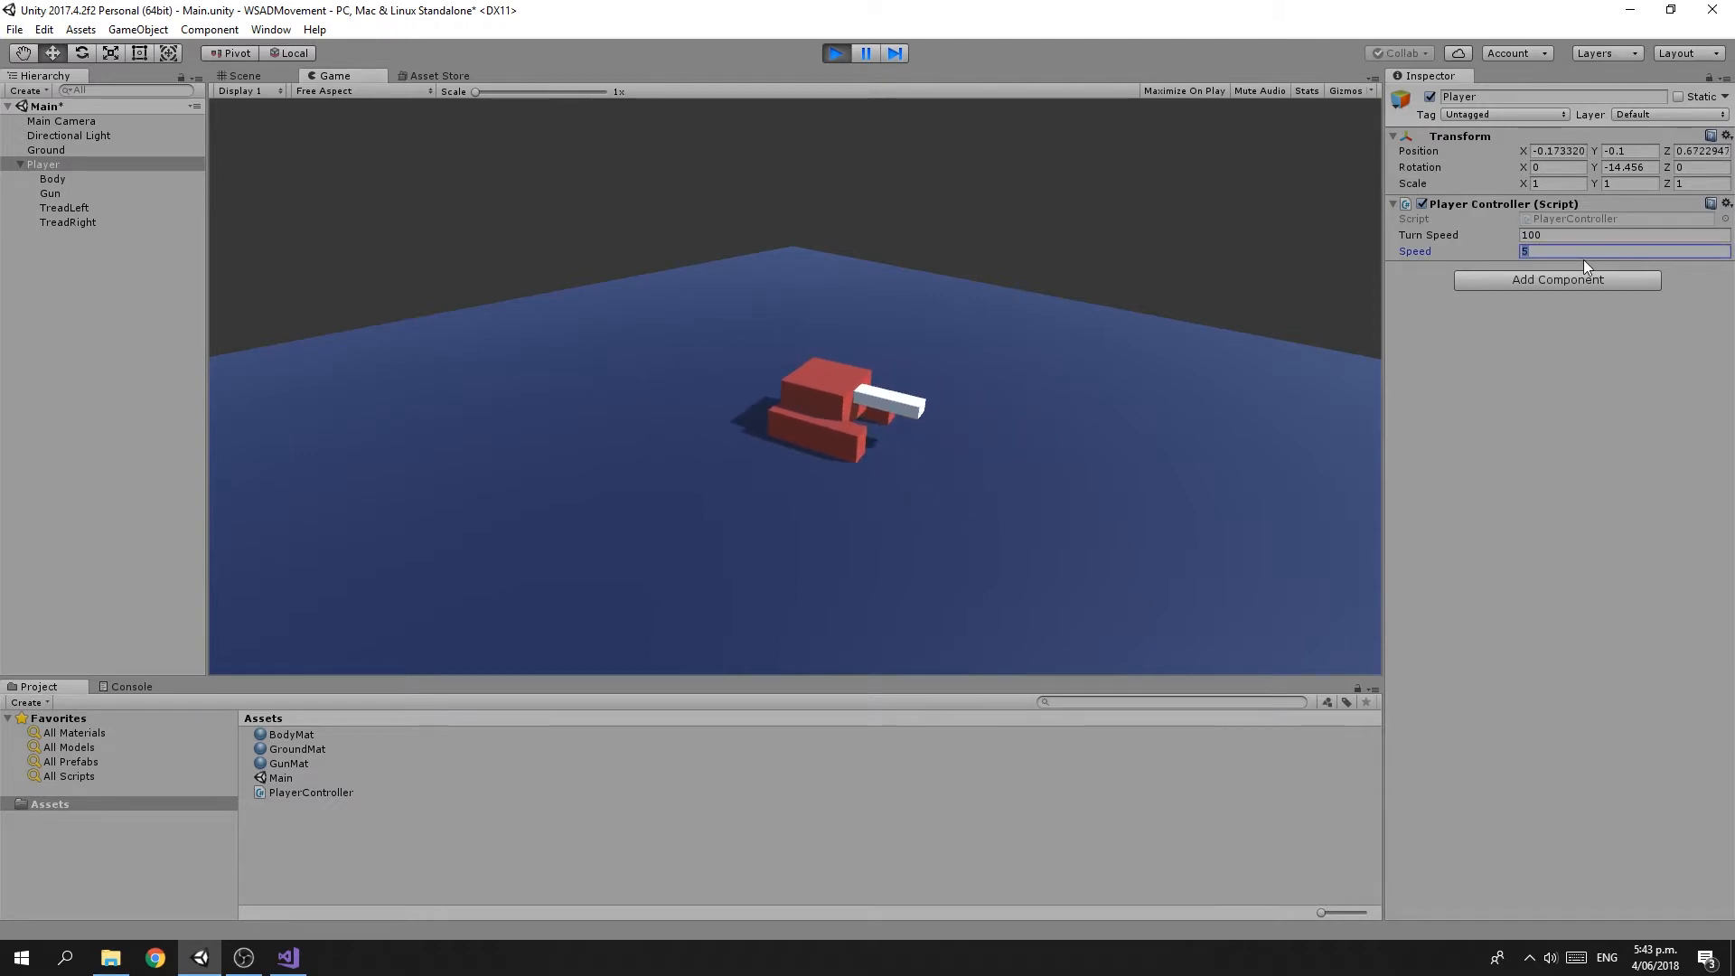
{"action": "type", "text": "100"}
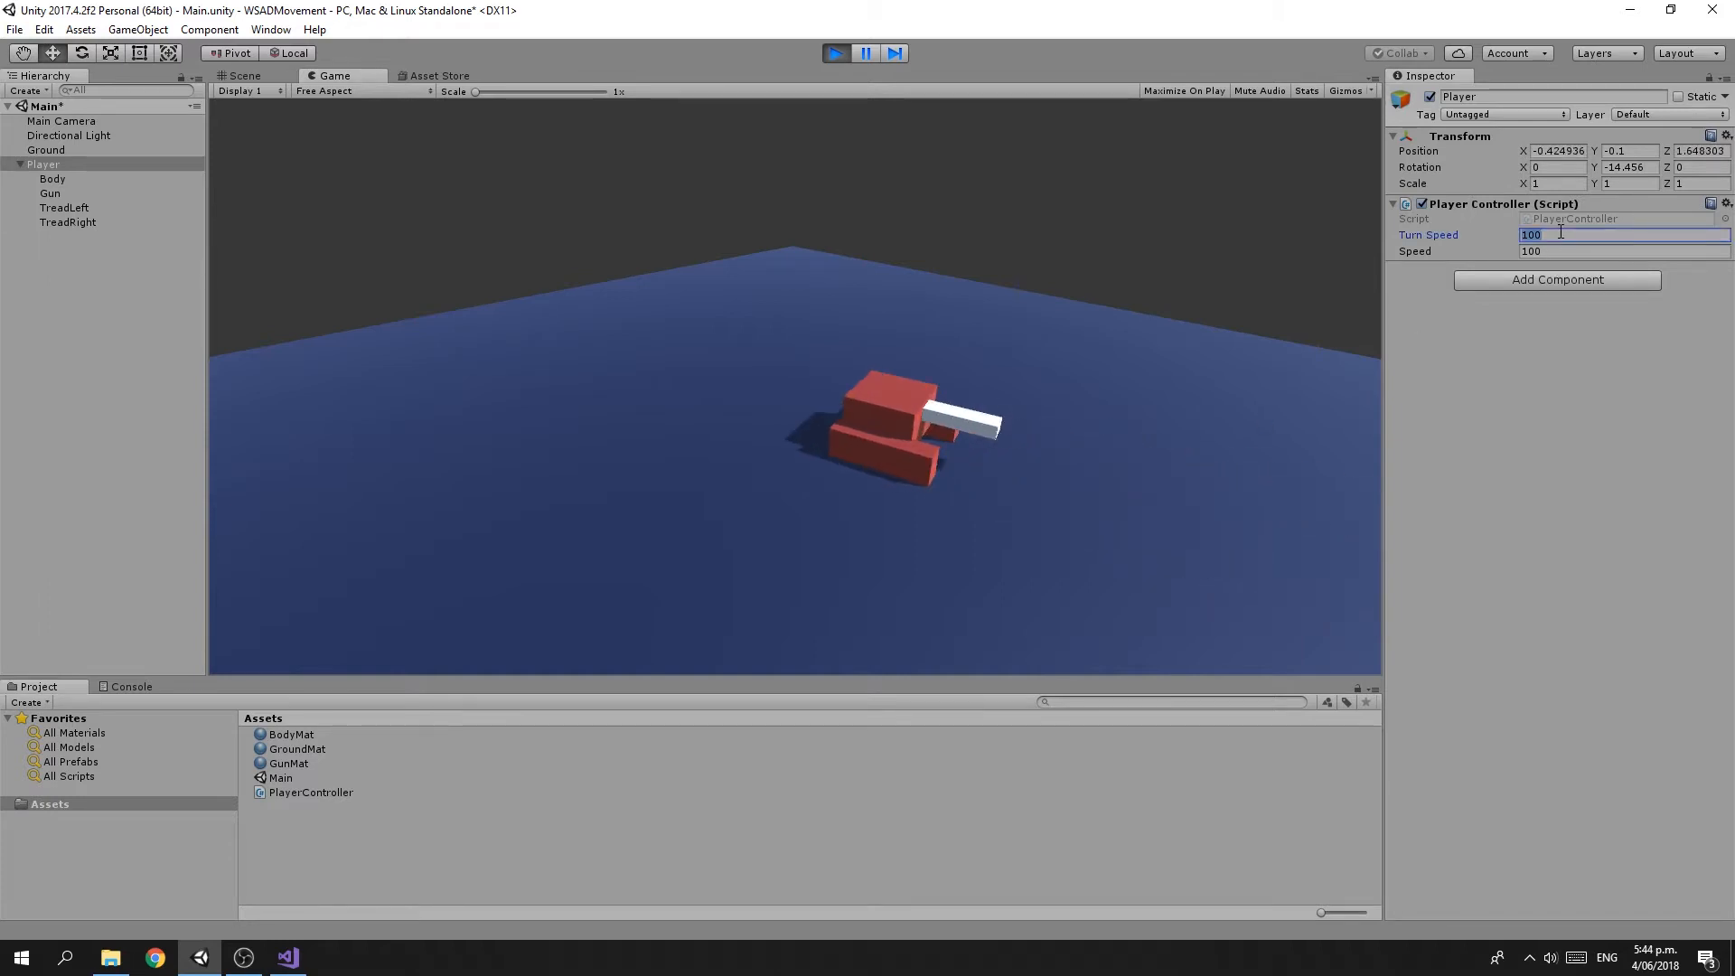
{"action": "type", "text": "5"}
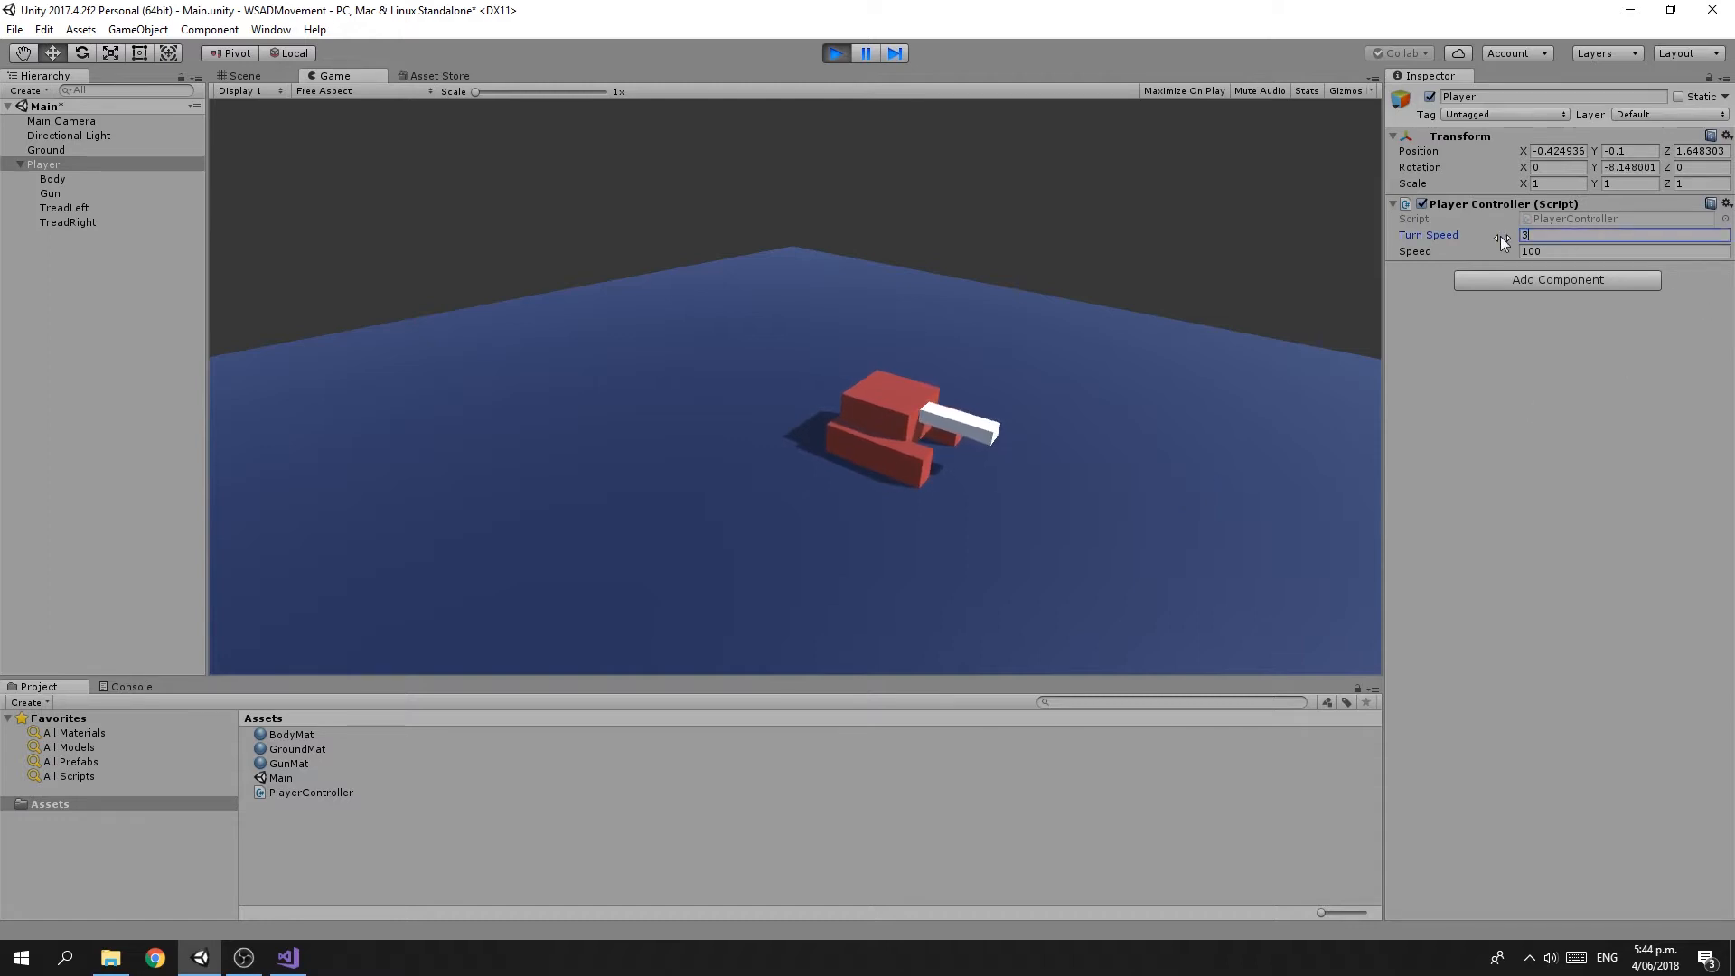
{"action": "type", "text": "360"}
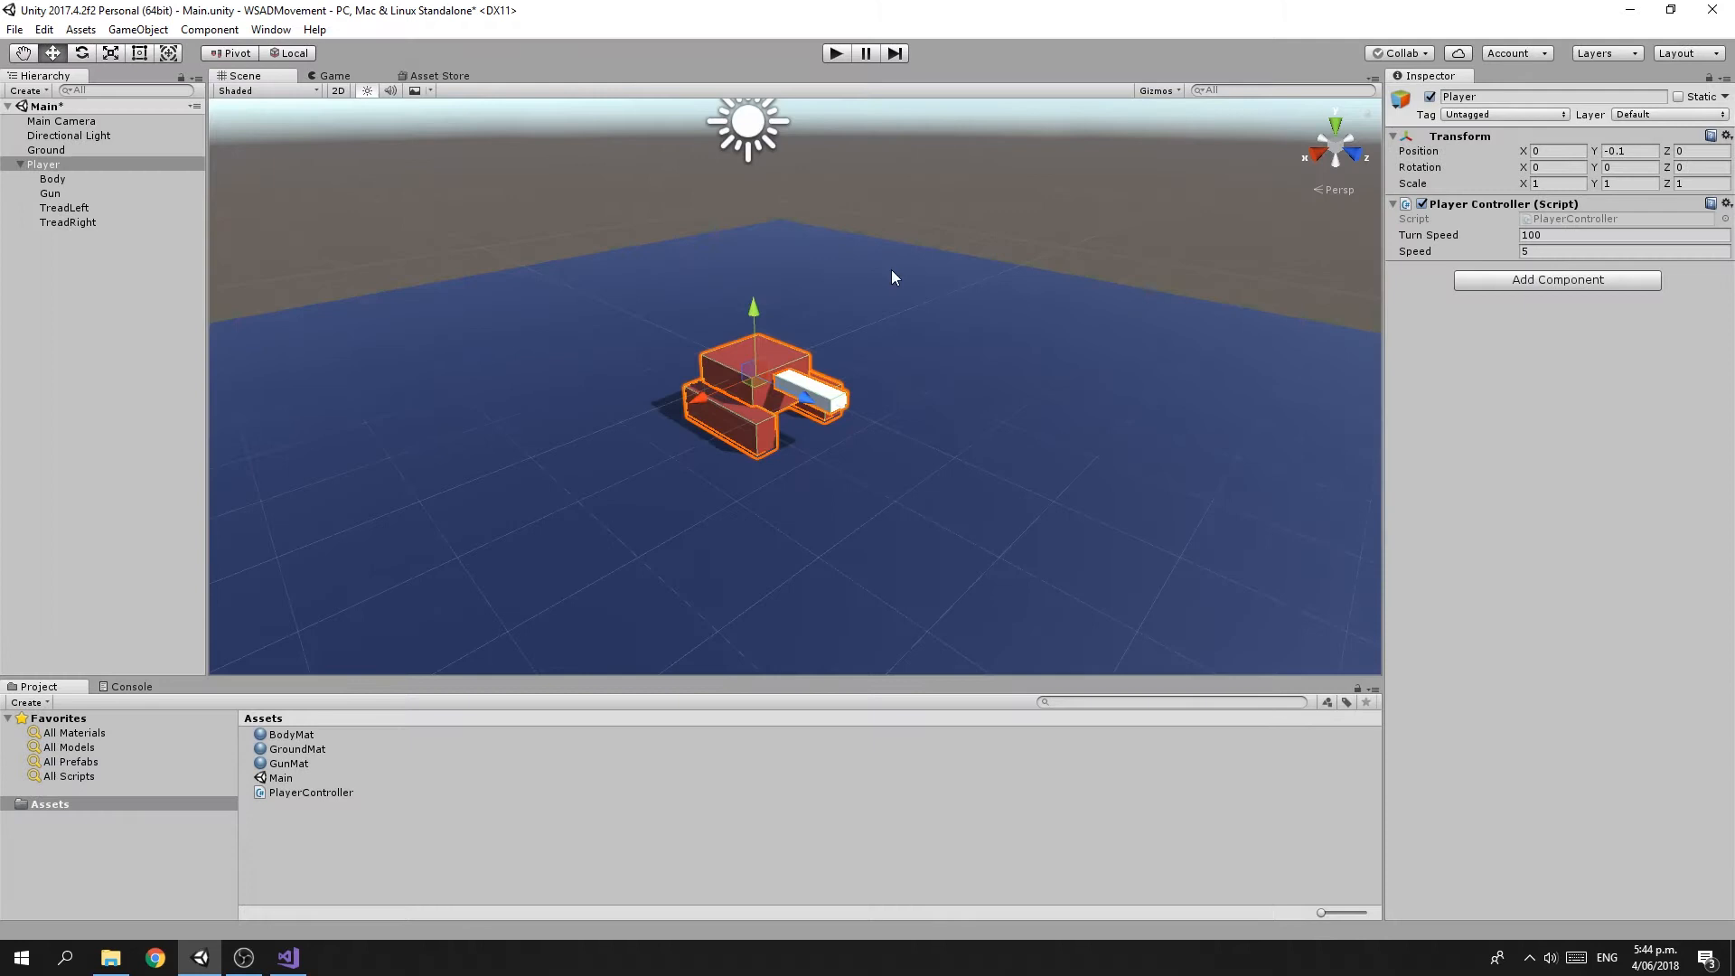
{"action": "mouse_move", "coordinate": [907, 291]}
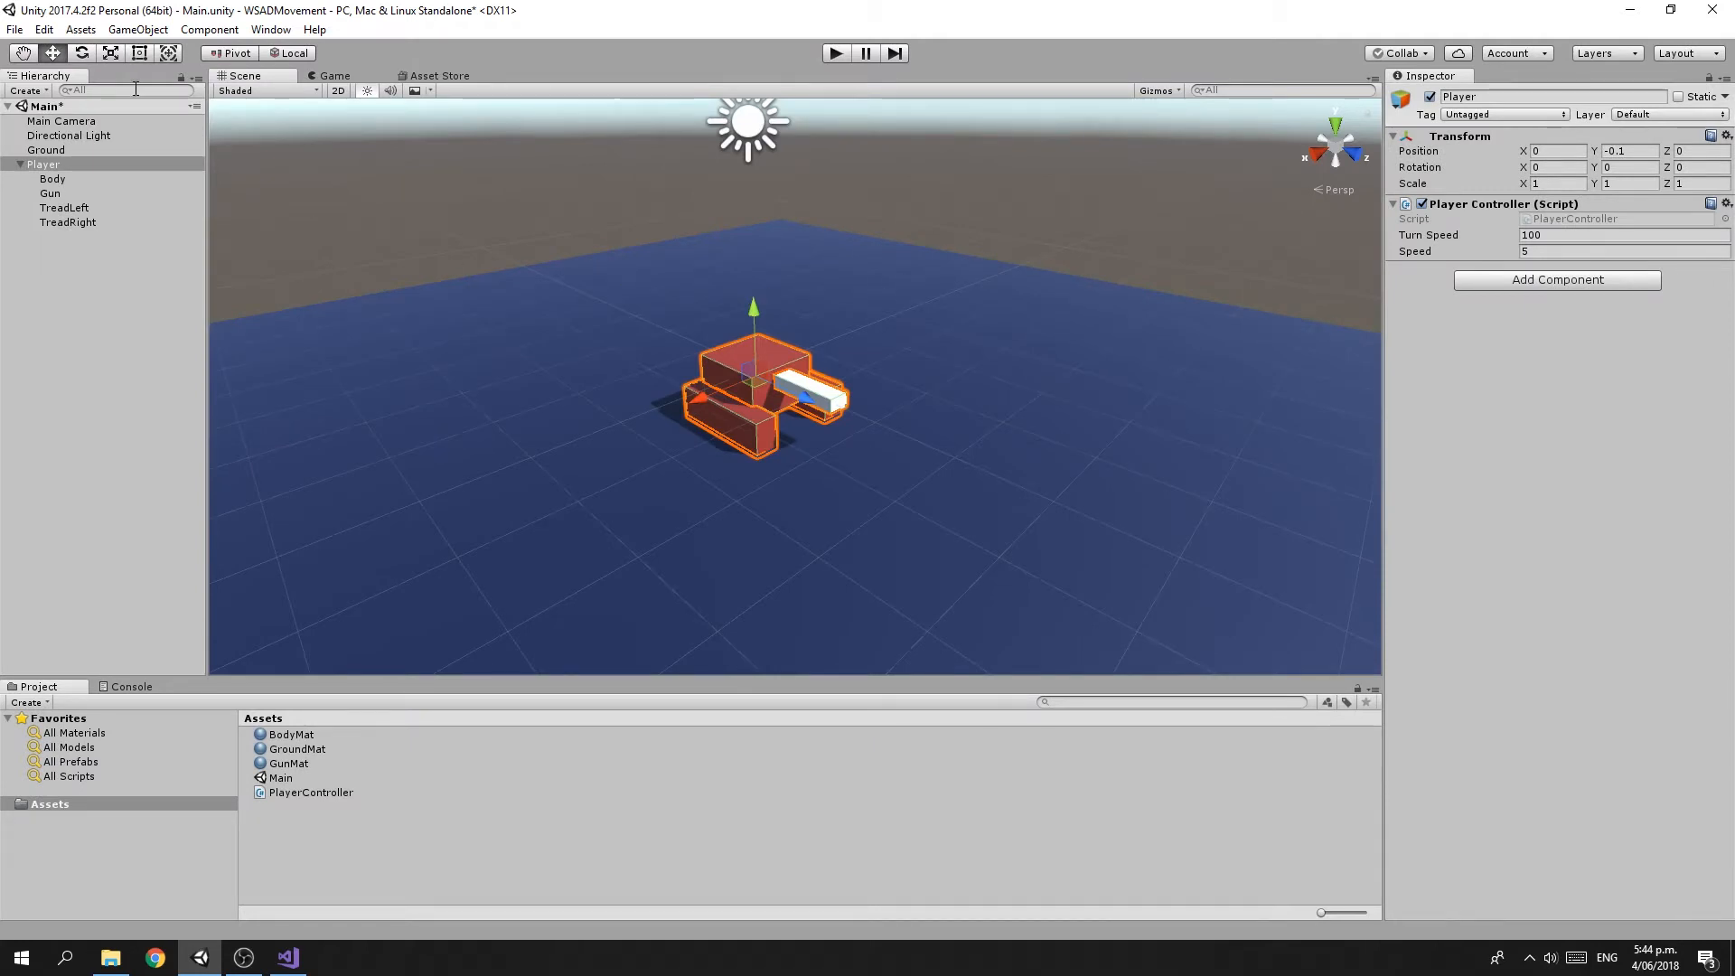
{"action": "left_click", "coordinate": [43, 29]}
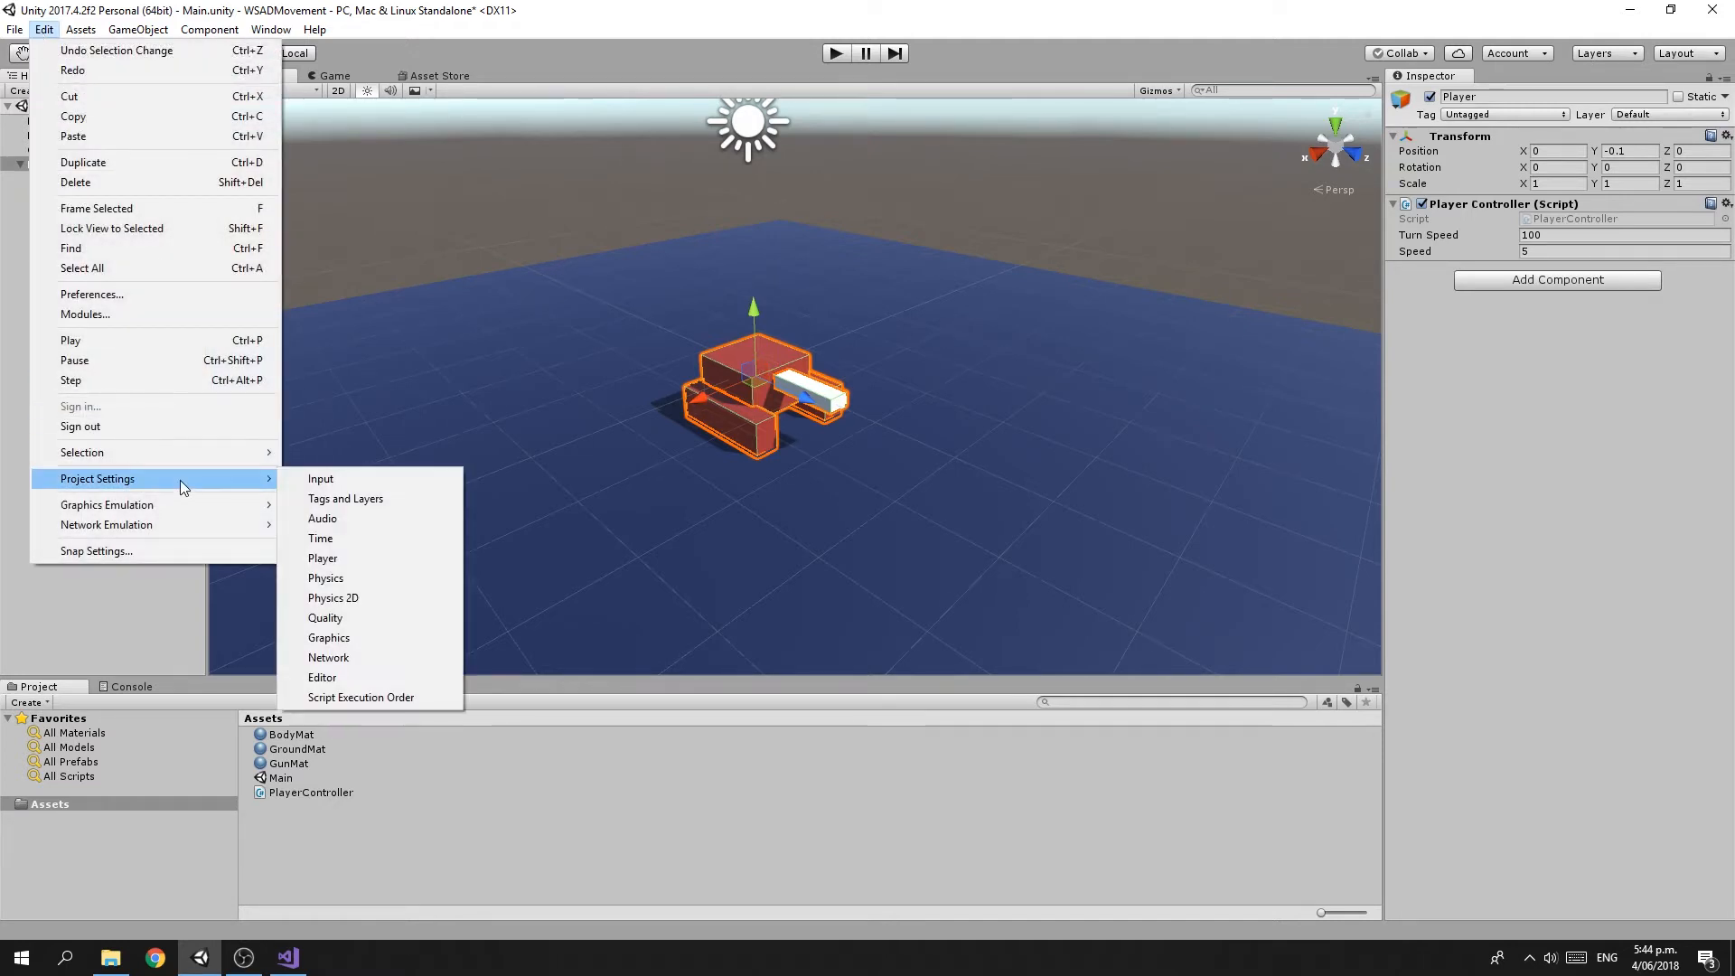
Review the Input Manager axes: Horizontal (left/right, a/d), Vertical (down/up, s/w) and the joystick Horizontal
{"action": "left_click", "coordinate": [321, 477]}
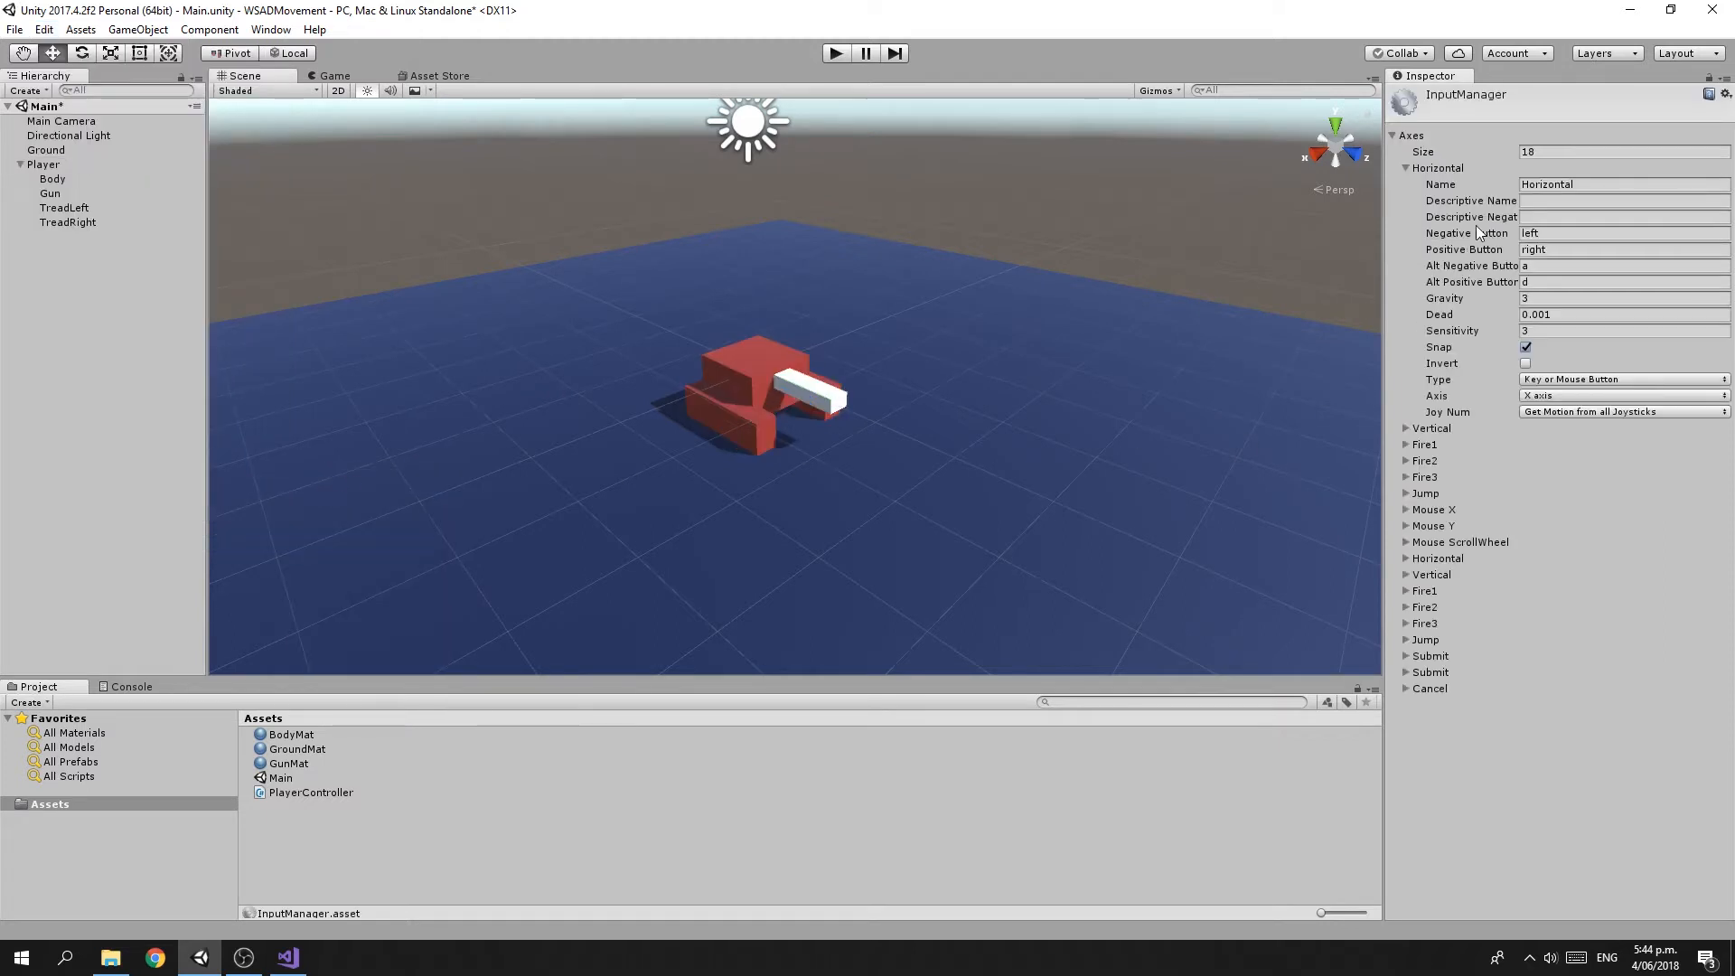
{"action": "left_click", "coordinate": [1406, 167]}
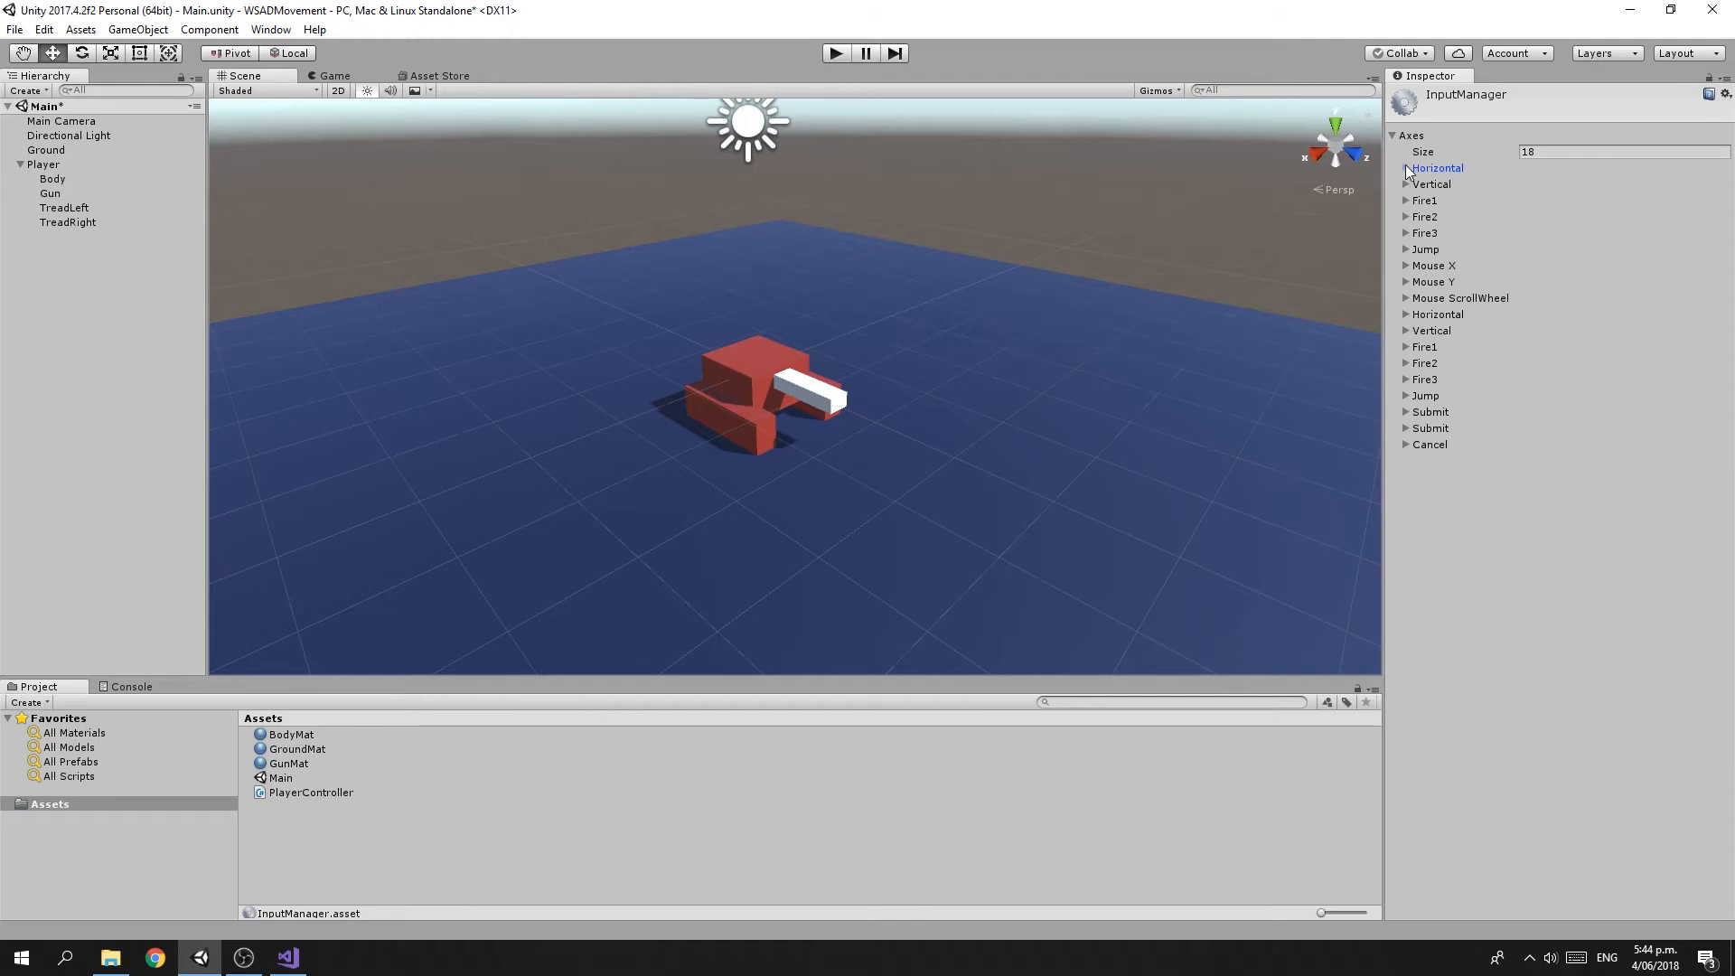
{"action": "left_click", "coordinate": [1406, 166]}
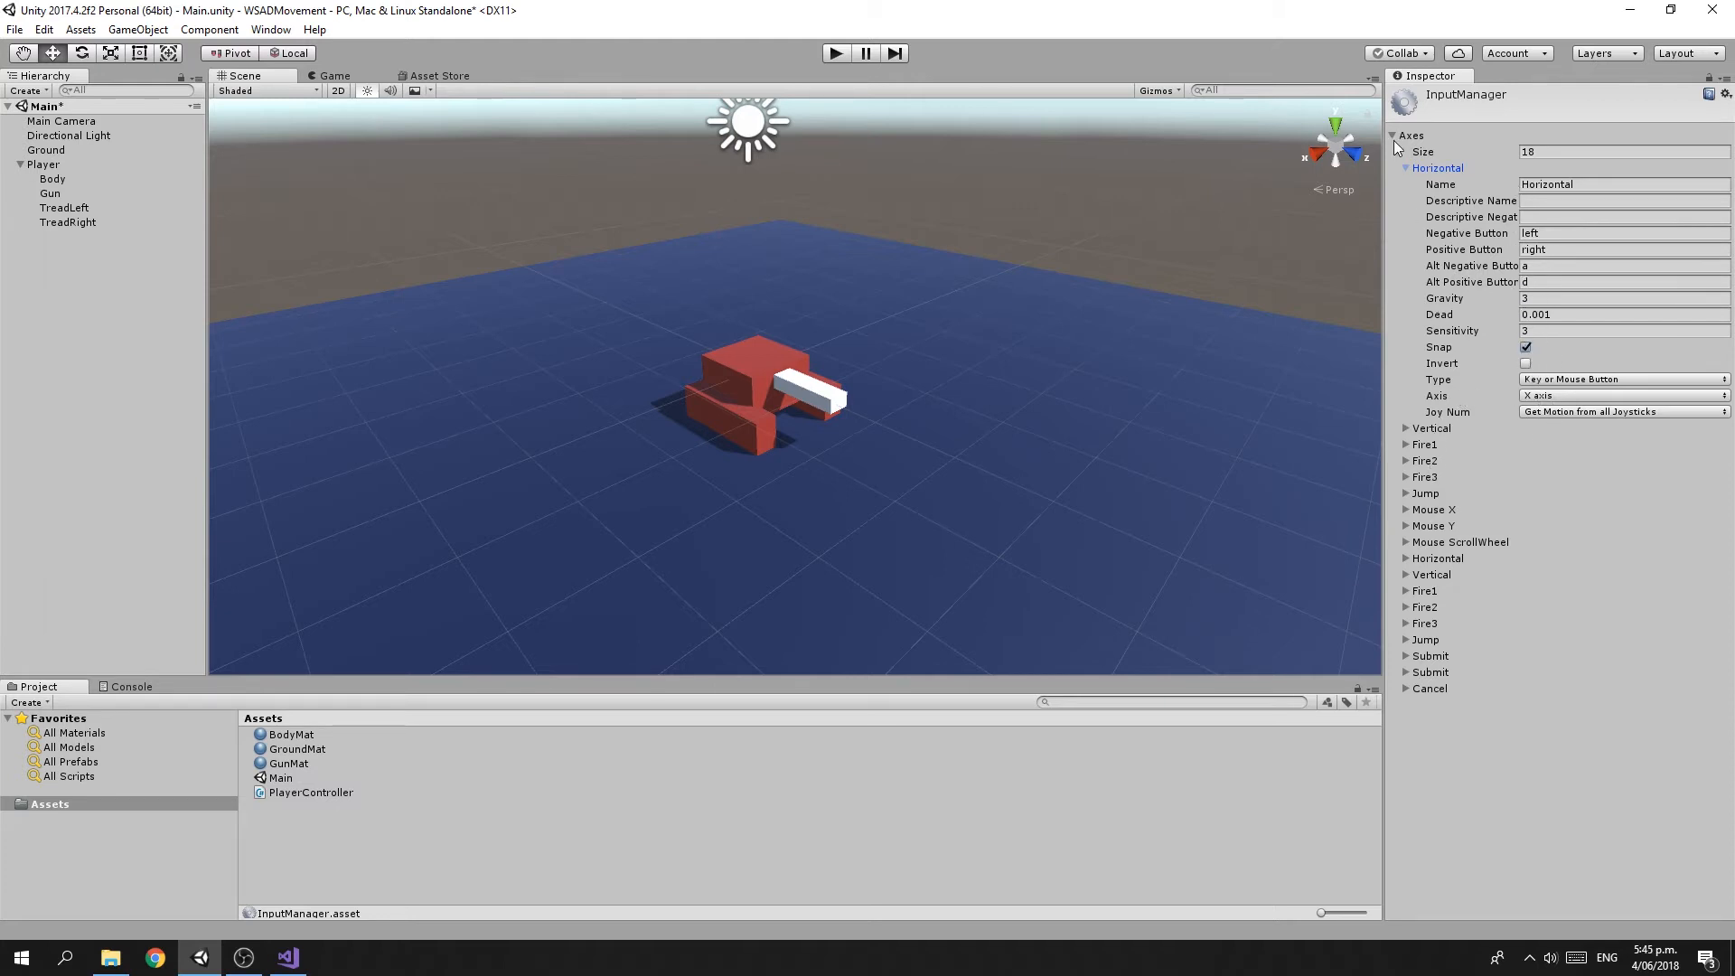
{"action": "left_click", "coordinate": [1407, 184]}
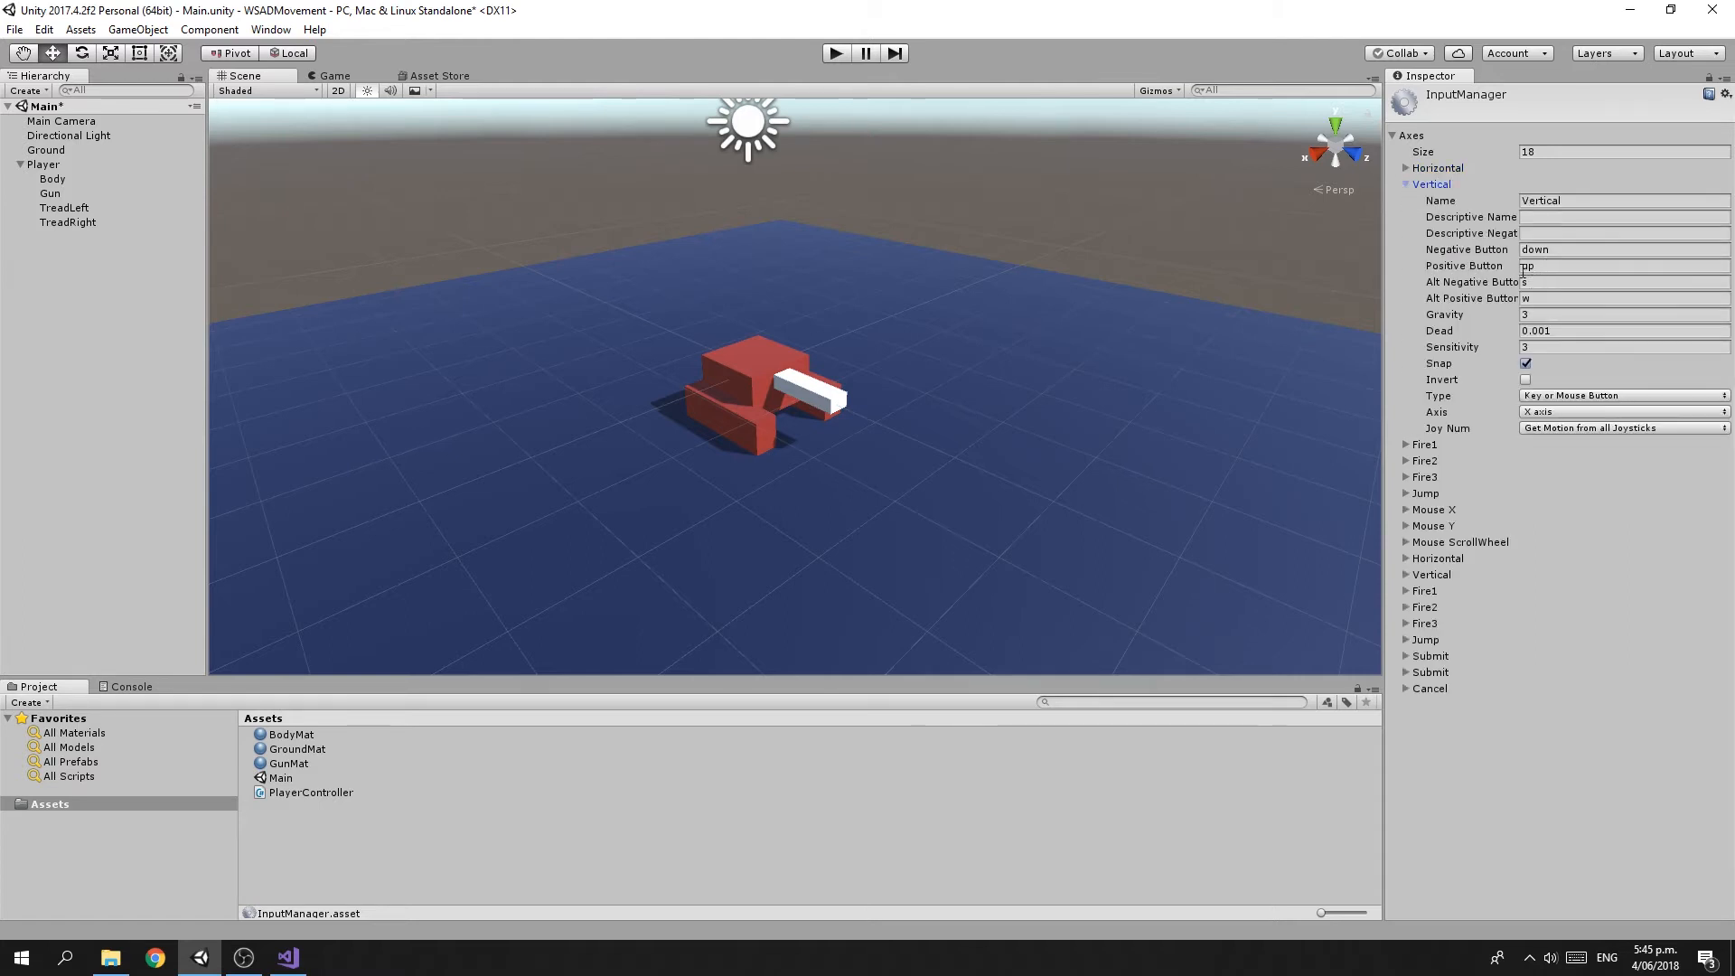
{"action": "left_click", "coordinate": [1406, 184]}
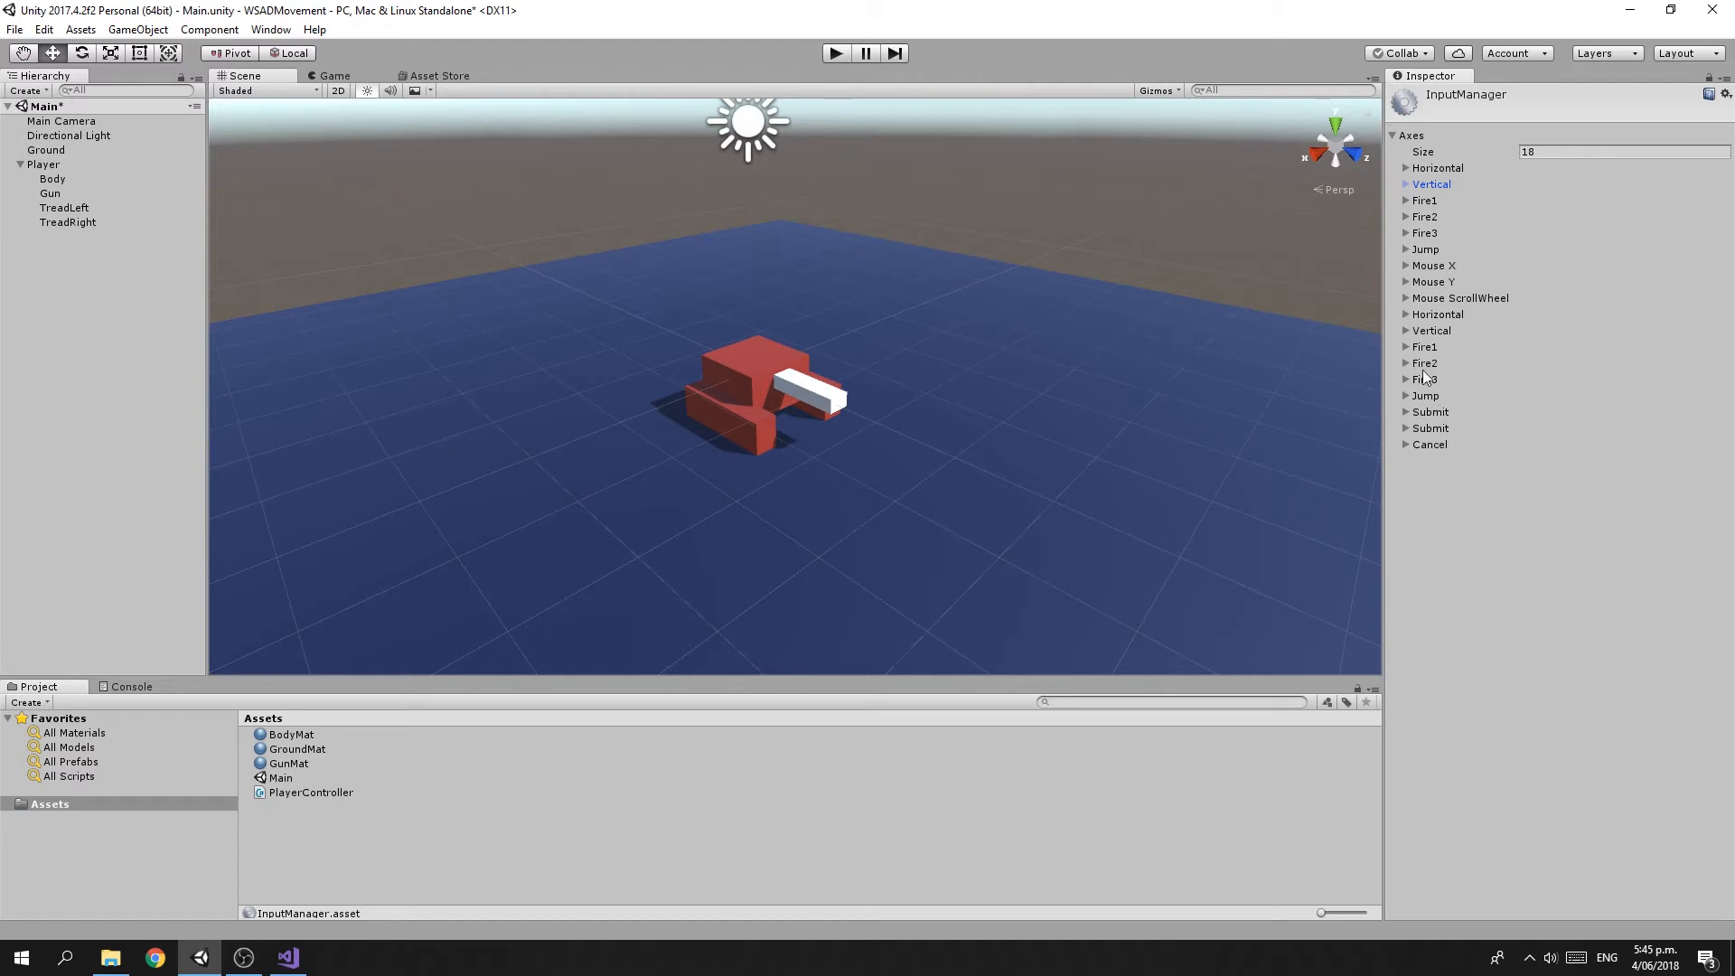
{"action": "left_click", "coordinate": [1406, 314]}
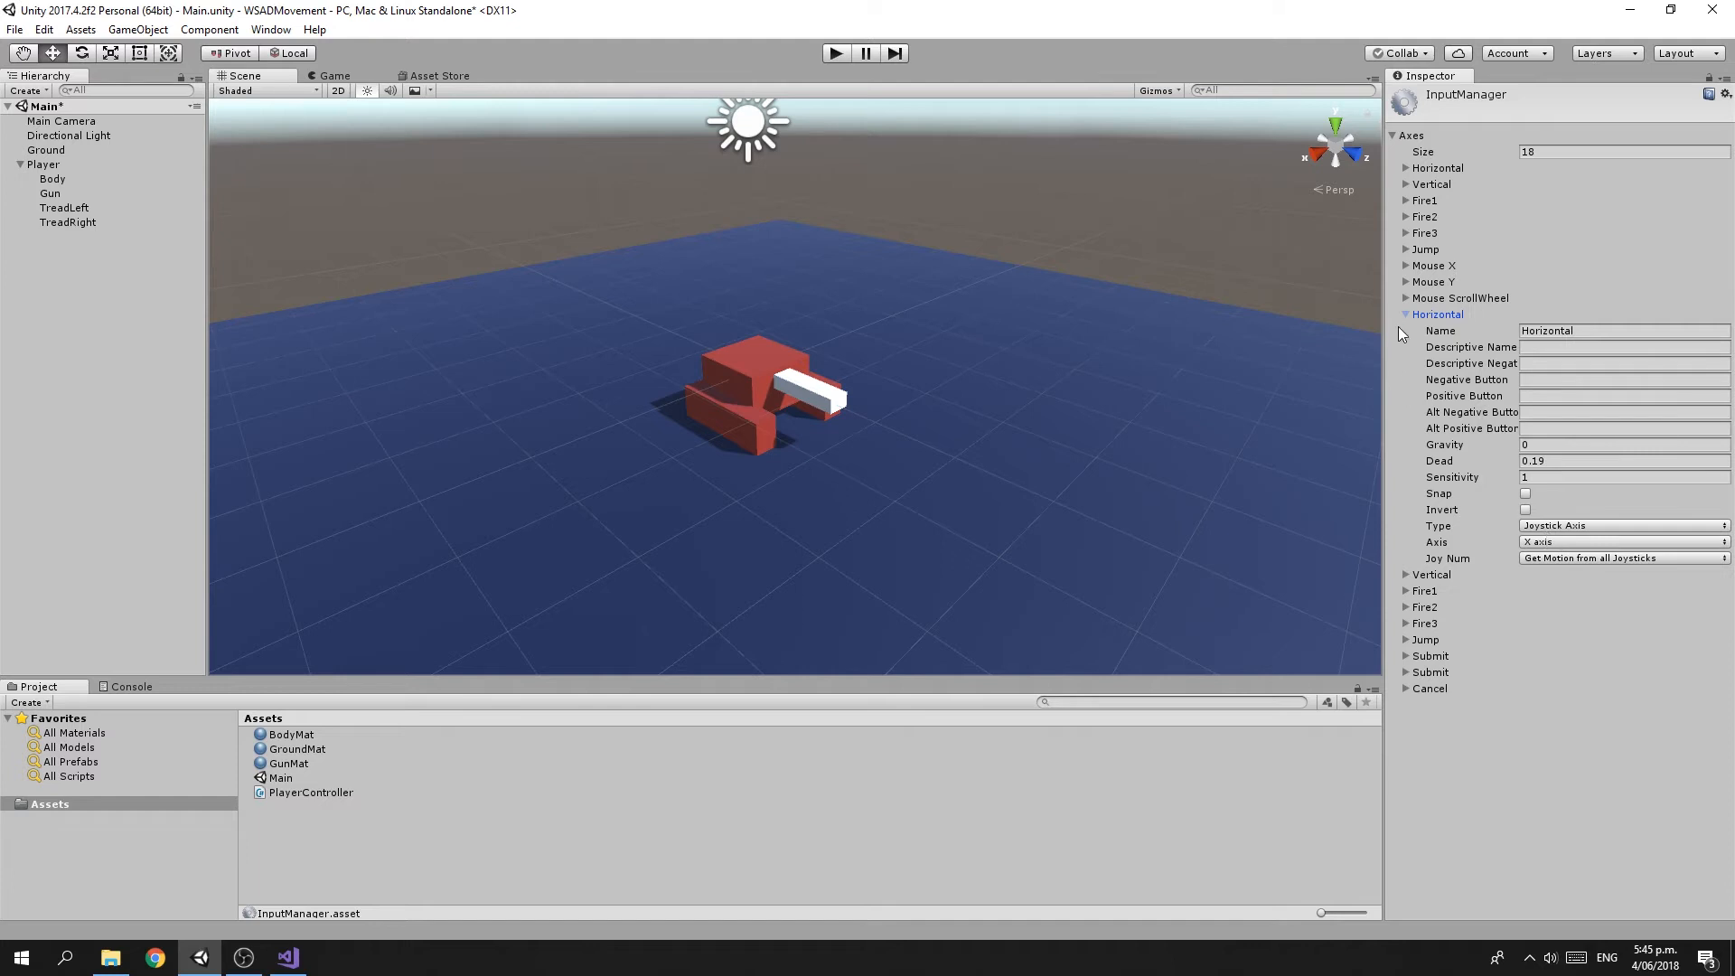
{"action": "left_click", "coordinate": [1406, 315]}
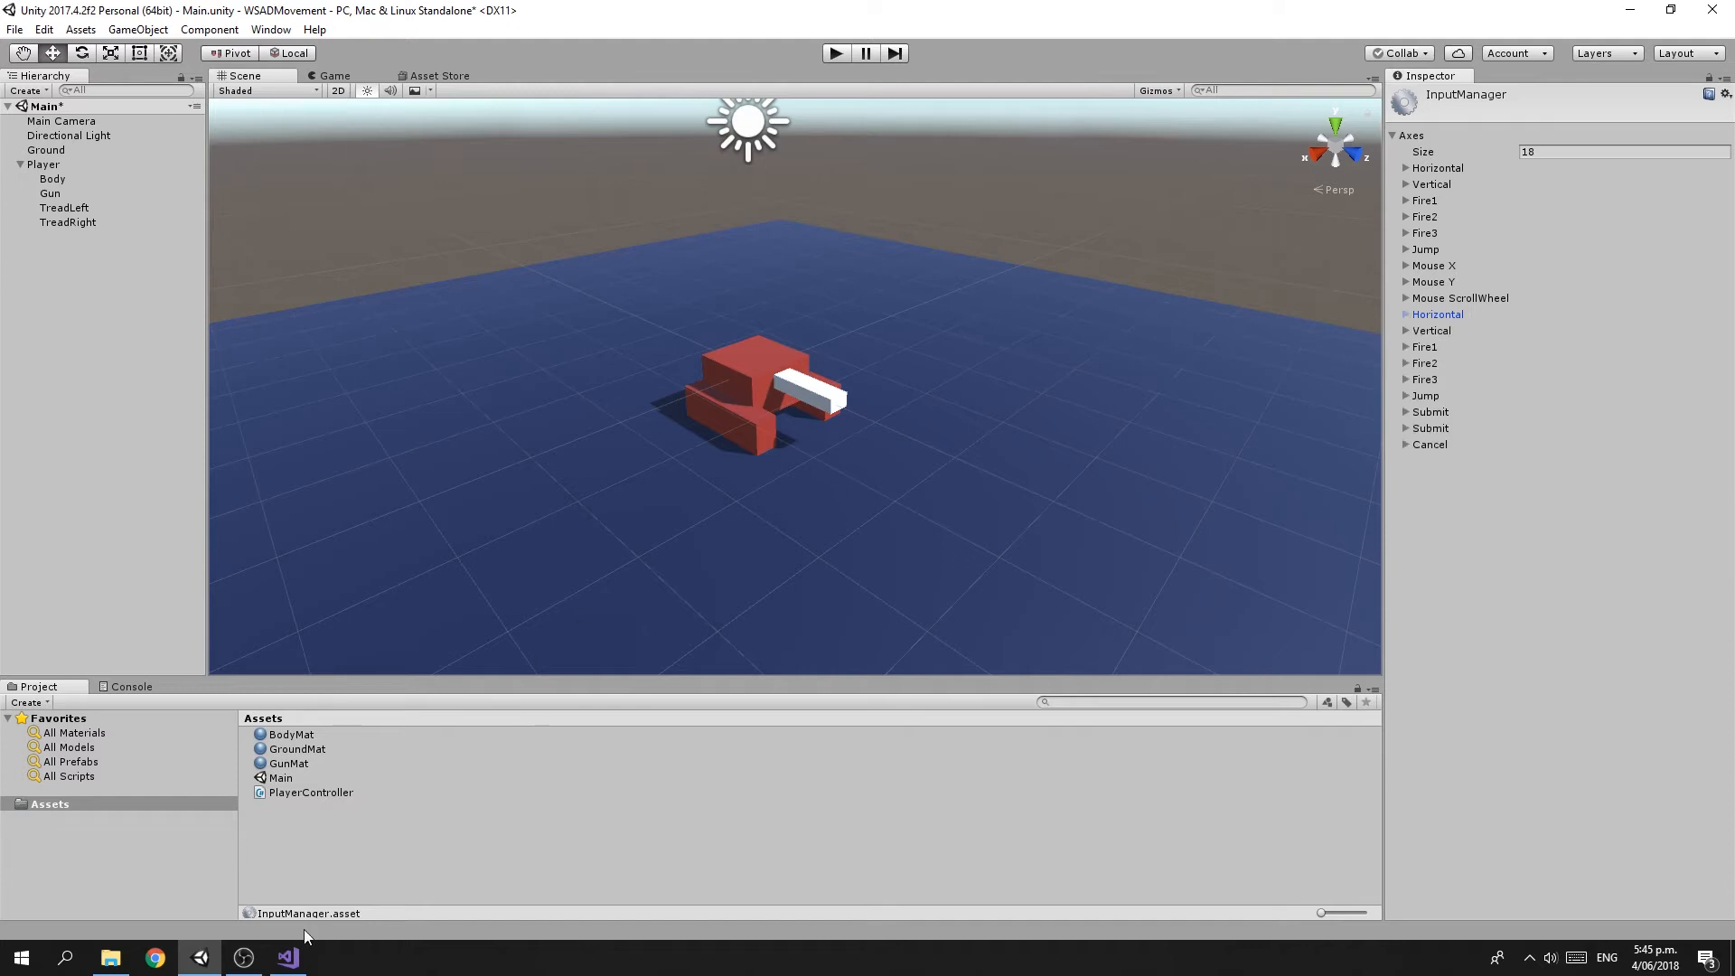
Check the script editor briefly and return to the Unity scene
{"action": "left_click", "coordinate": [287, 958]}
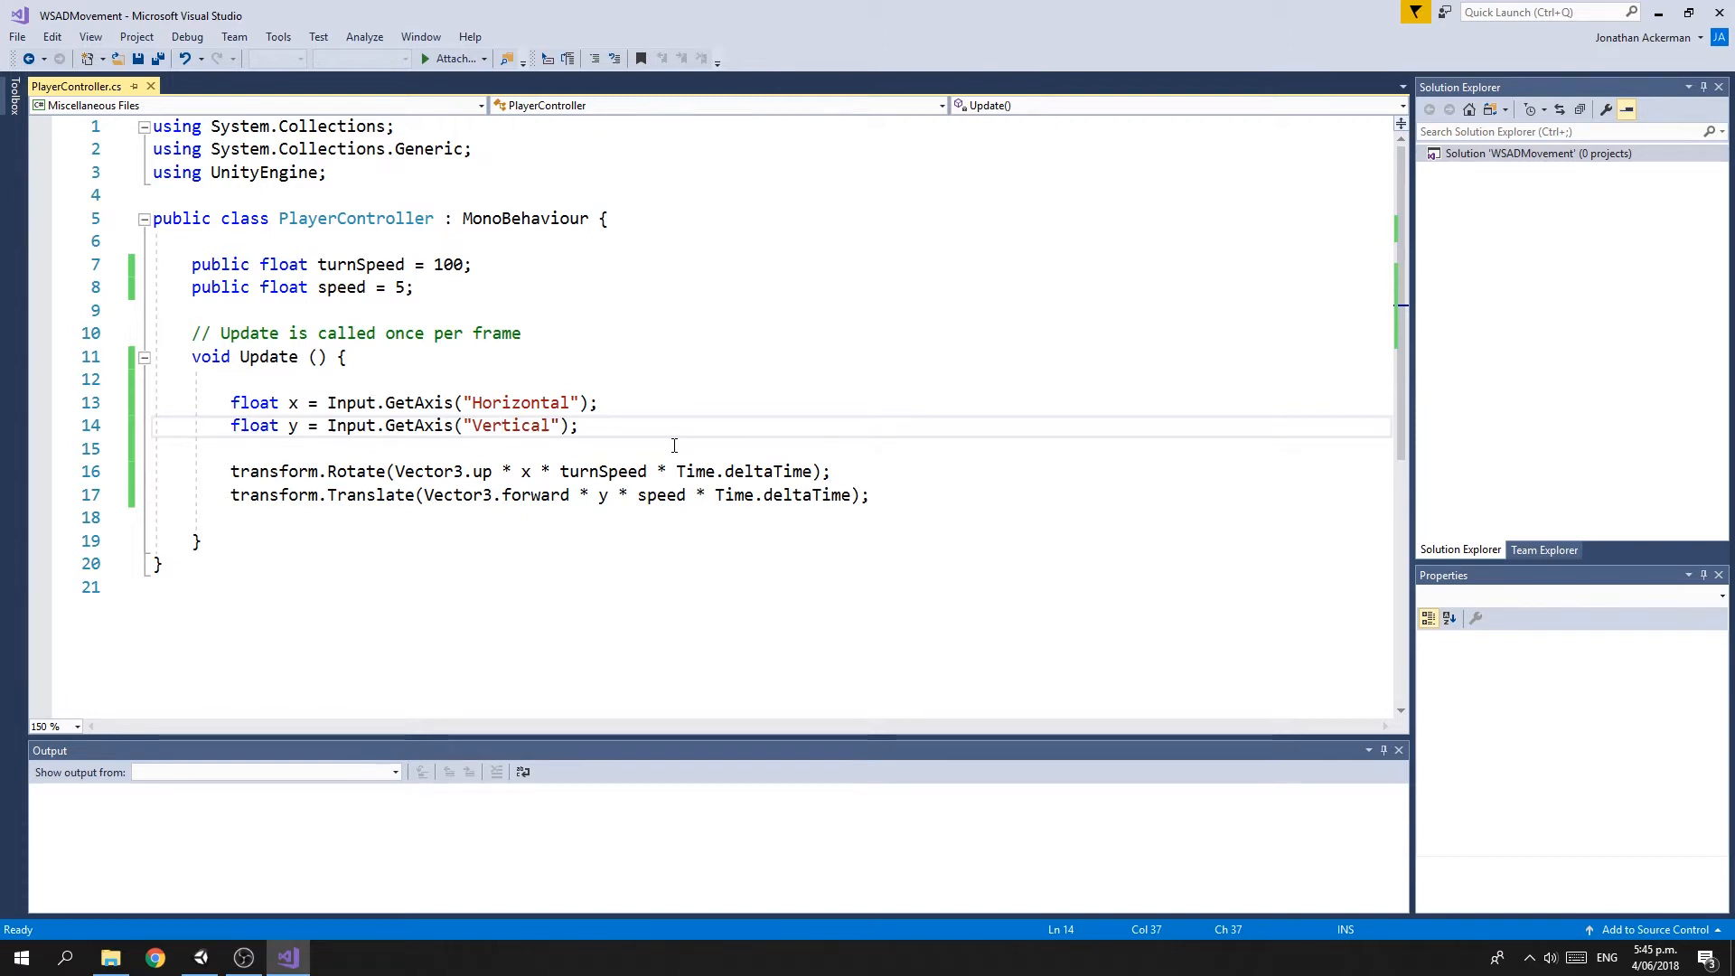
{"action": "mouse_move", "coordinate": [398, 320]}
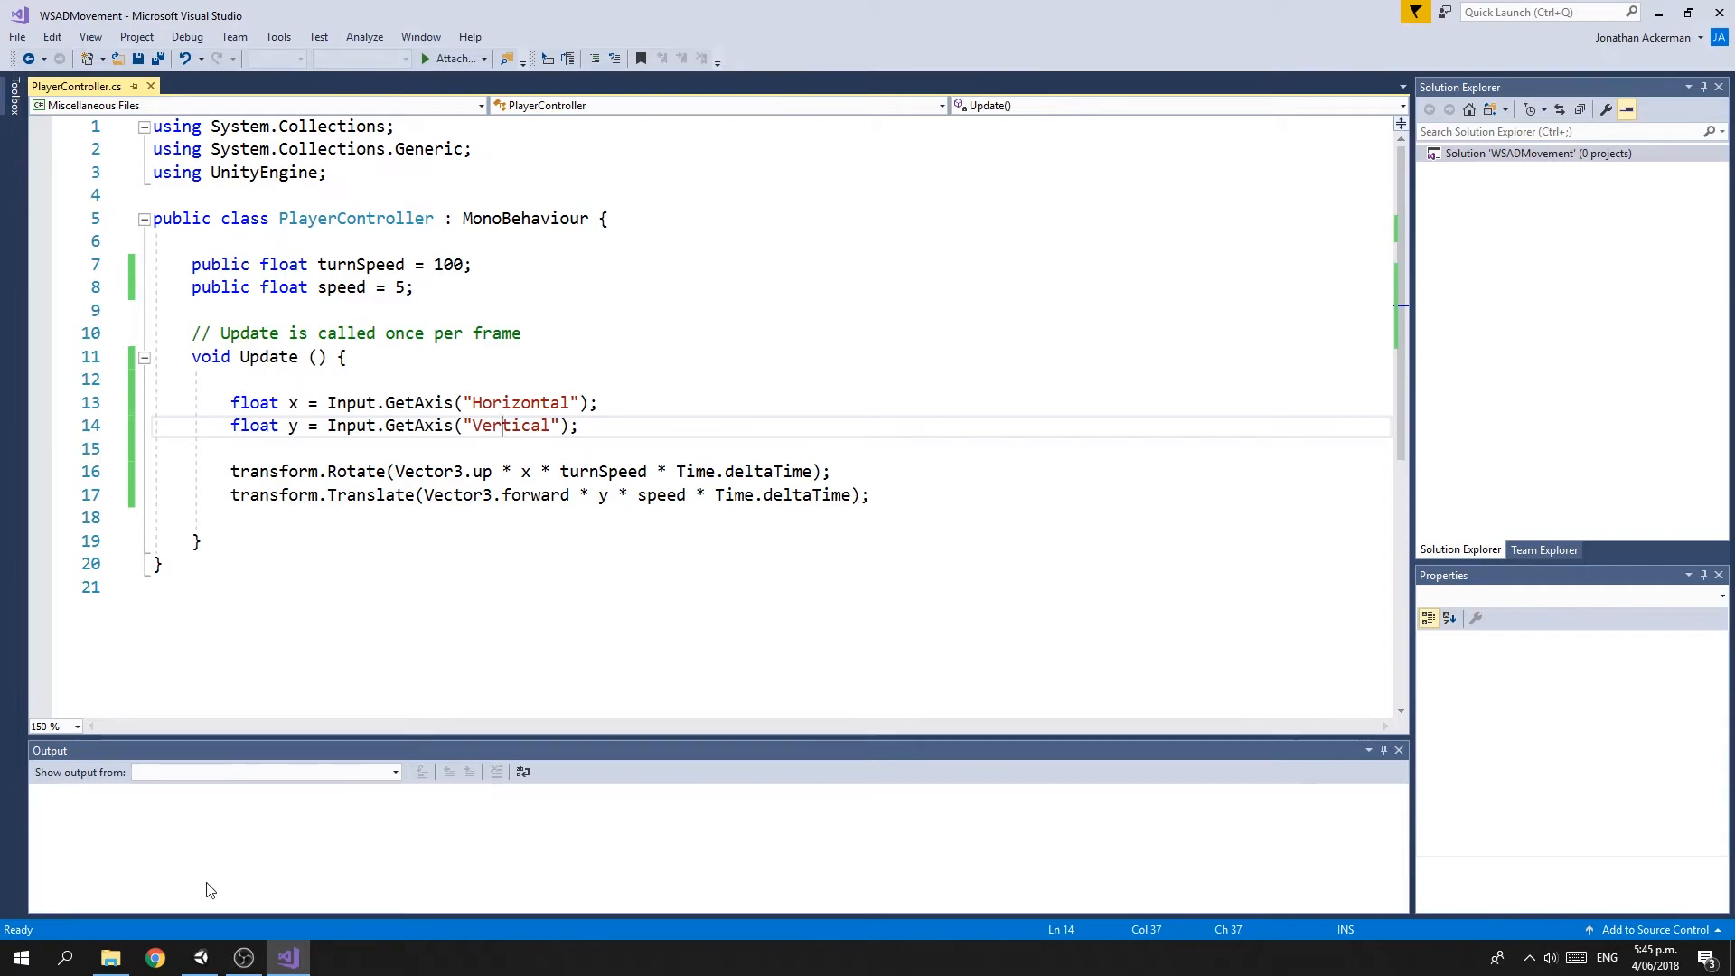
{"action": "left_click", "coordinate": [201, 958]}
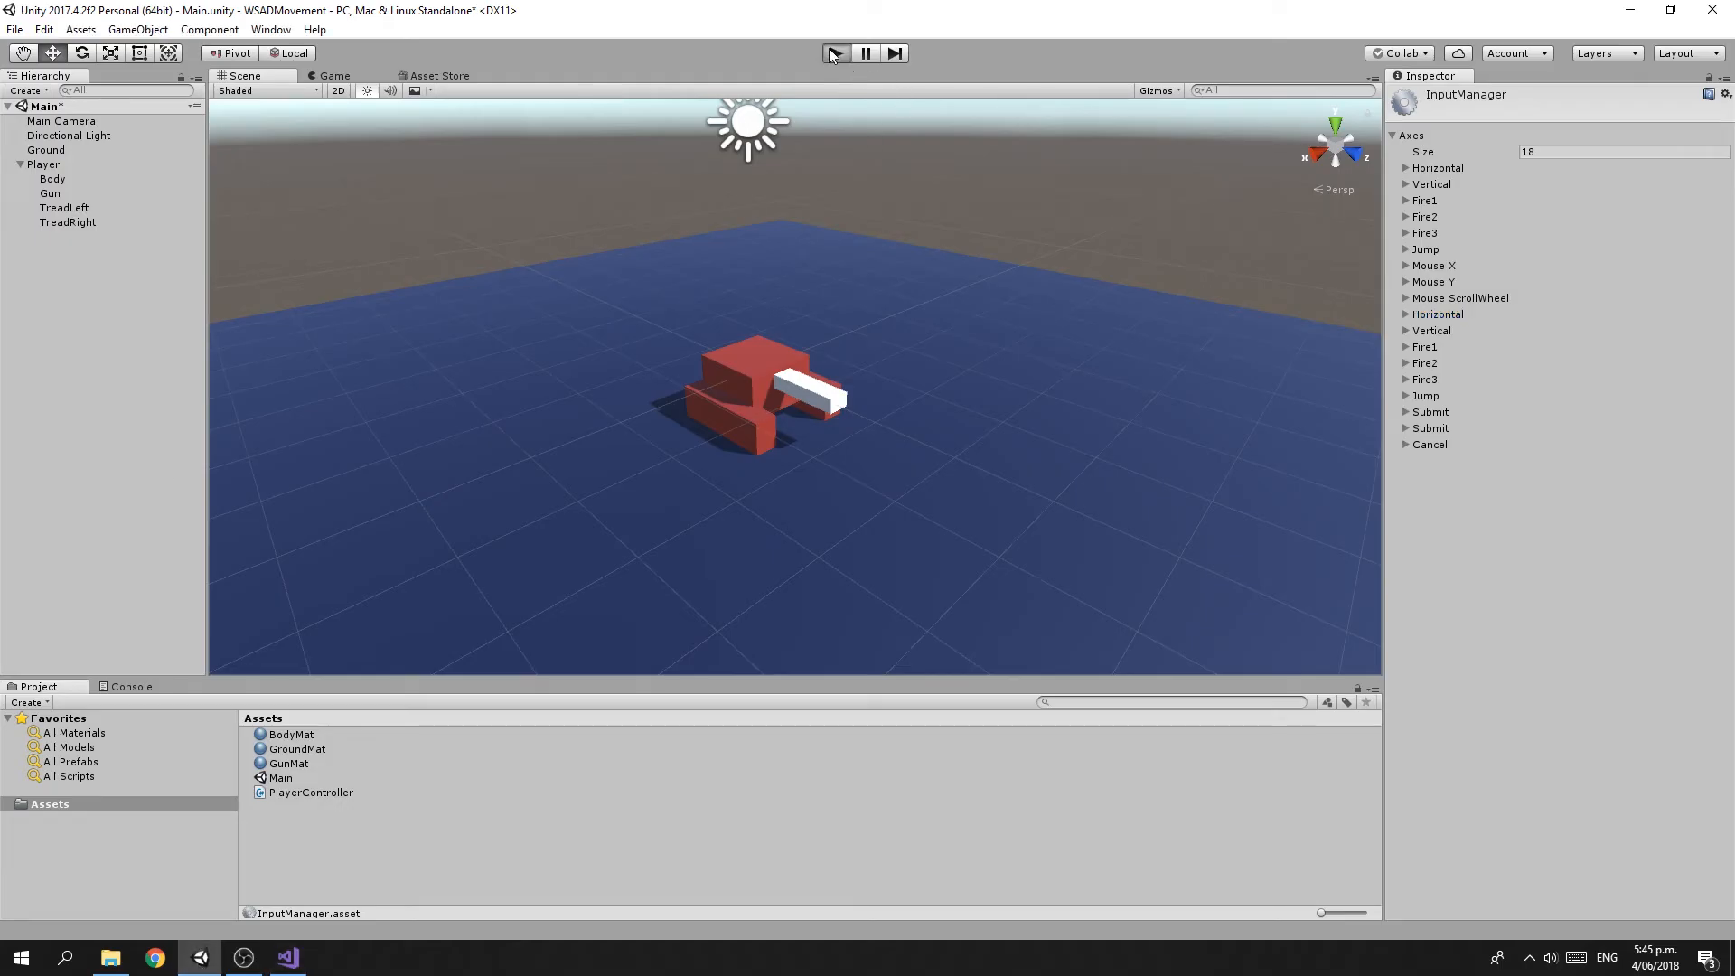
Test-play the tank scene, stop it, and select the Main Camera object
{"action": "left_click", "coordinate": [833, 53]}
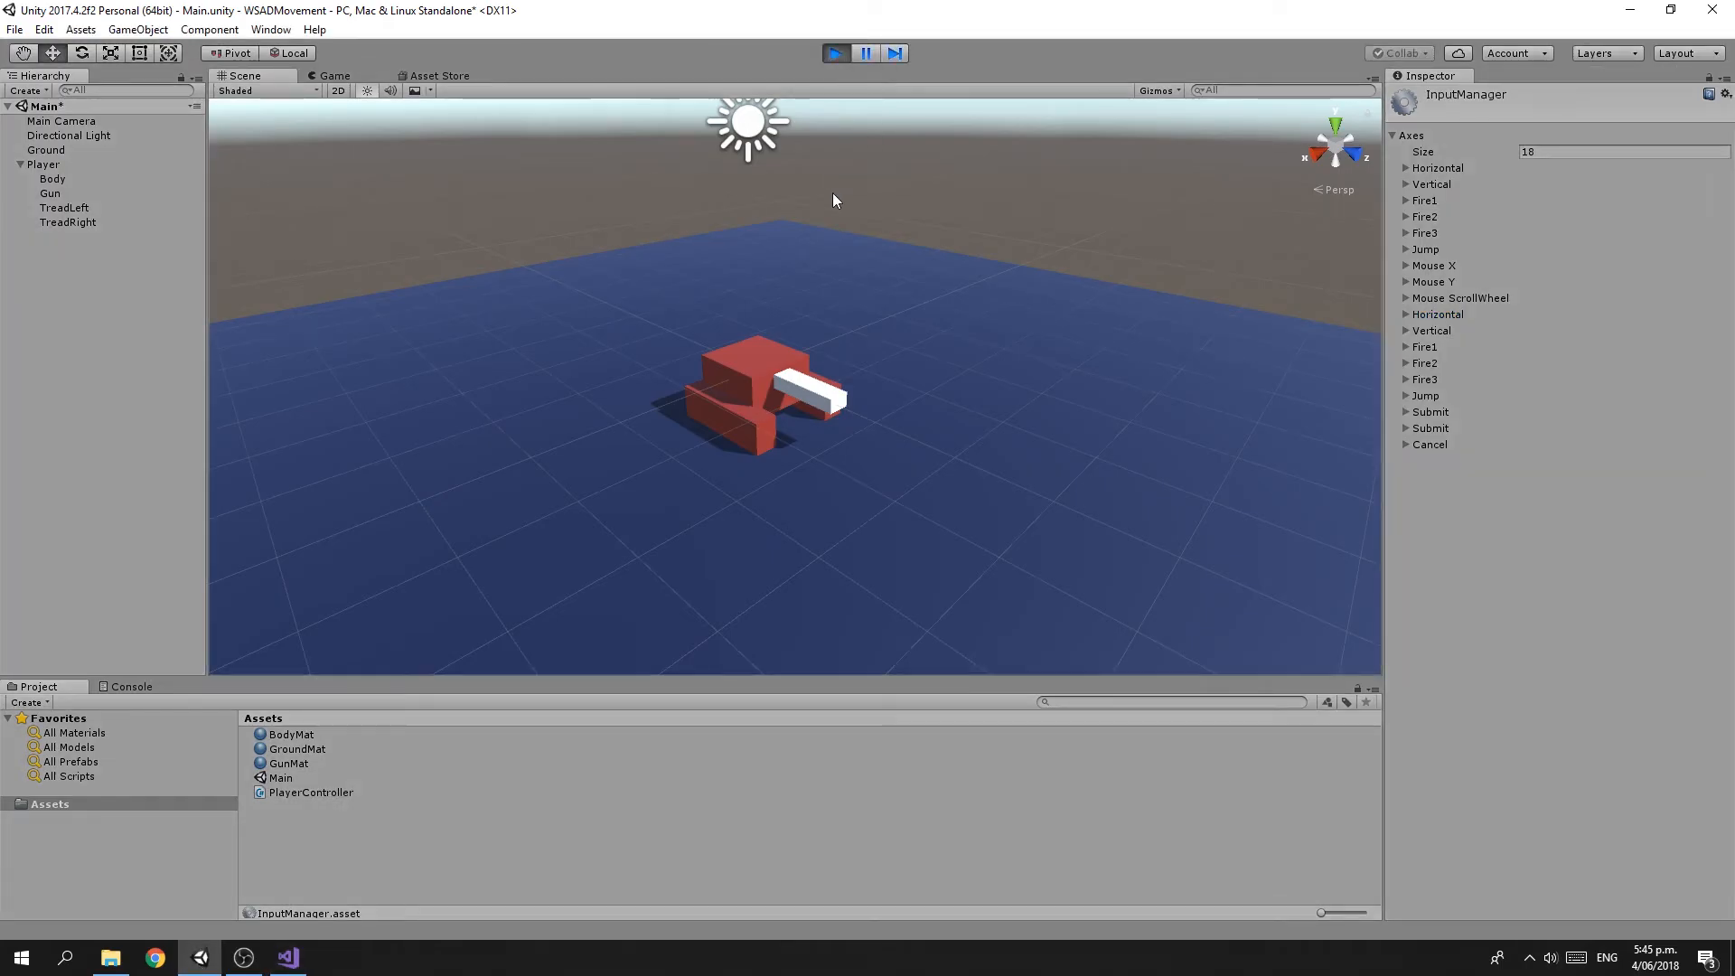
{"action": "left_click", "coordinate": [333, 76]}
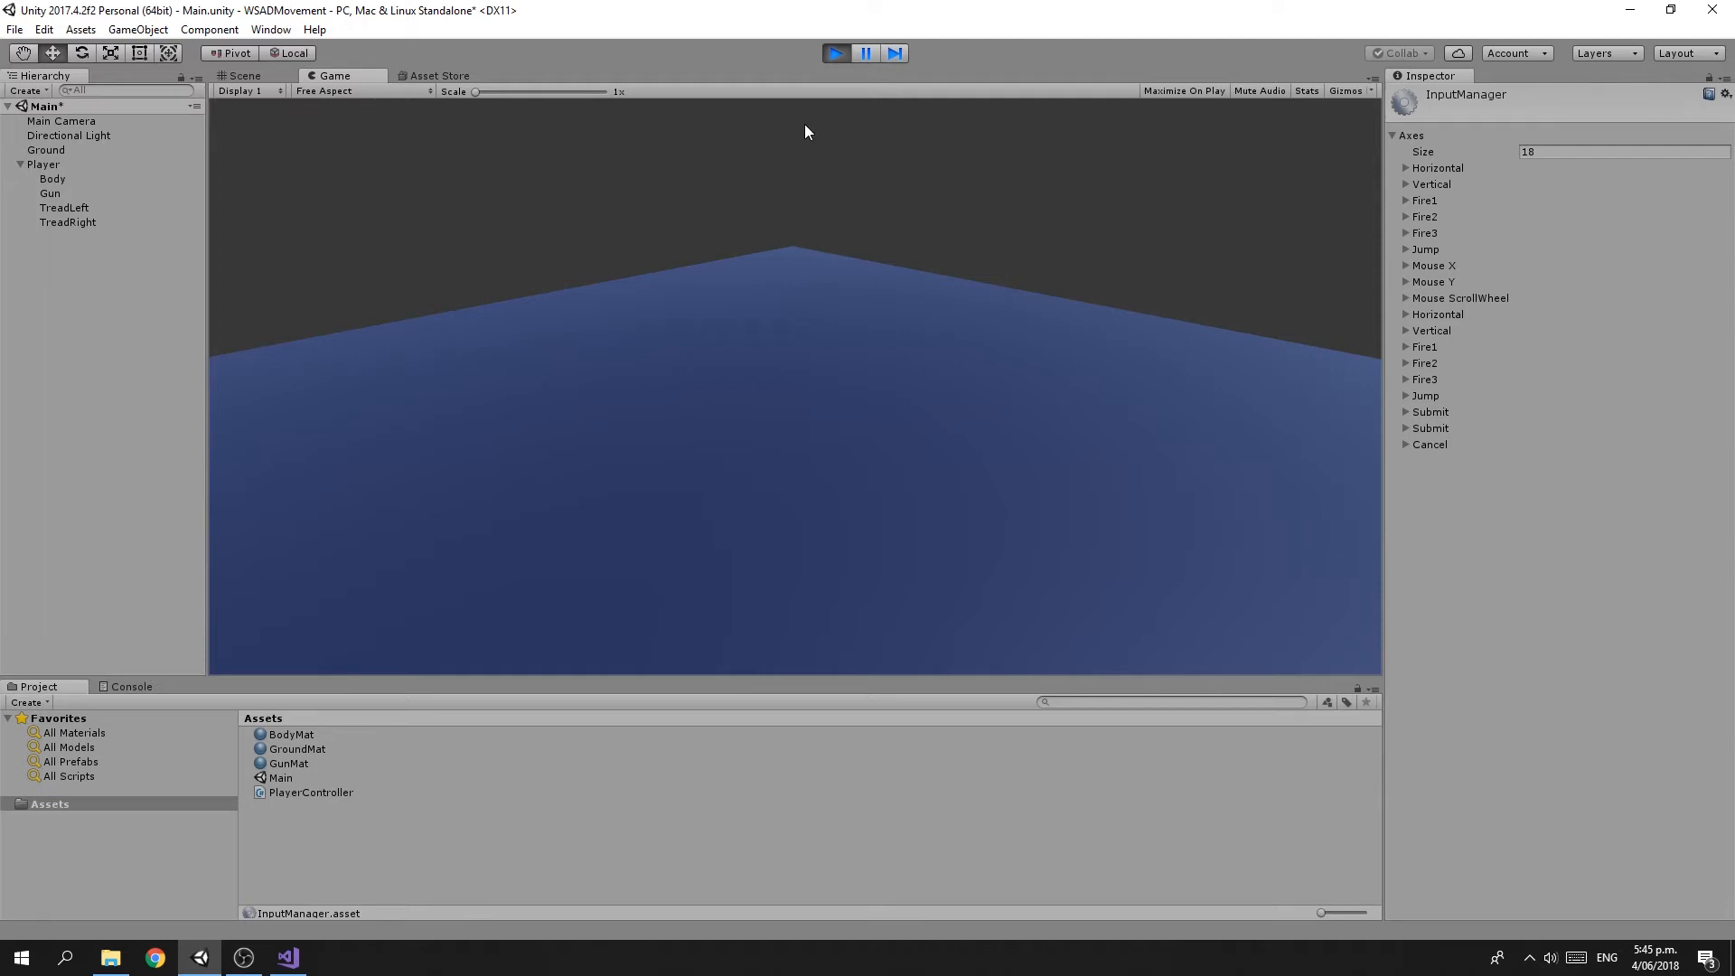
{"action": "left_click", "coordinate": [244, 76]}
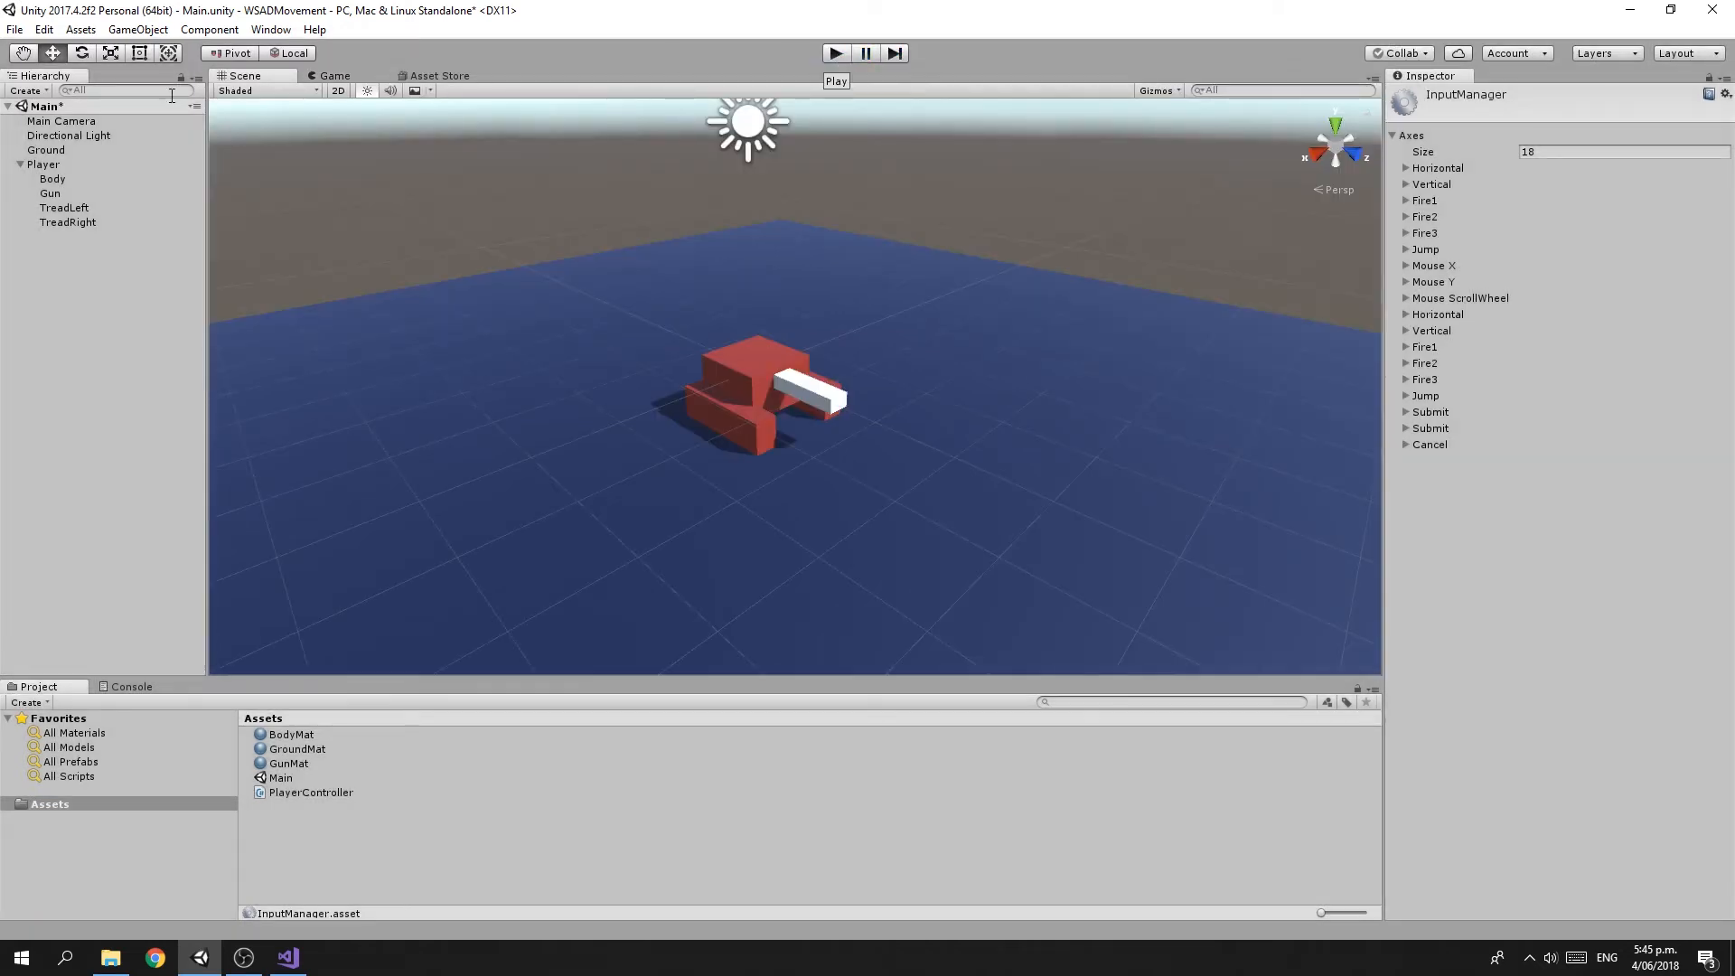
{"action": "left_click", "coordinate": [62, 121]}
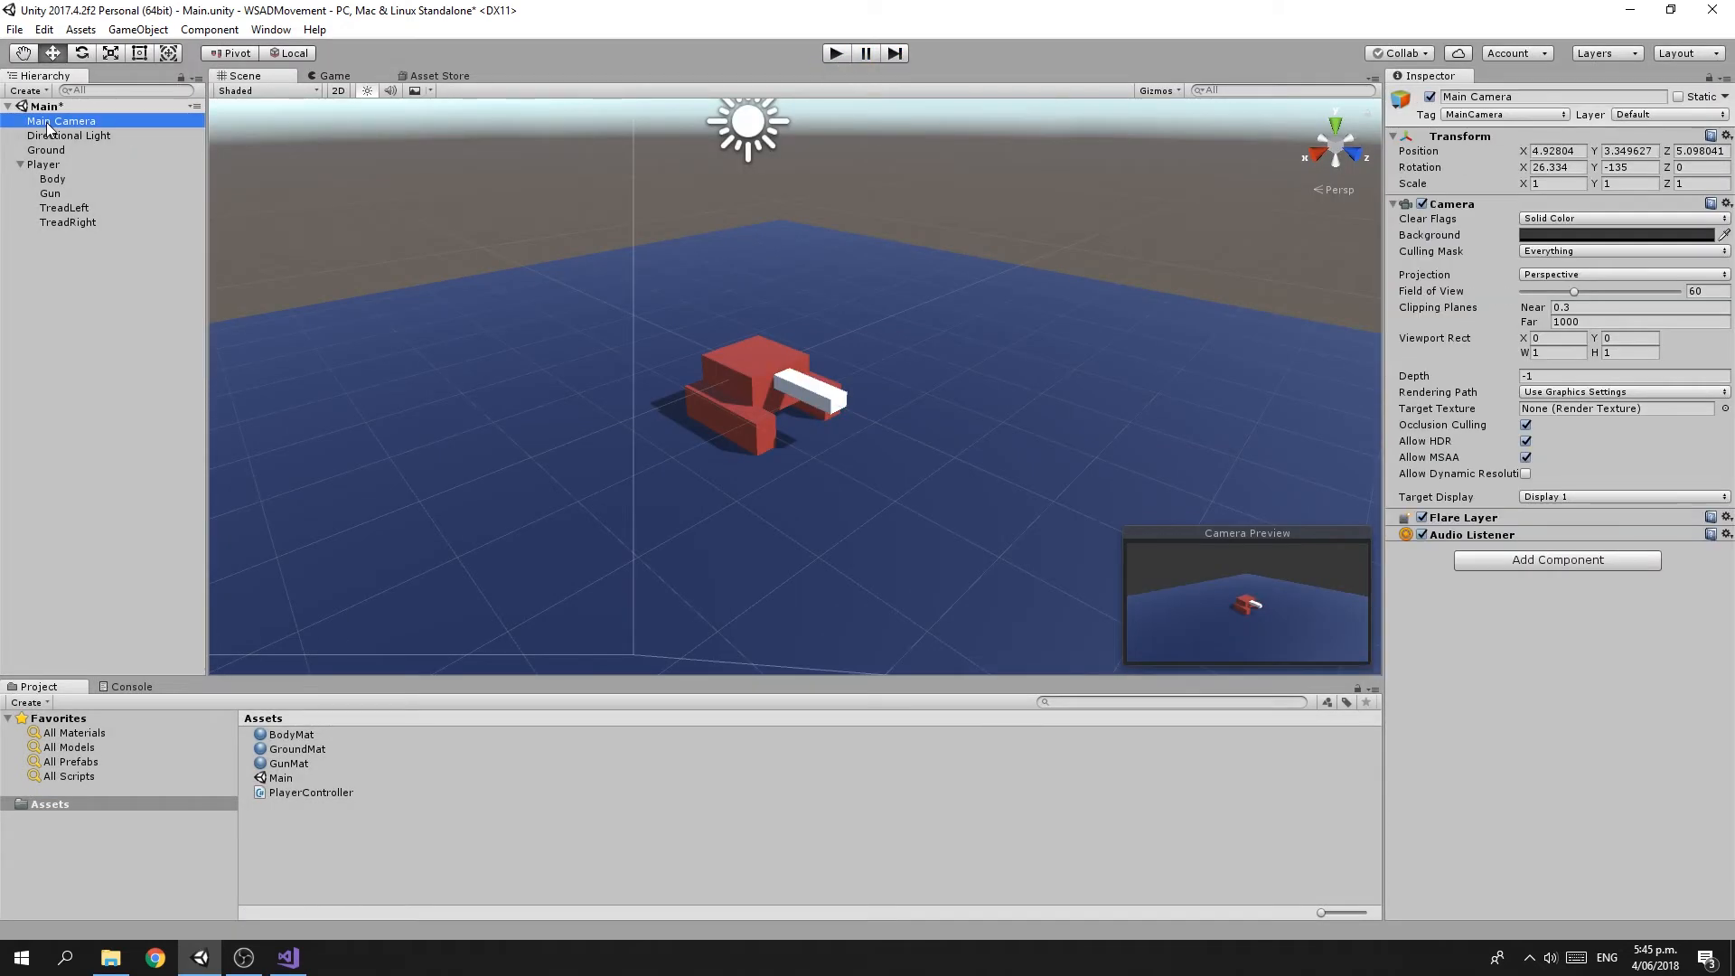
Add a new C# script named LookAtCamera to Main Camera via Add Component
{"action": "left_click", "coordinate": [1556, 558]}
{"action": "type", "text": "Script"}
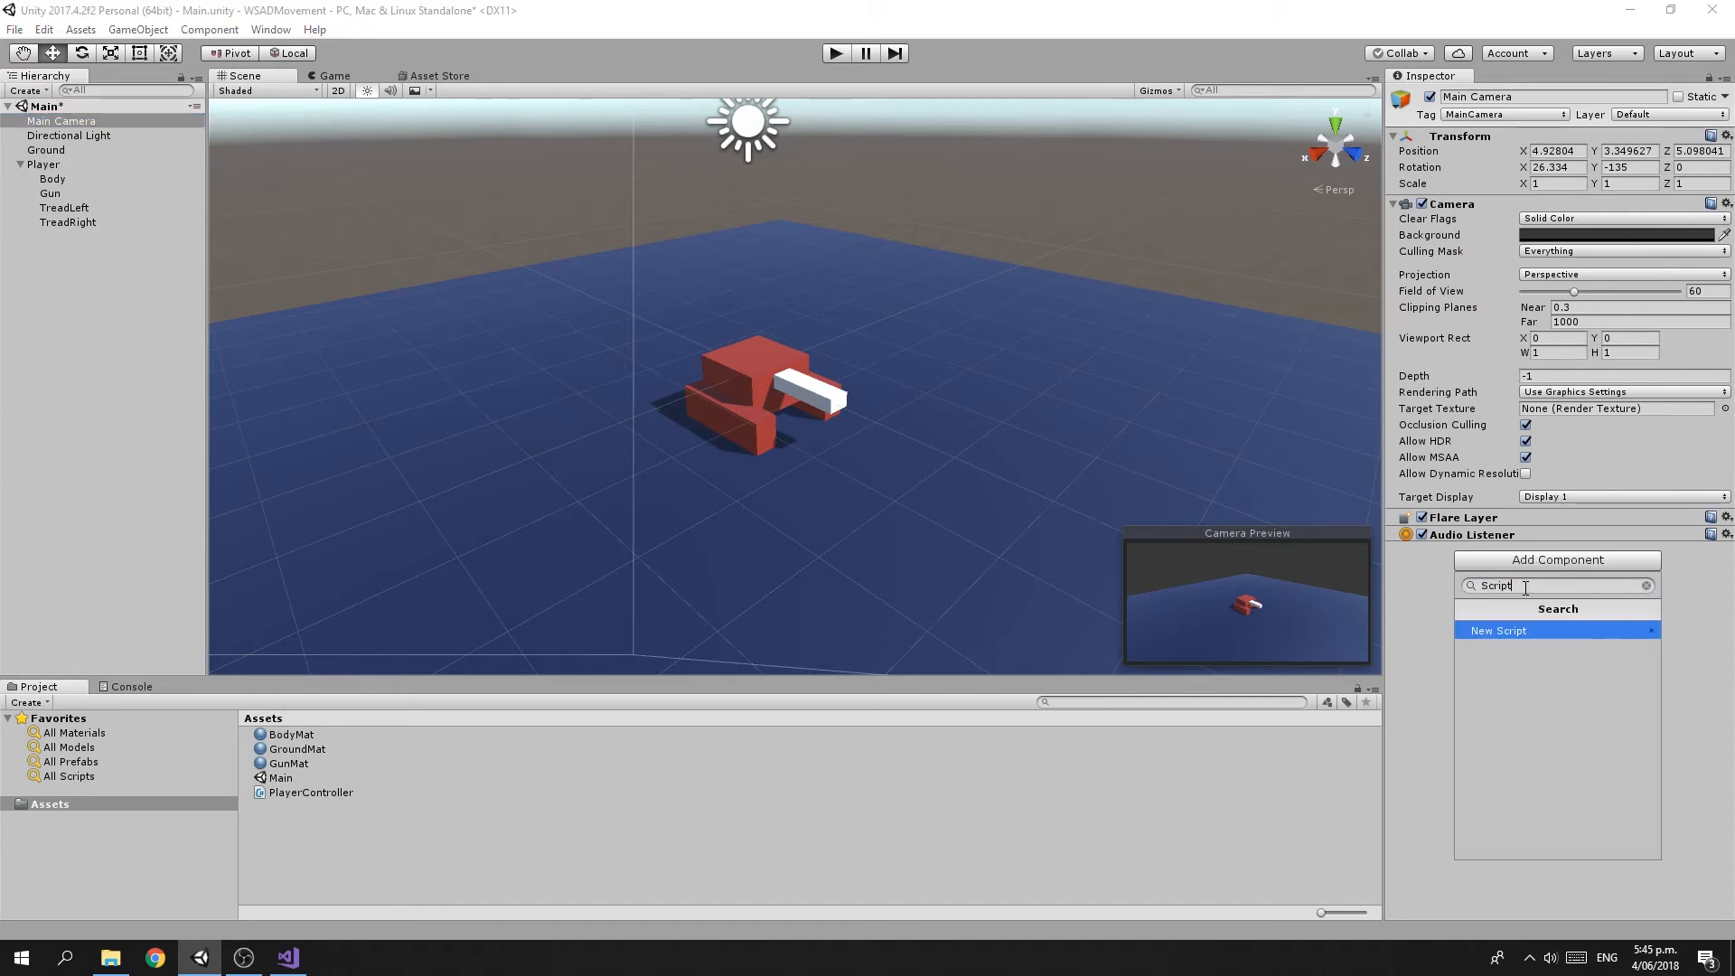
{"action": "type", "text": "Lok"}
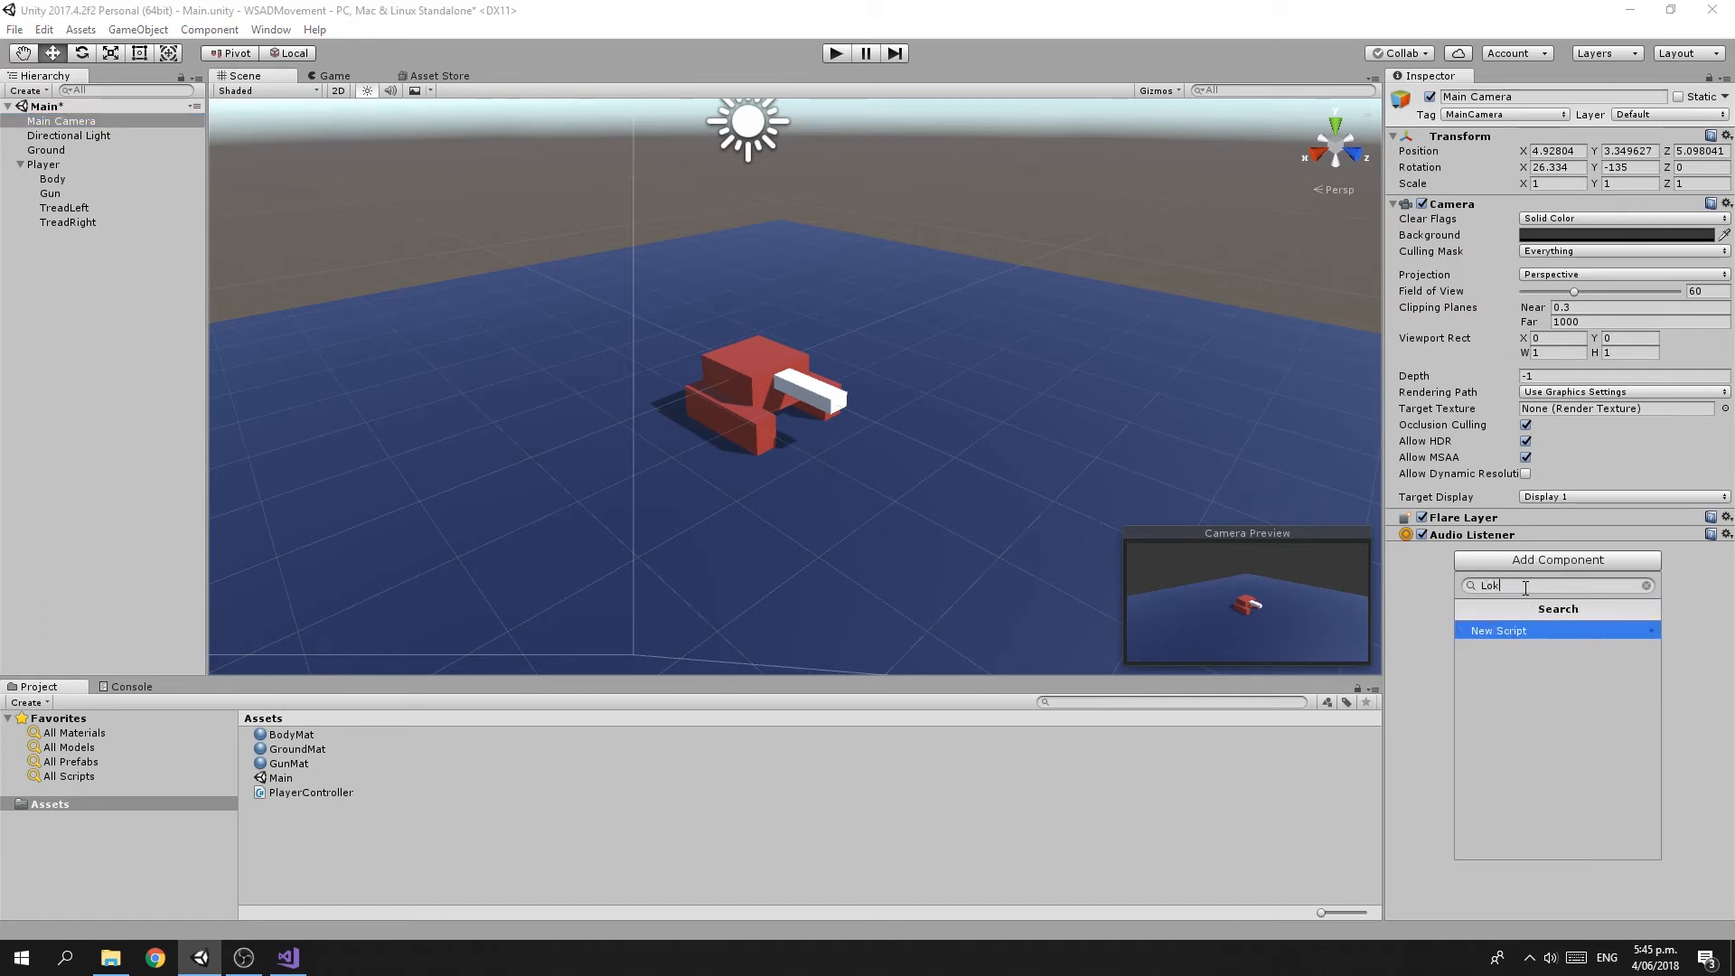
{"action": "type", "text": "L"}
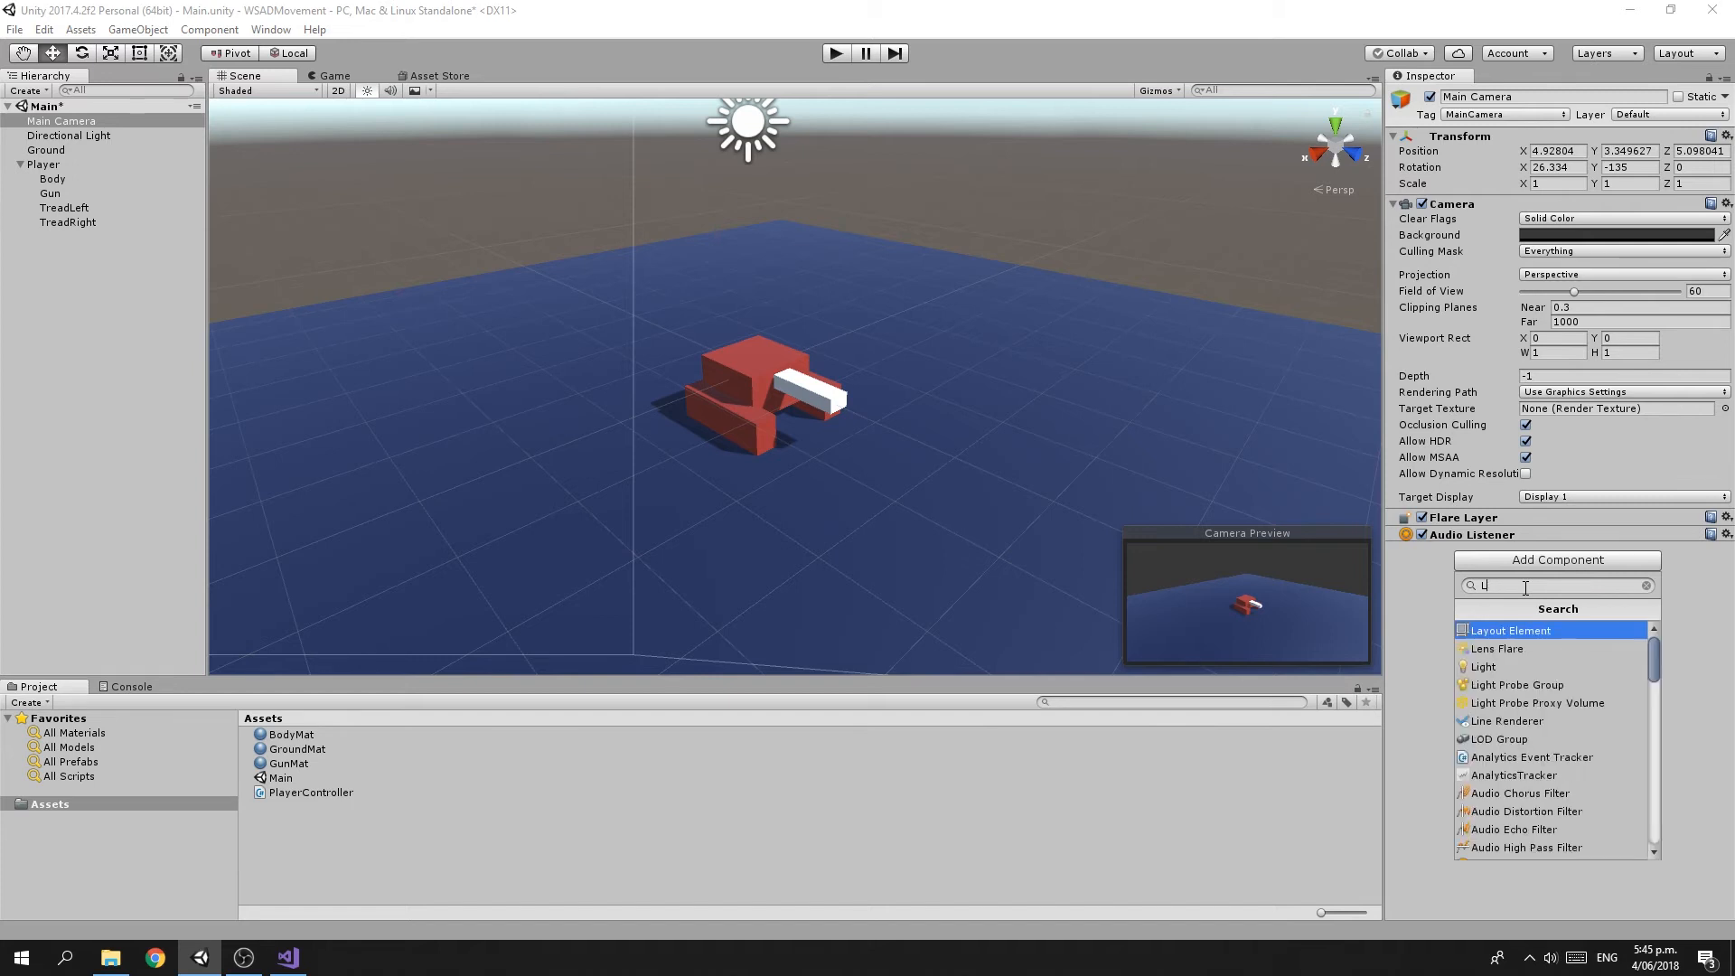
{"action": "type", "text": "ookAtCamera"}
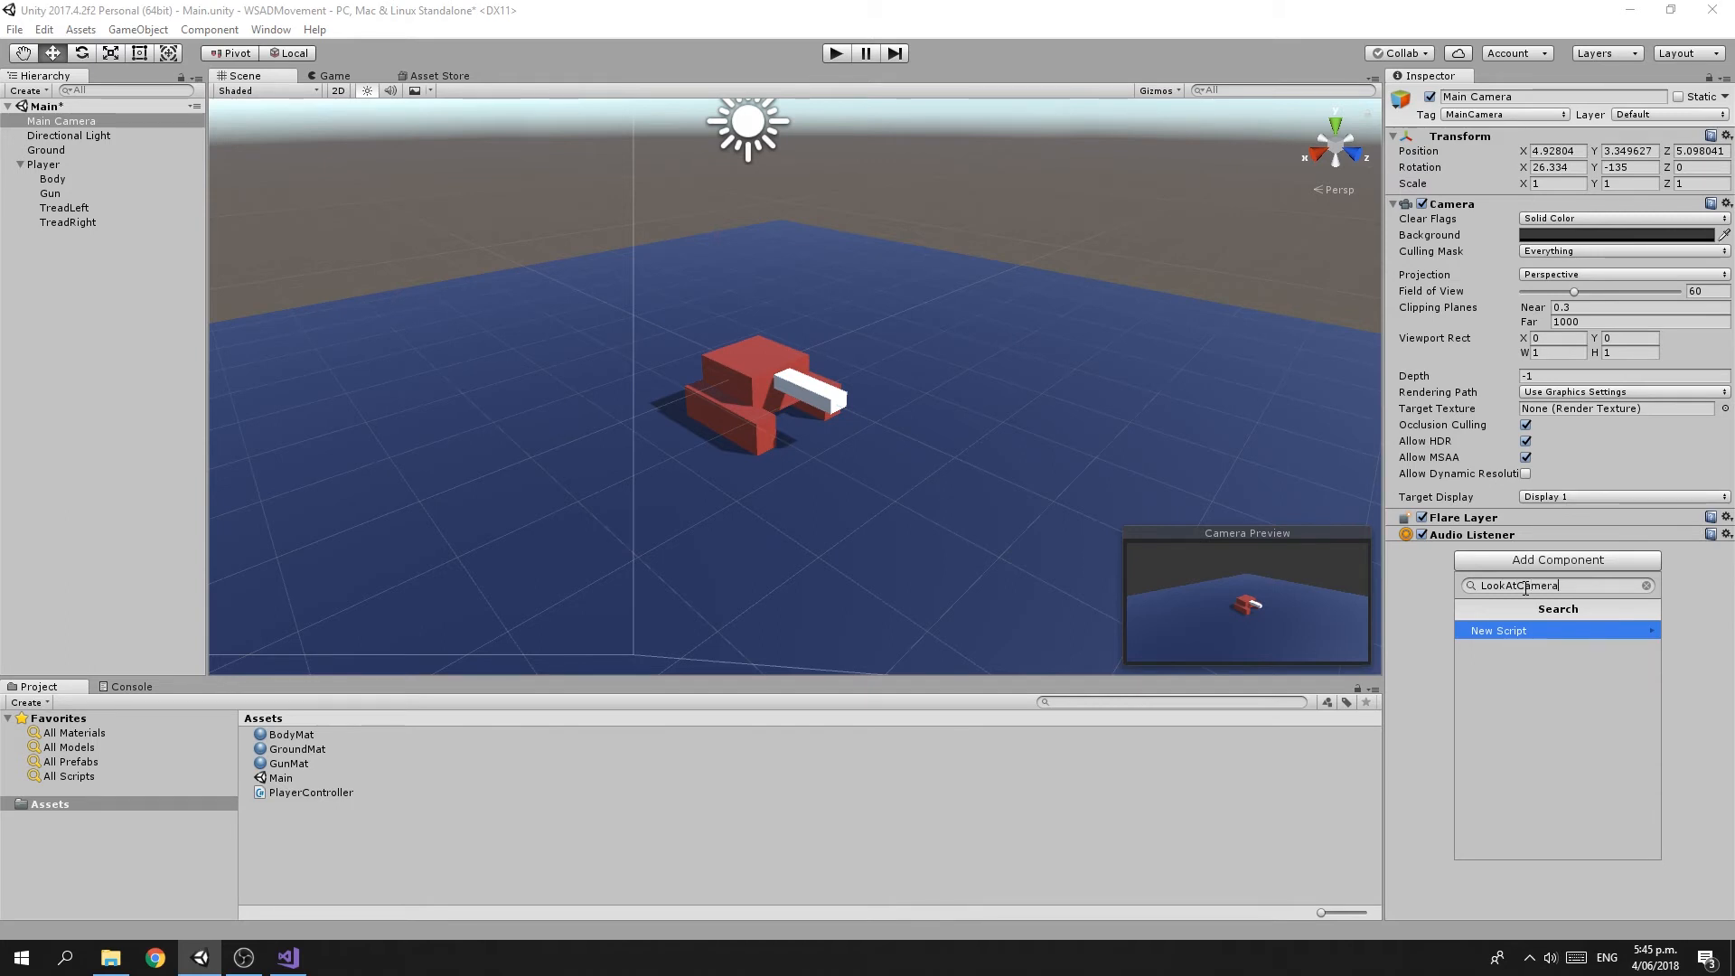
{"action": "left_click", "coordinate": [1498, 630]}
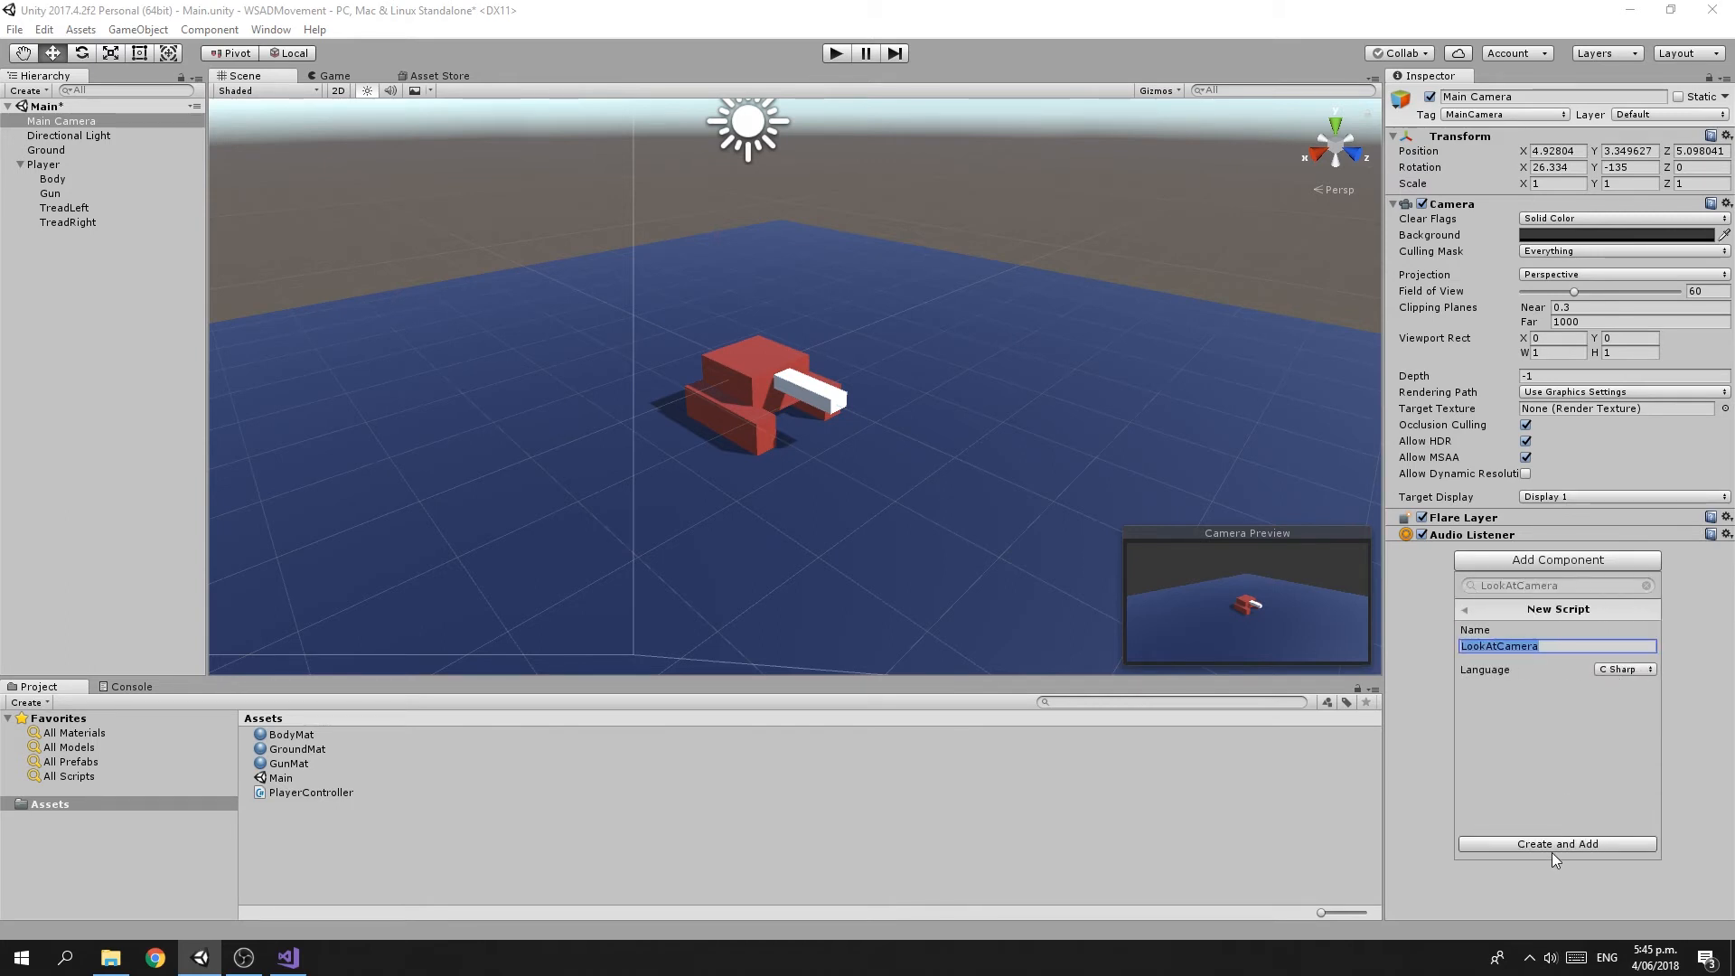
{"action": "left_click", "coordinate": [1557, 844]}
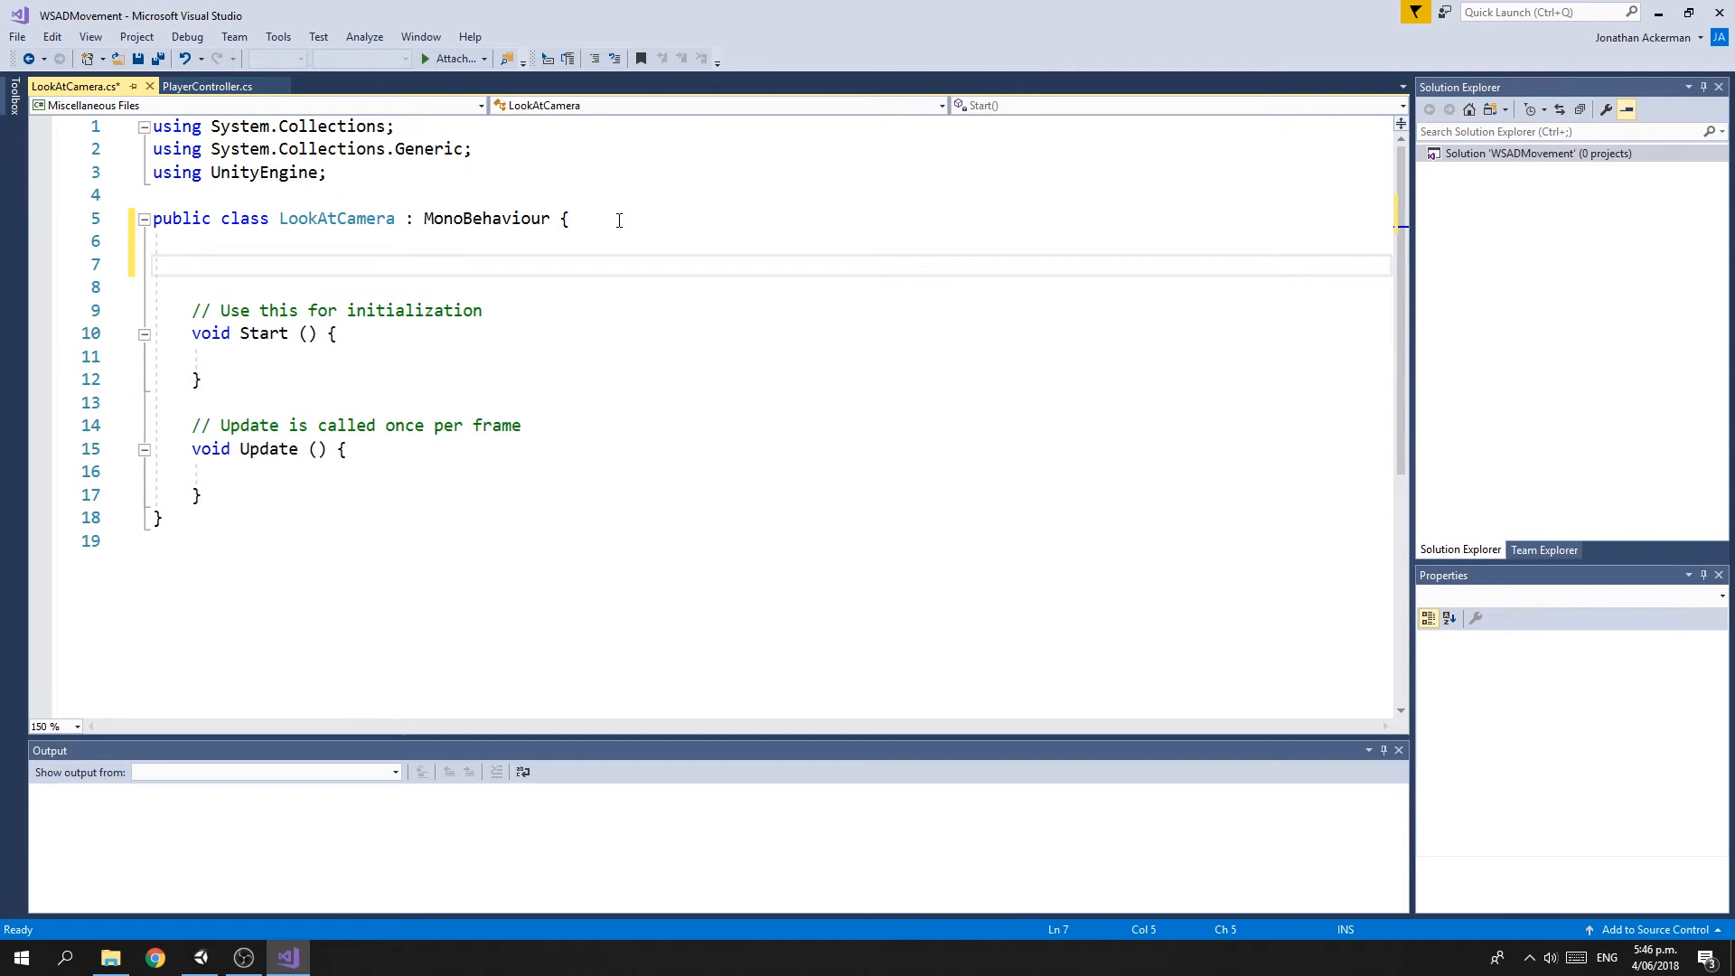
Declare a public Transform target field in LookAtCamera
{"action": "type", "text": "publi"}
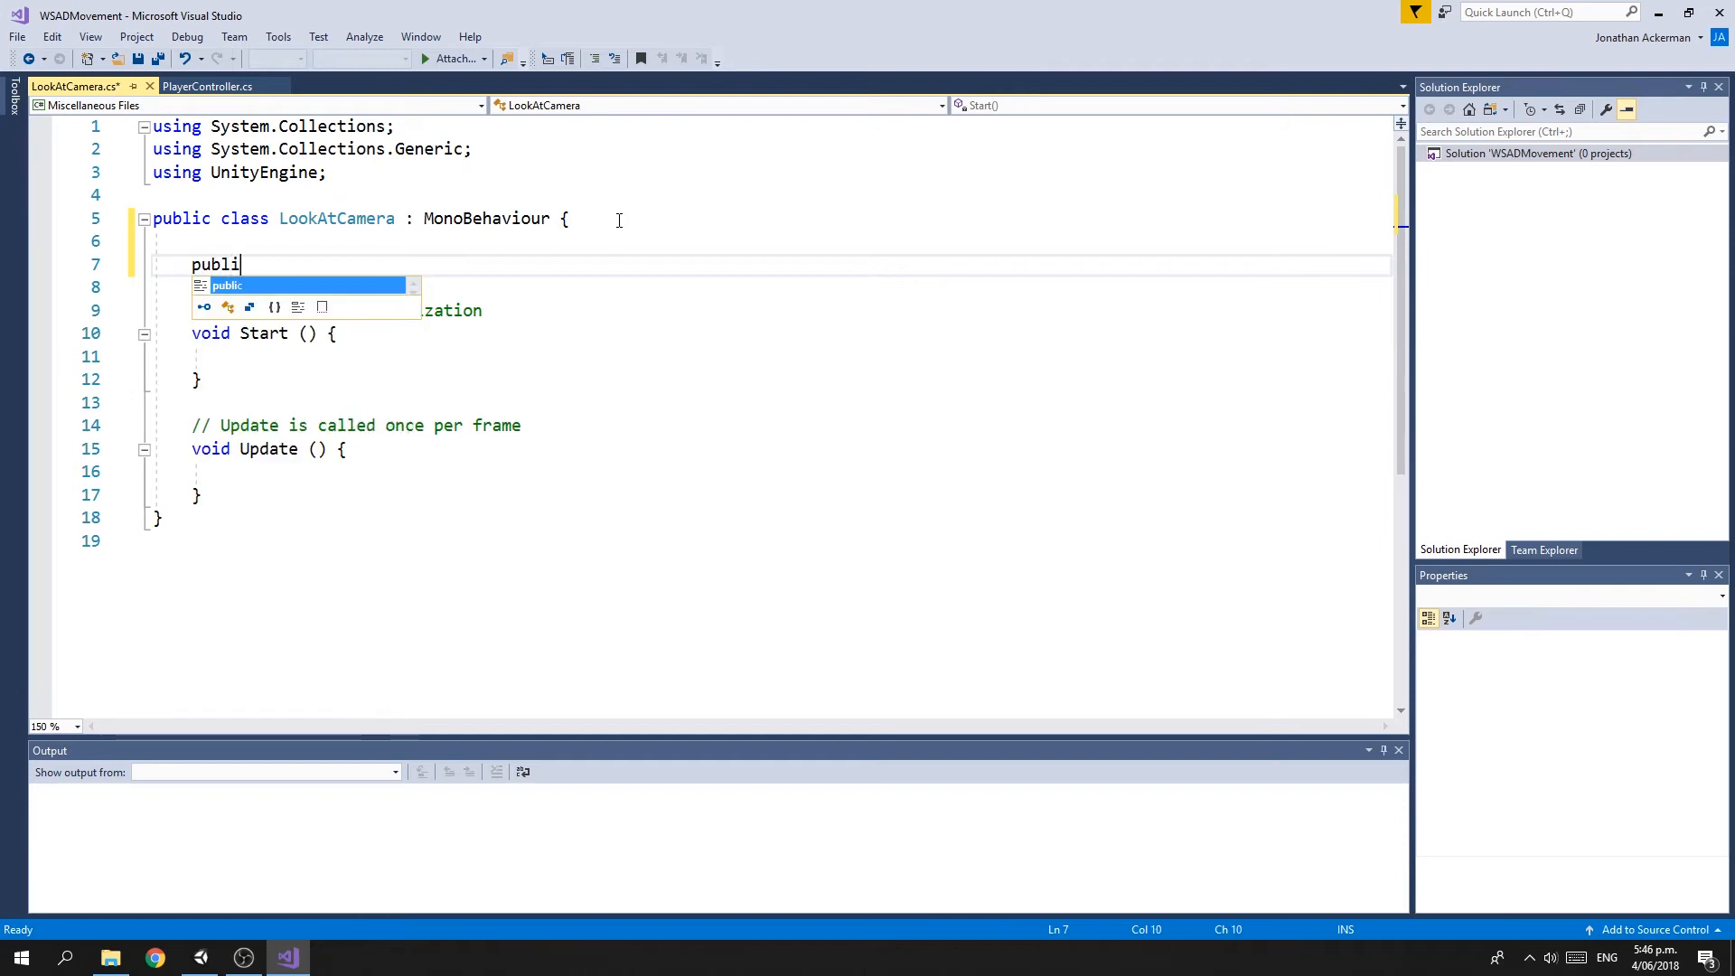
{"action": "type", "text": "c Tran"}
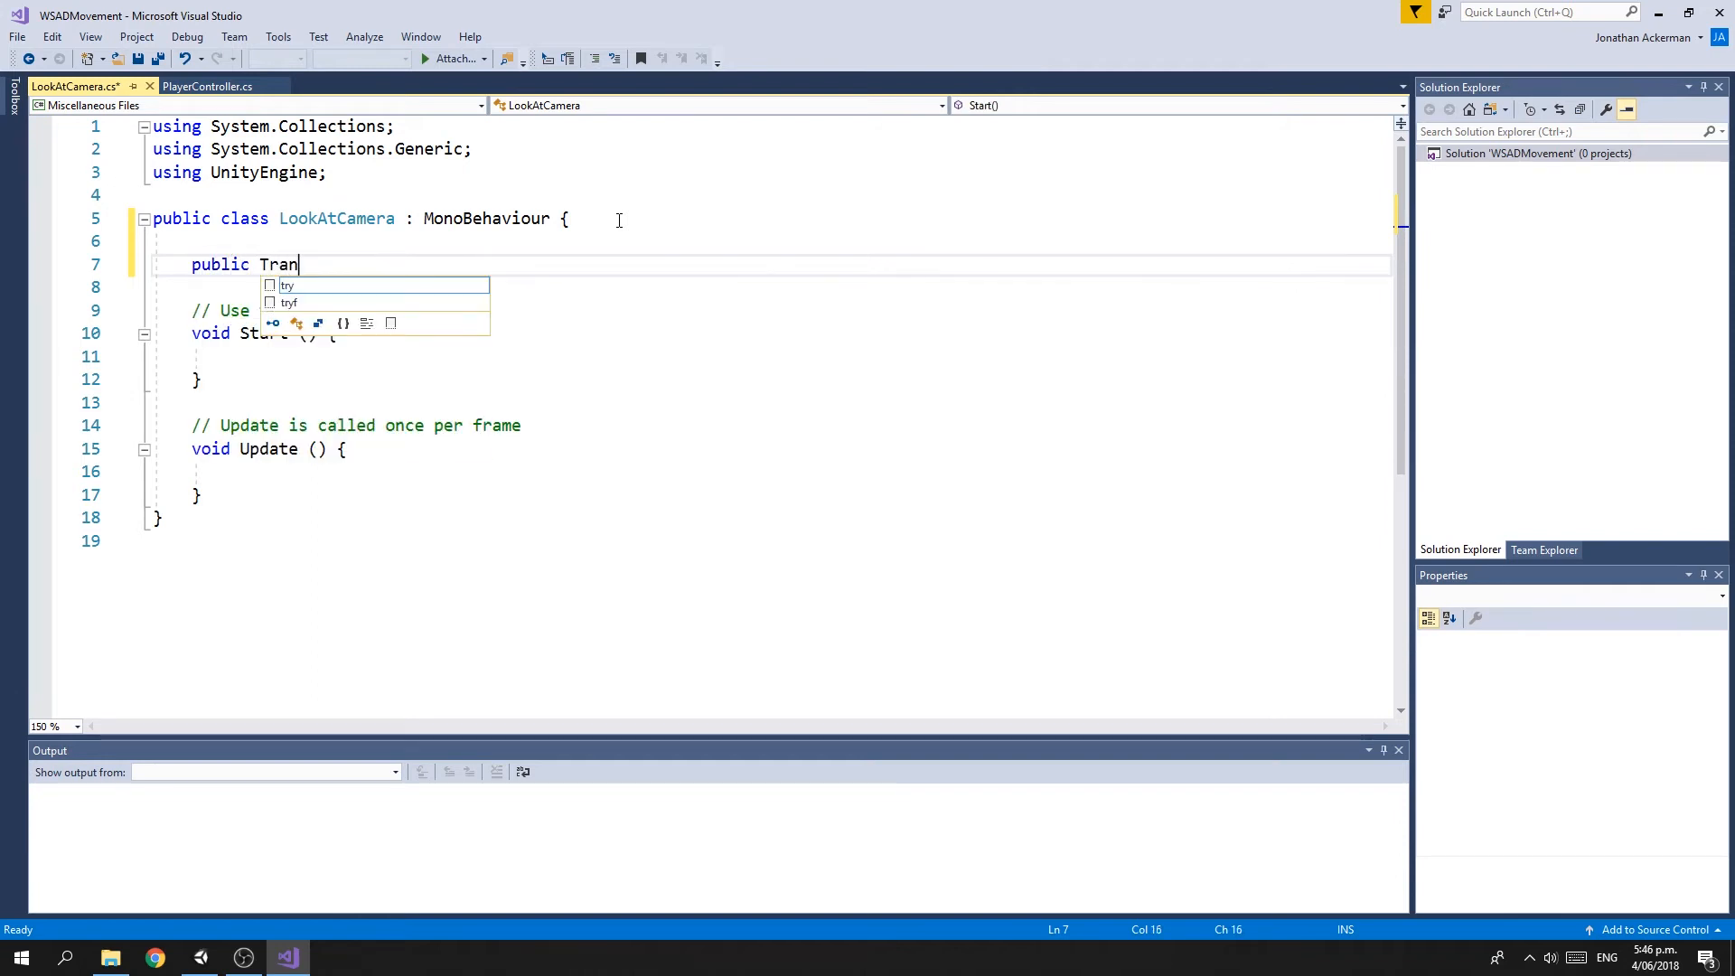
{"action": "type", "text": "sform target;"}
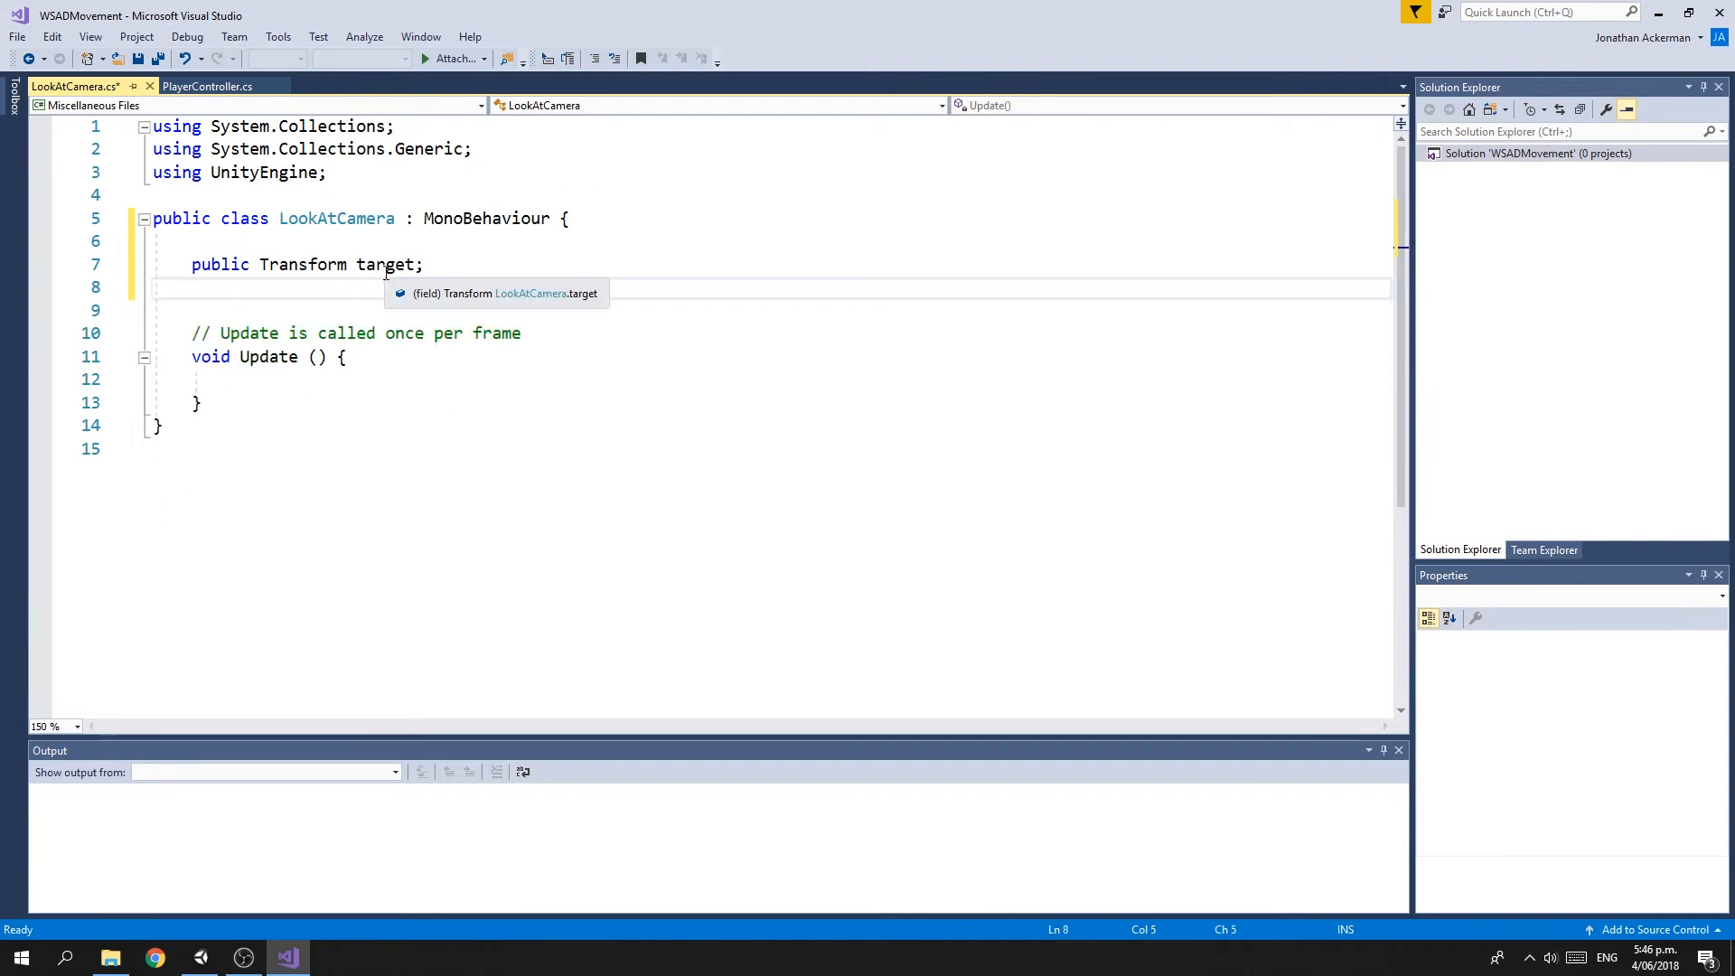
Write transform.LookAt(target); inside the Update method
{"action": "double_click", "coordinate": [383, 264]}
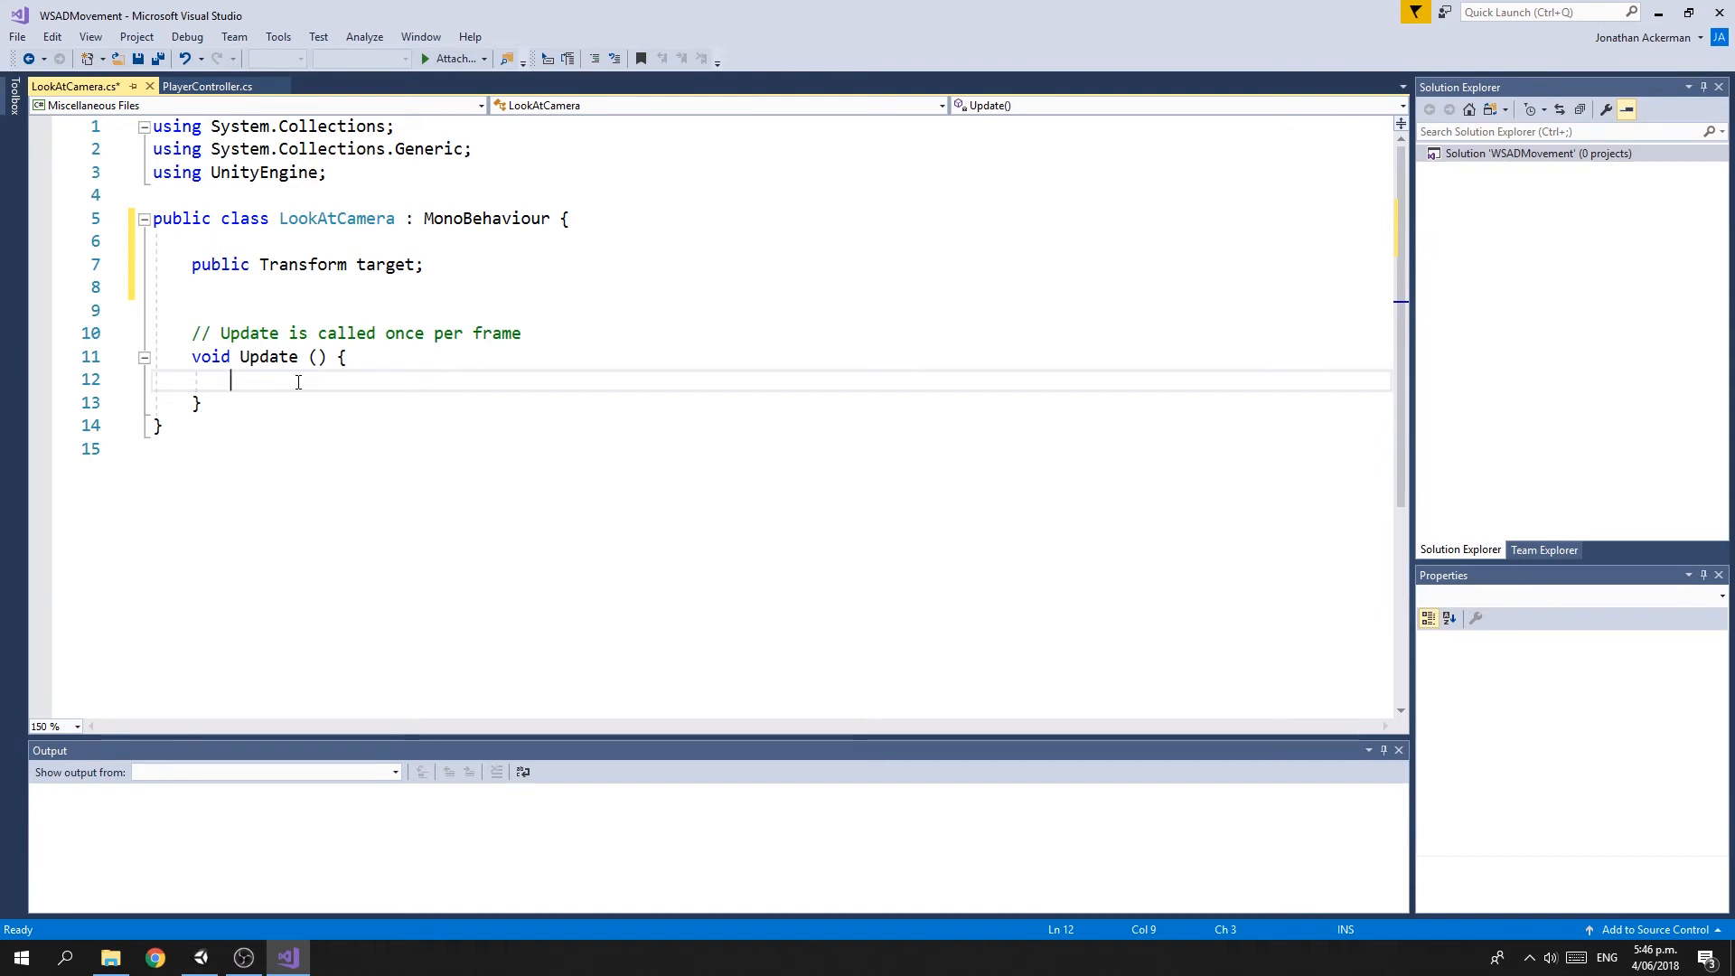
{"action": "type", "text": "transfor"}
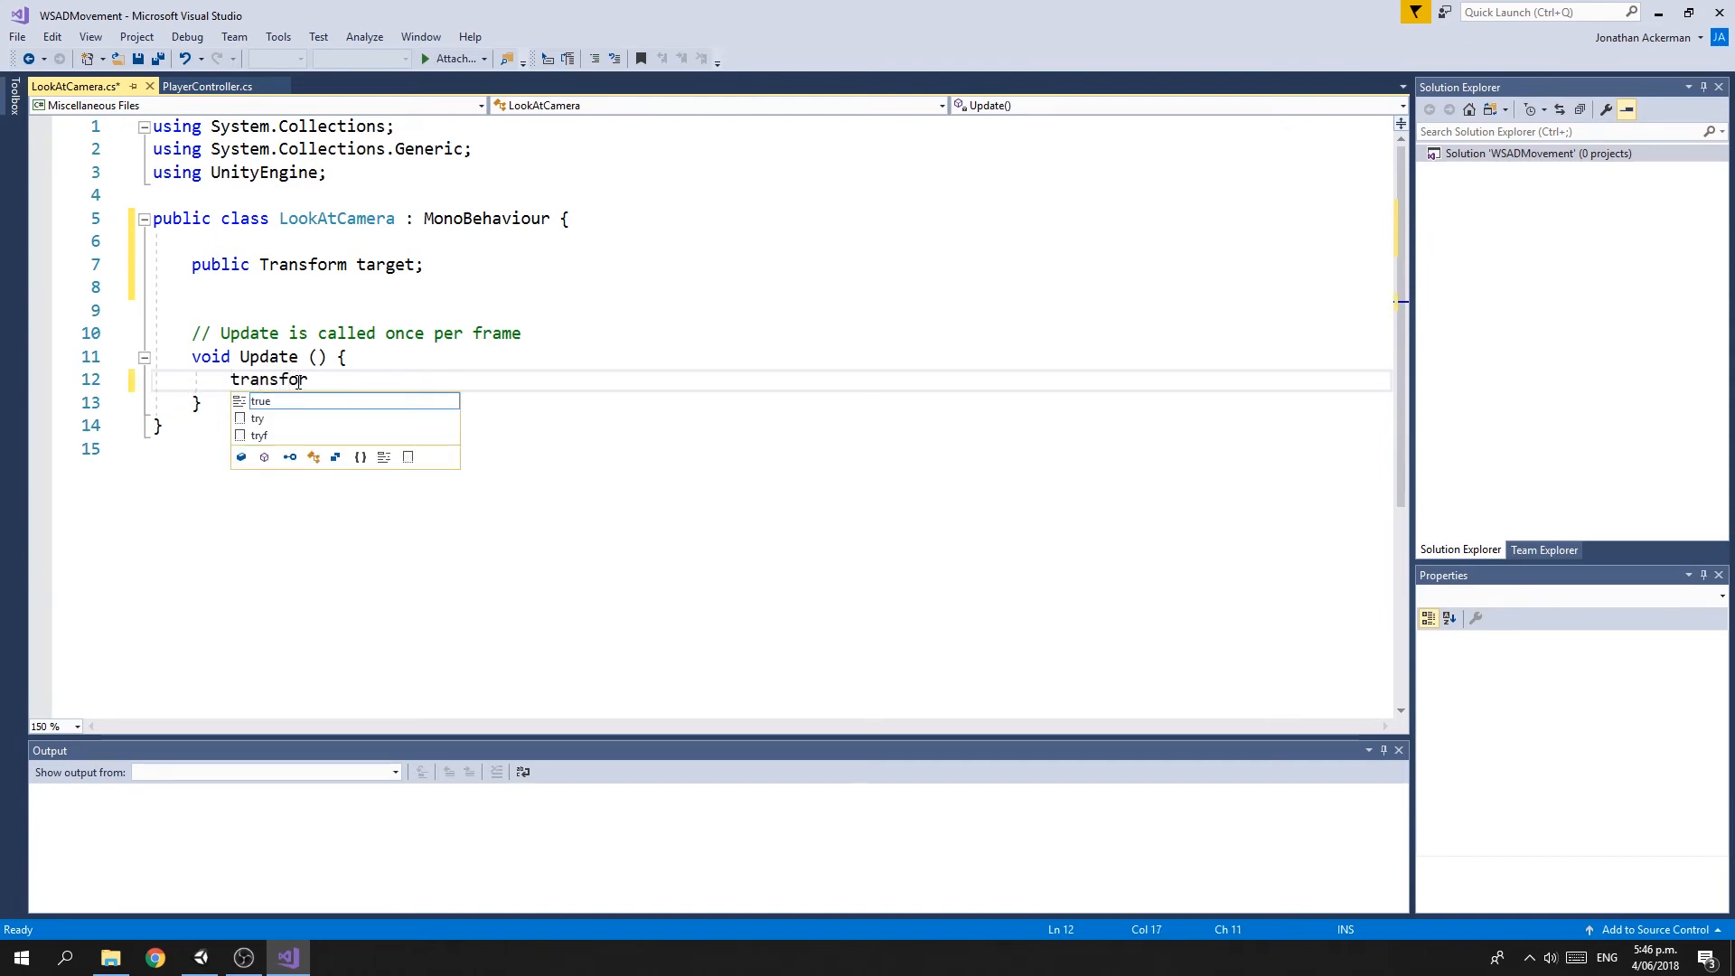
{"action": "type", "text": "m."}
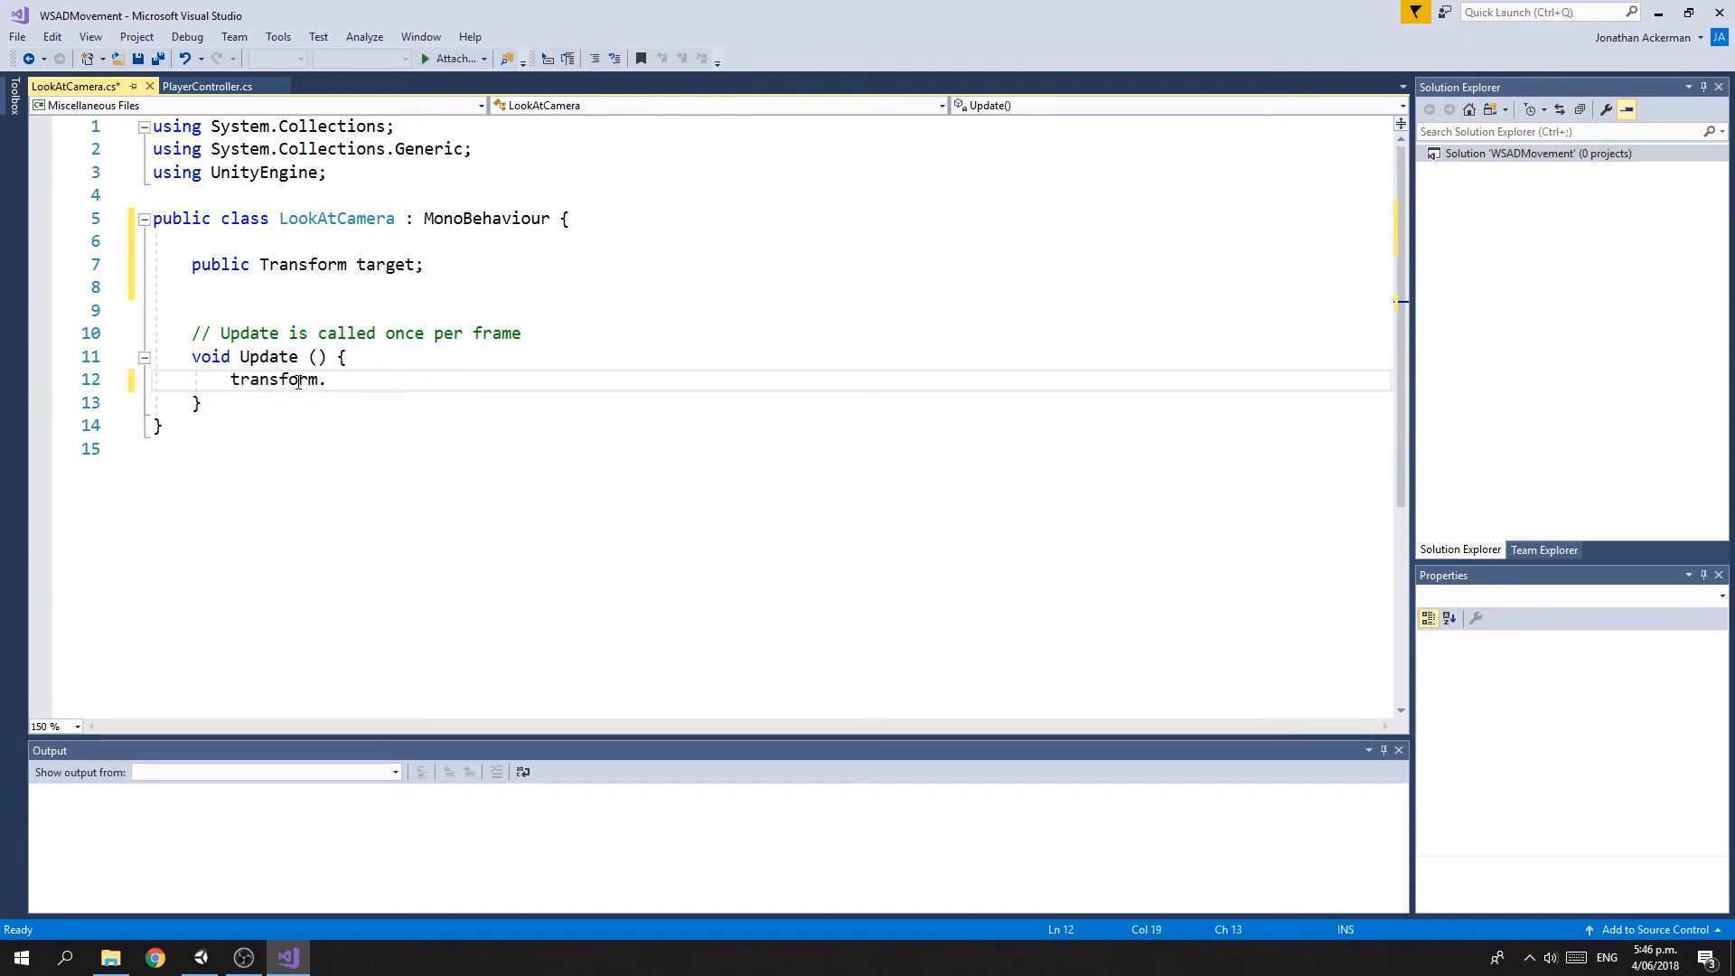
{"action": "type", "text": "Look"}
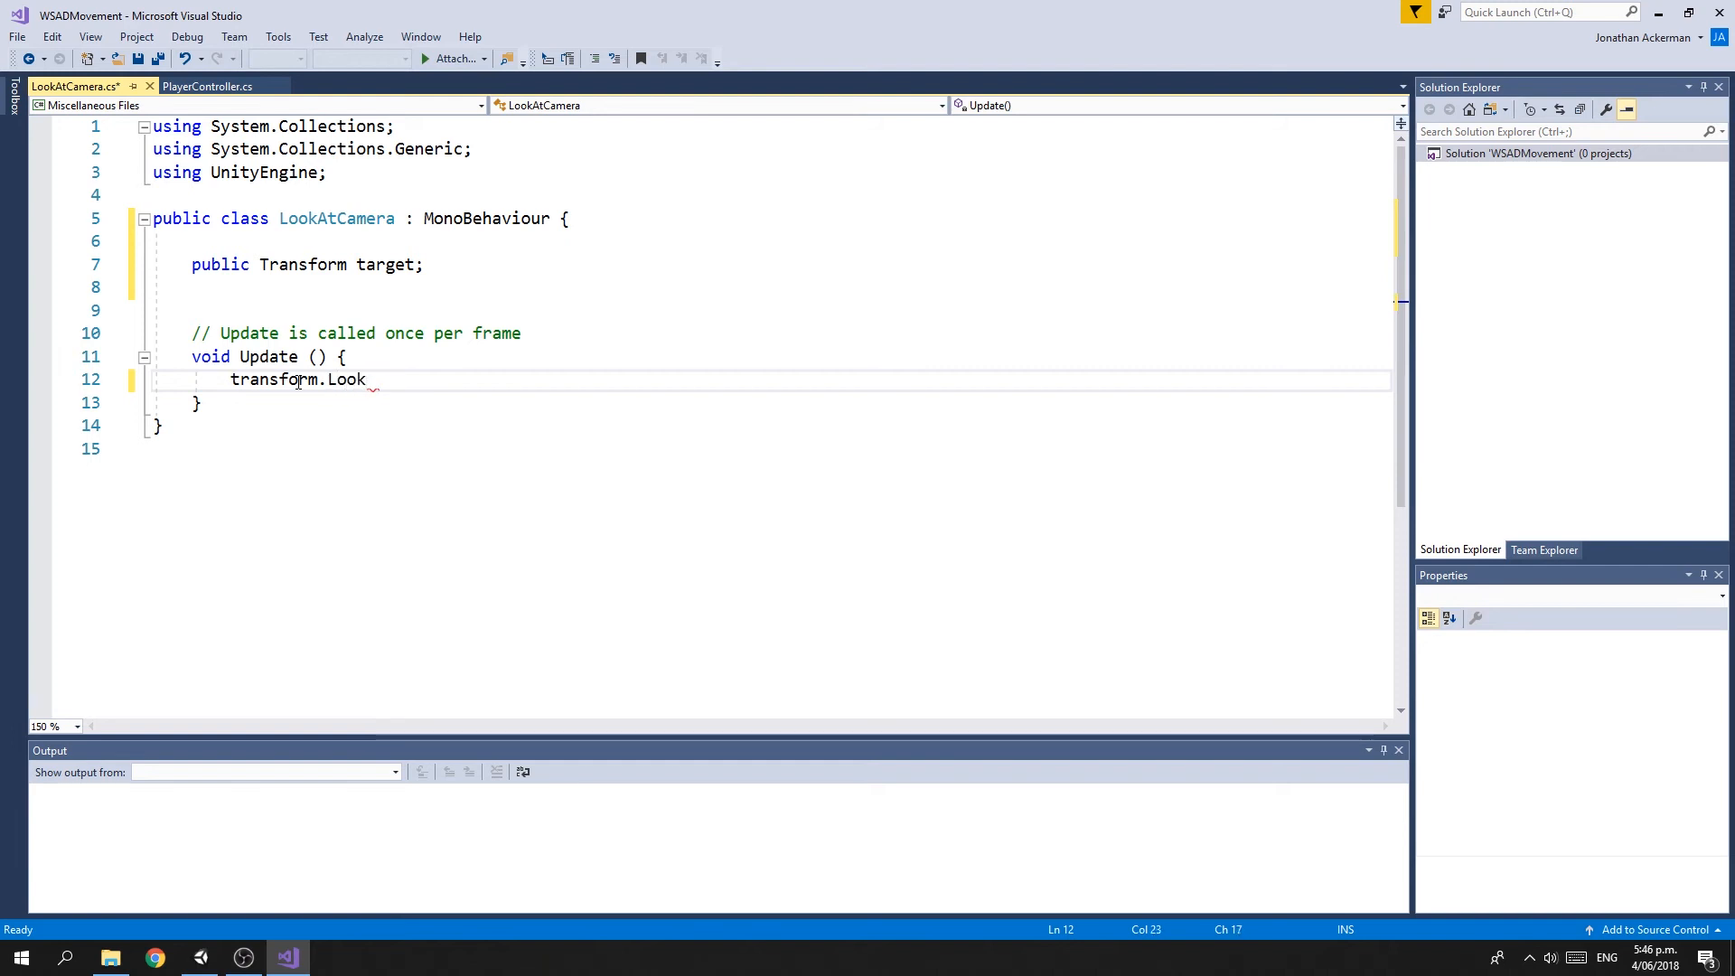
{"action": "type", "text": "At"}
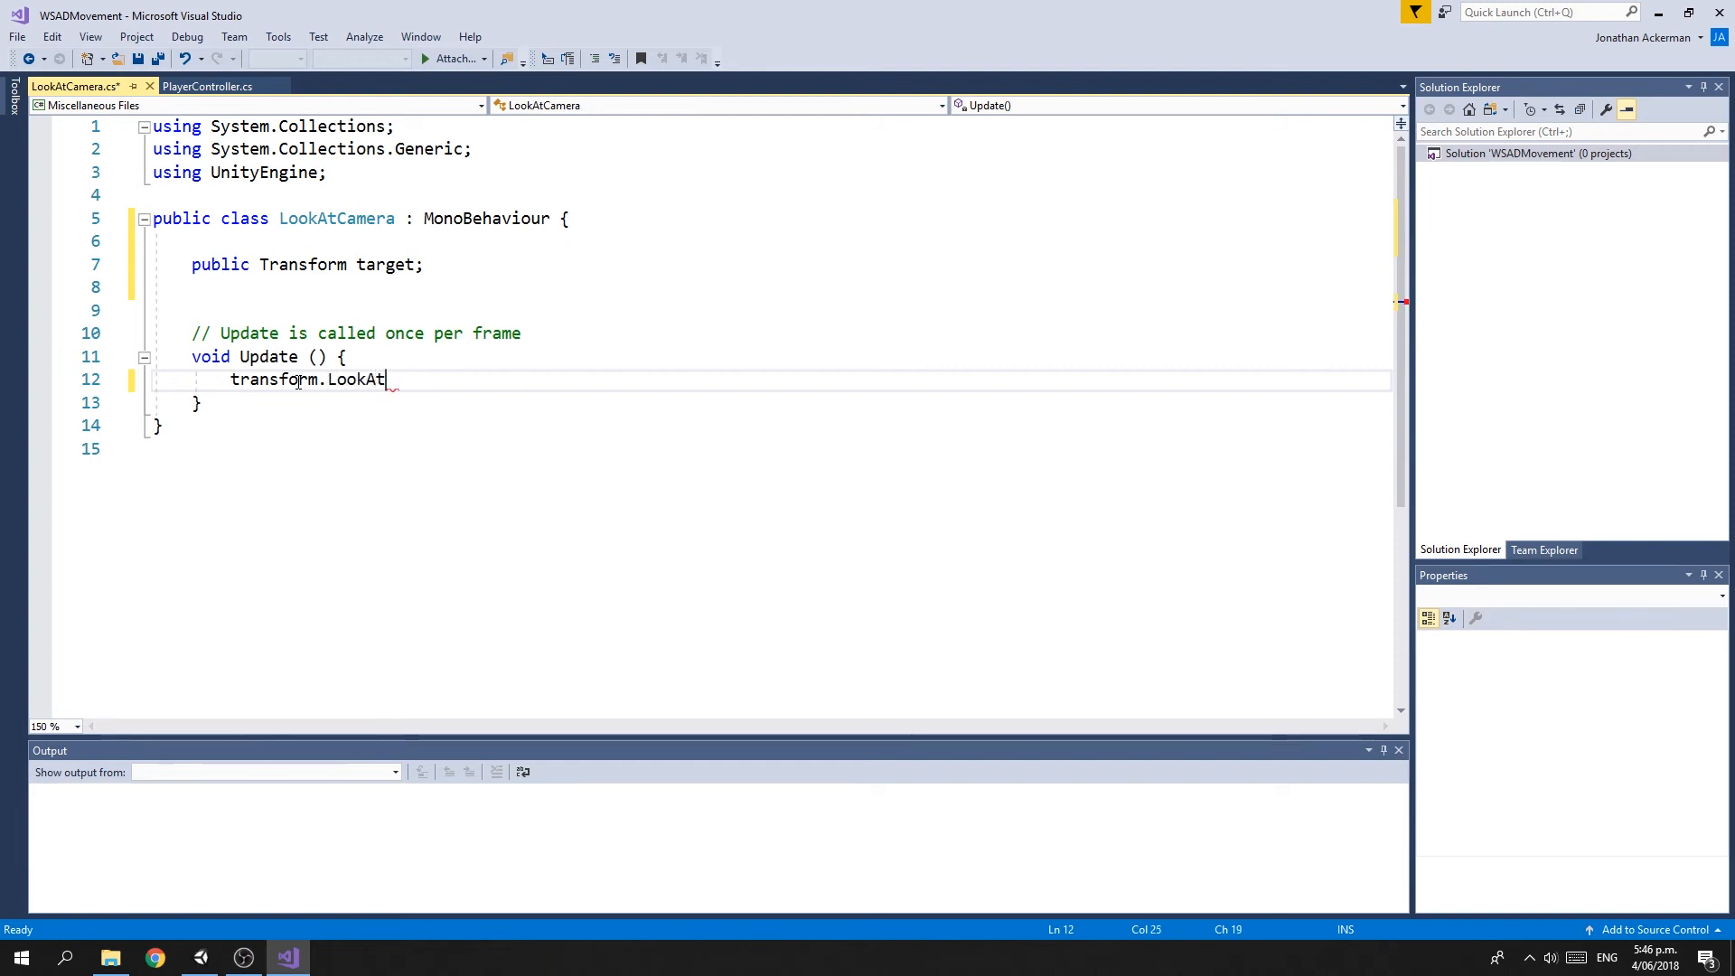
{"action": "type", "text": "()"}
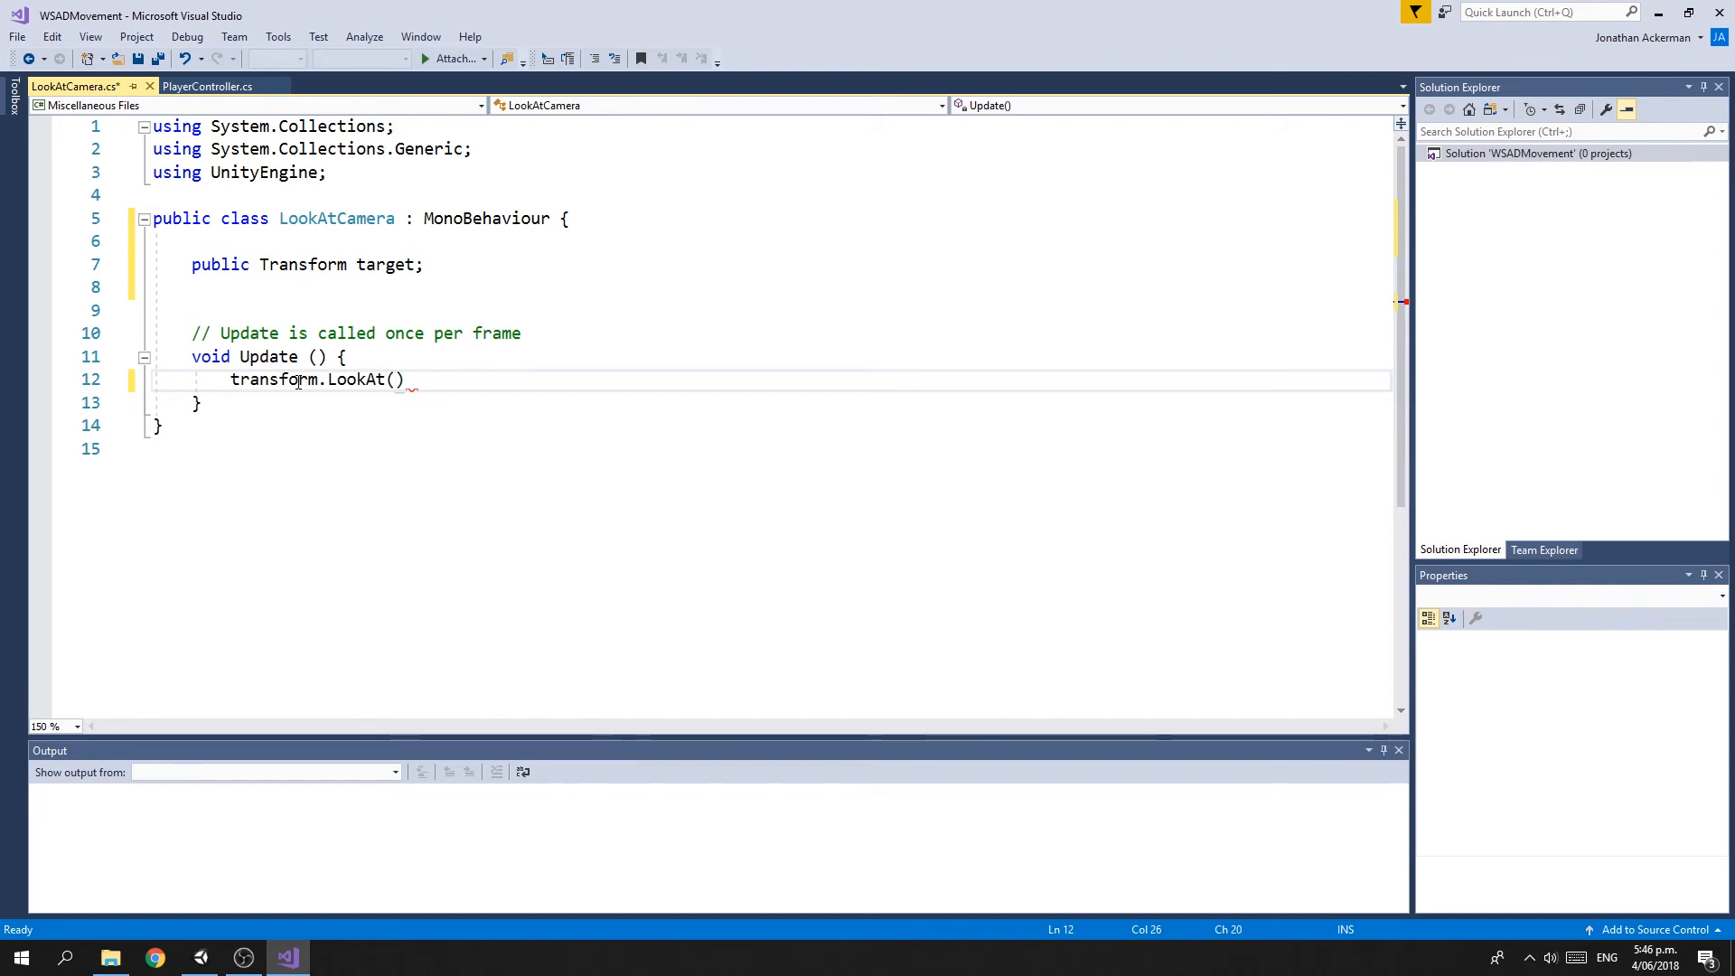
{"action": "type", "text": "target"}
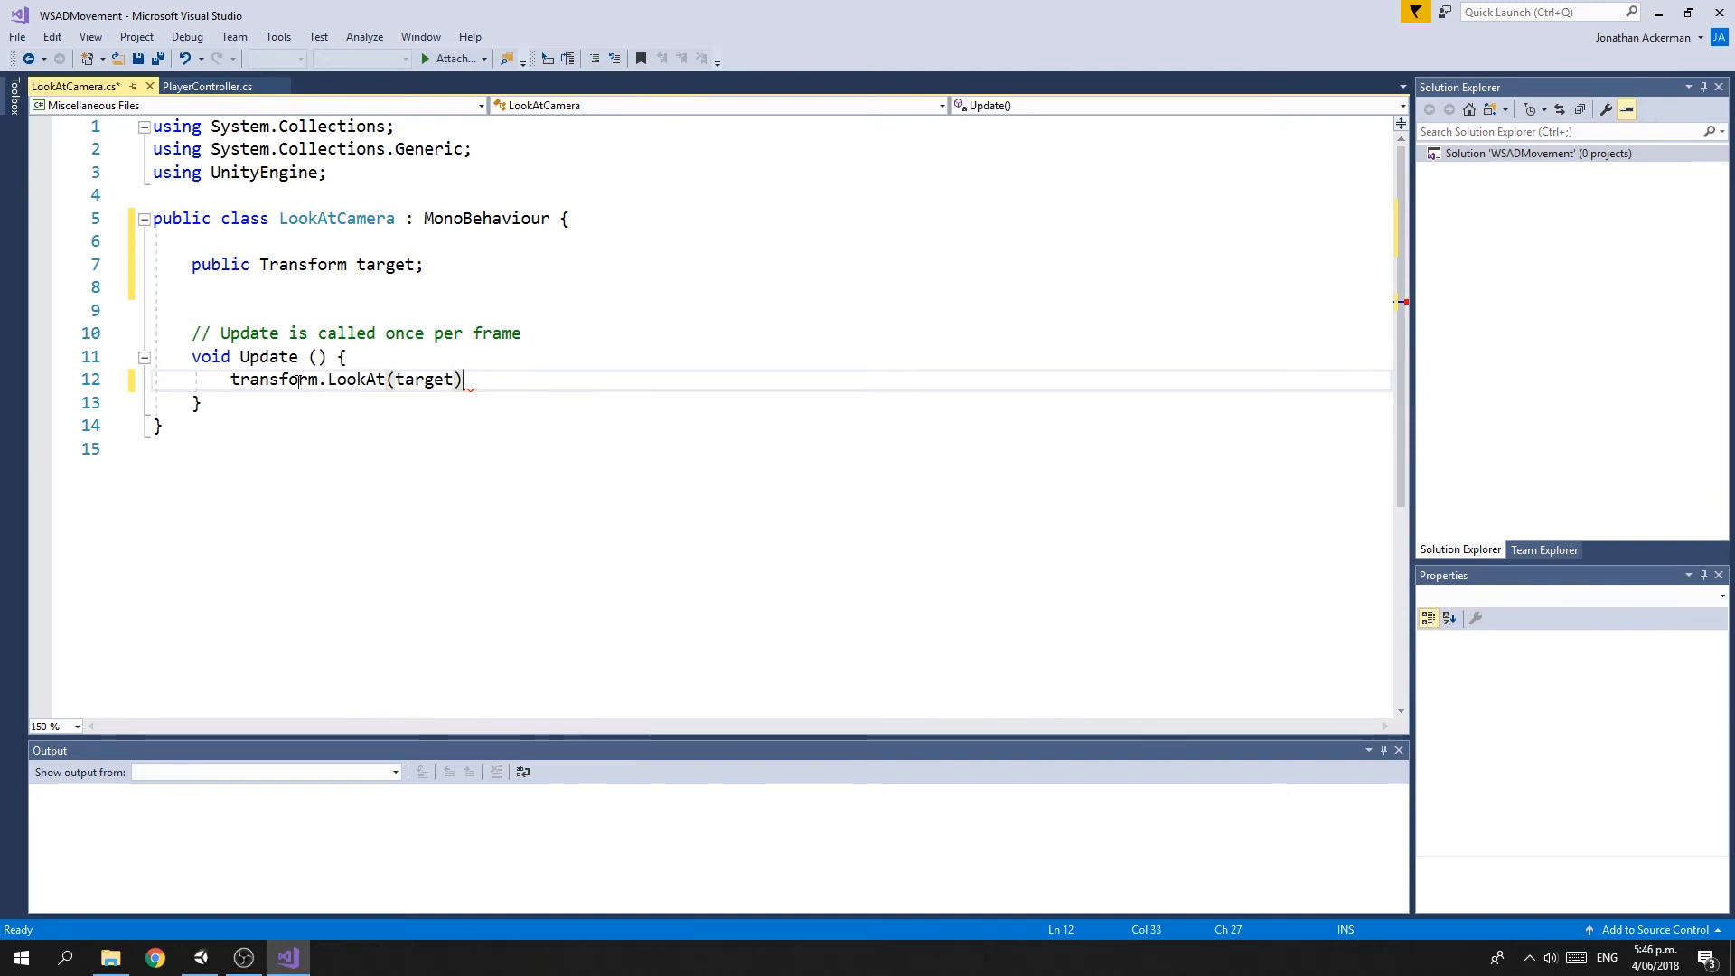
{"action": "type", "text": ";"}
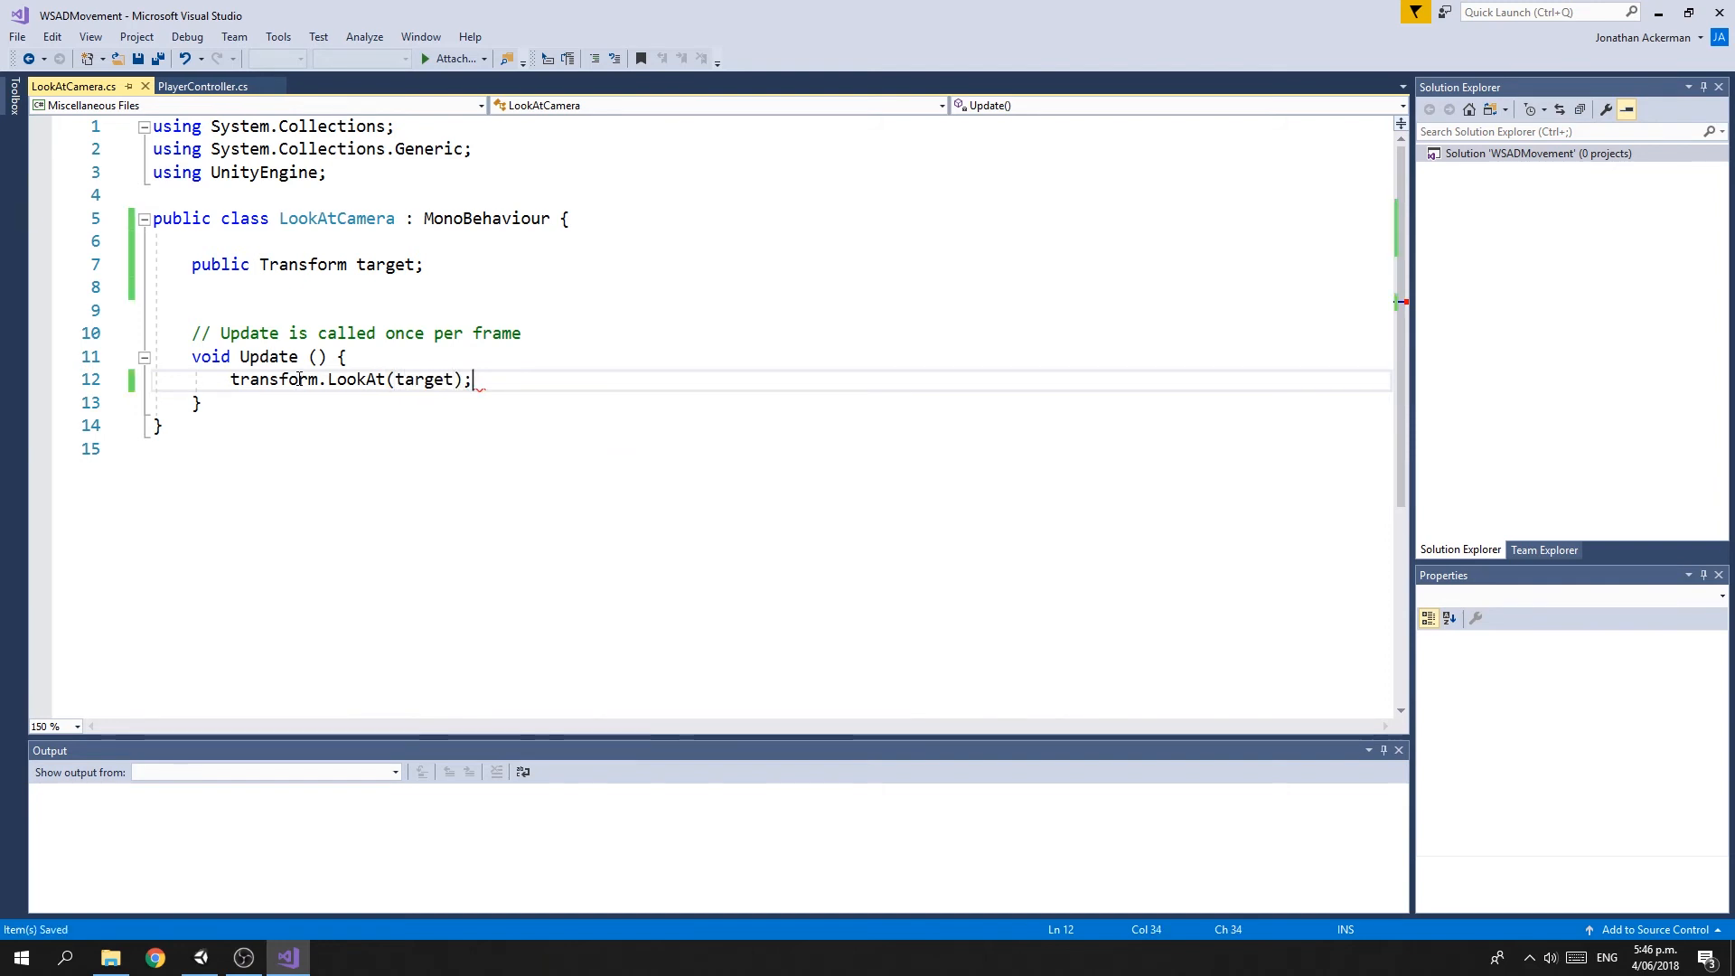
{"action": "mouse_move", "coordinate": [542, 414]}
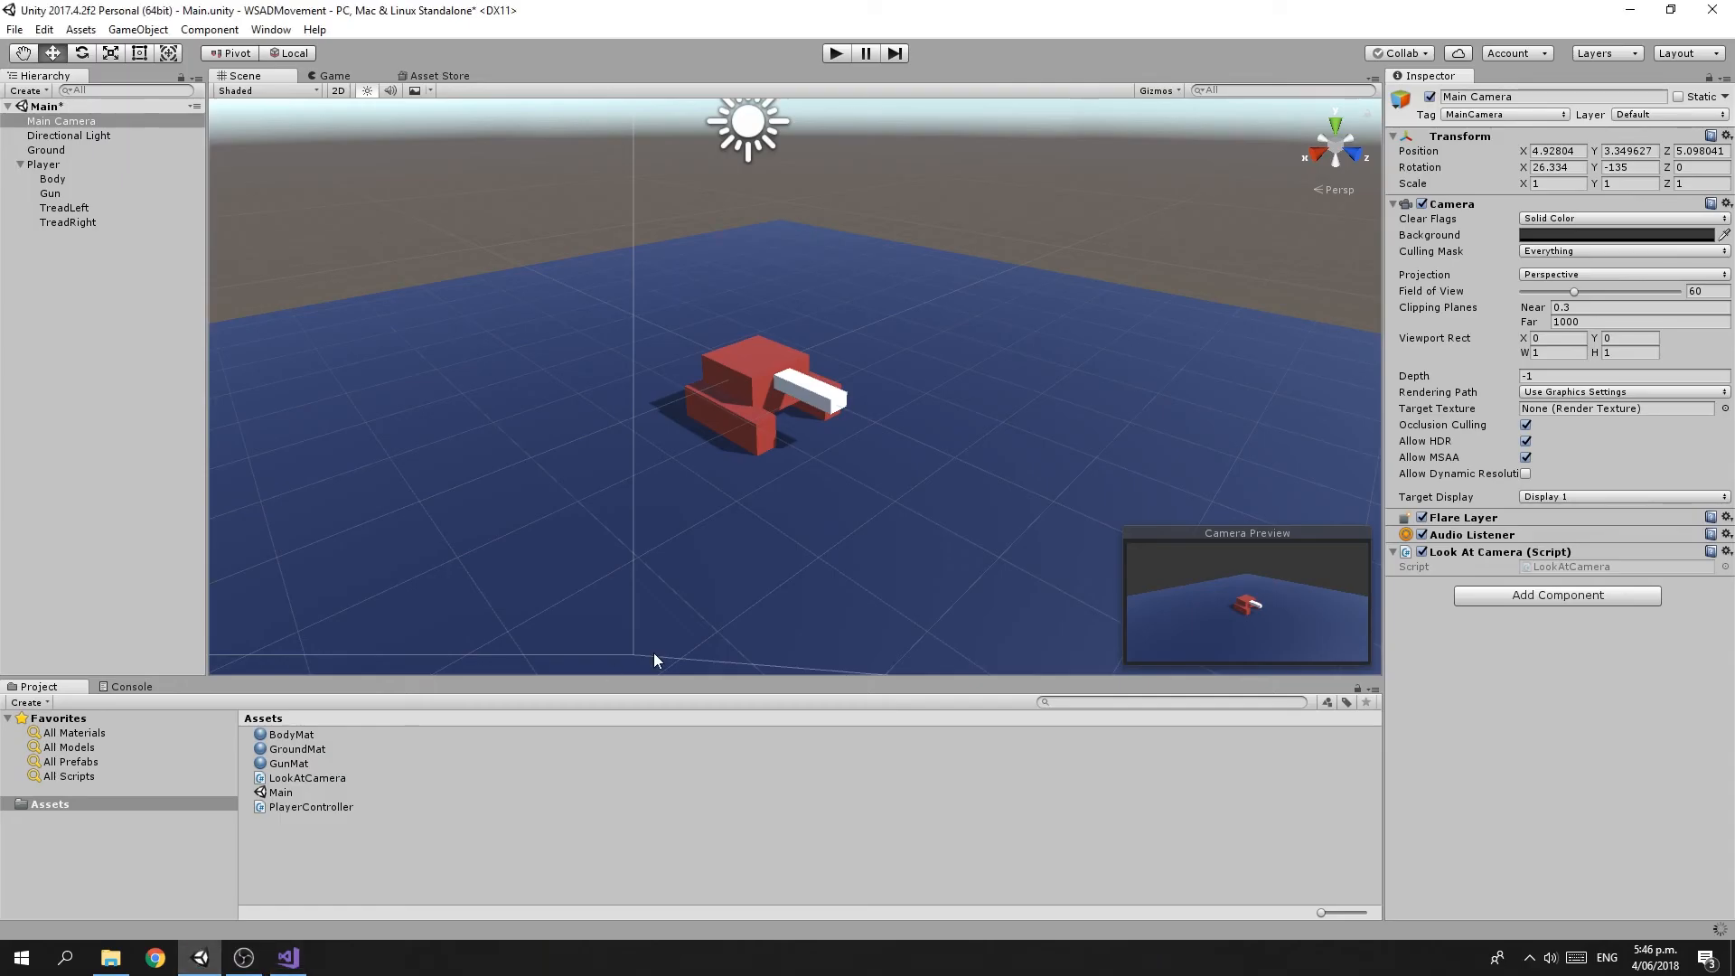
{"action": "mouse_move", "coordinate": [1520, 546]}
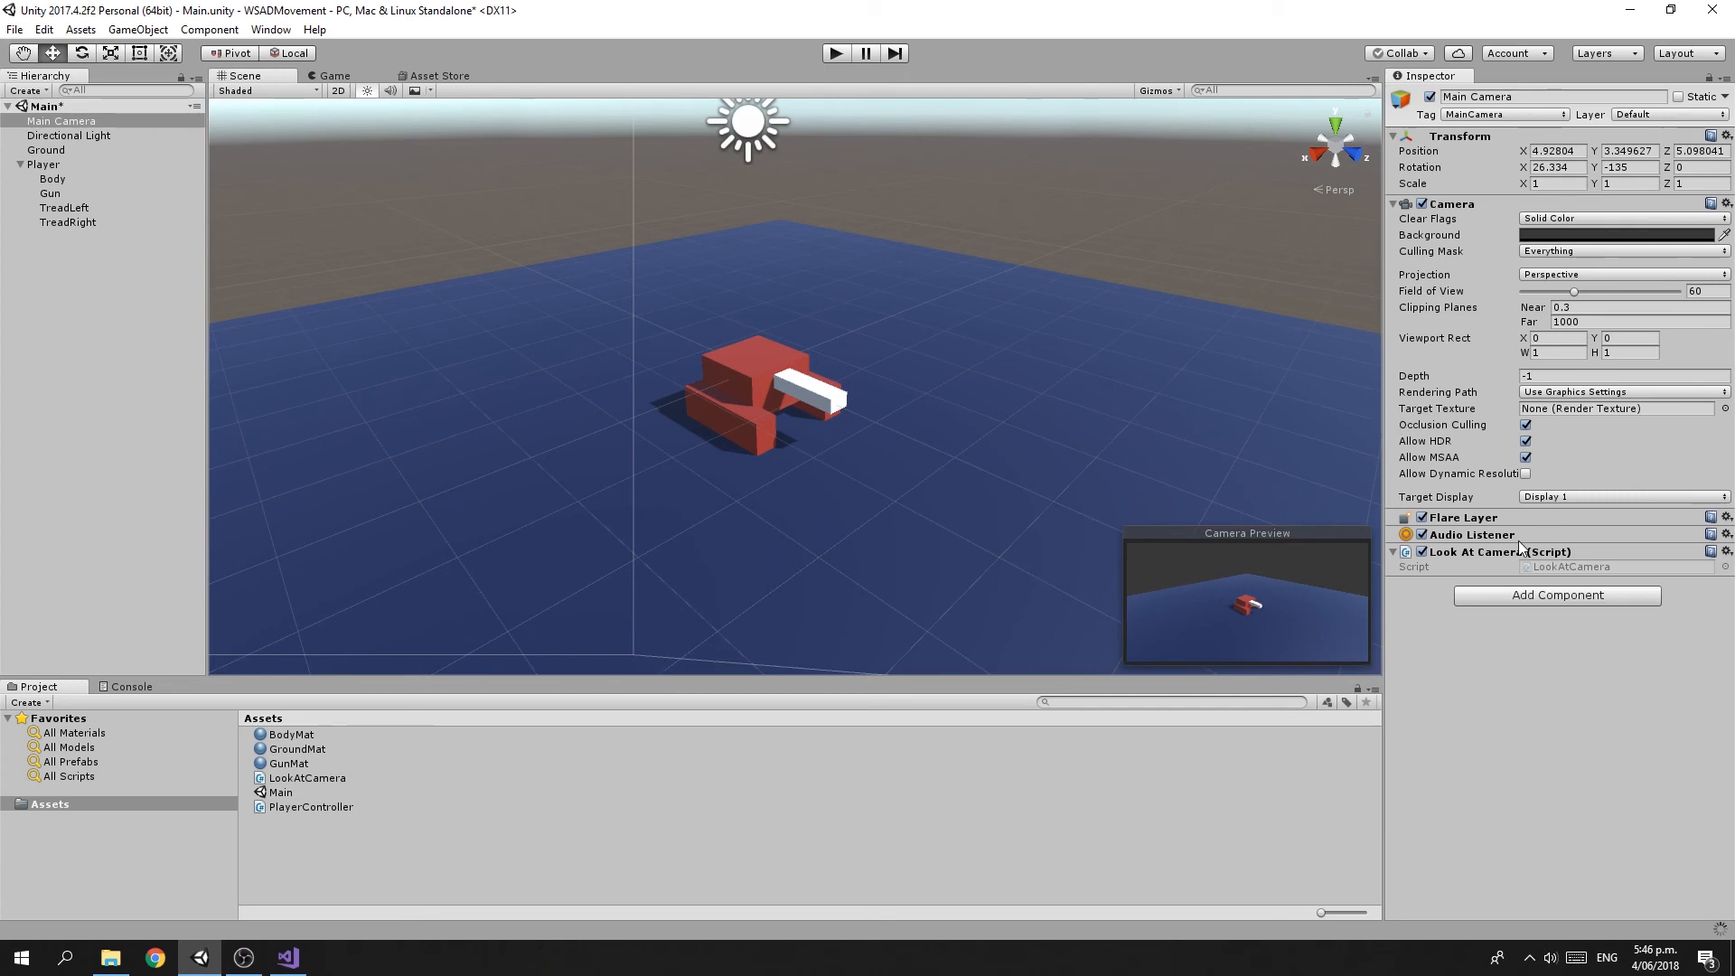